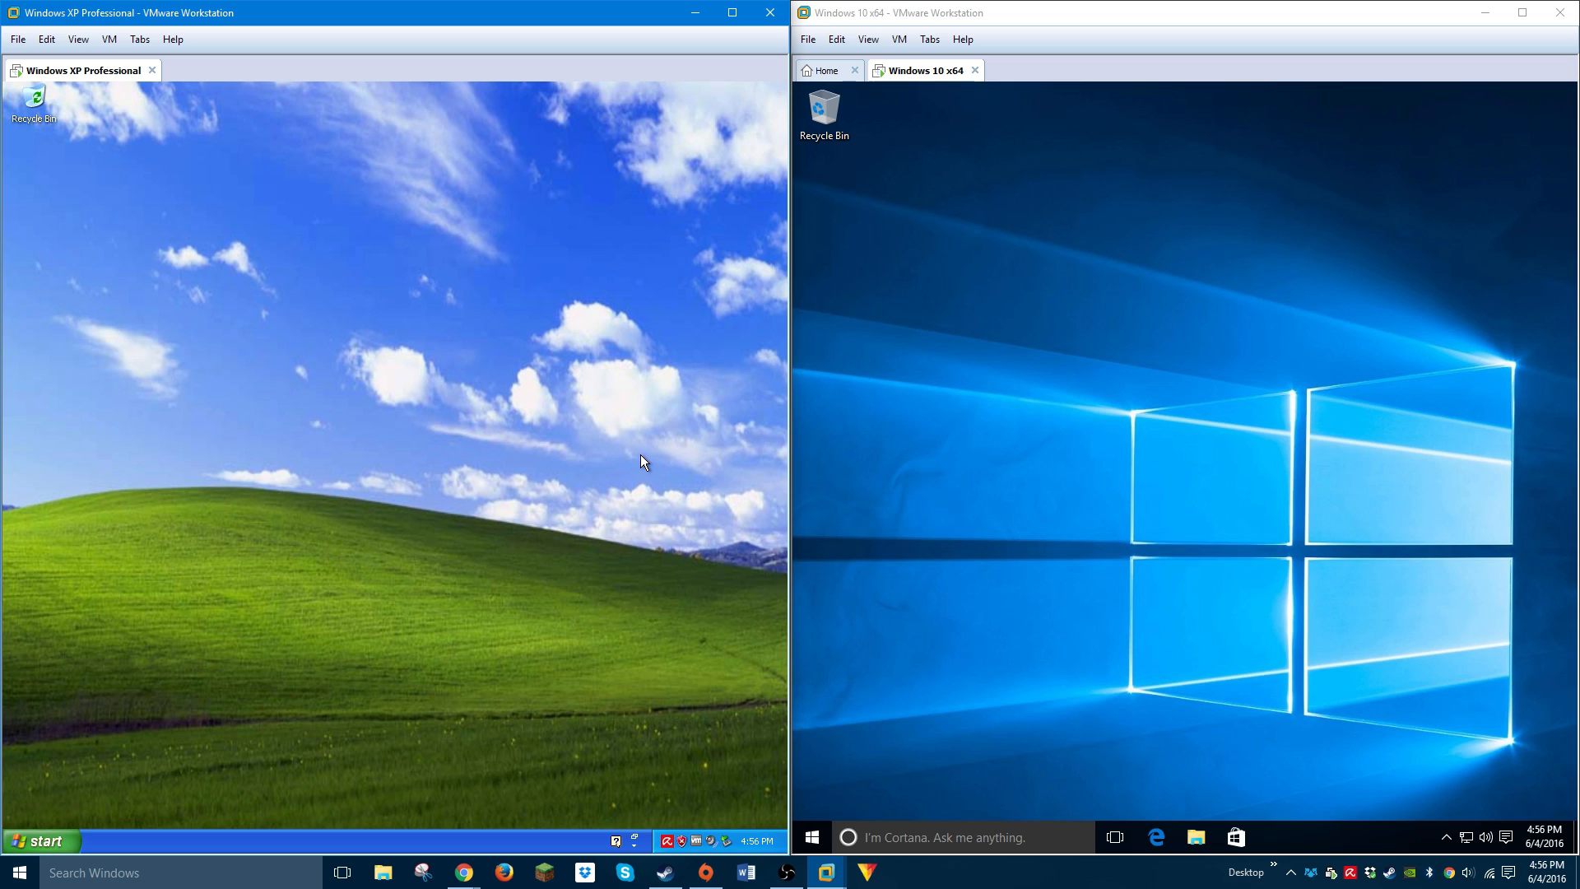
{"action": "mouse_move", "coordinate": [624, 467]}
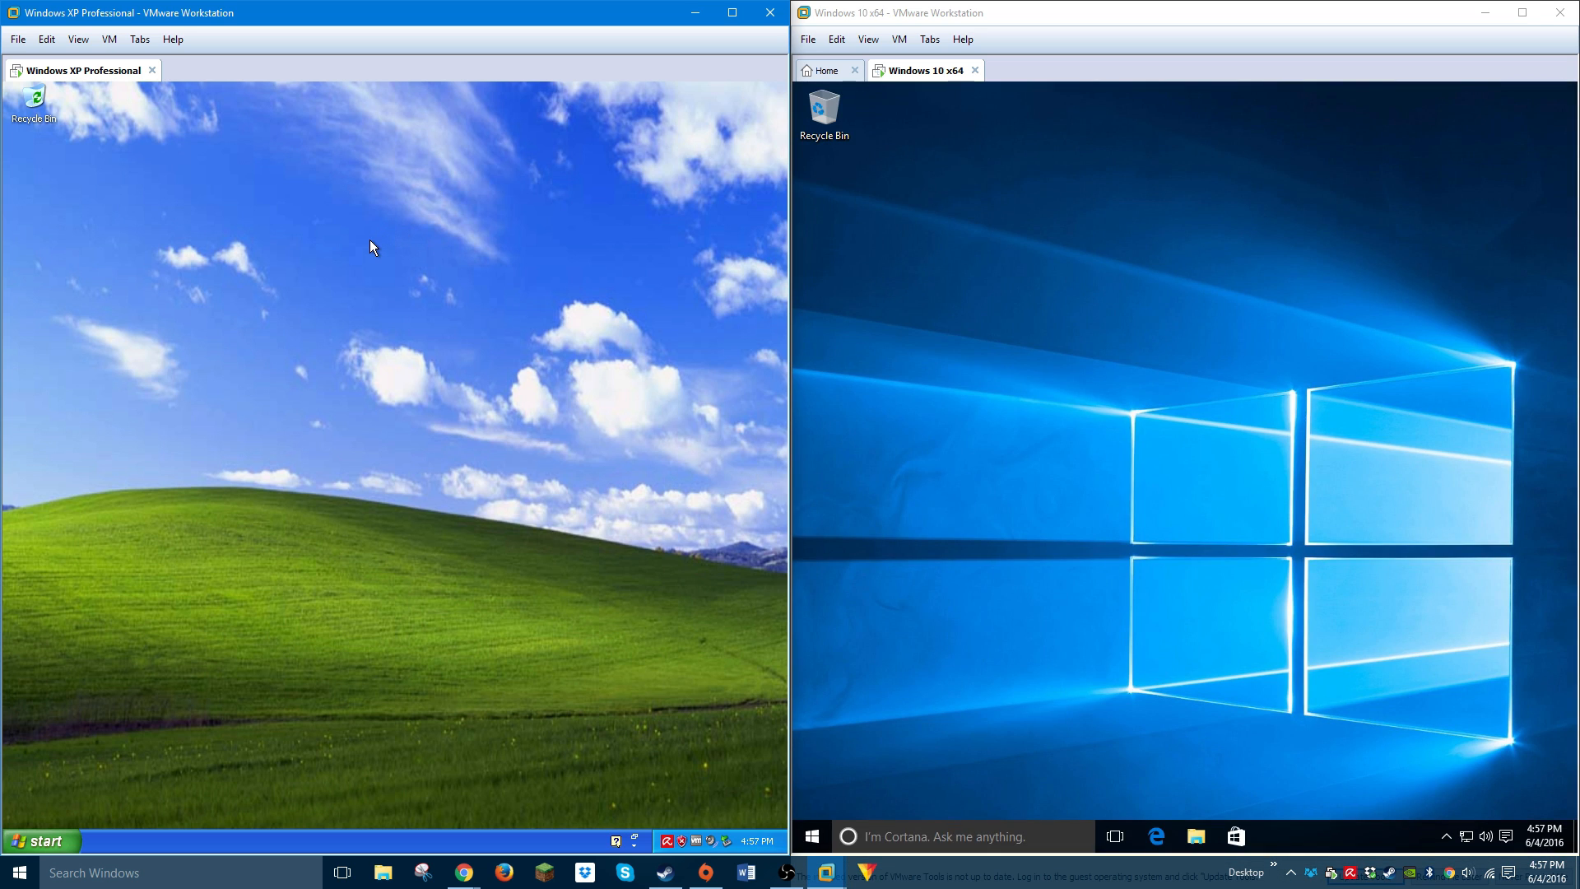
{"action": "mouse_move", "coordinate": [409, 249]}
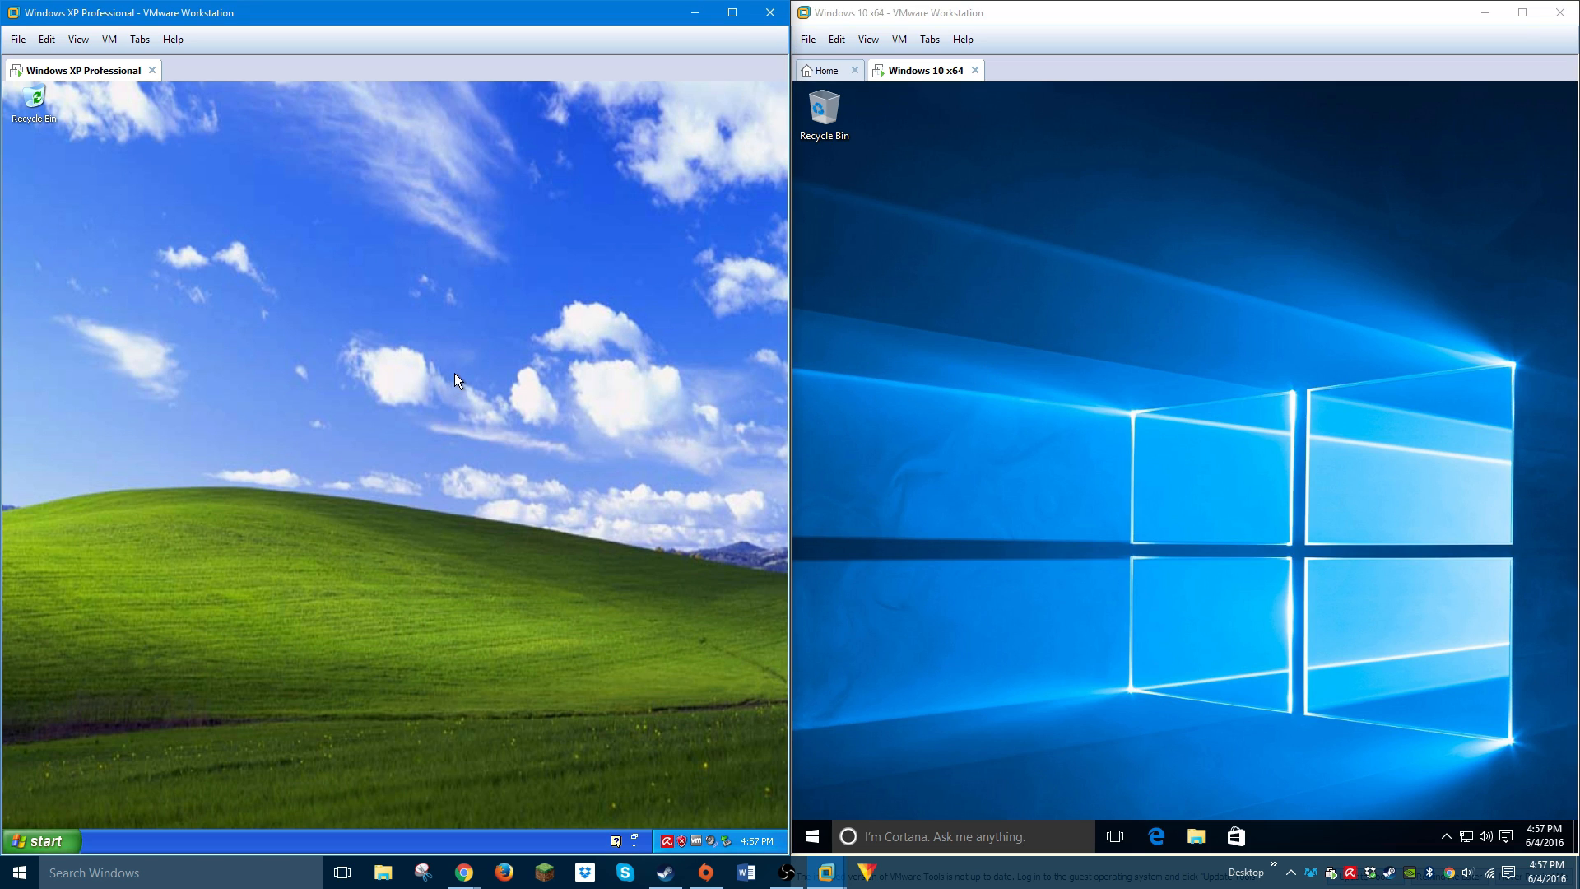
{"action": "mouse_move", "coordinate": [530, 395]}
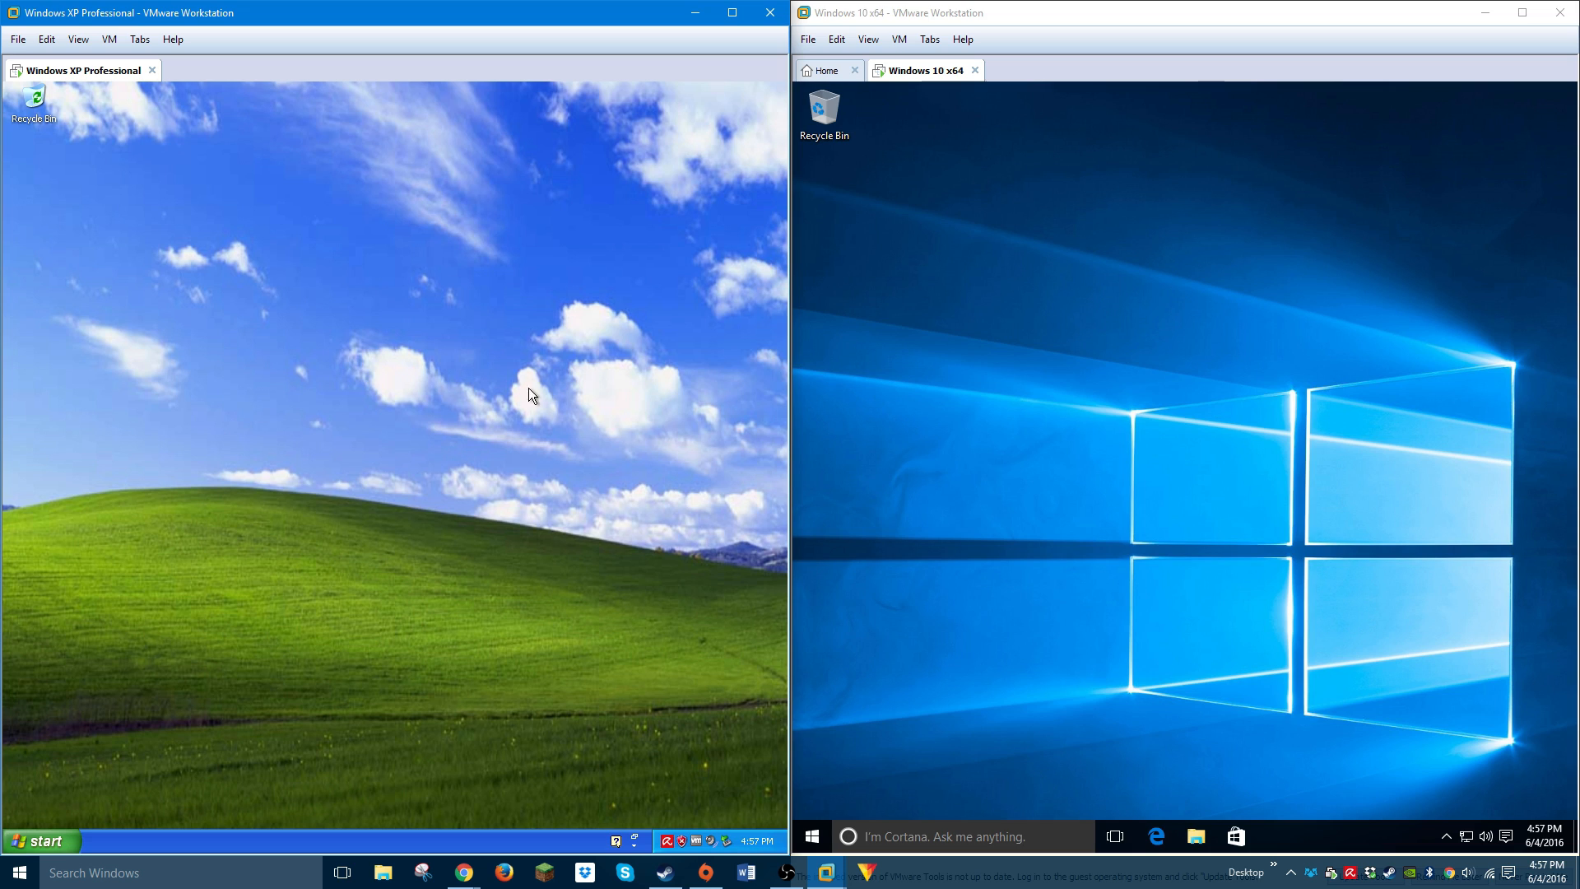
{"action": "mouse_move", "coordinate": [1026, 330]}
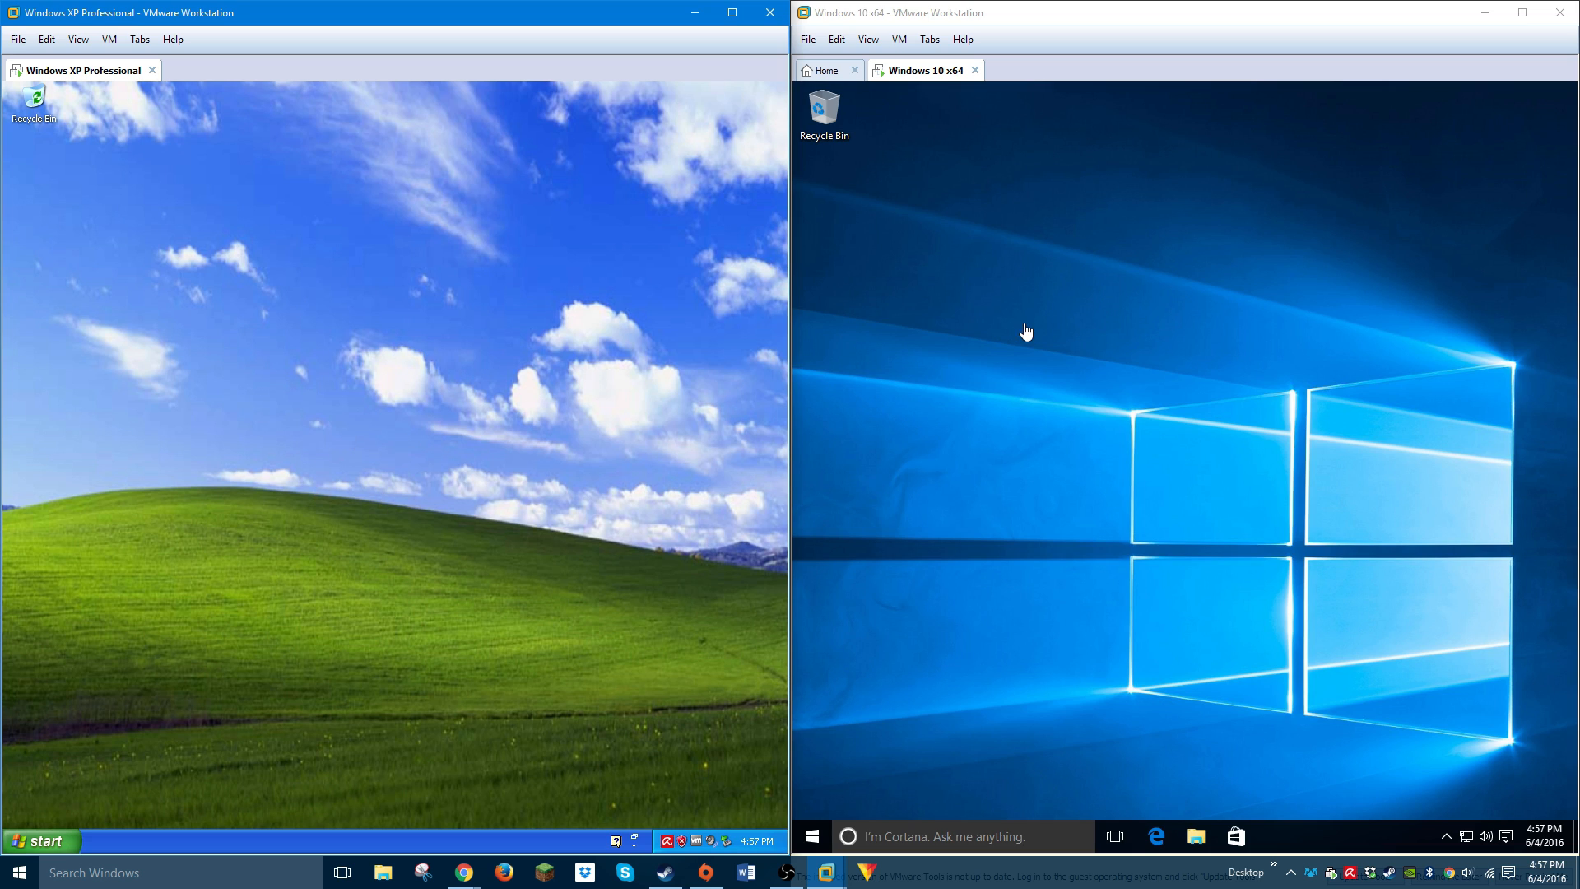
{"action": "mouse_move", "coordinate": [977, 346]}
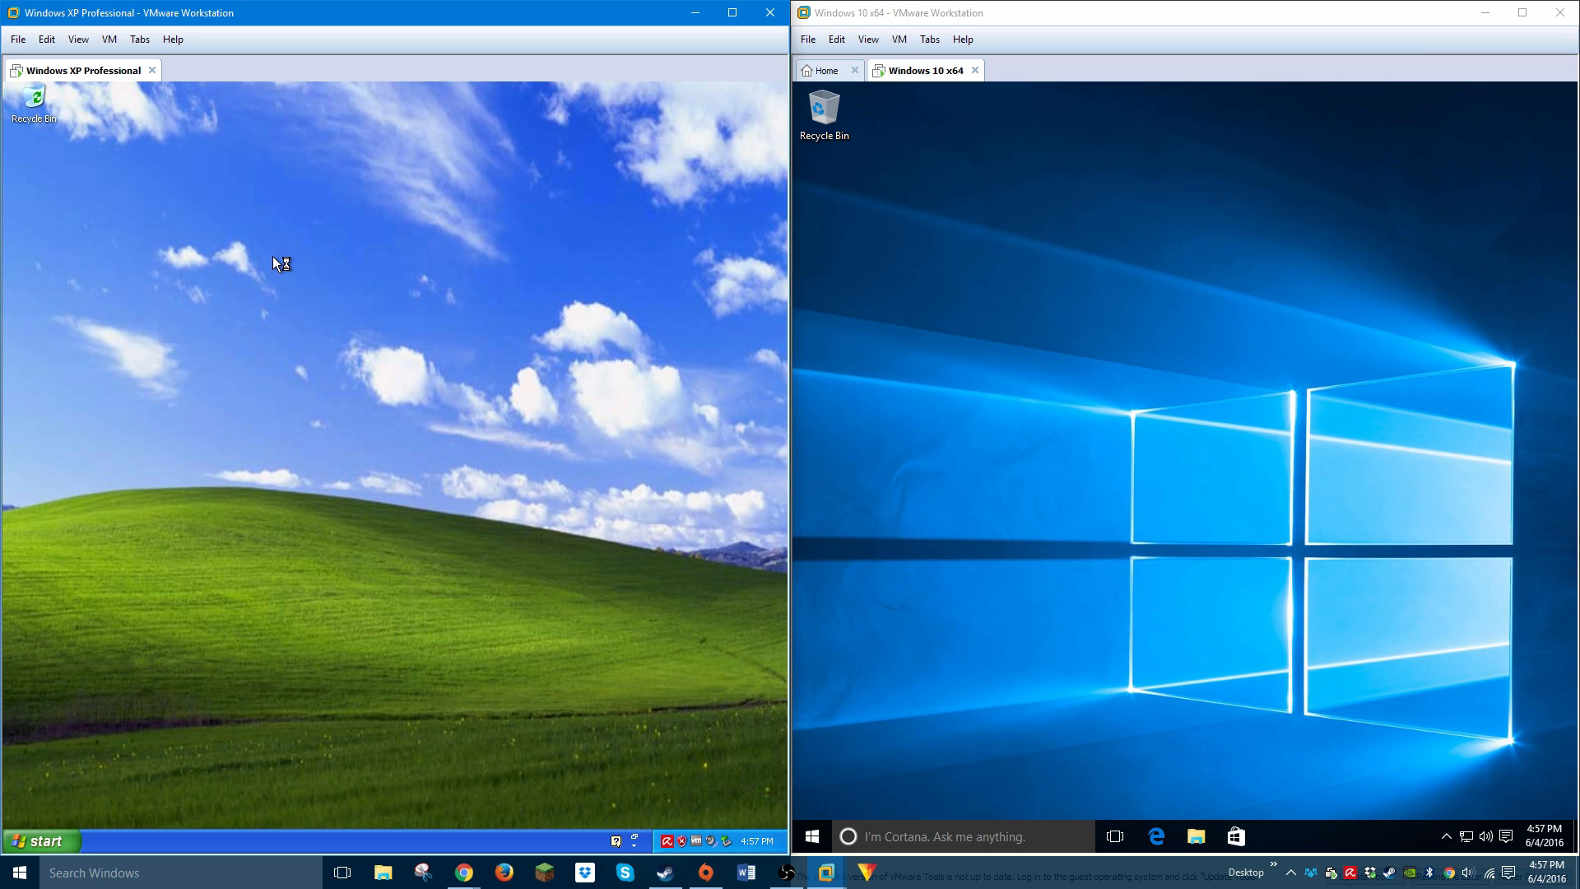
{"action": "mouse_move", "coordinate": [269, 264]}
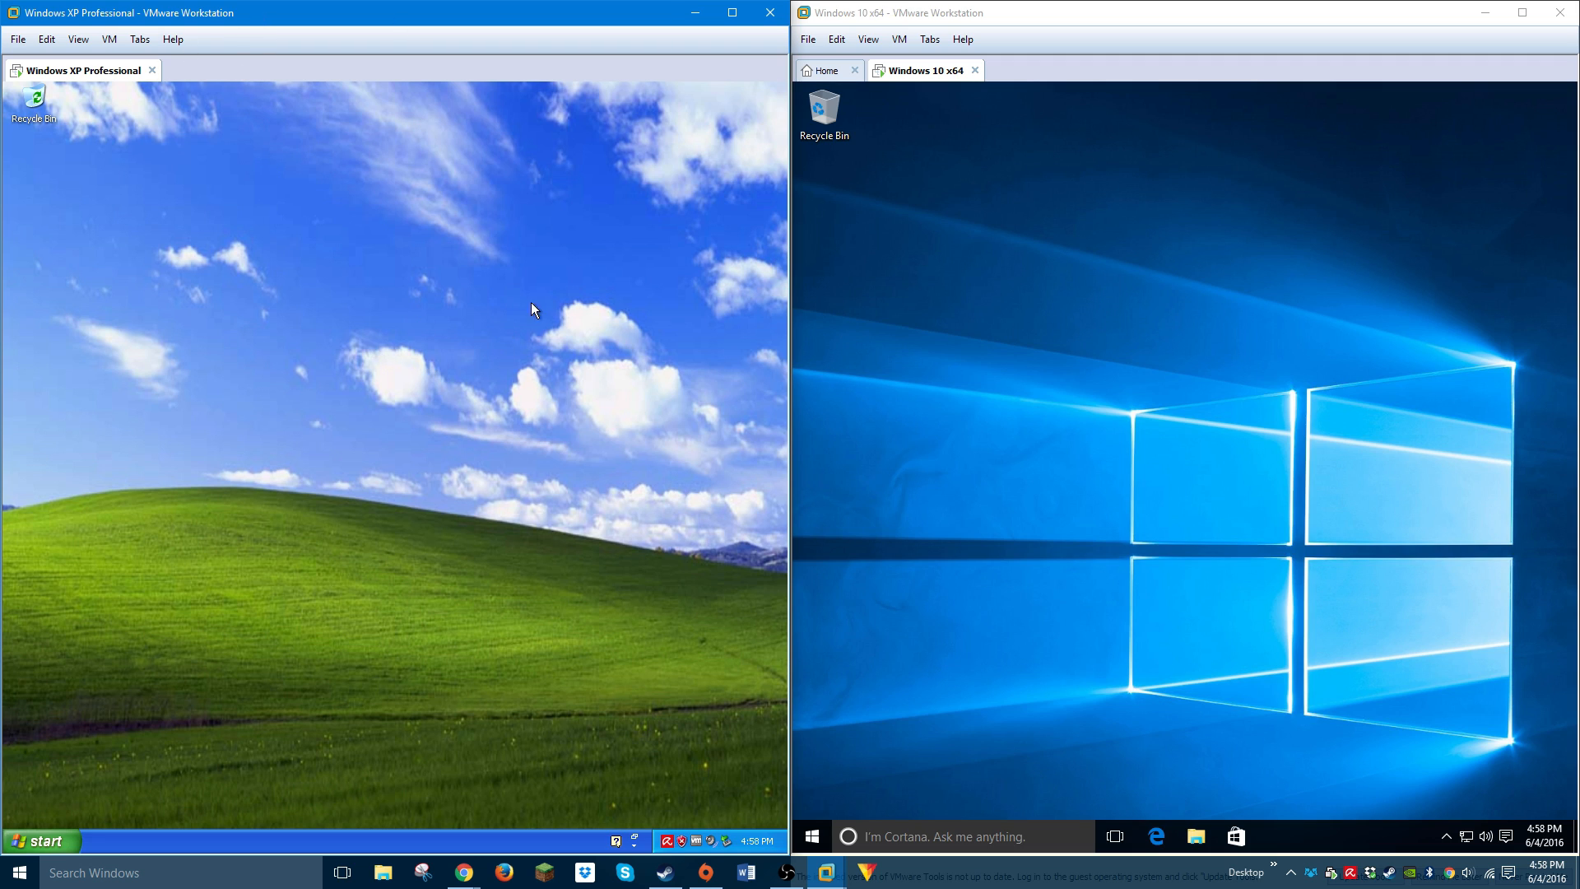
{"action": "mouse_move", "coordinate": [972, 336]}
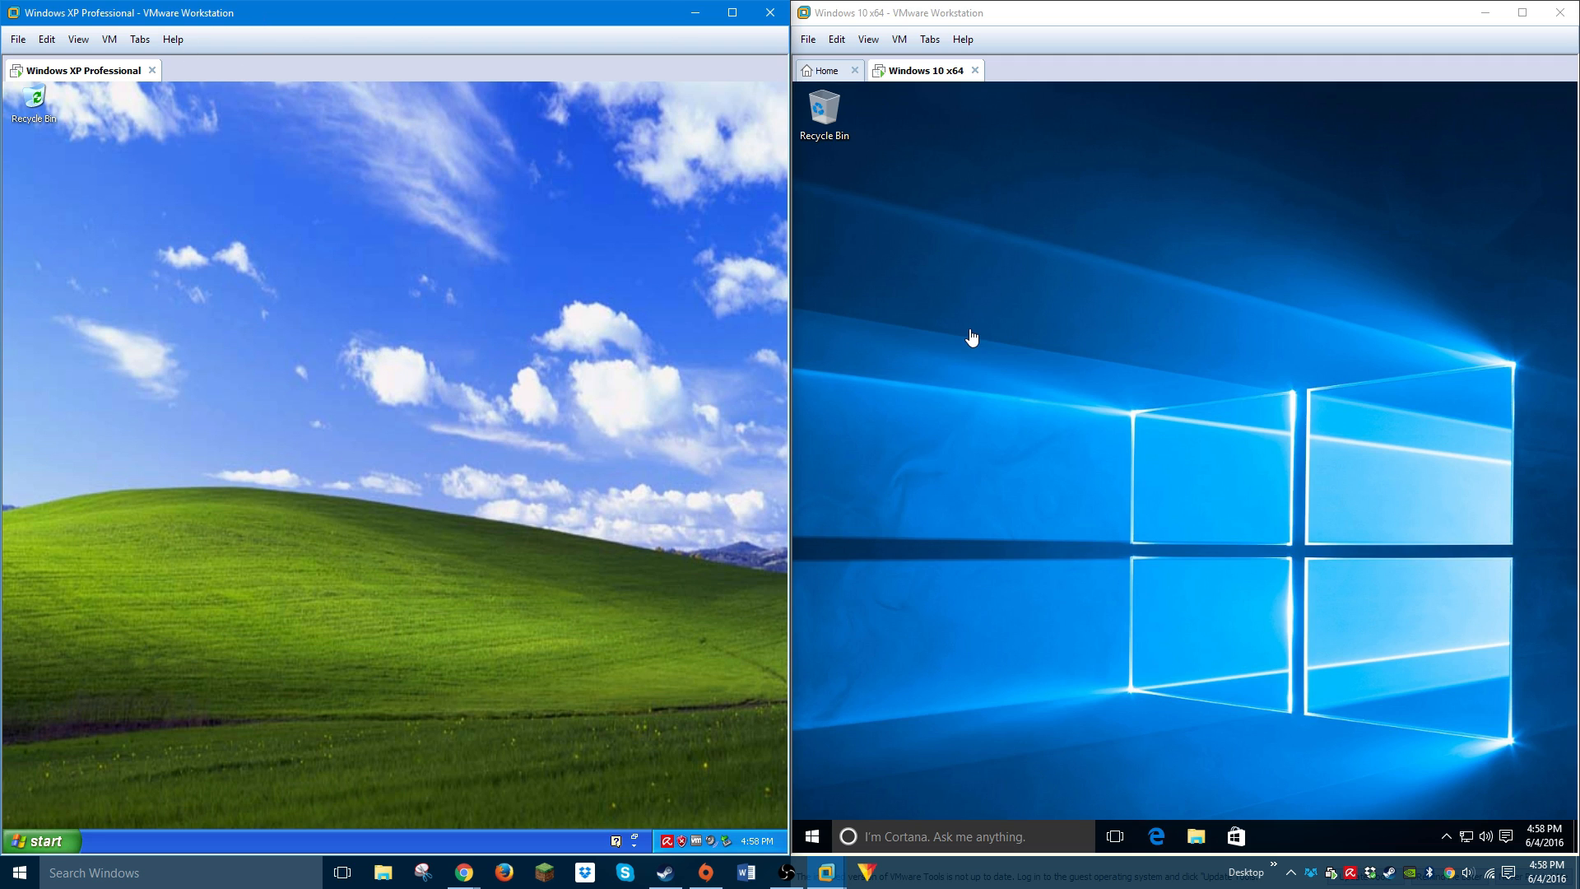
{"action": "mouse_move", "coordinate": [1037, 320]}
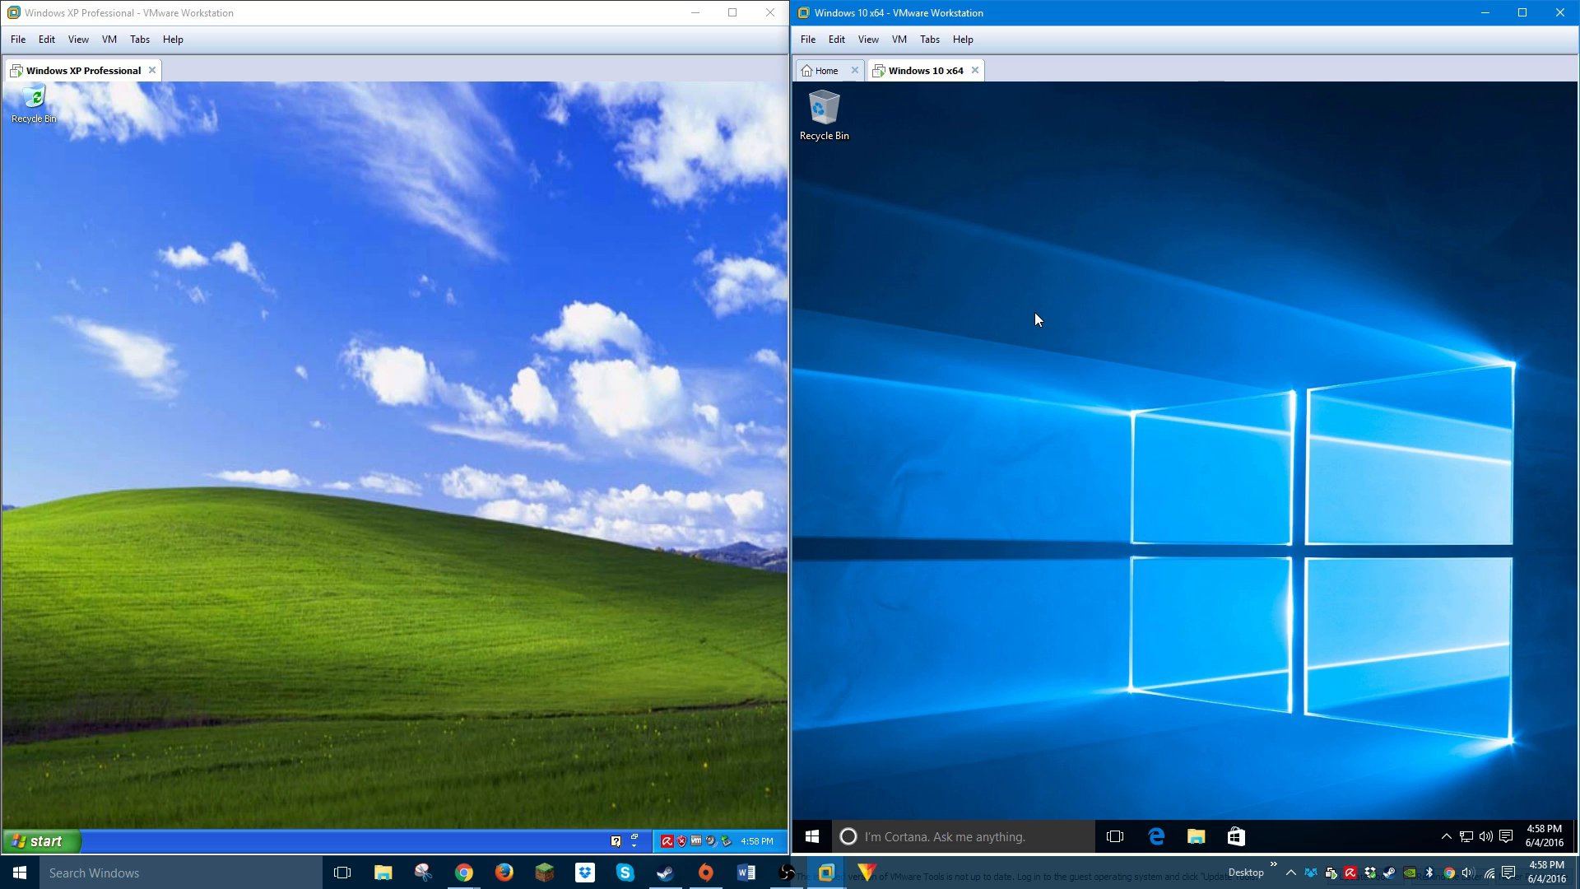
{"action": "mouse_move", "coordinate": [945, 261]}
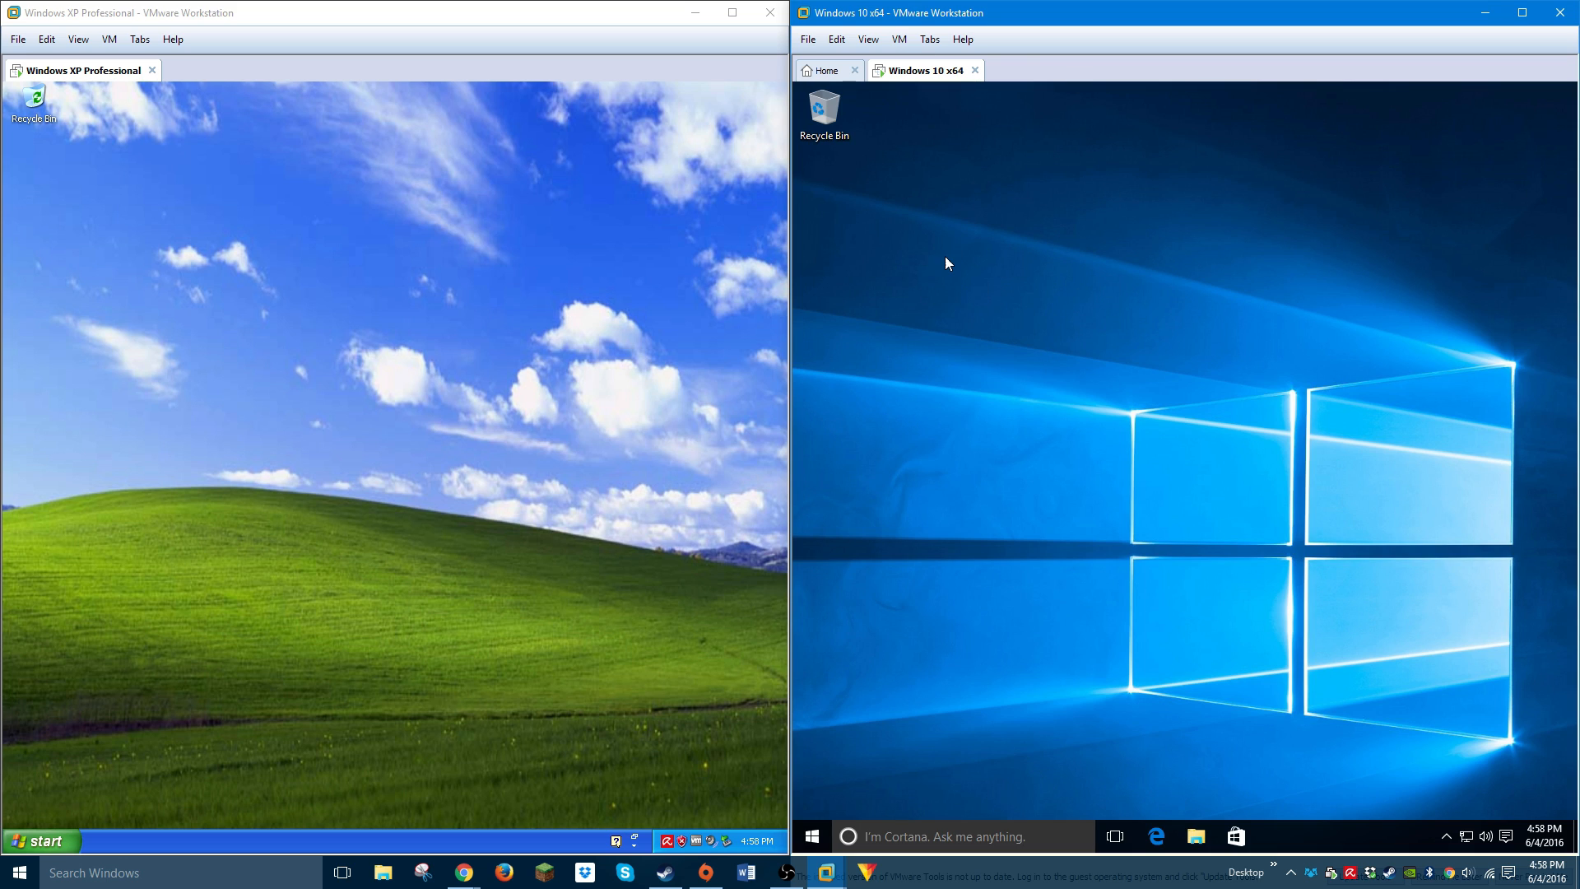
{"action": "mouse_move", "coordinate": [947, 268]}
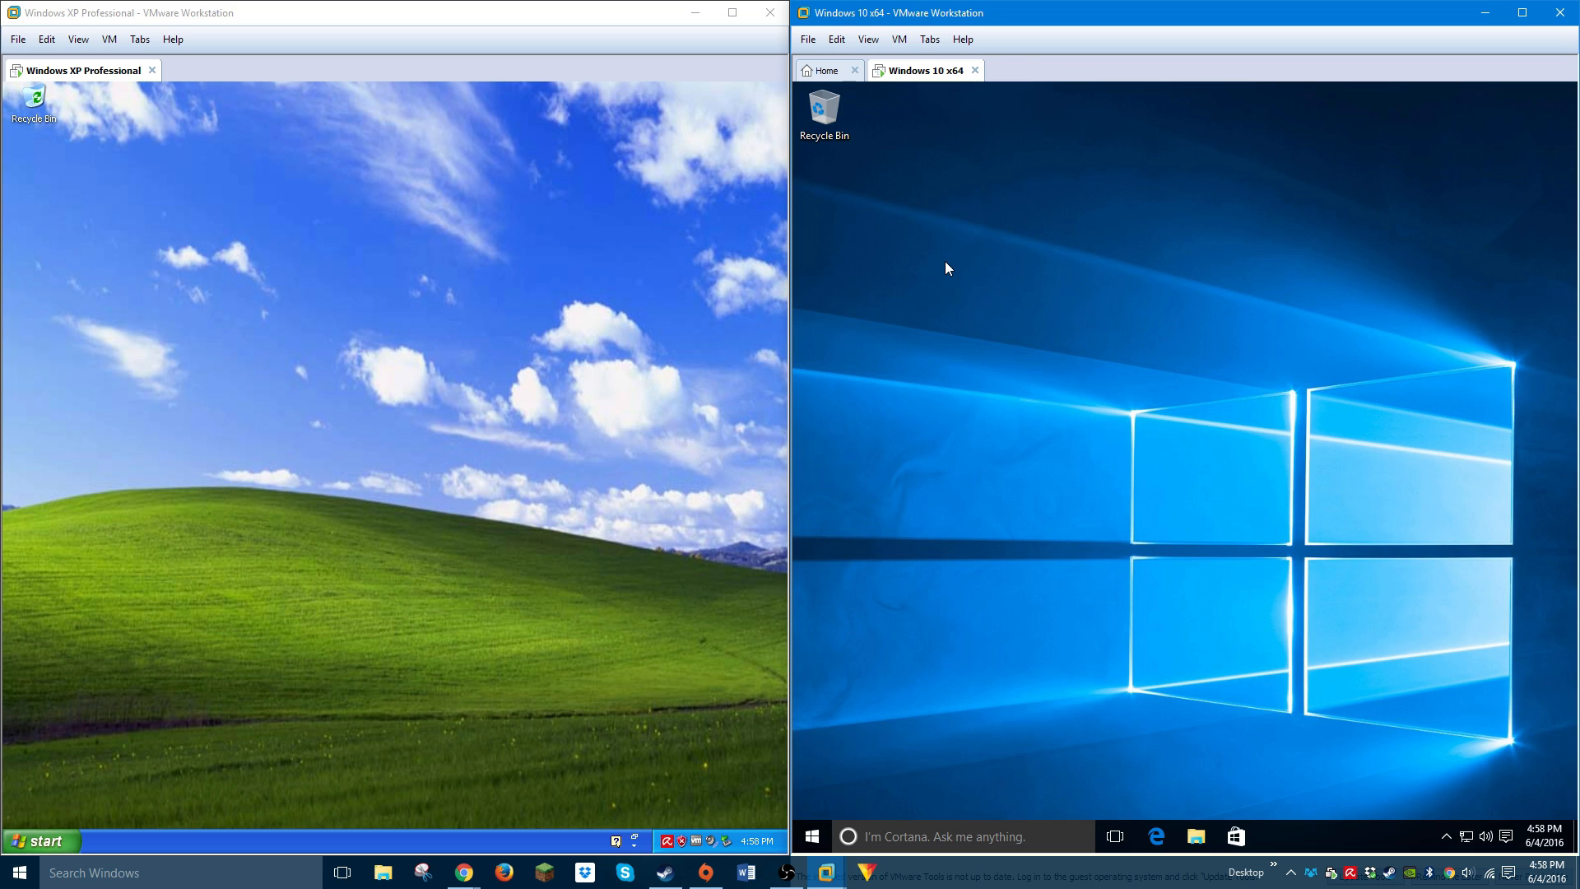
{"action": "mouse_move", "coordinate": [947, 282]}
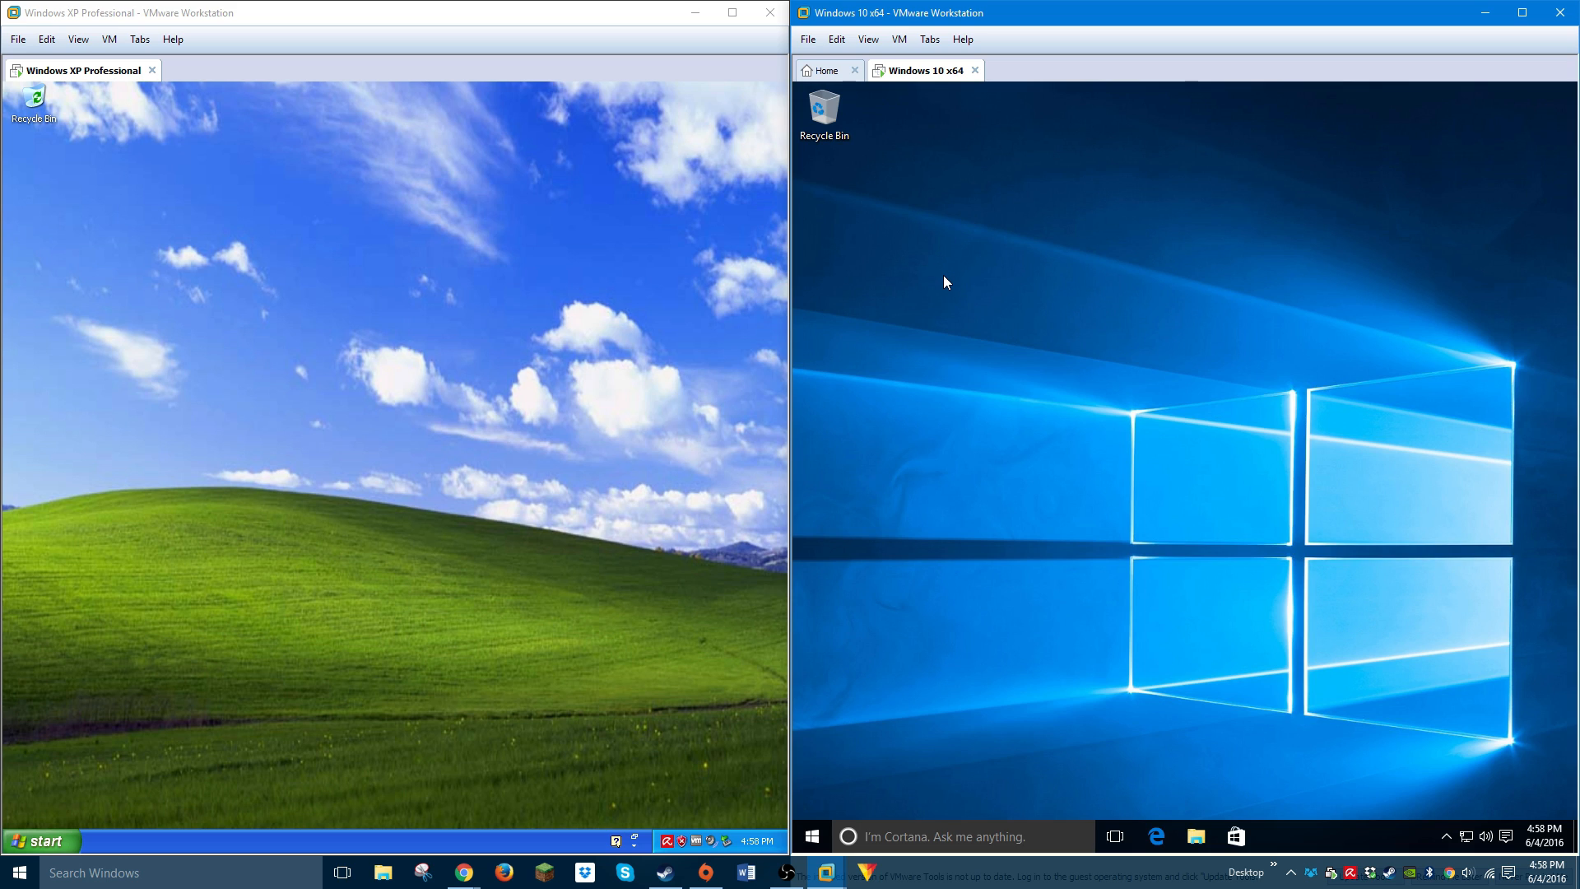
{"action": "mouse_move", "coordinate": [938, 276]}
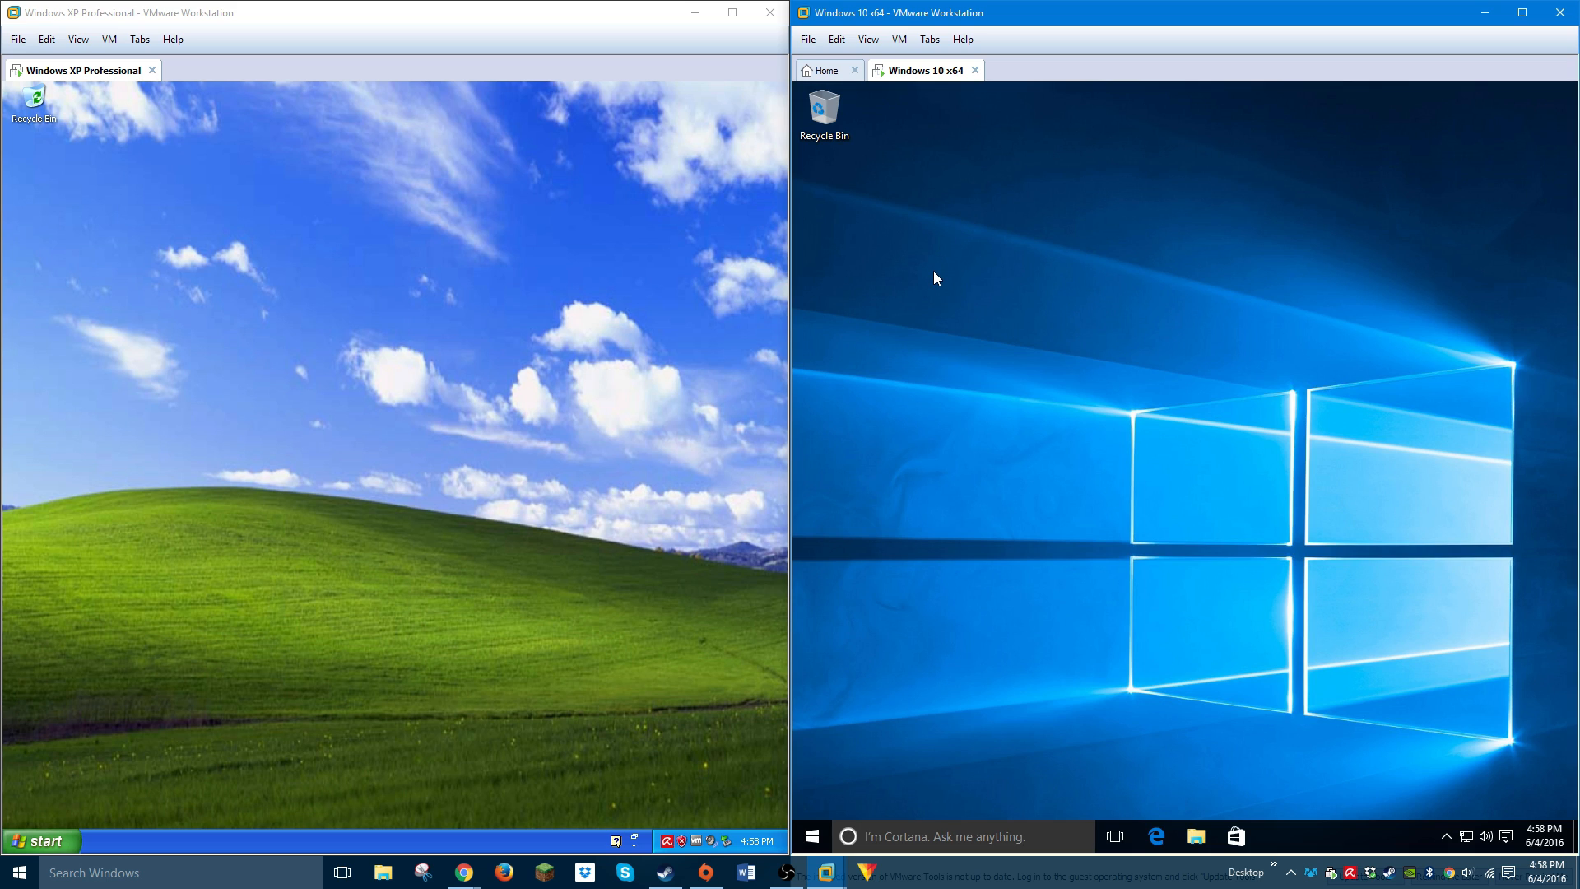
{"action": "mouse_move", "coordinate": [971, 341]}
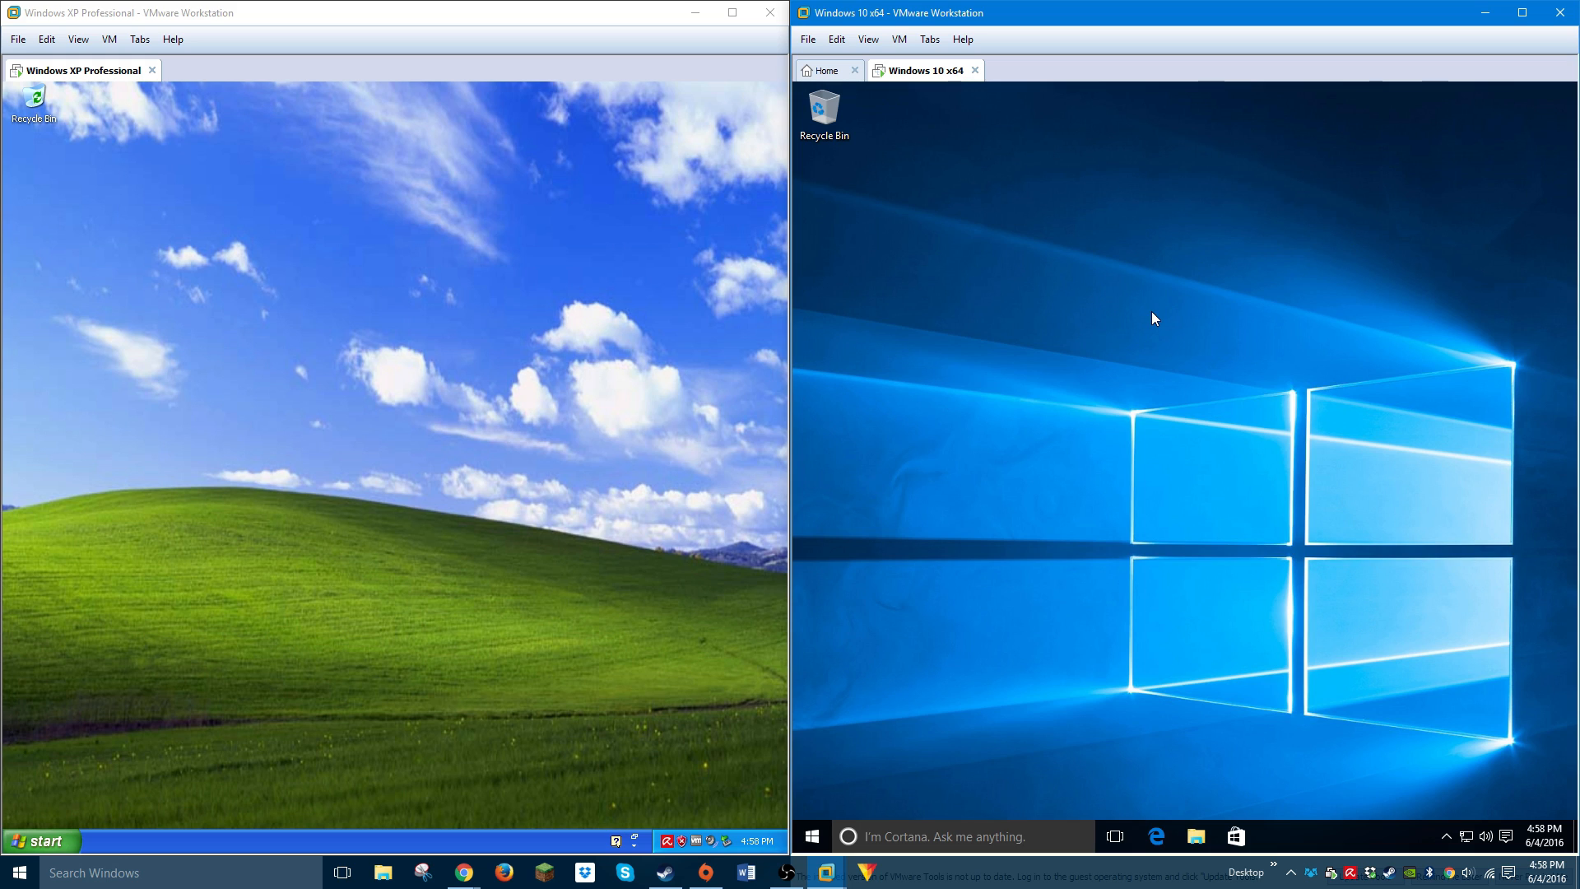
{"action": "mouse_move", "coordinate": [1145, 308]}
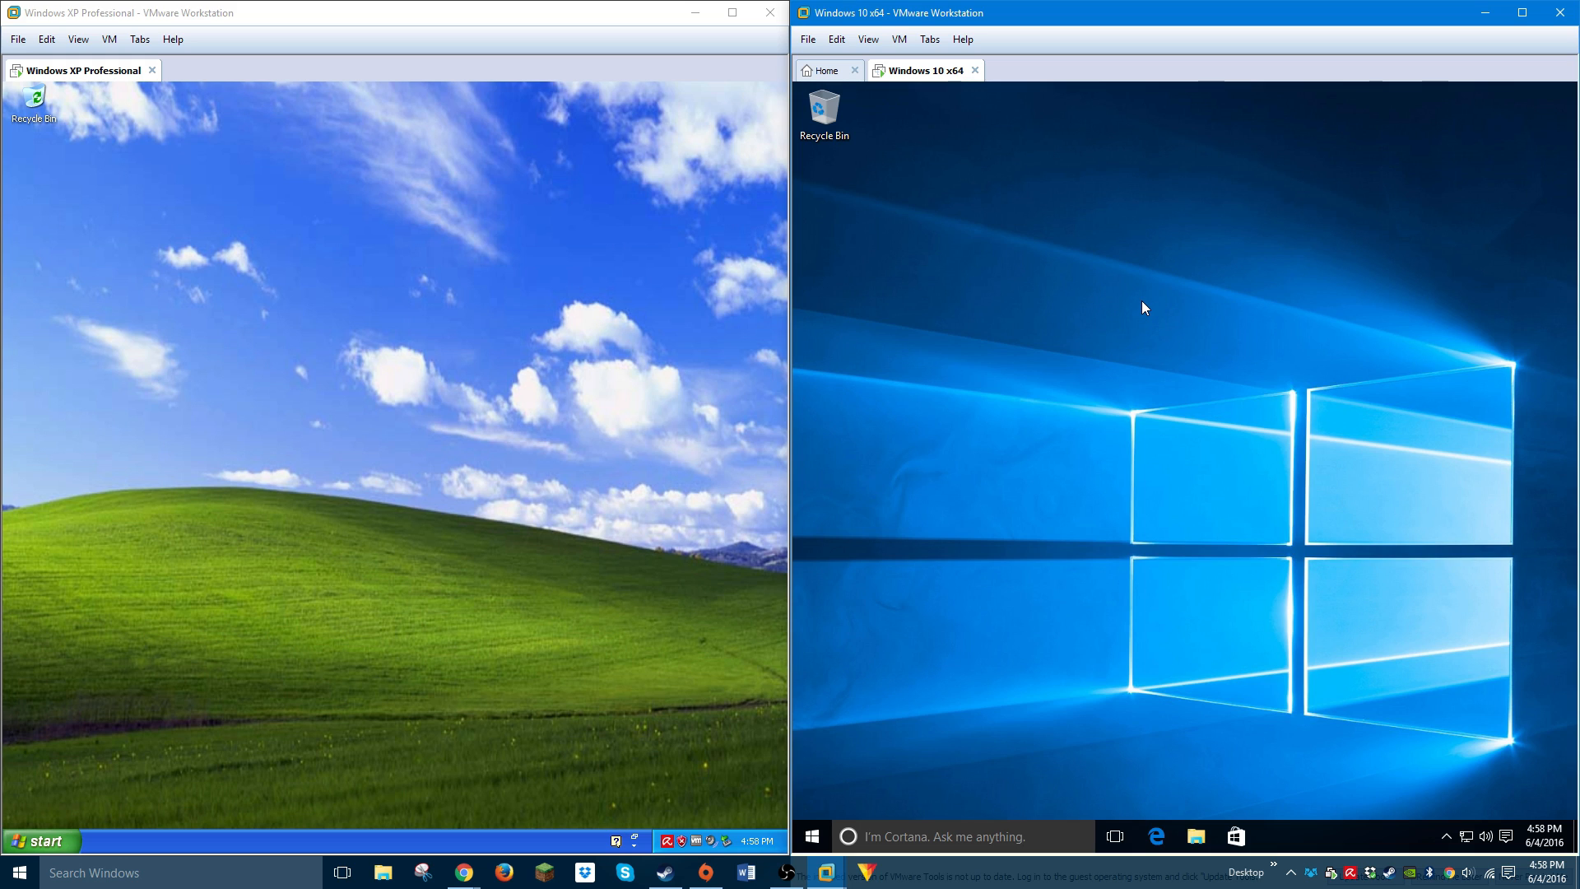
{"action": "mouse_move", "coordinate": [1108, 338]}
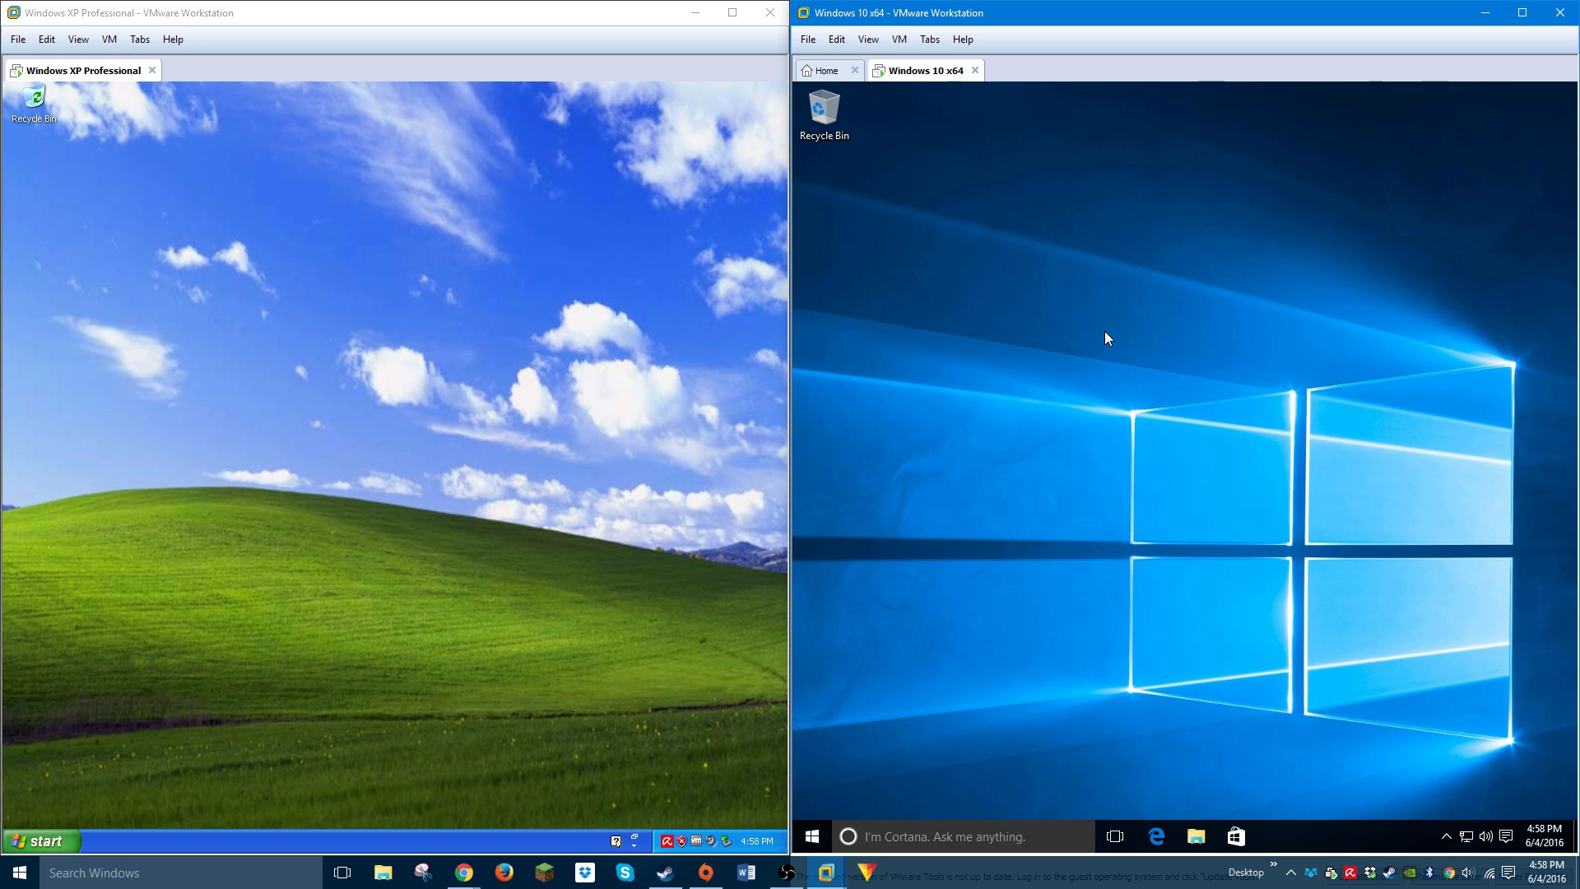
{"action": "mouse_move", "coordinate": [892, 76]}
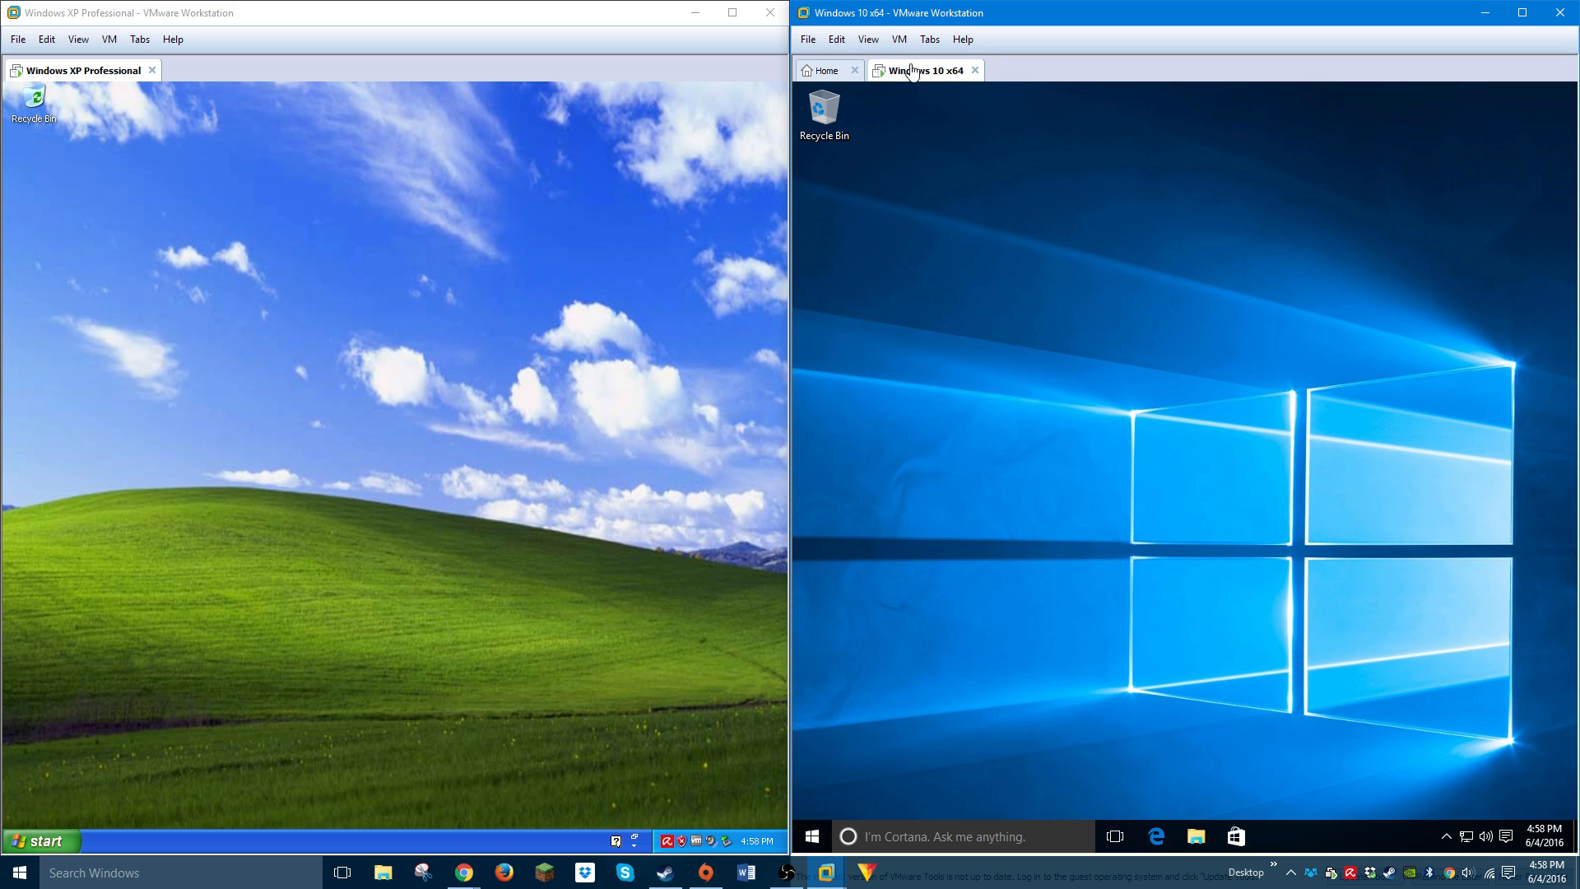
{"action": "mouse_move", "coordinate": [971, 364]}
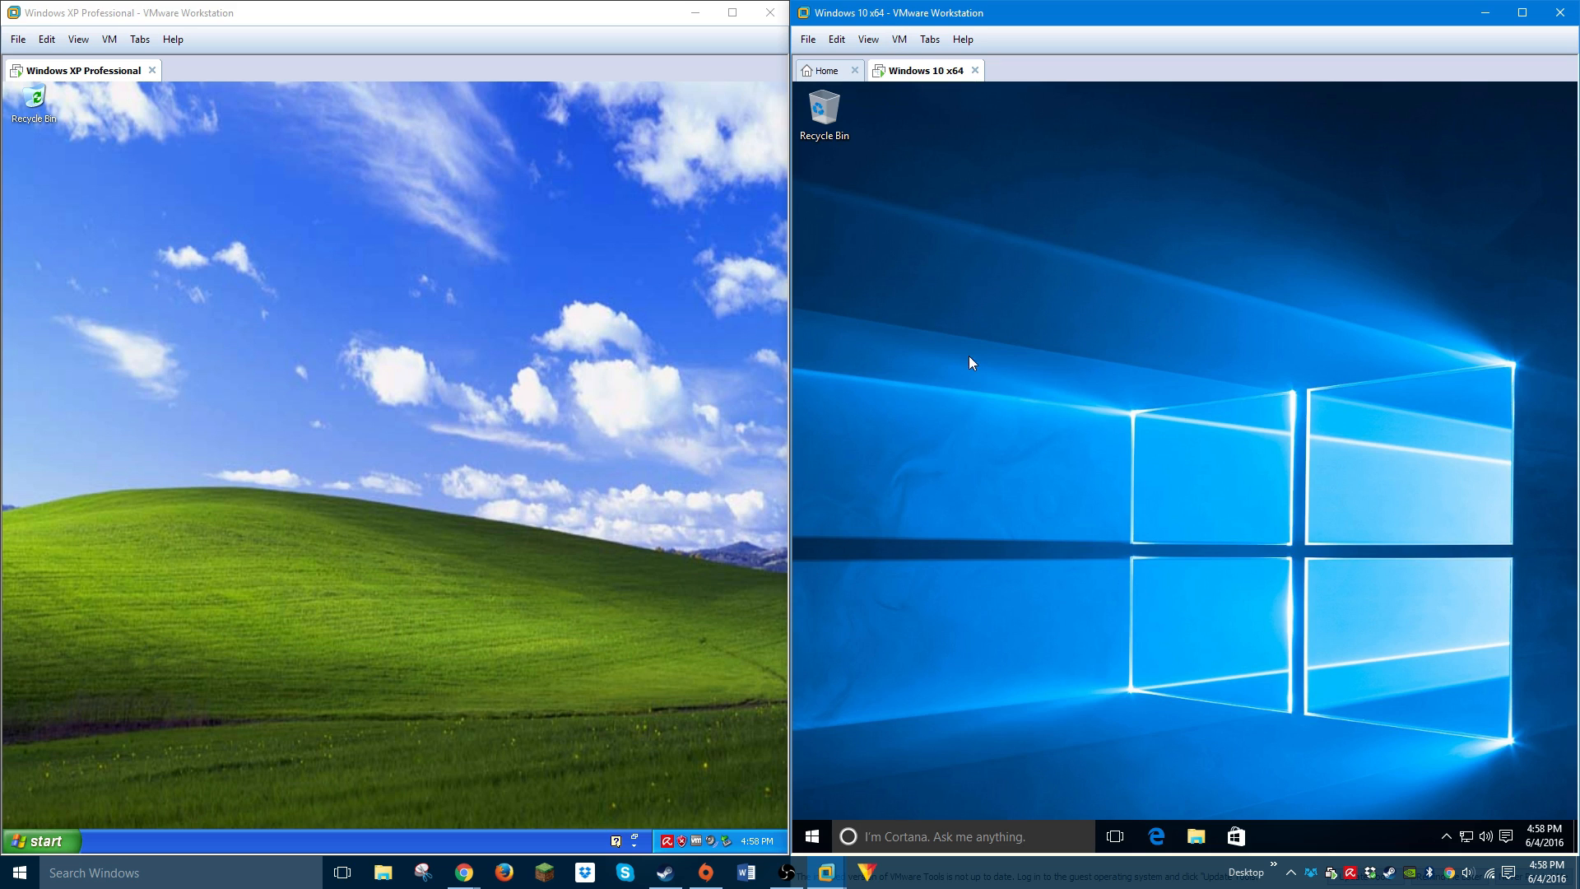
{"action": "mouse_move", "coordinate": [916, 424]}
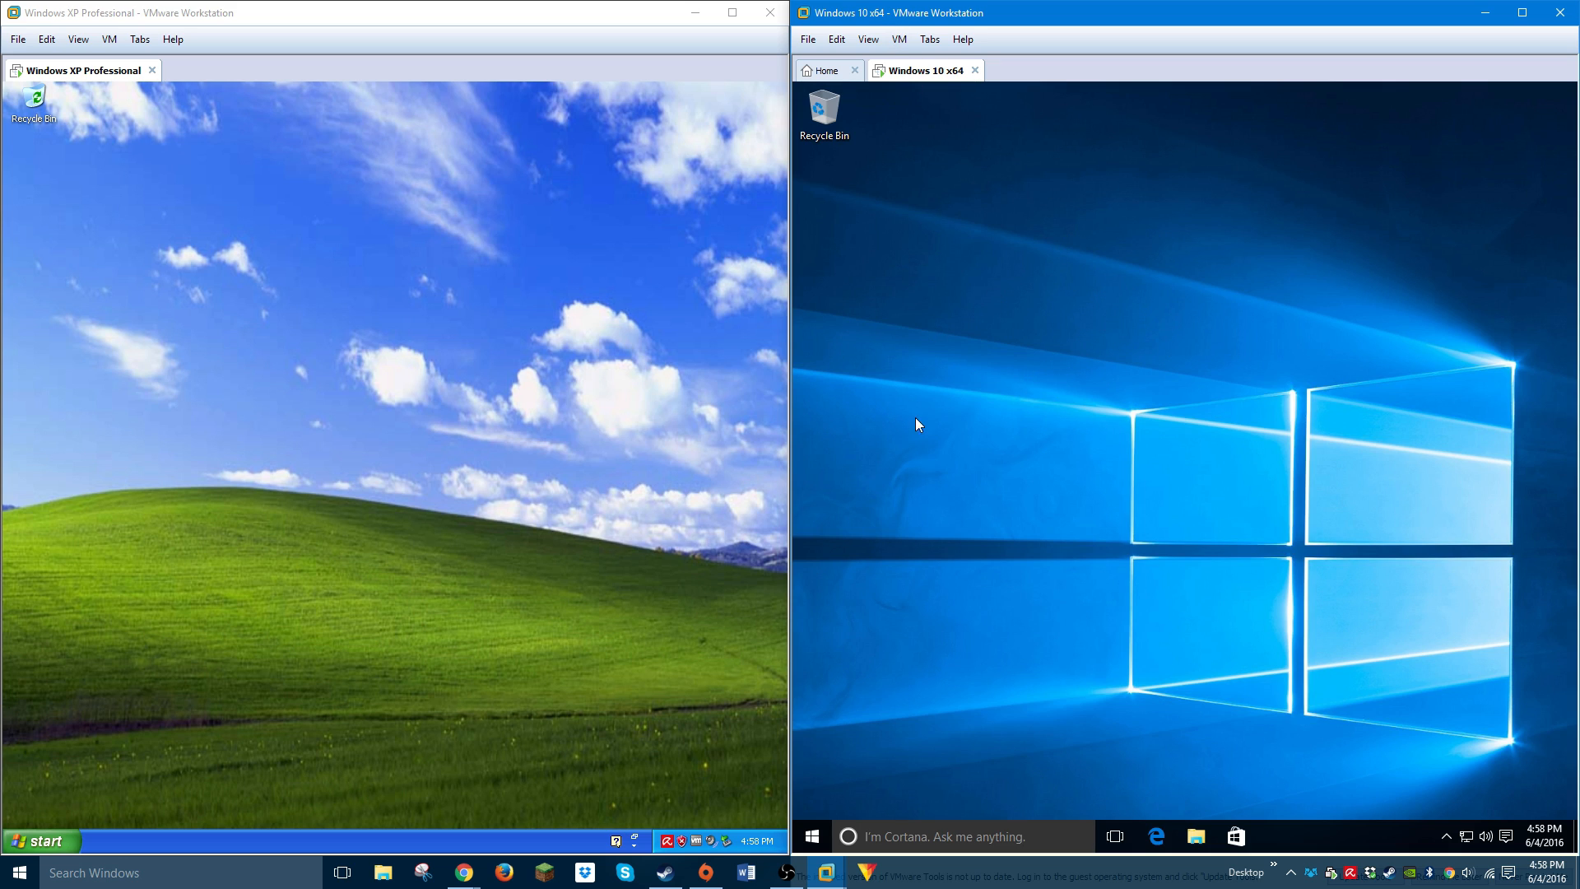
{"action": "mouse_move", "coordinate": [1056, 287]}
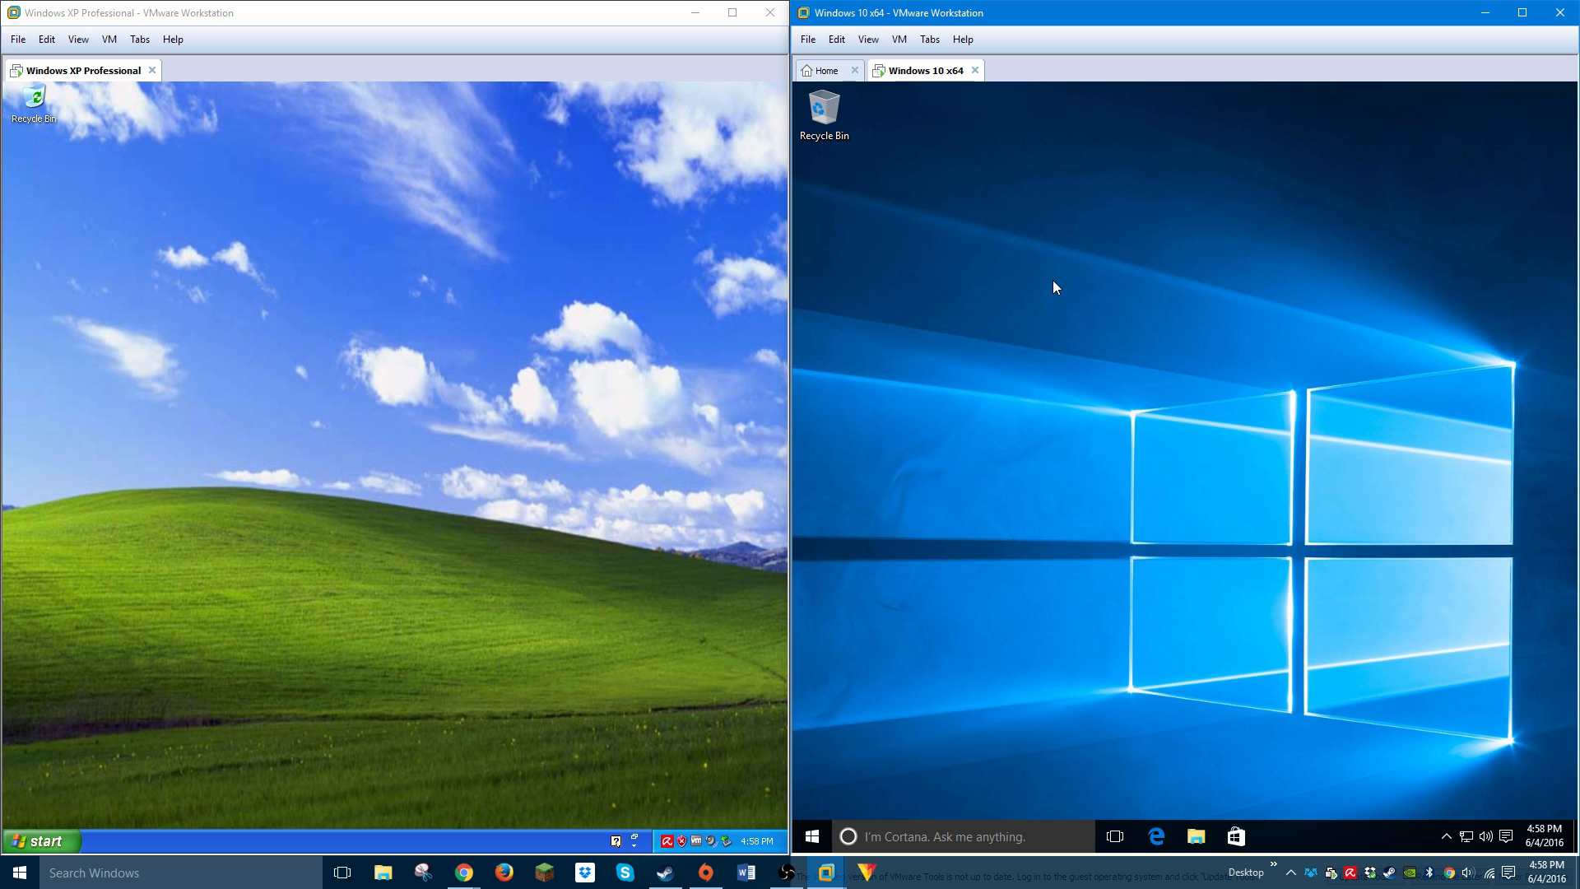
{"action": "mouse_move", "coordinate": [1138, 184]}
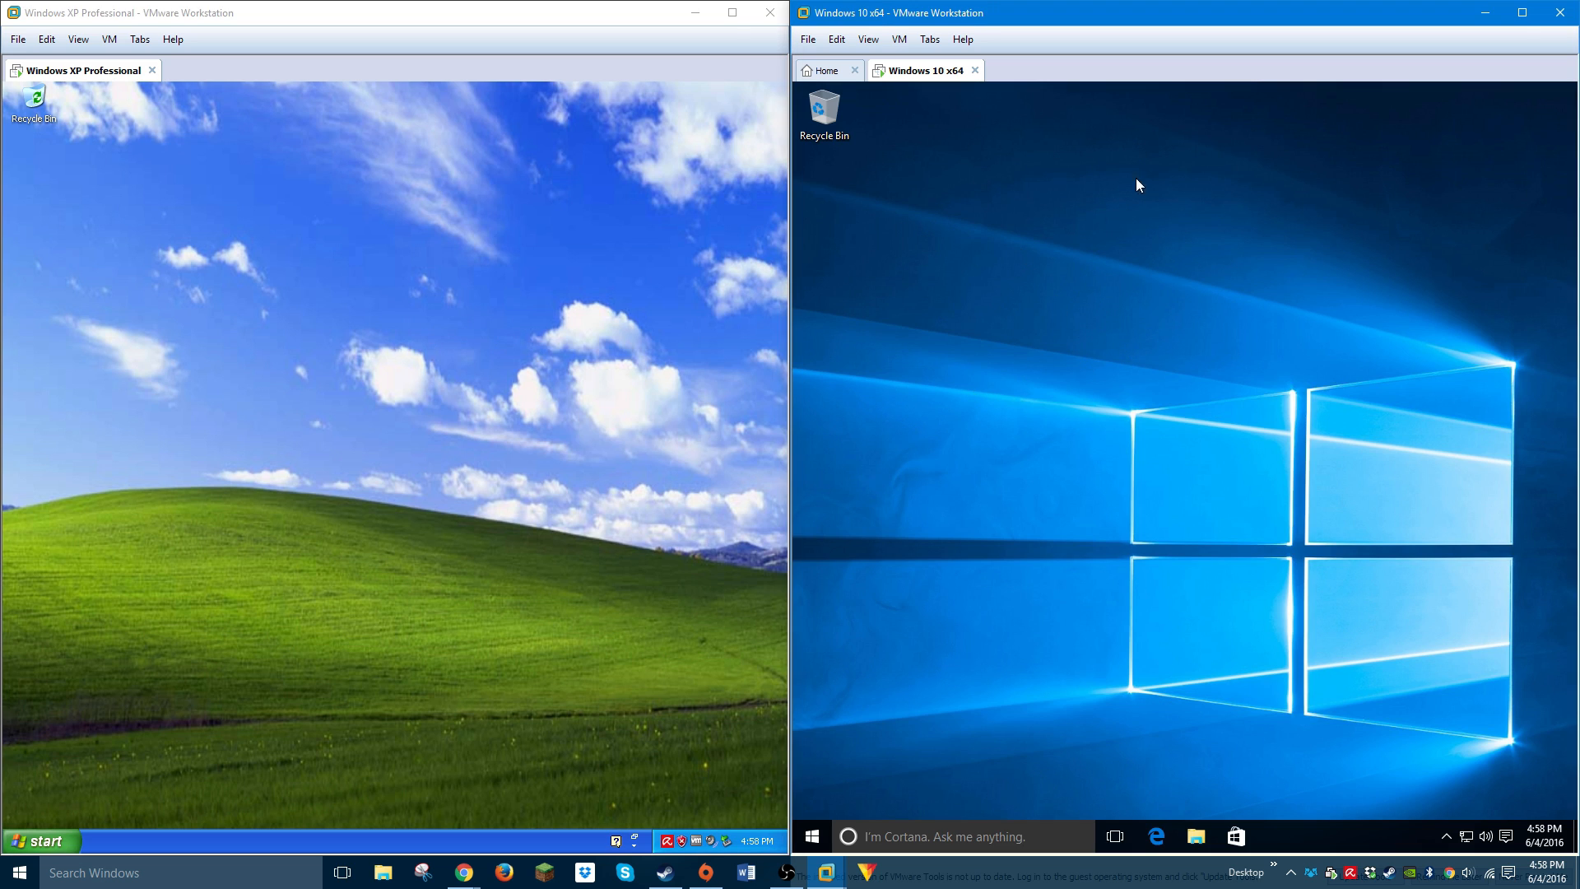
{"action": "mouse_move", "coordinate": [903, 357]}
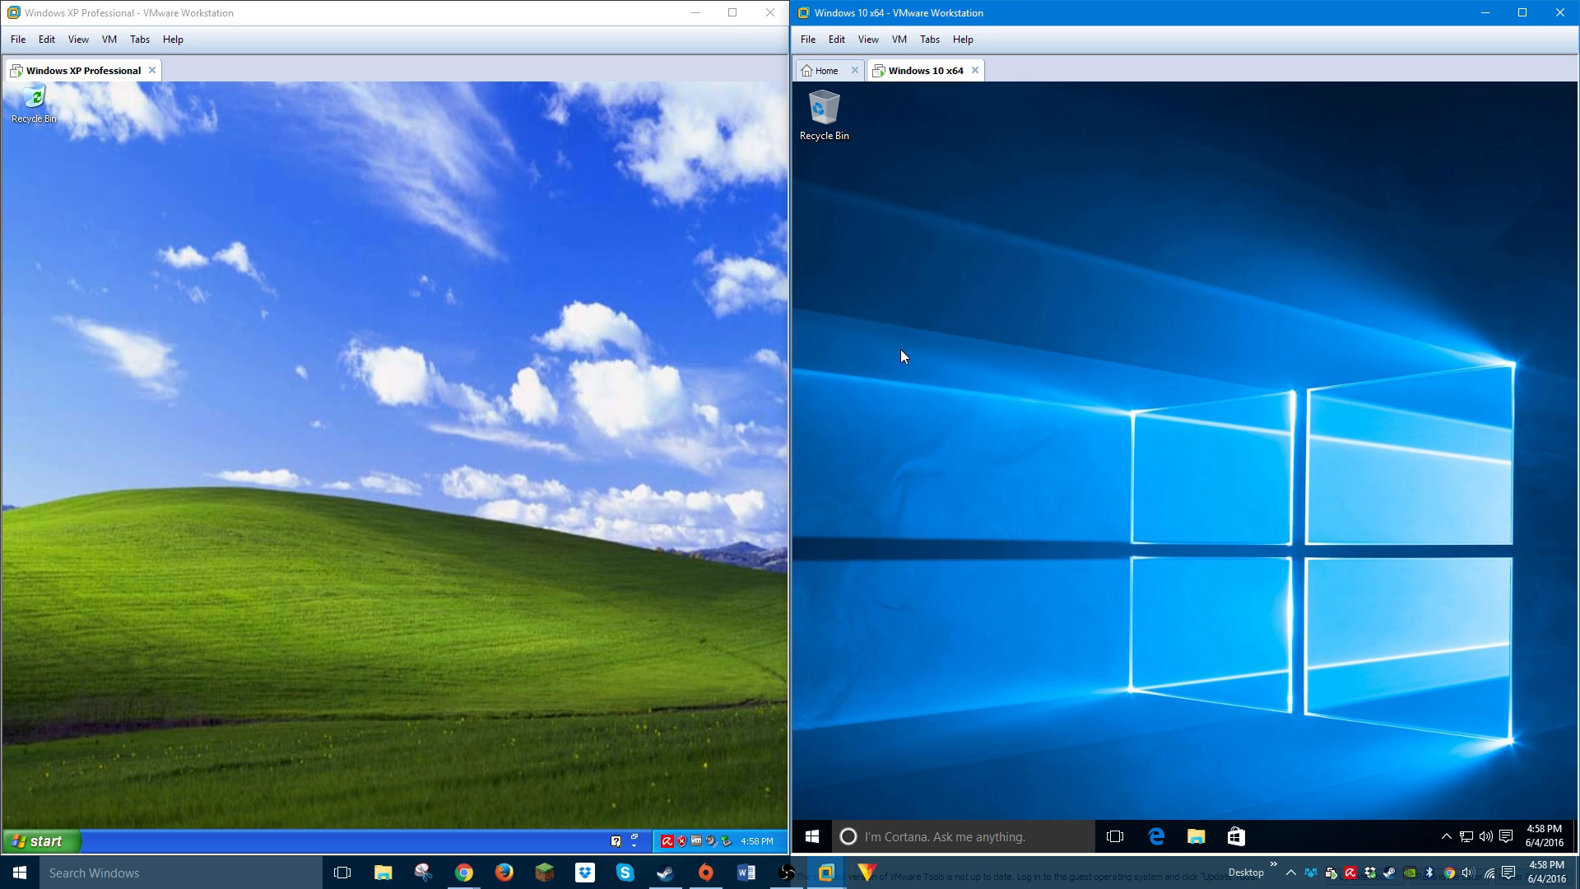
{"action": "mouse_move", "coordinate": [918, 412]}
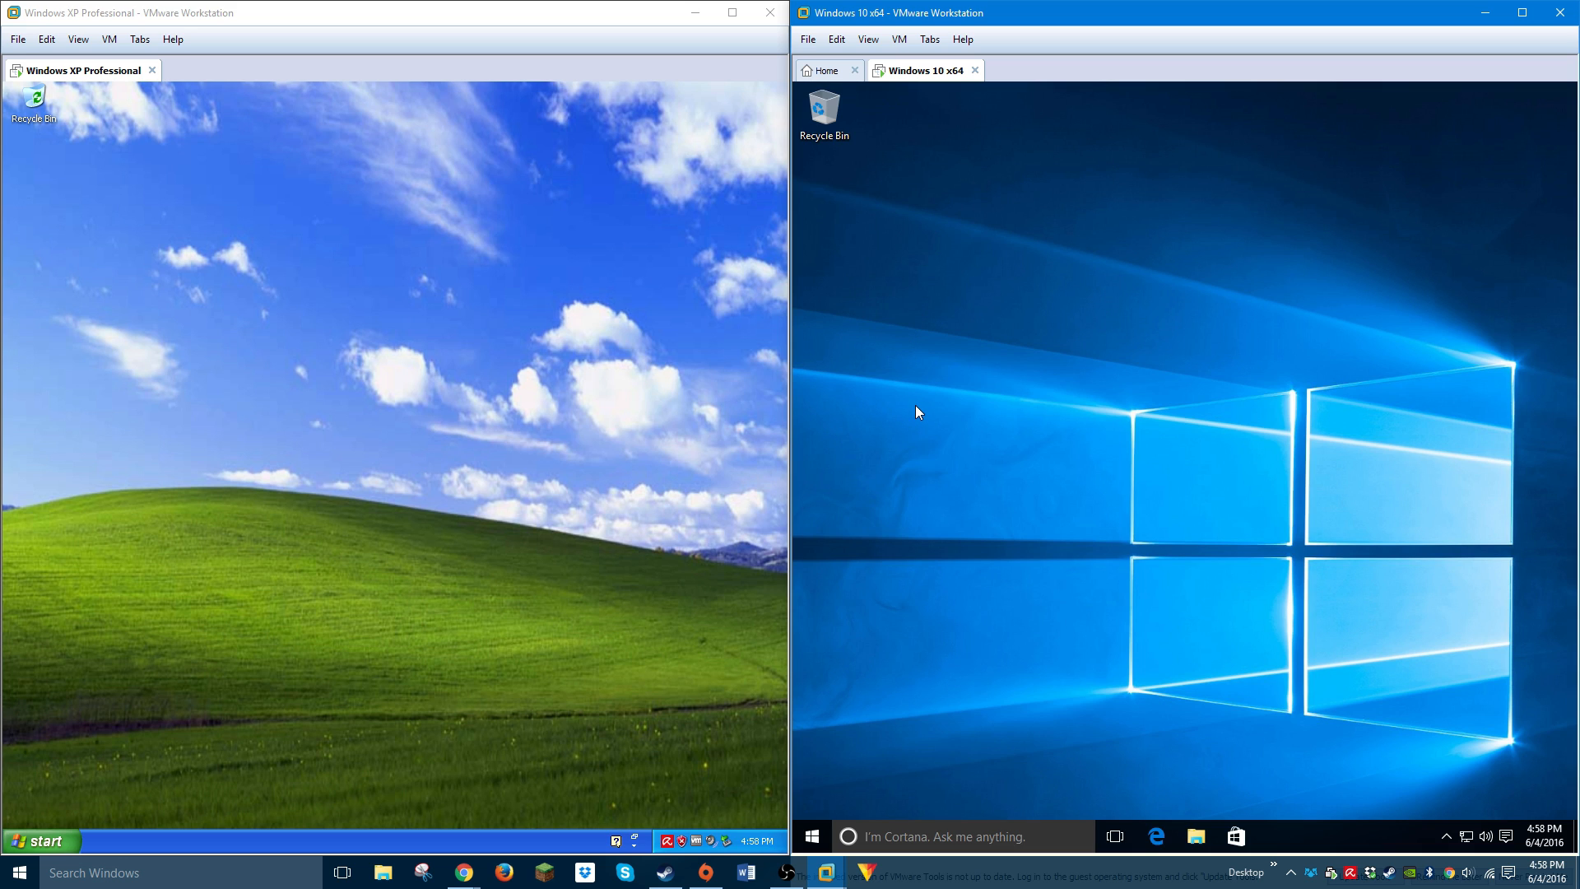
Open VM Settings for both machines, showing XP at 512 MB and Windows 10 at 4 GB
{"action": "left_click", "coordinate": [71, 38]}
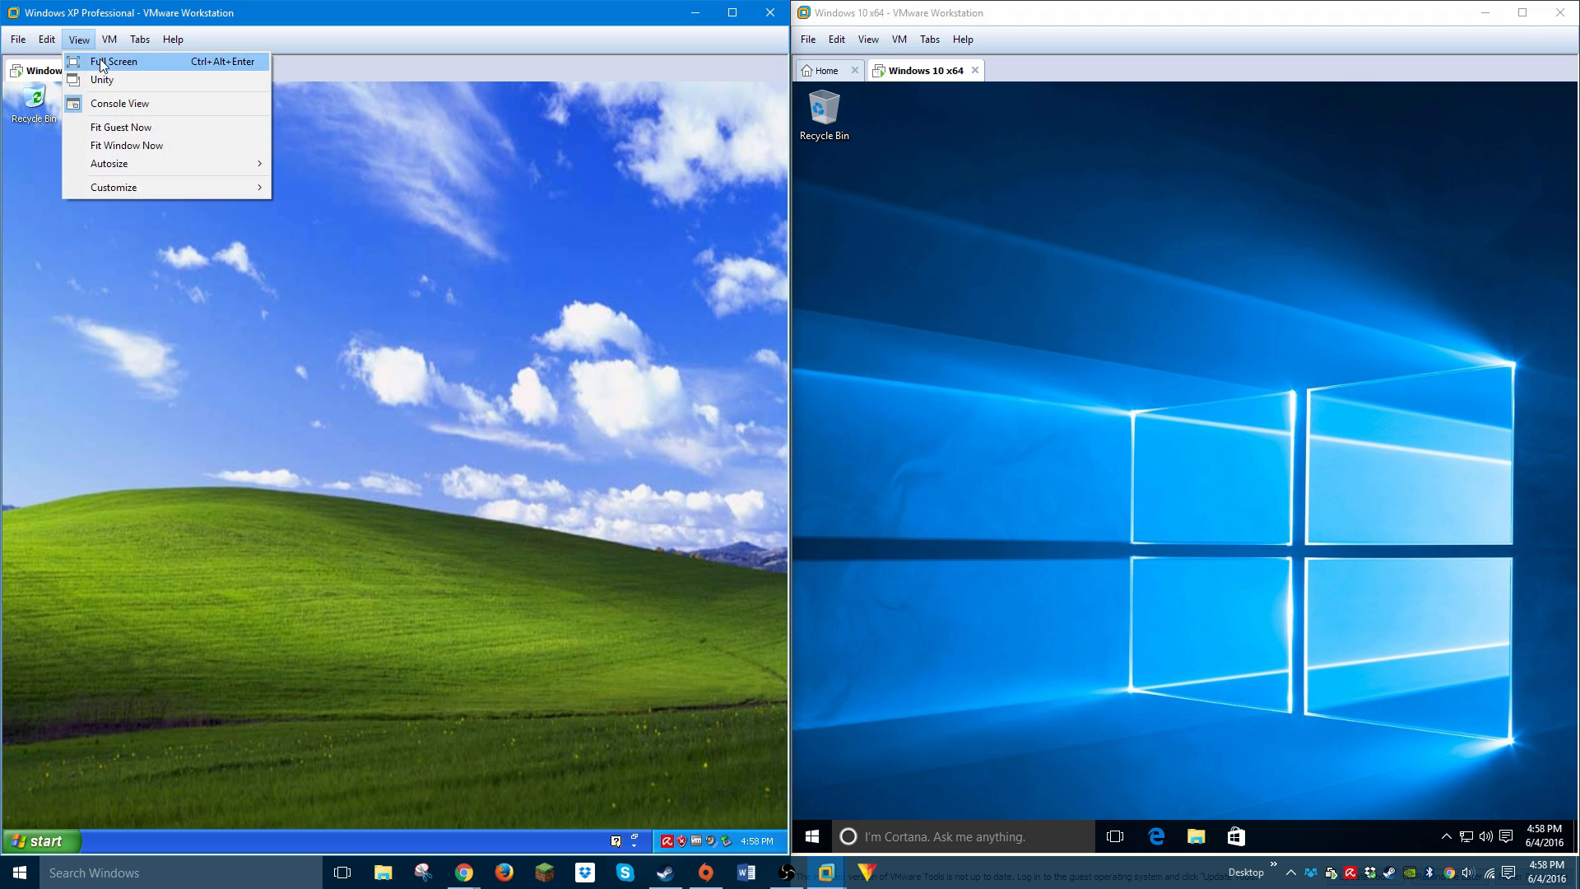
{"action": "left_click", "coordinate": [105, 38]}
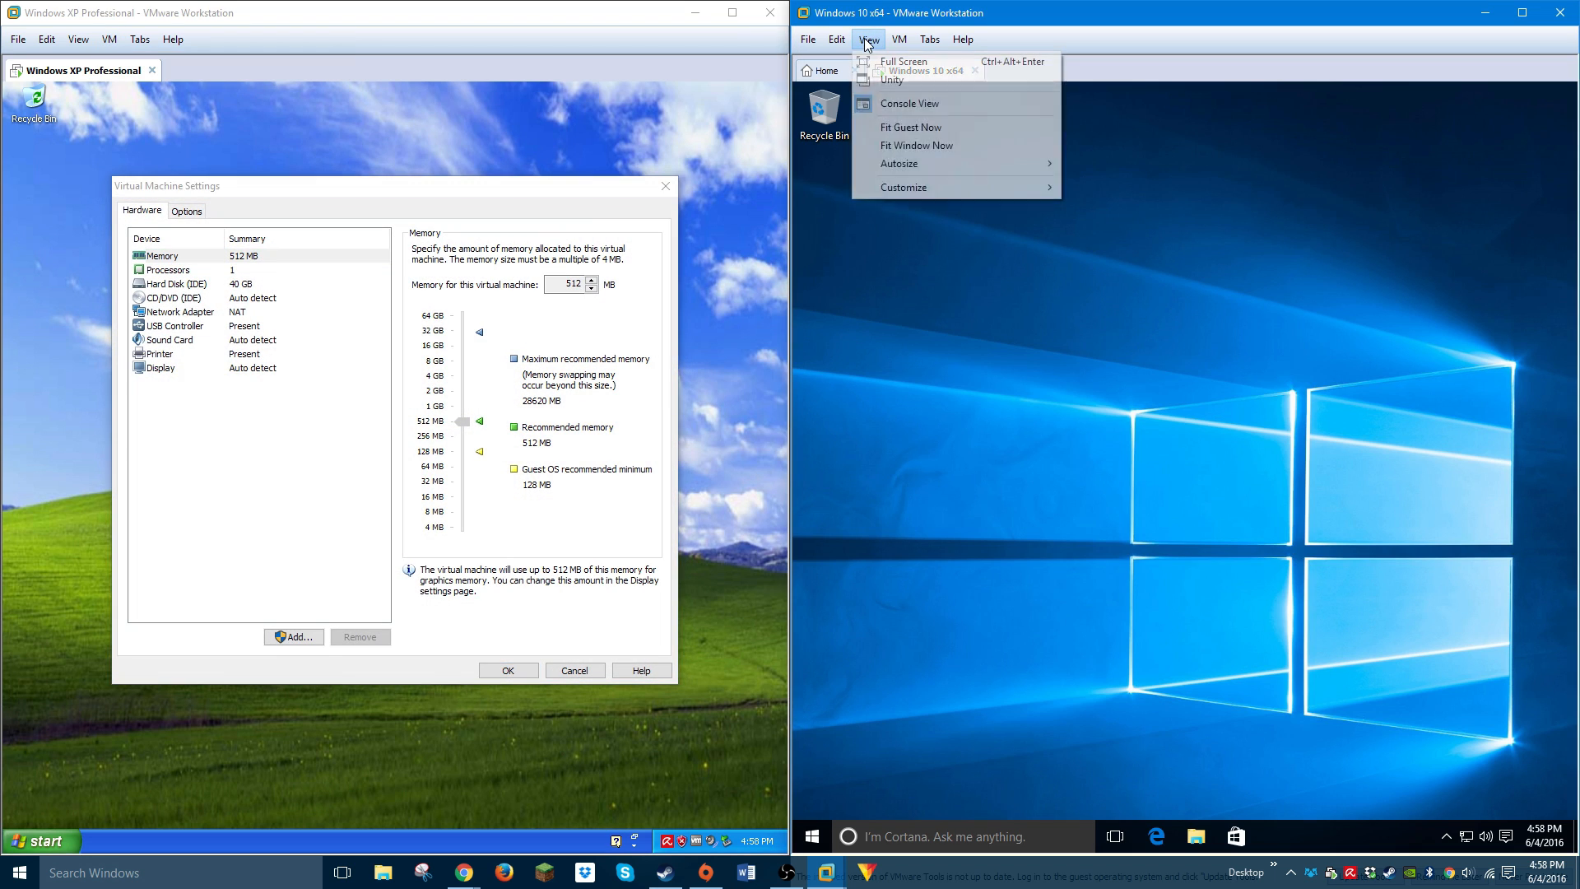
{"action": "left_click", "coordinate": [904, 38]}
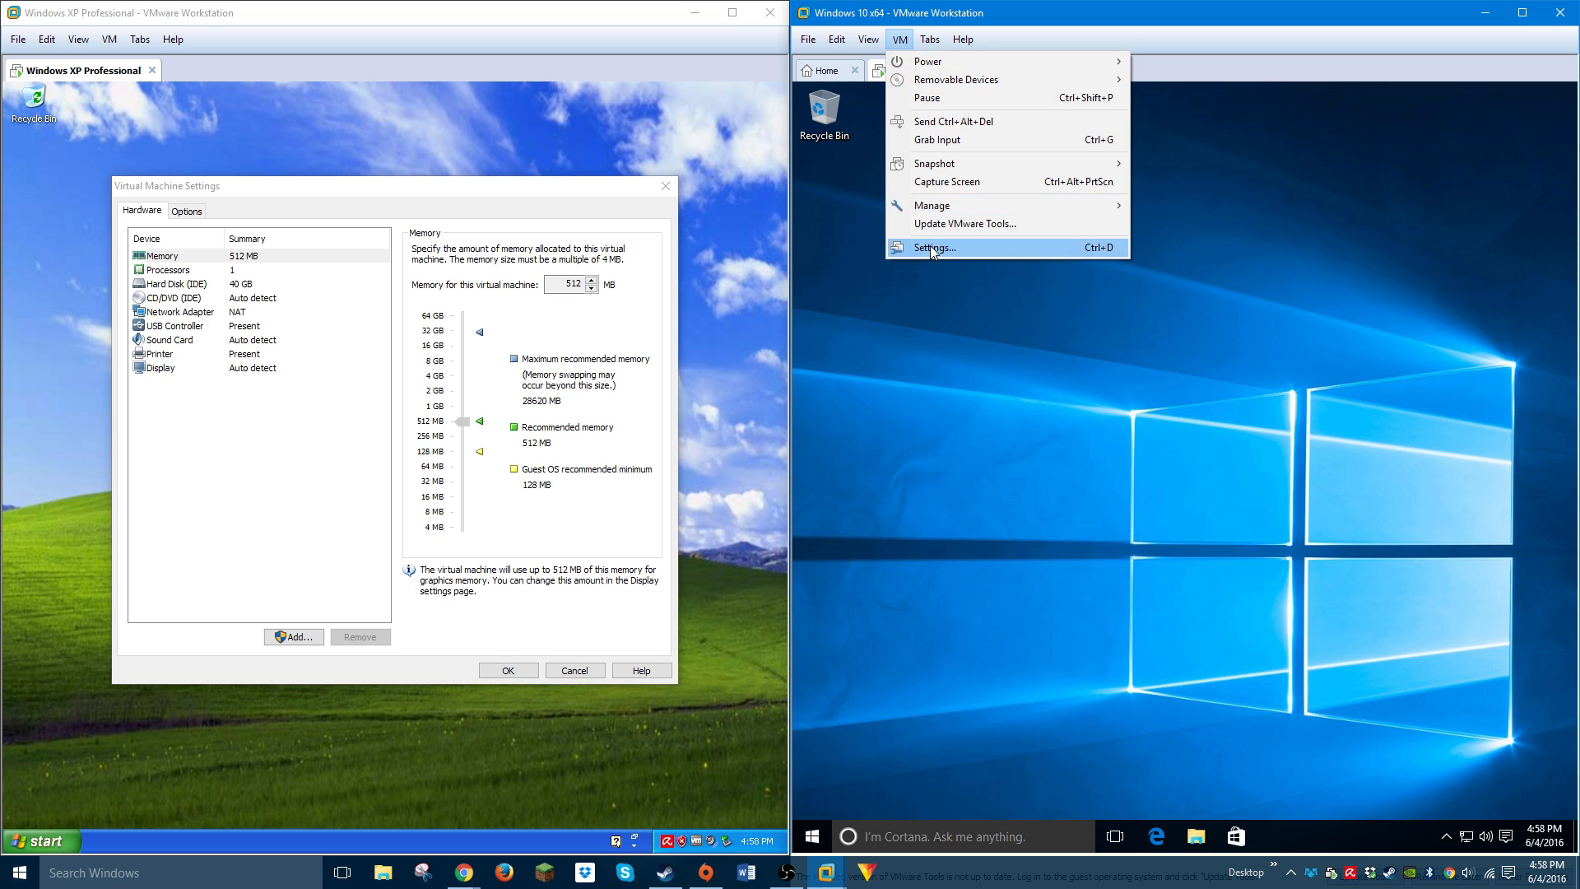
{"action": "left_click", "coordinate": [931, 247]}
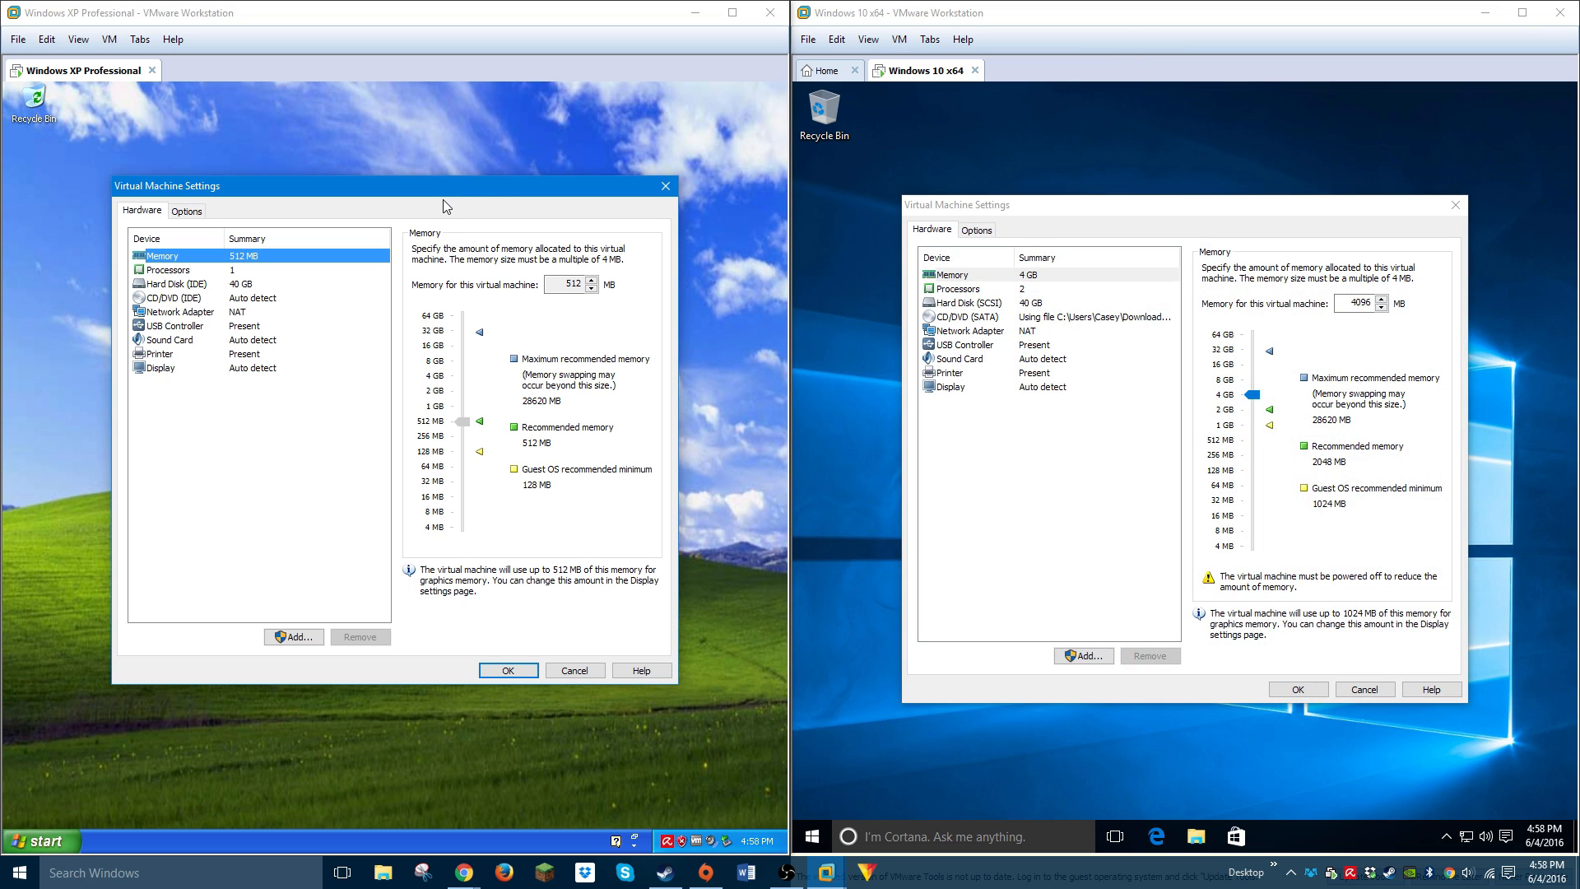
{"action": "mouse_move", "coordinate": [608, 229]}
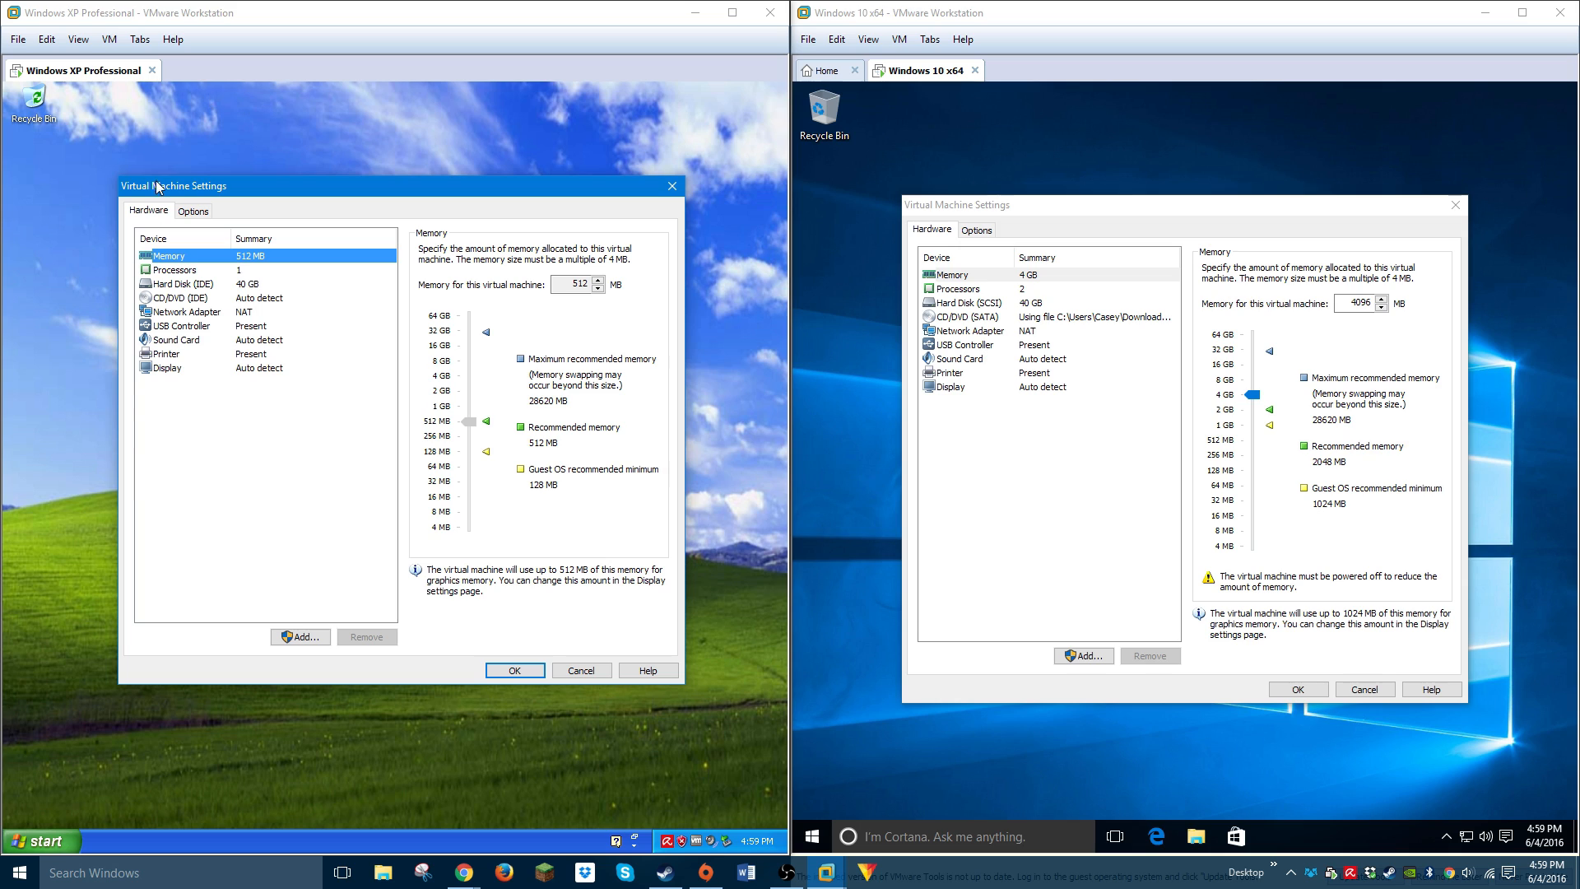
{"action": "mouse_move", "coordinate": [395, 349]}
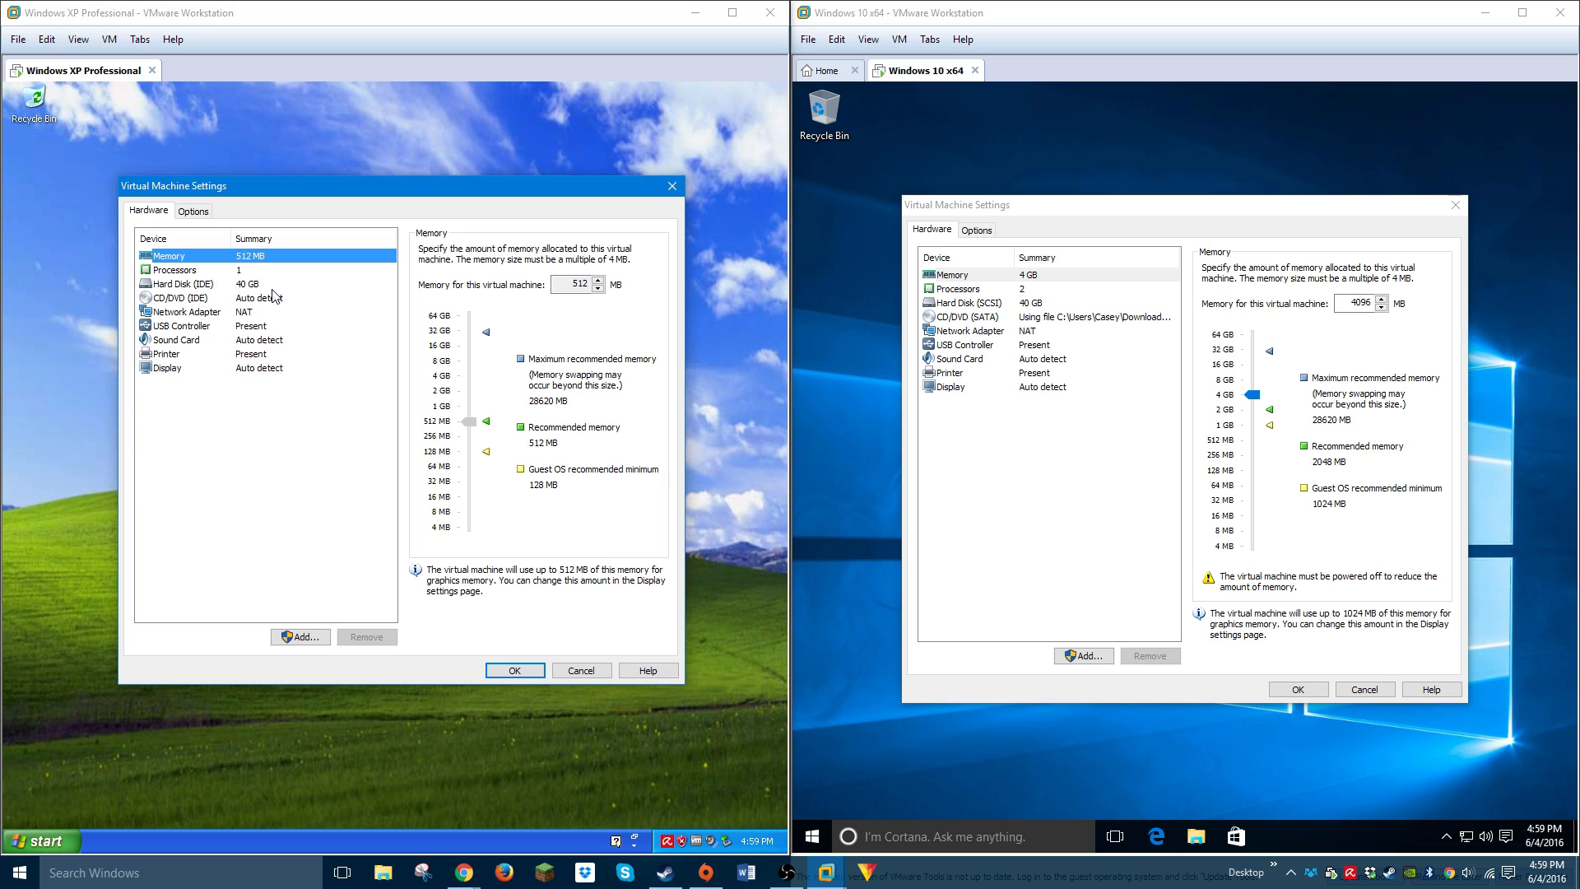
{"action": "left_click", "coordinate": [180, 283]}
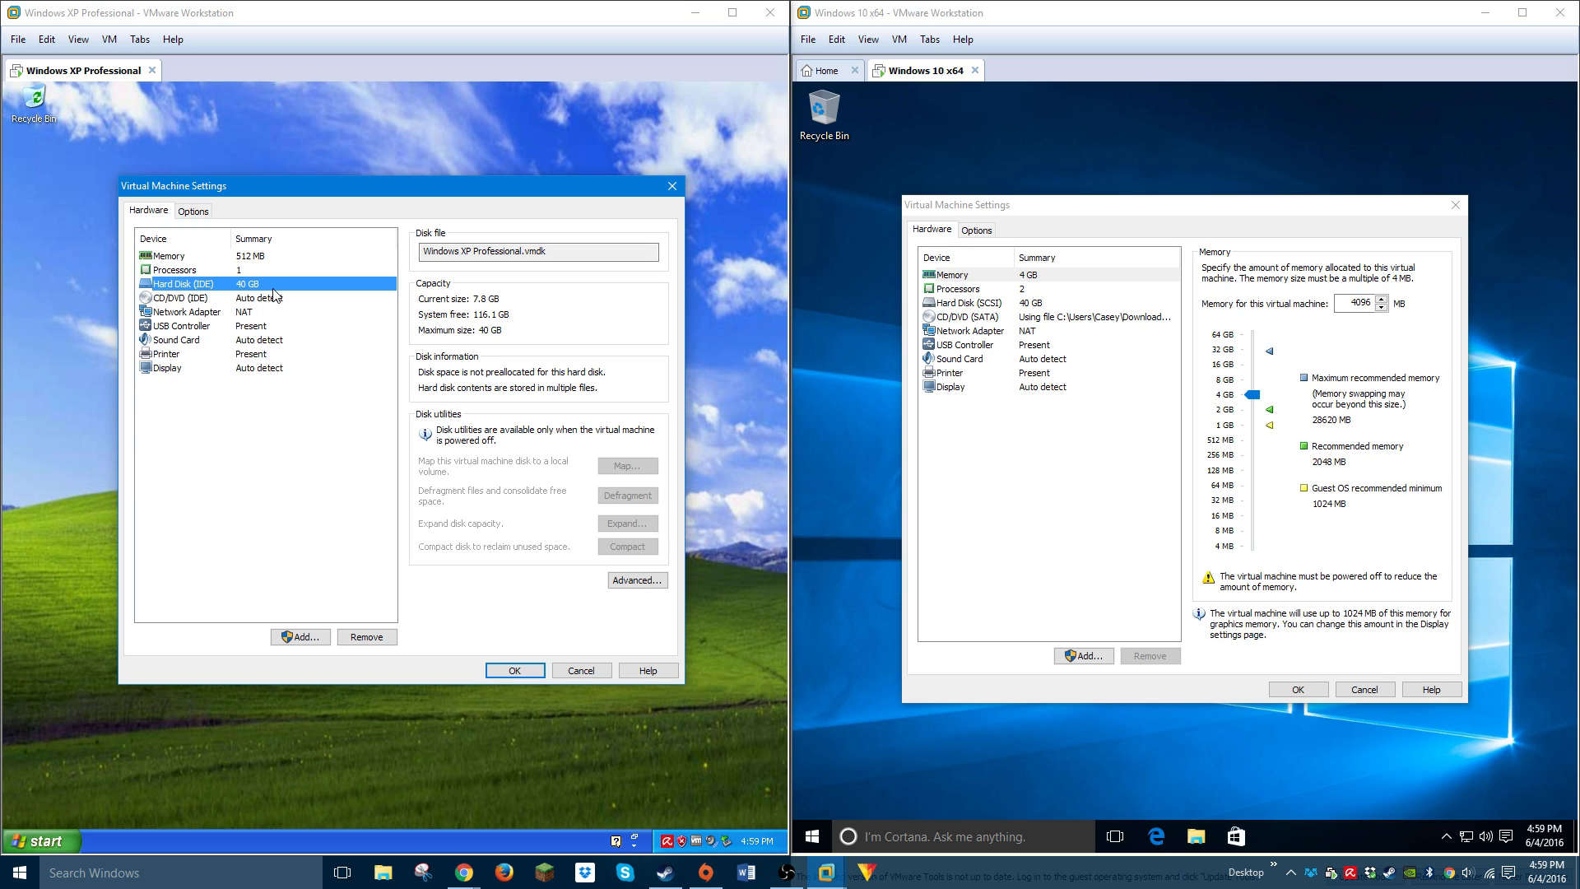
{"action": "mouse_move", "coordinate": [279, 294]}
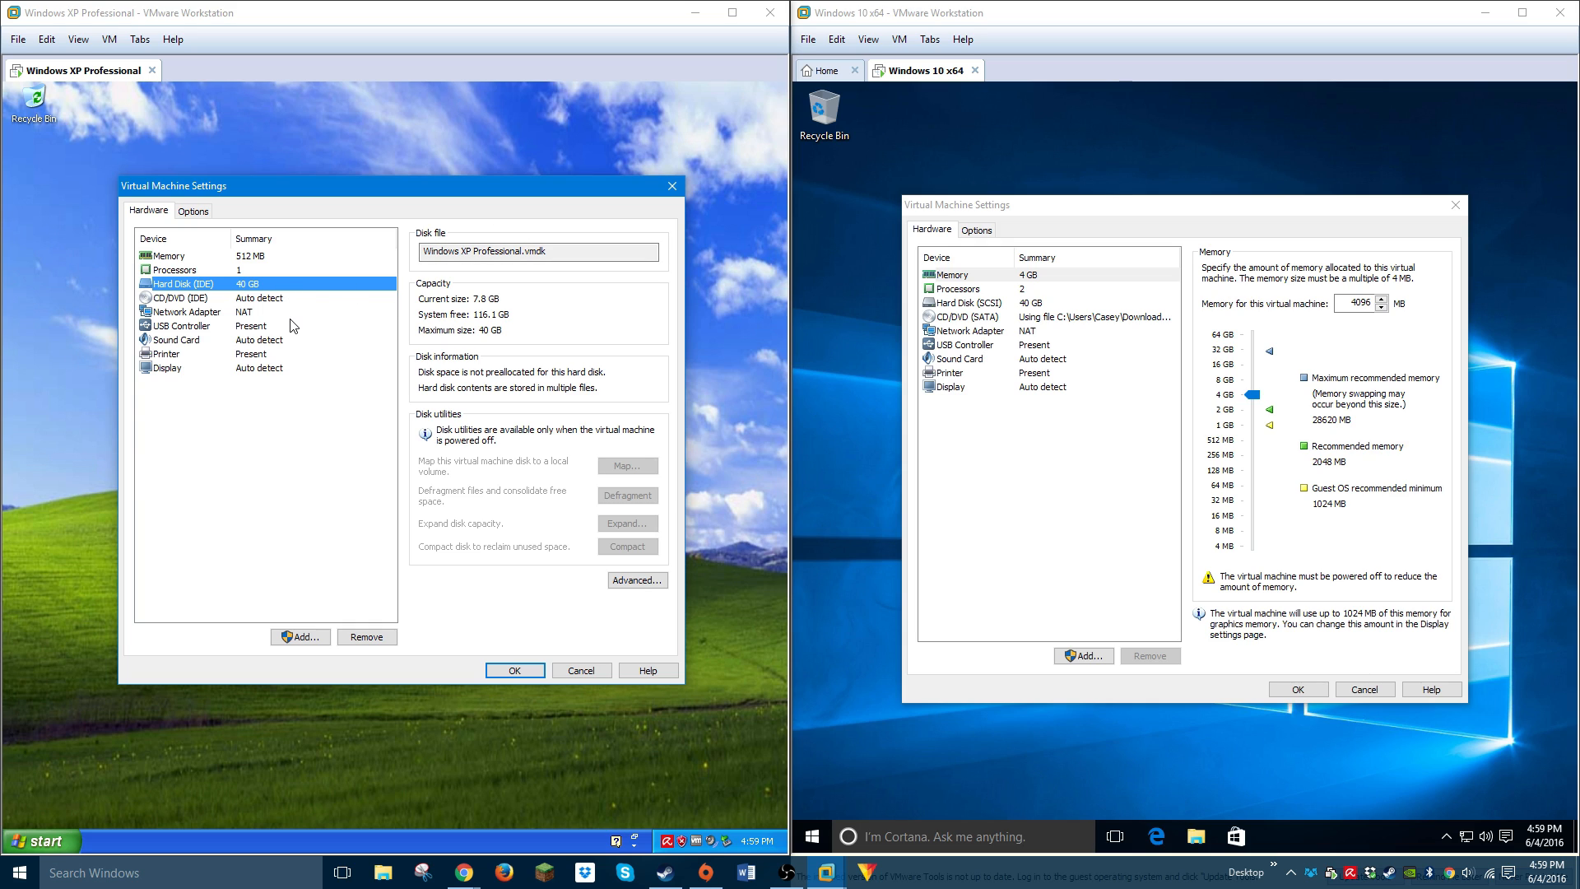
{"action": "mouse_move", "coordinate": [1096, 173]}
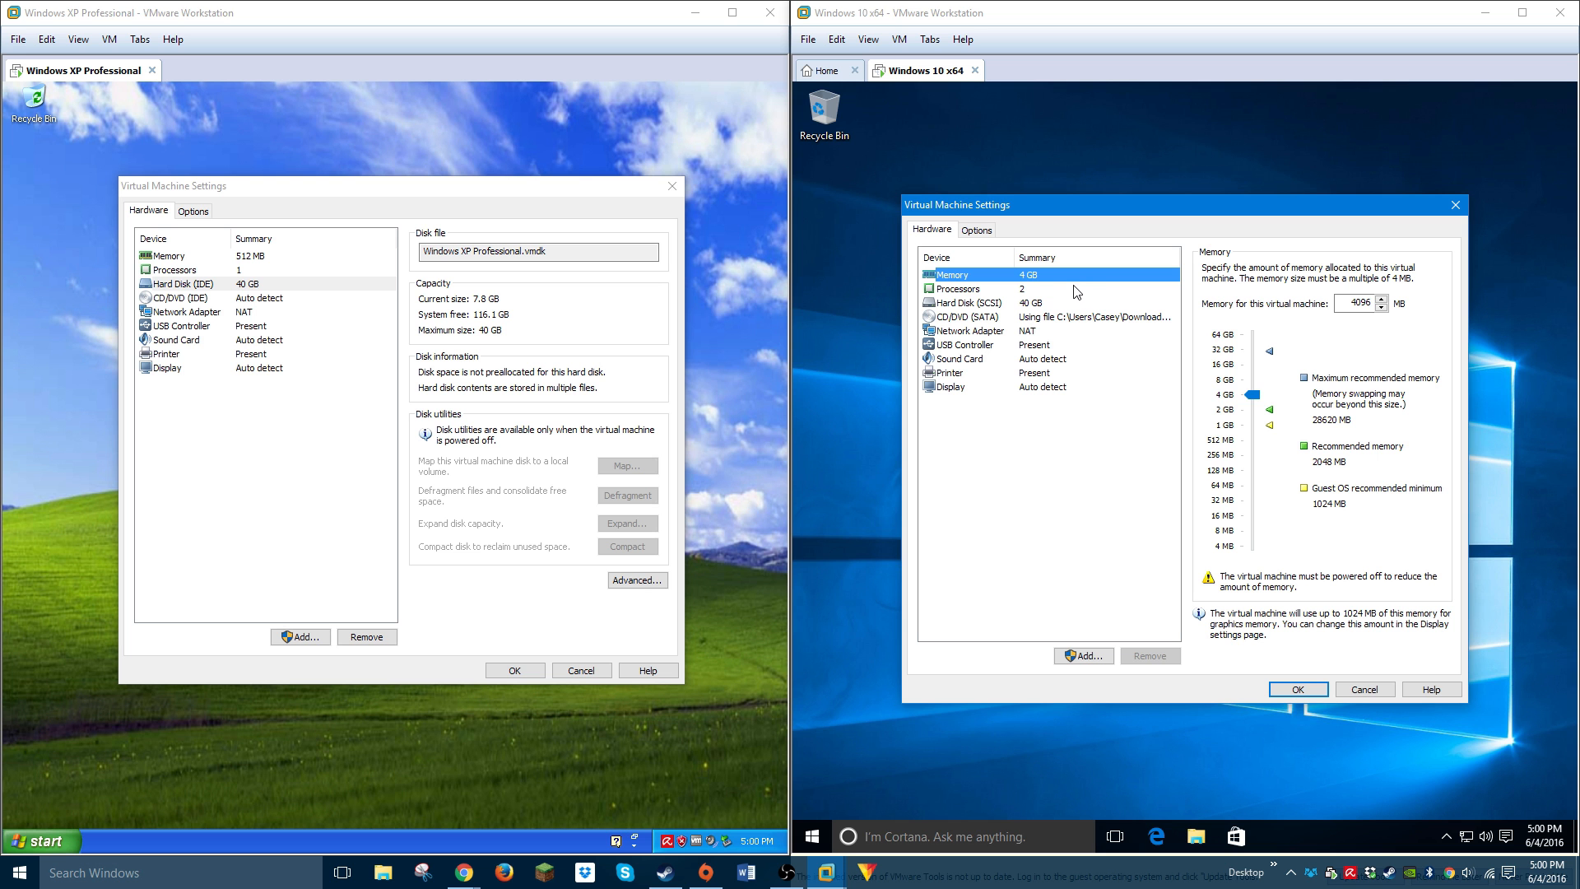
{"action": "mouse_move", "coordinate": [1032, 279]}
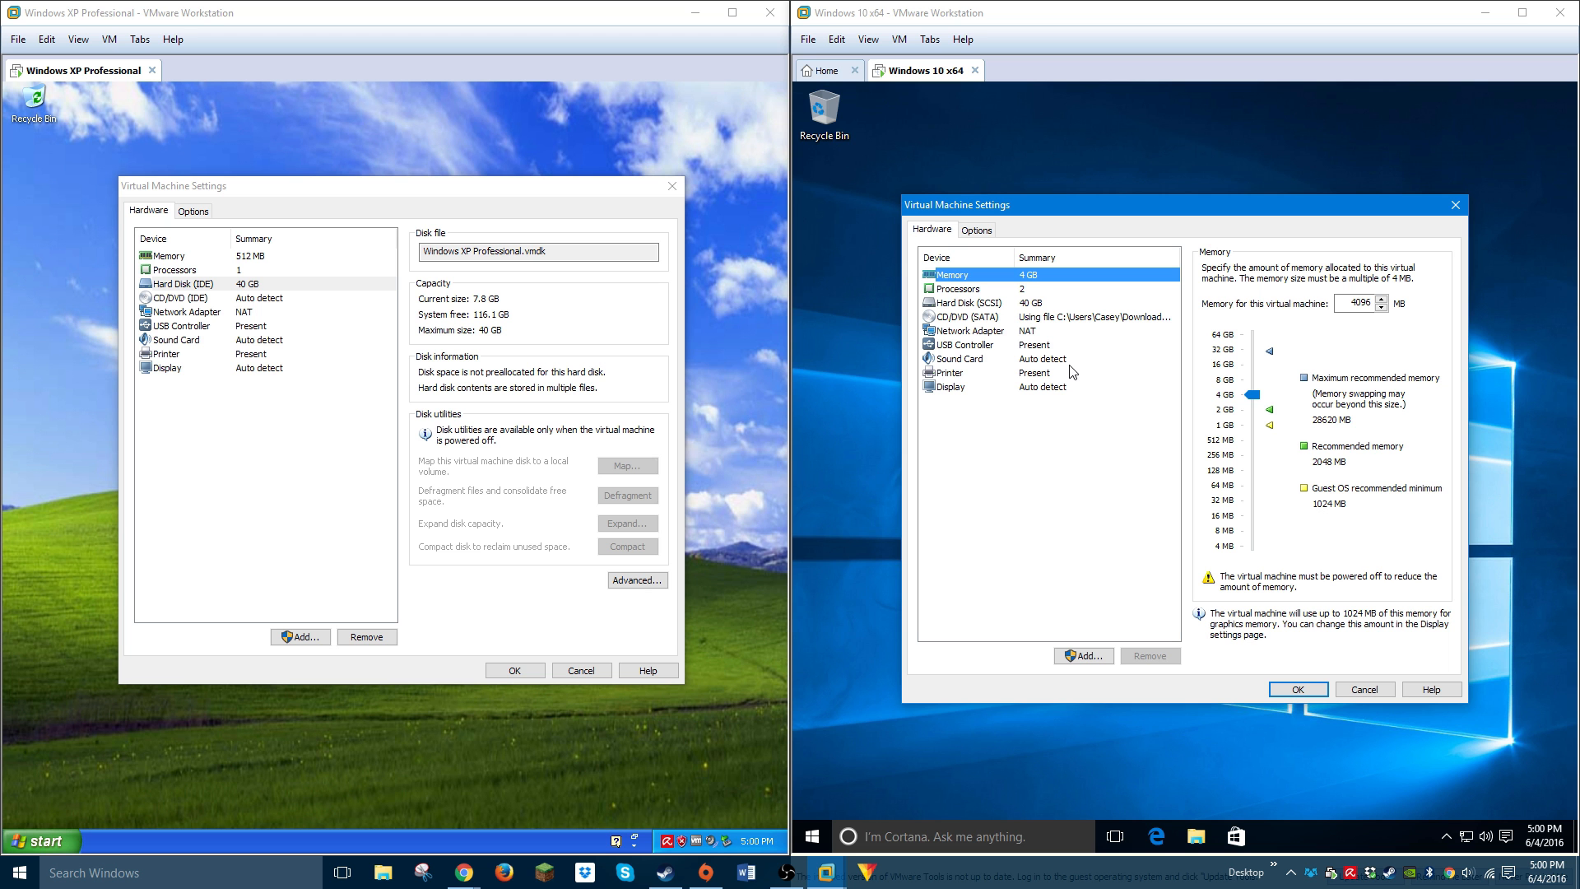
{"action": "mouse_move", "coordinate": [528, 344]}
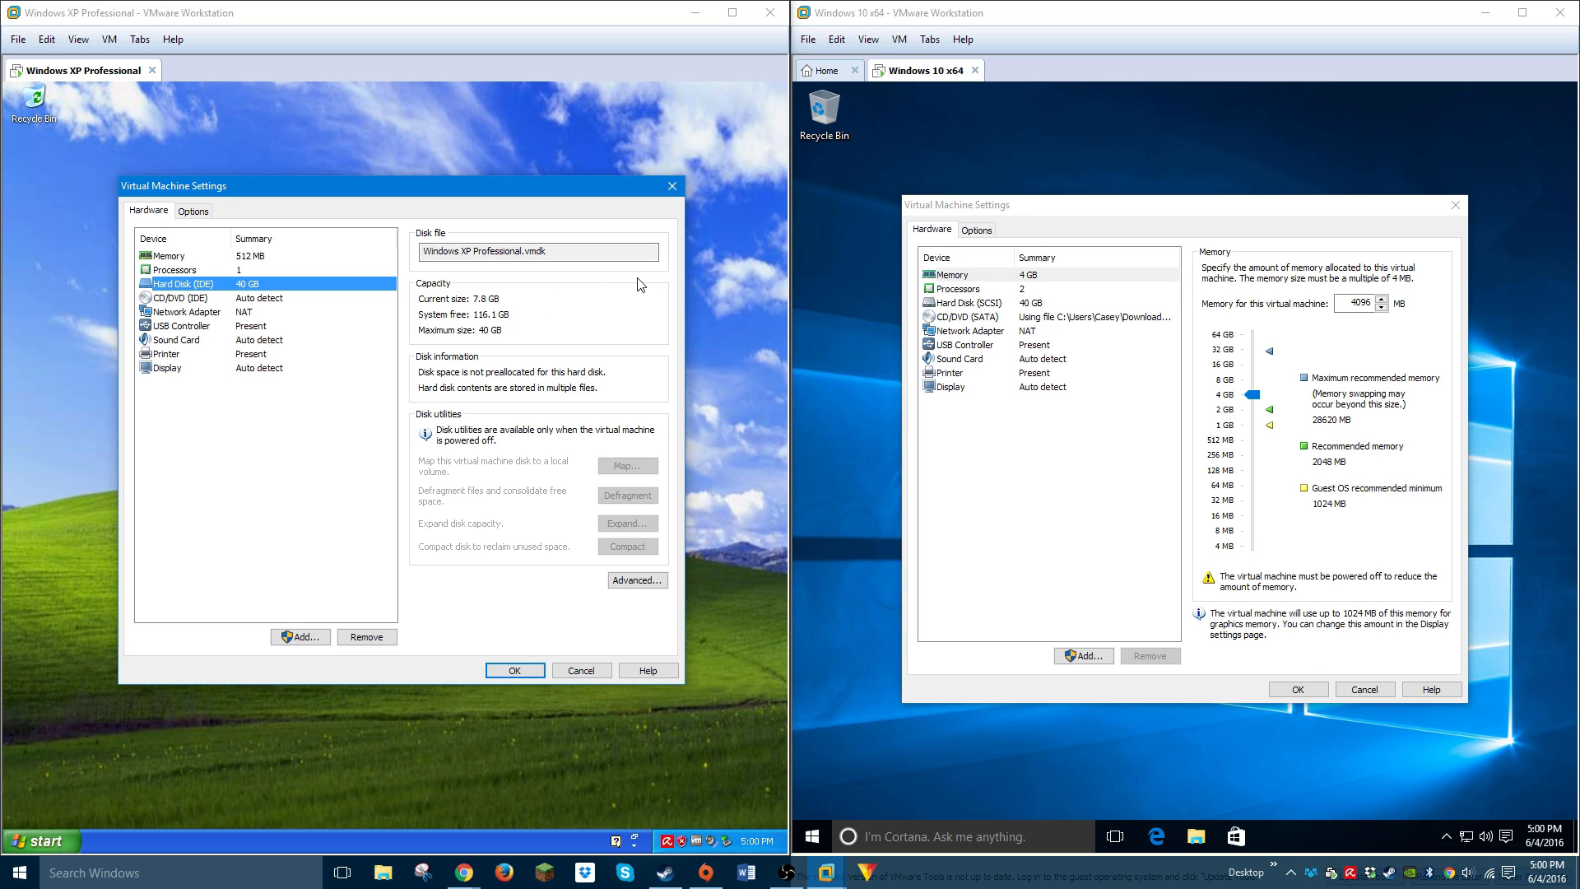
{"action": "mouse_move", "coordinate": [534, 153]}
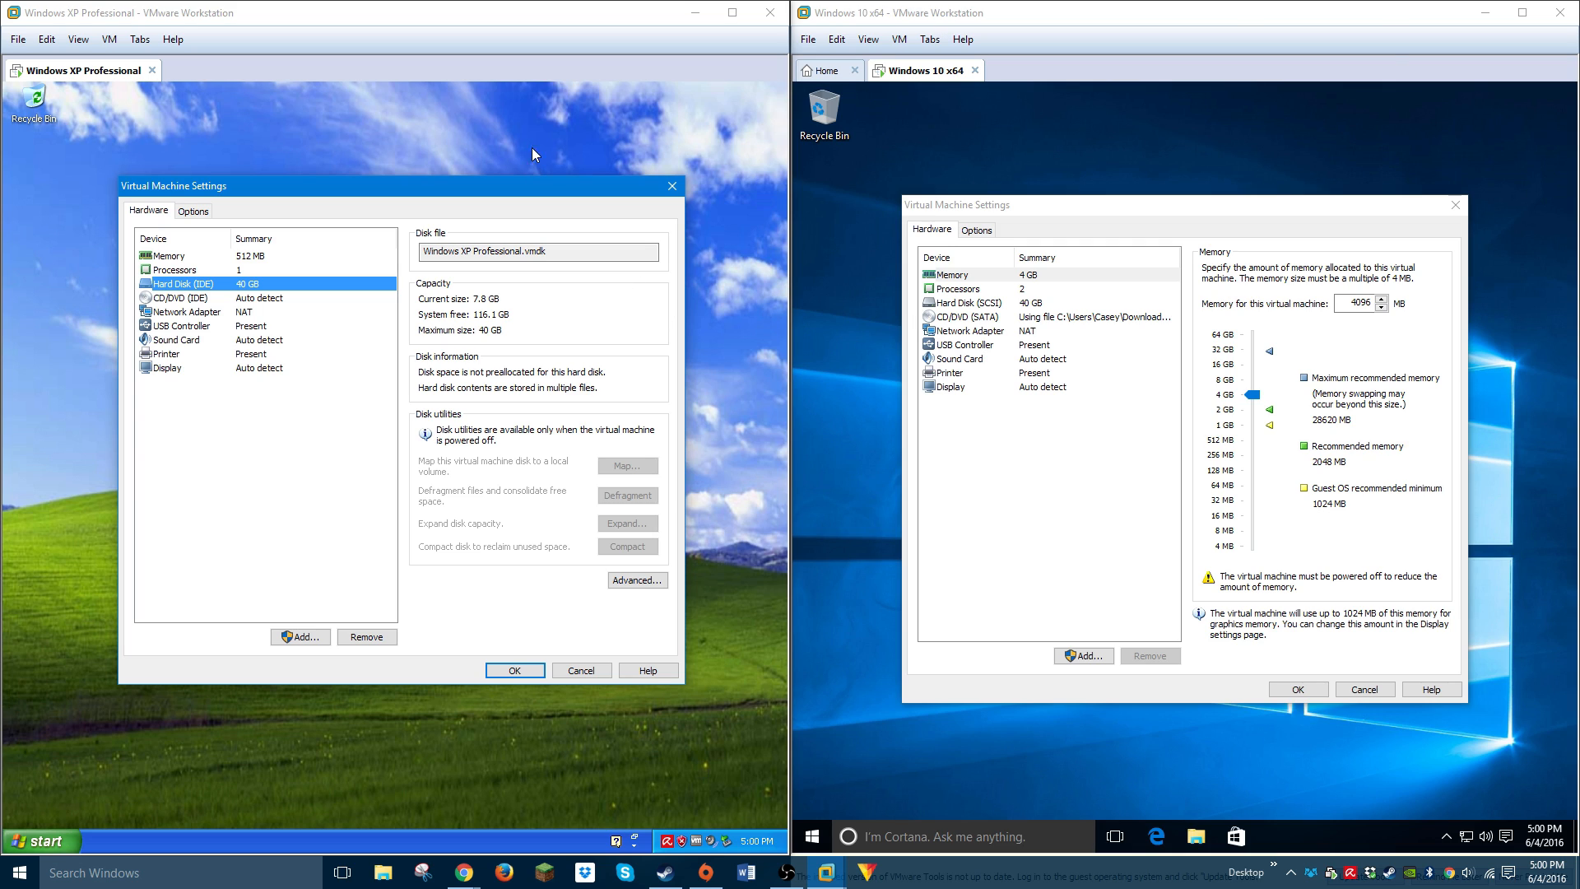
{"action": "mouse_move", "coordinate": [1159, 353]}
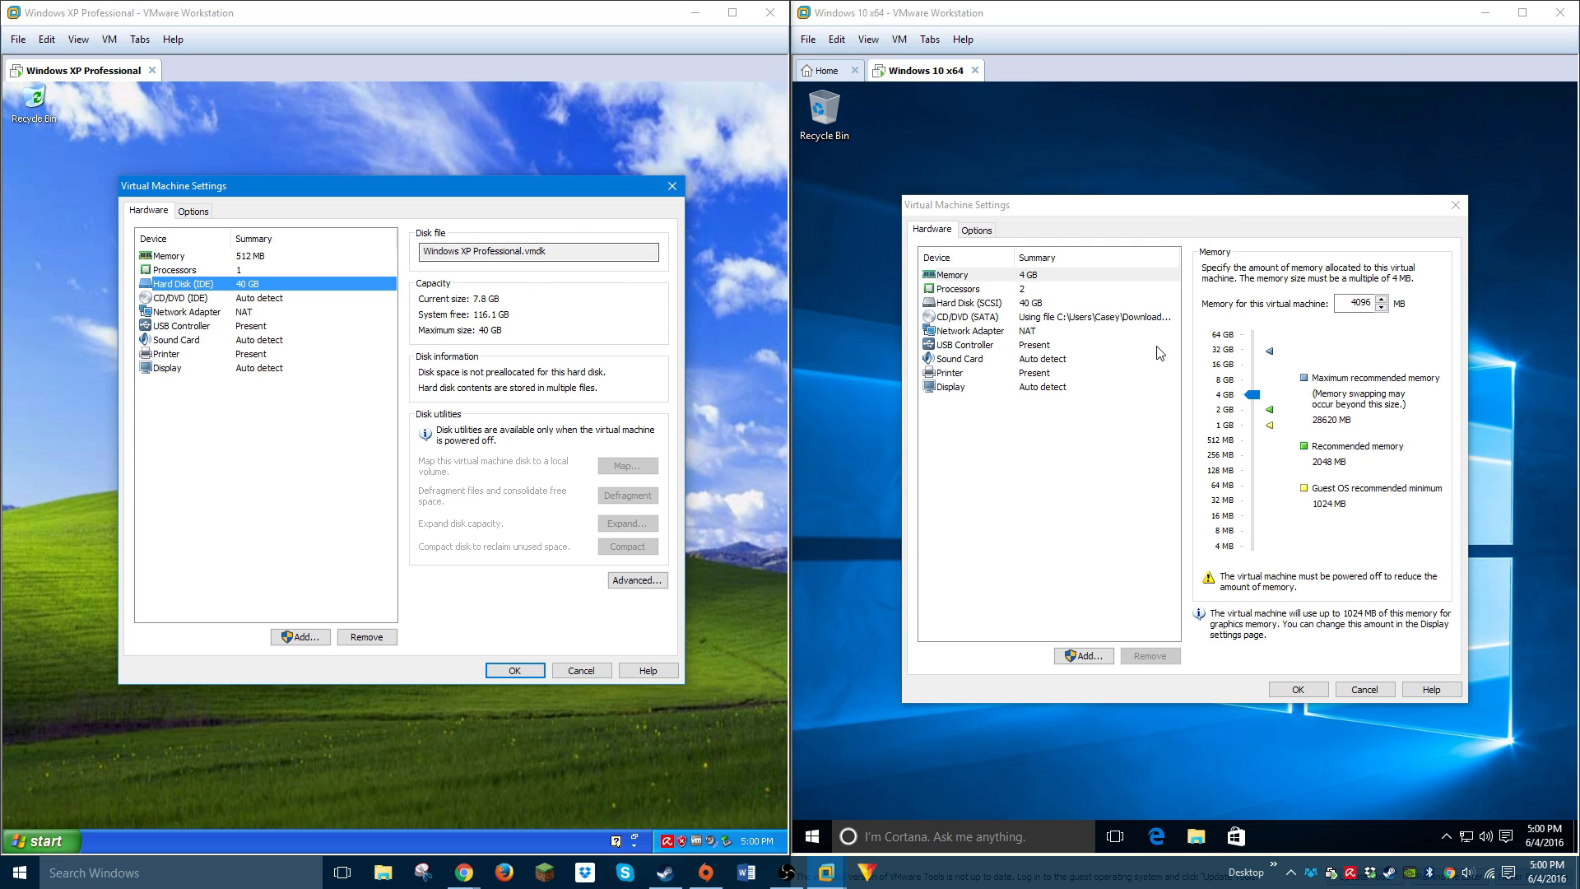
{"action": "mouse_move", "coordinate": [700, 142]}
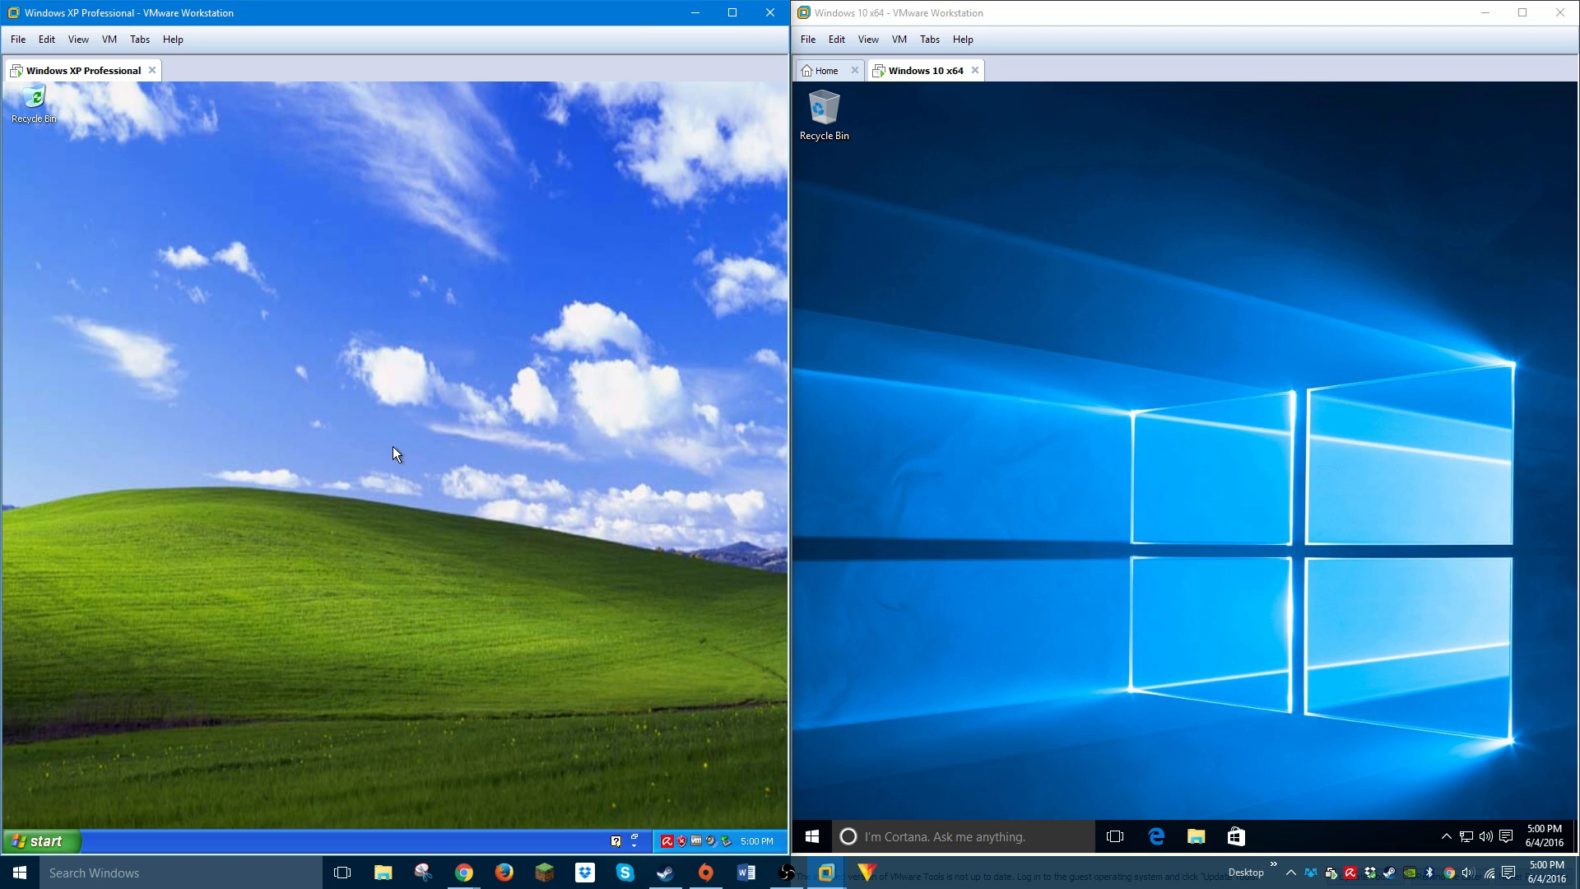
{"action": "mouse_move", "coordinate": [127, 734]}
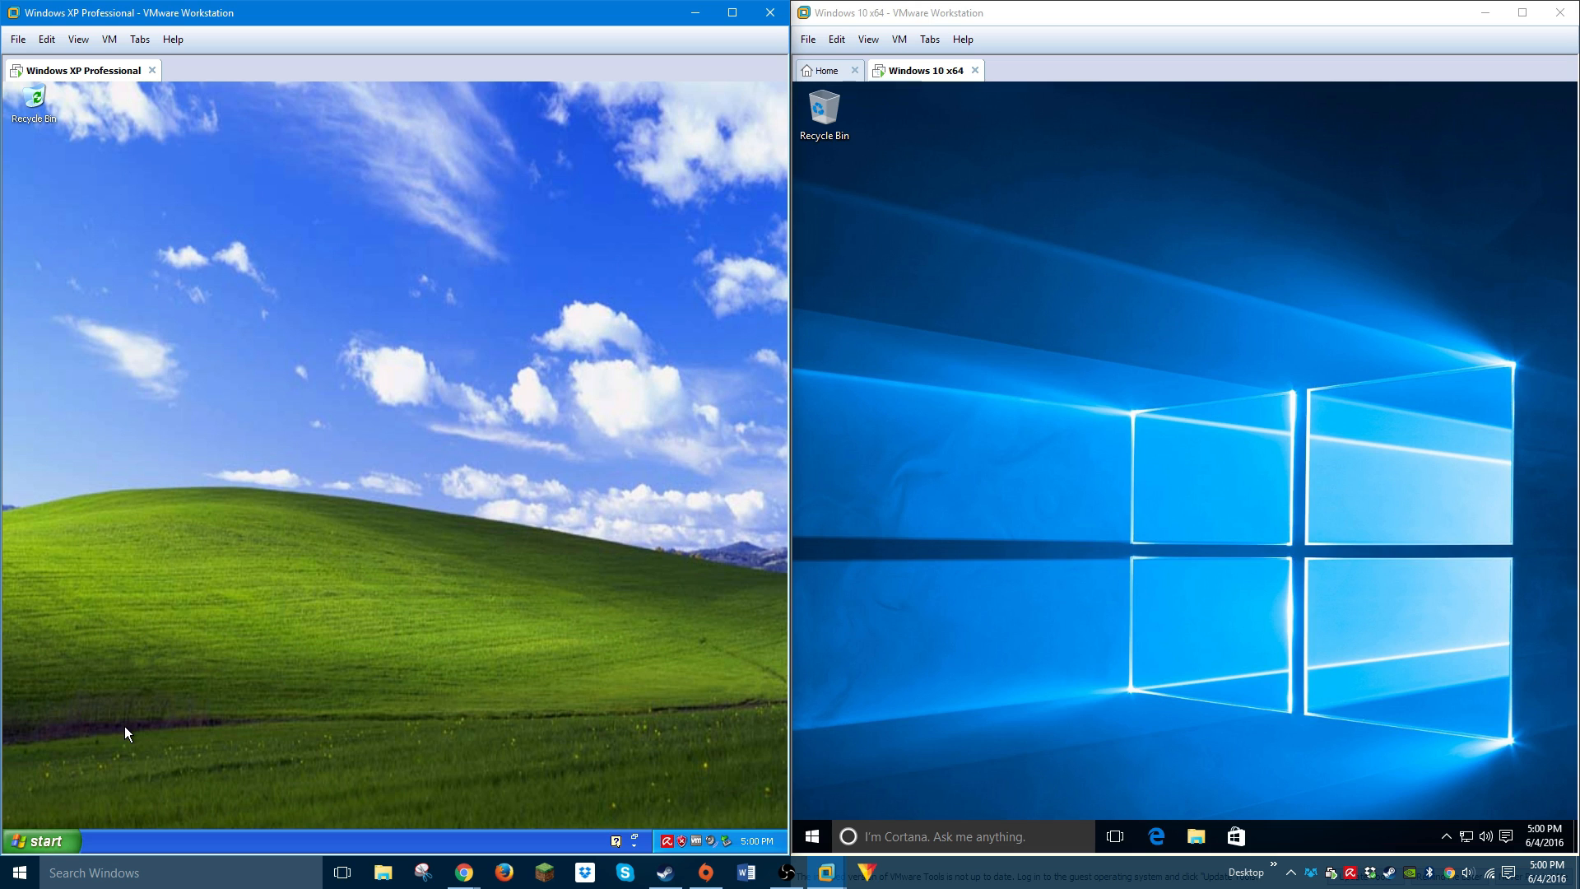
{"action": "mouse_move", "coordinate": [18, 860]}
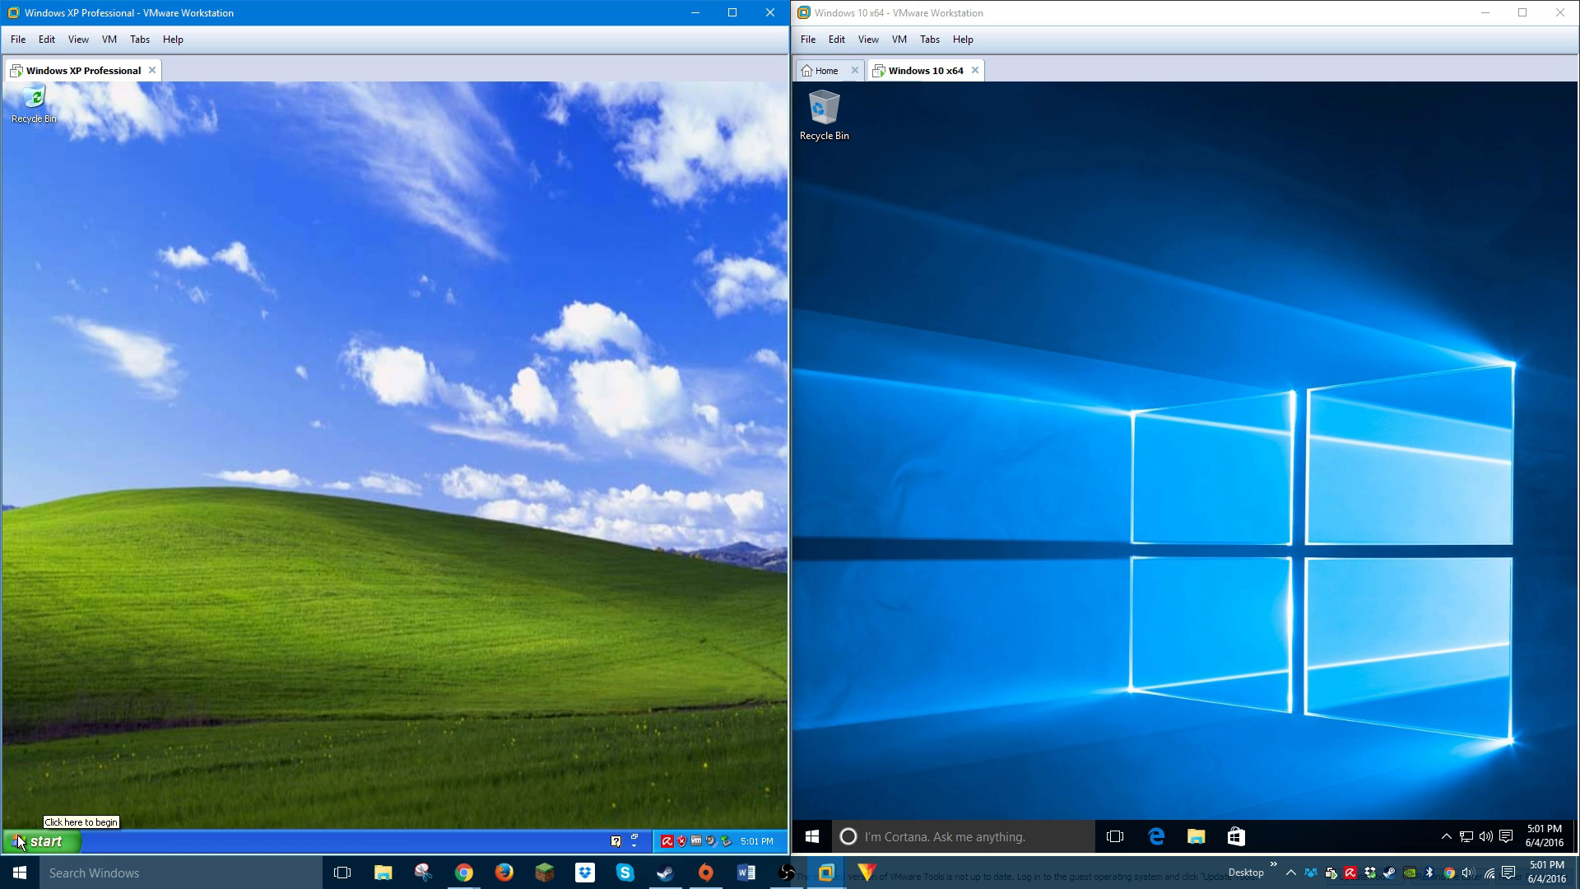
Open the Windows XP Start menu from the XP guest's taskbar
{"action": "left_click", "coordinate": [31, 841]}
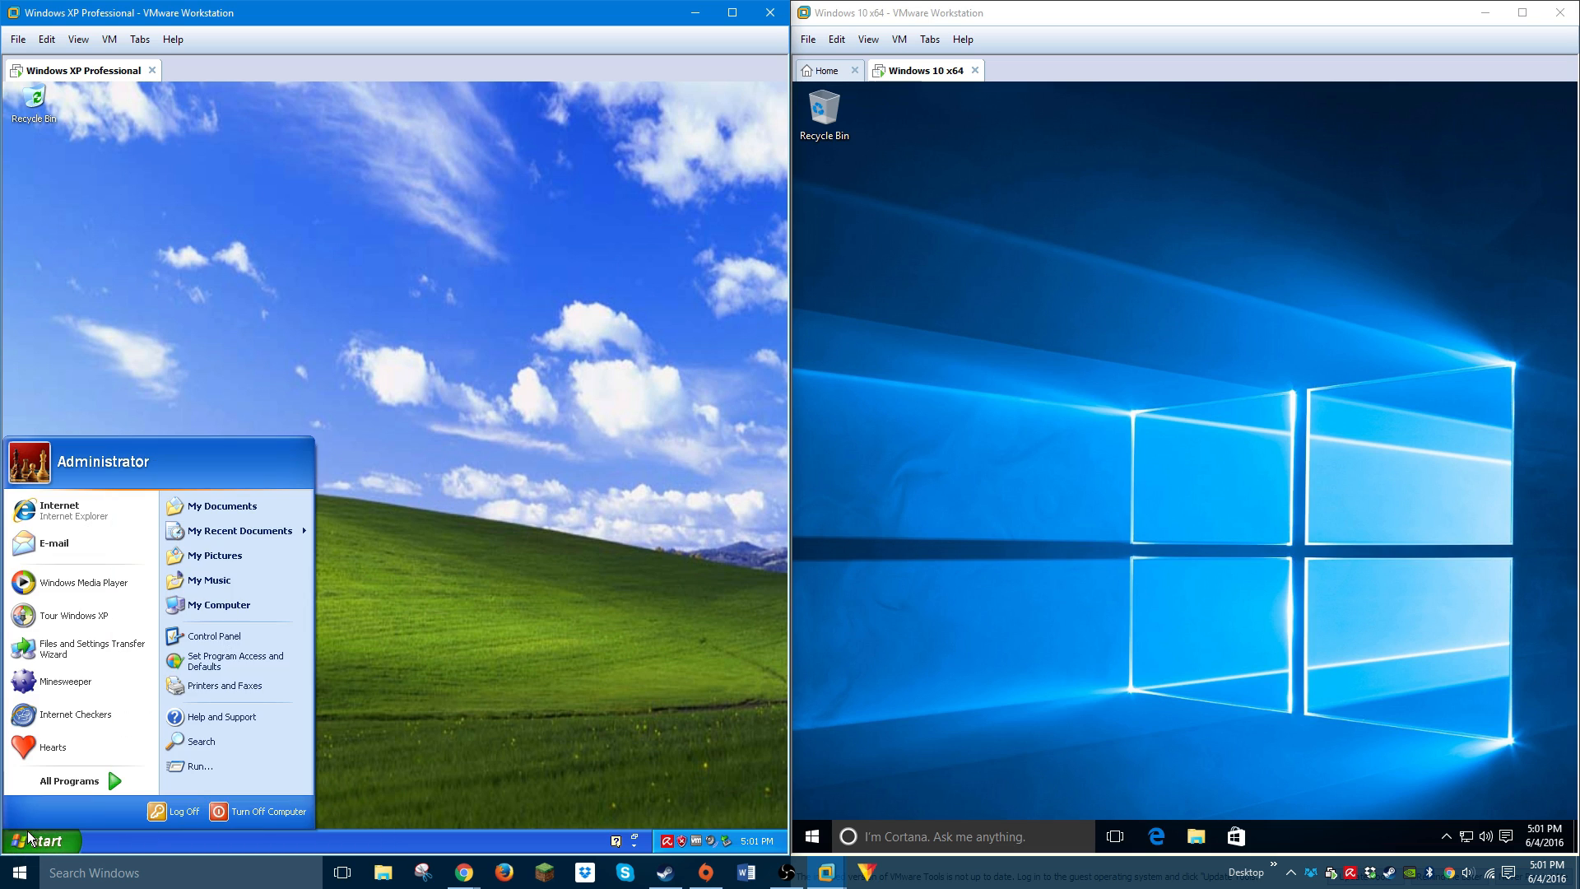
{"action": "mouse_move", "coordinate": [561, 506]}
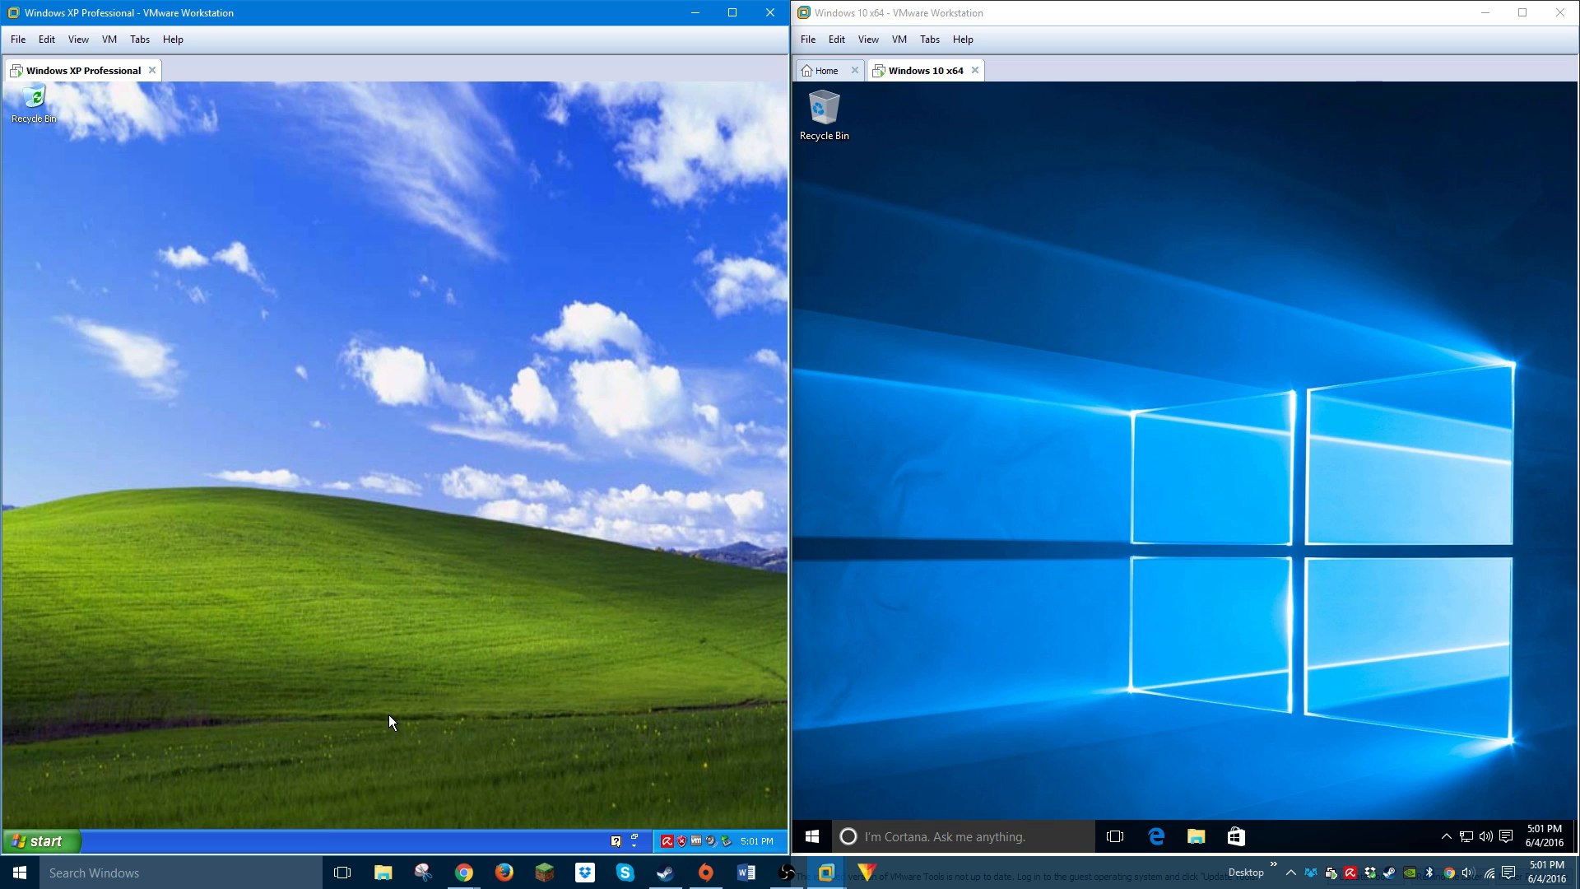
{"action": "mouse_move", "coordinate": [28, 851]}
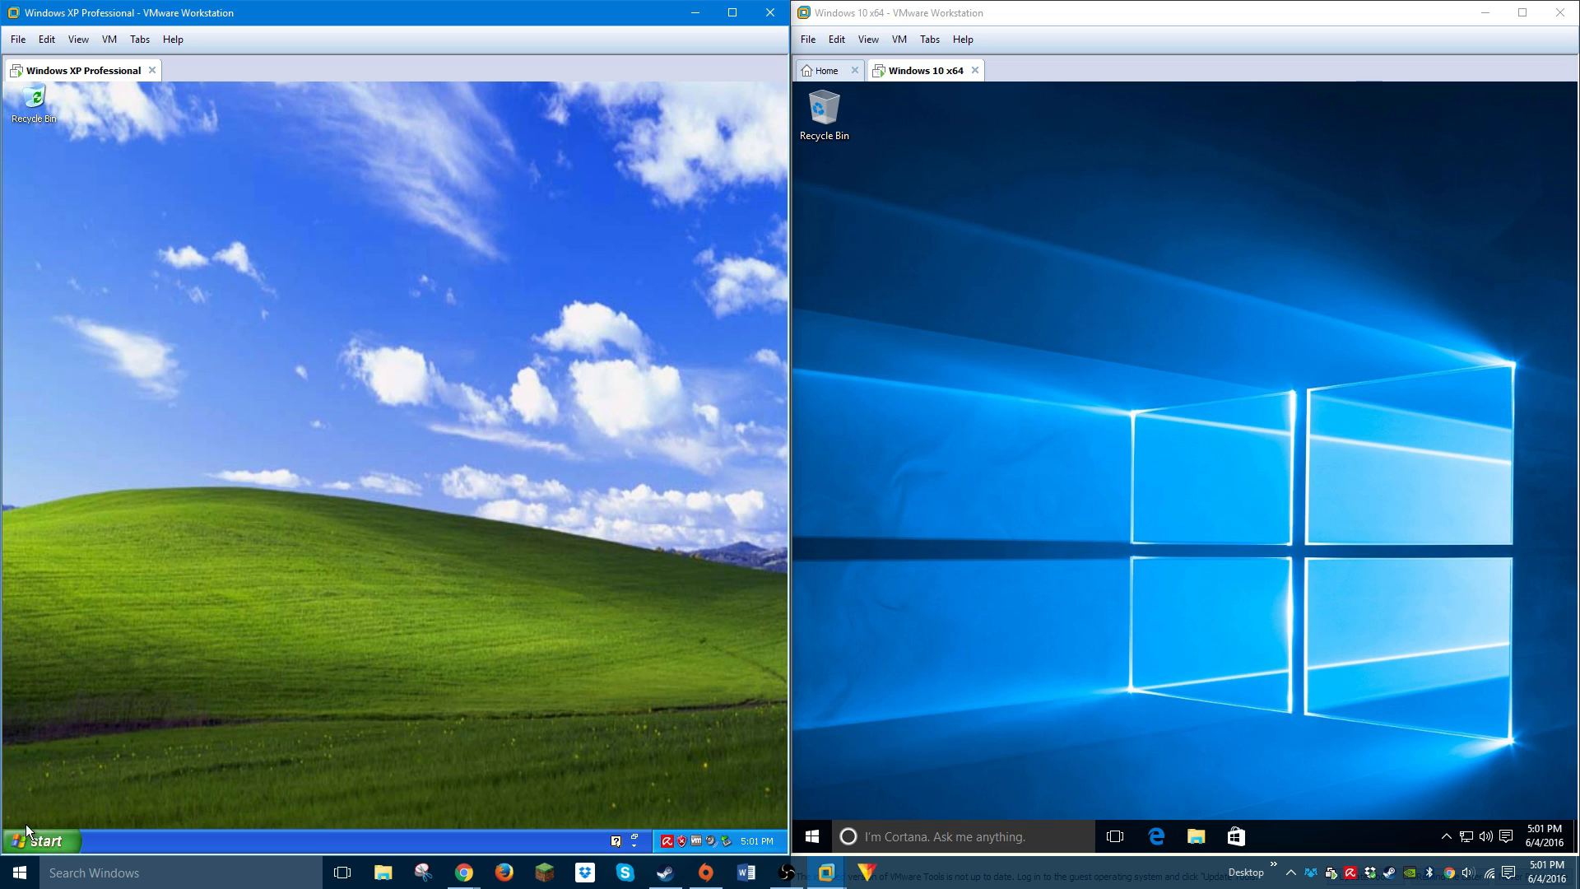
Reopen the XP Start menu, then dismiss it by clicking the desktop
{"action": "left_click", "coordinate": [33, 840]}
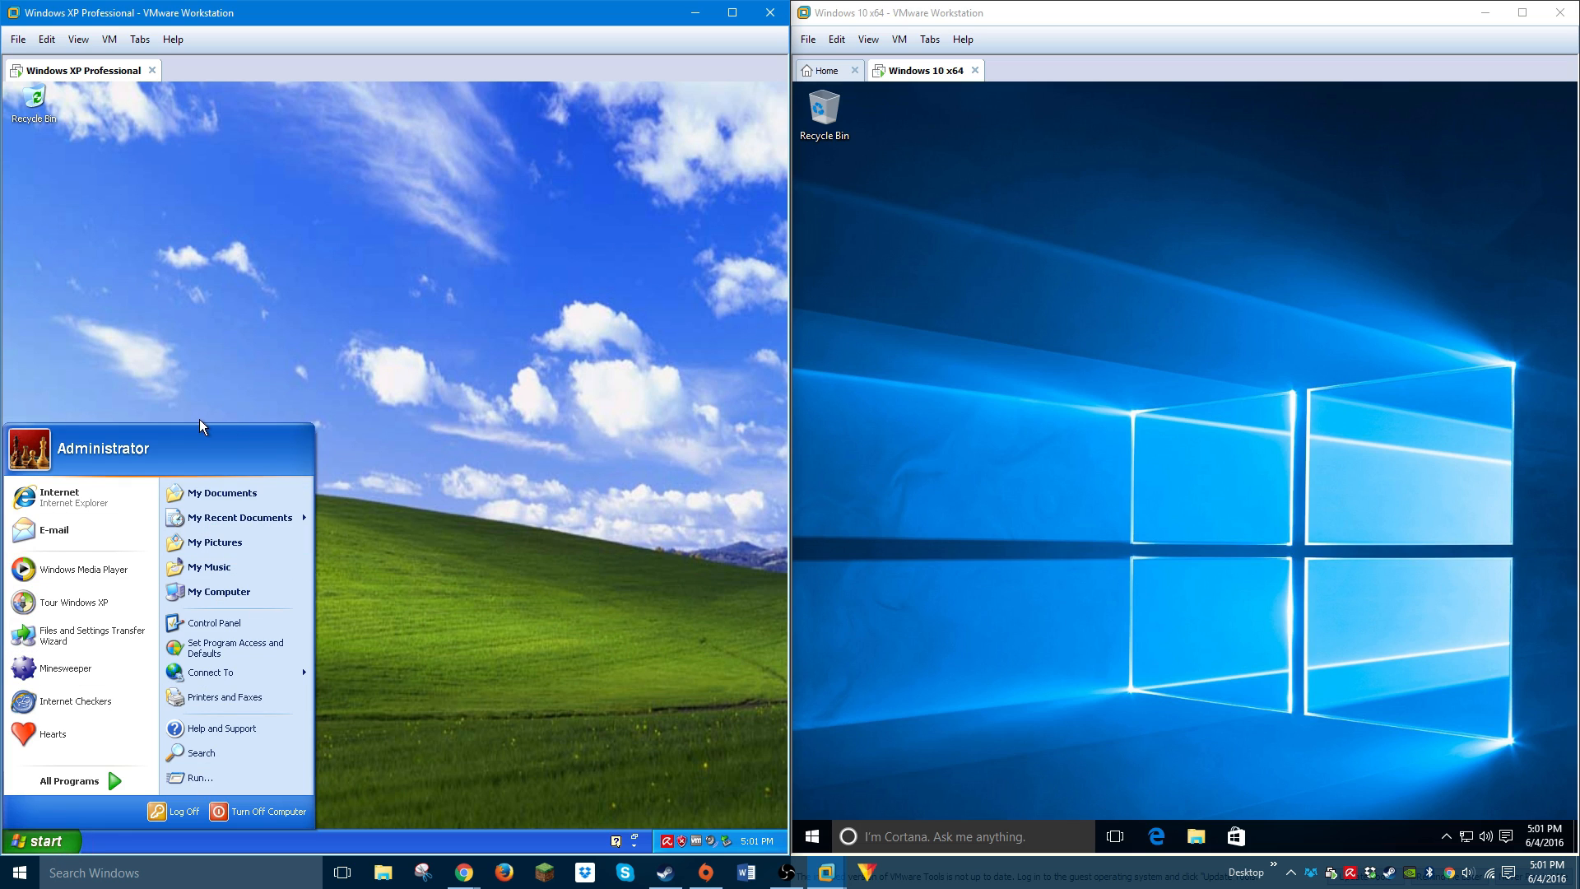
{"action": "left_click", "coordinate": [474, 544]}
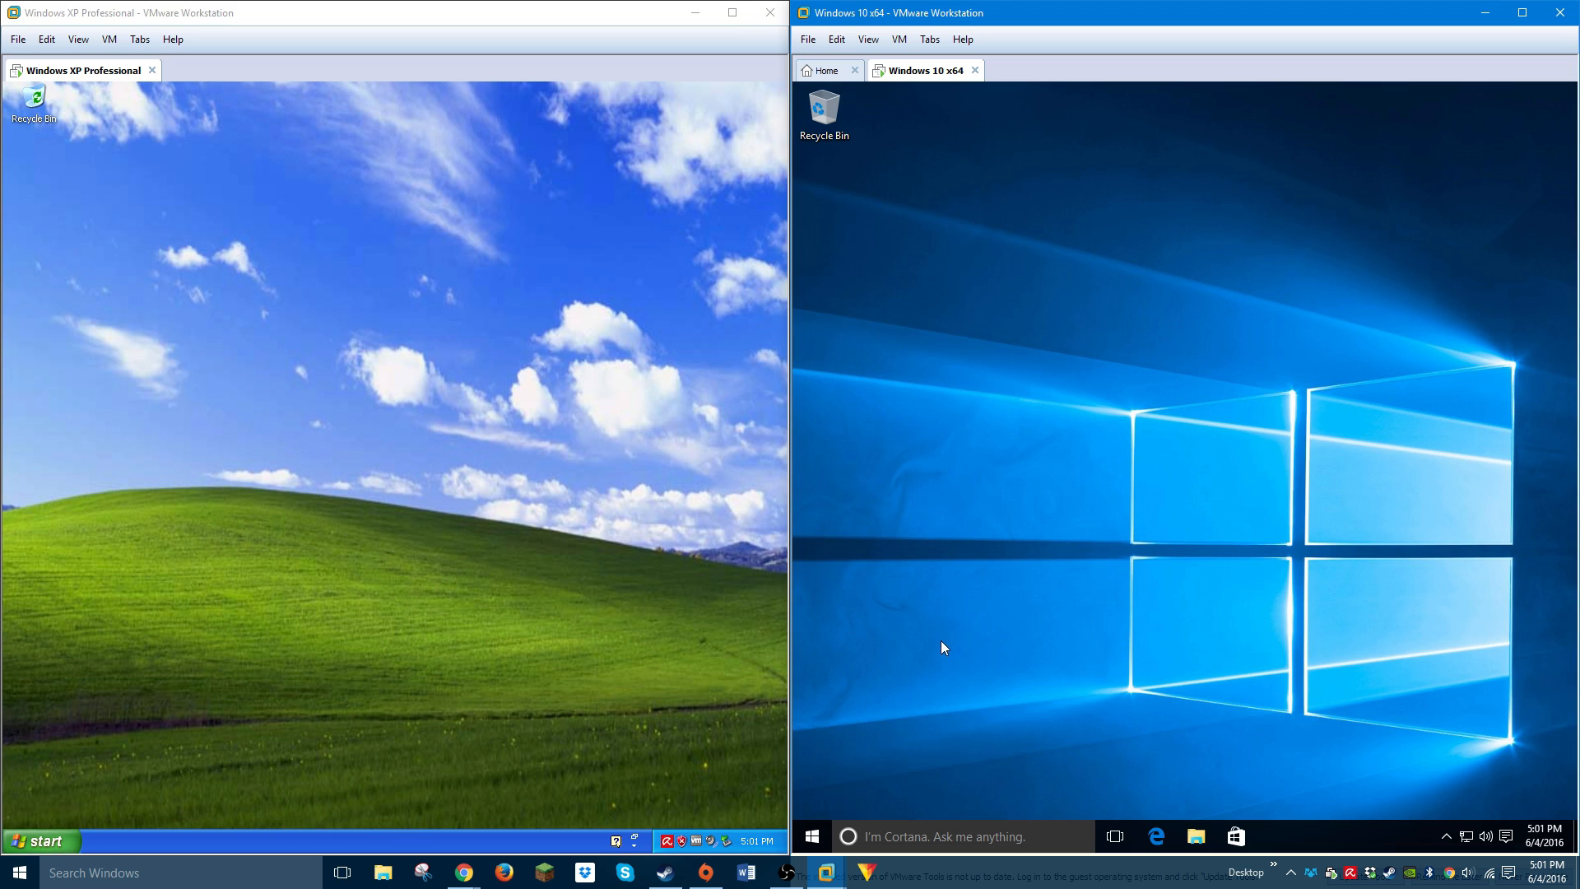
{"action": "mouse_move", "coordinate": [891, 441]}
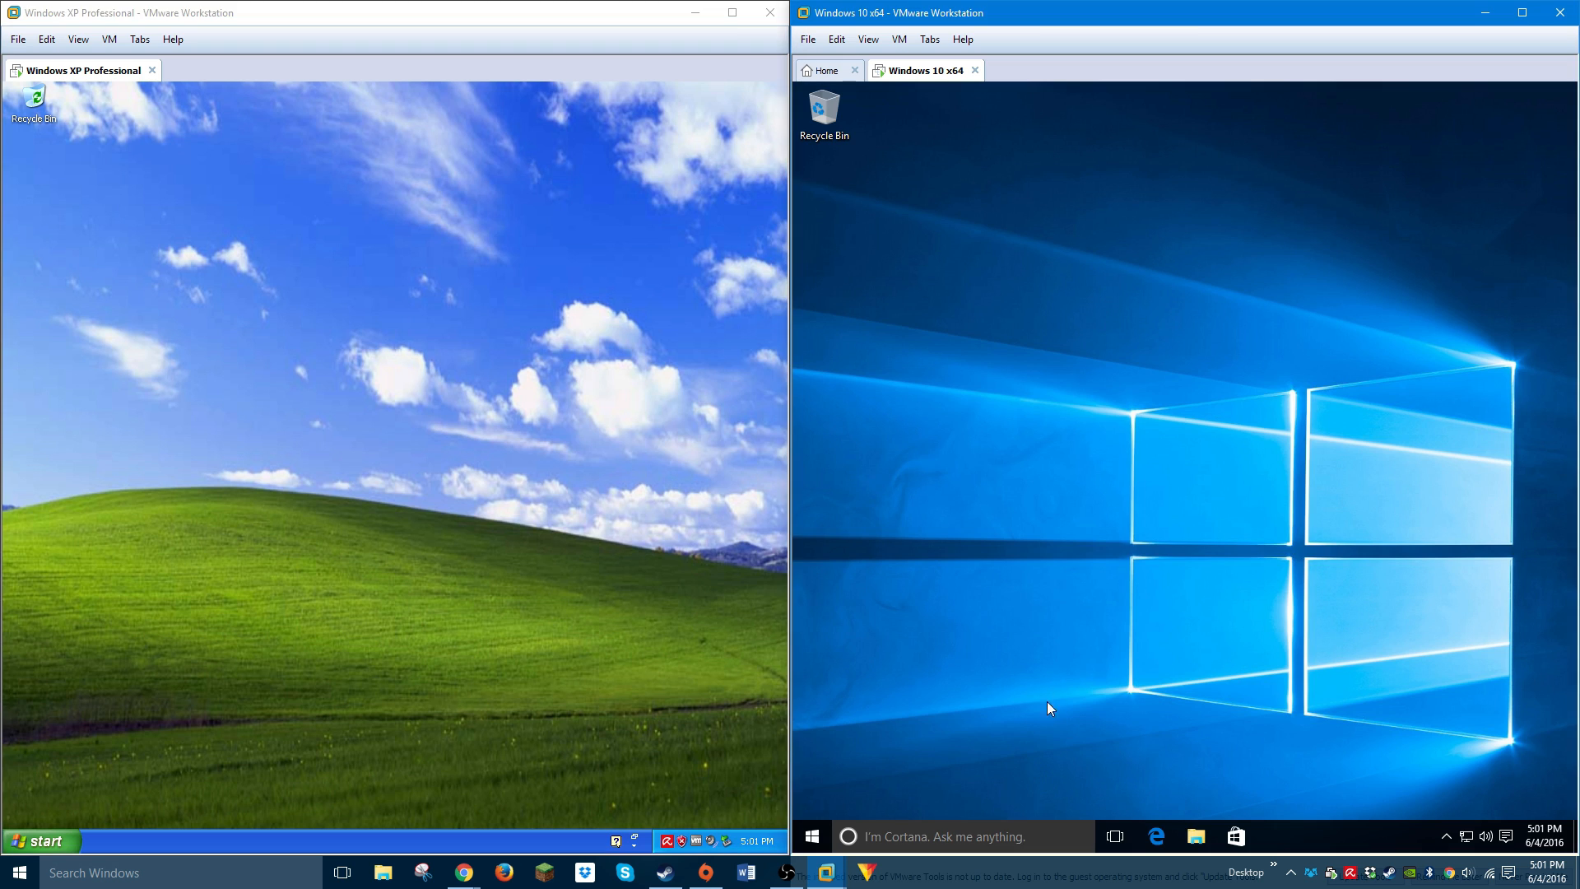
{"action": "mouse_move", "coordinate": [1274, 824]}
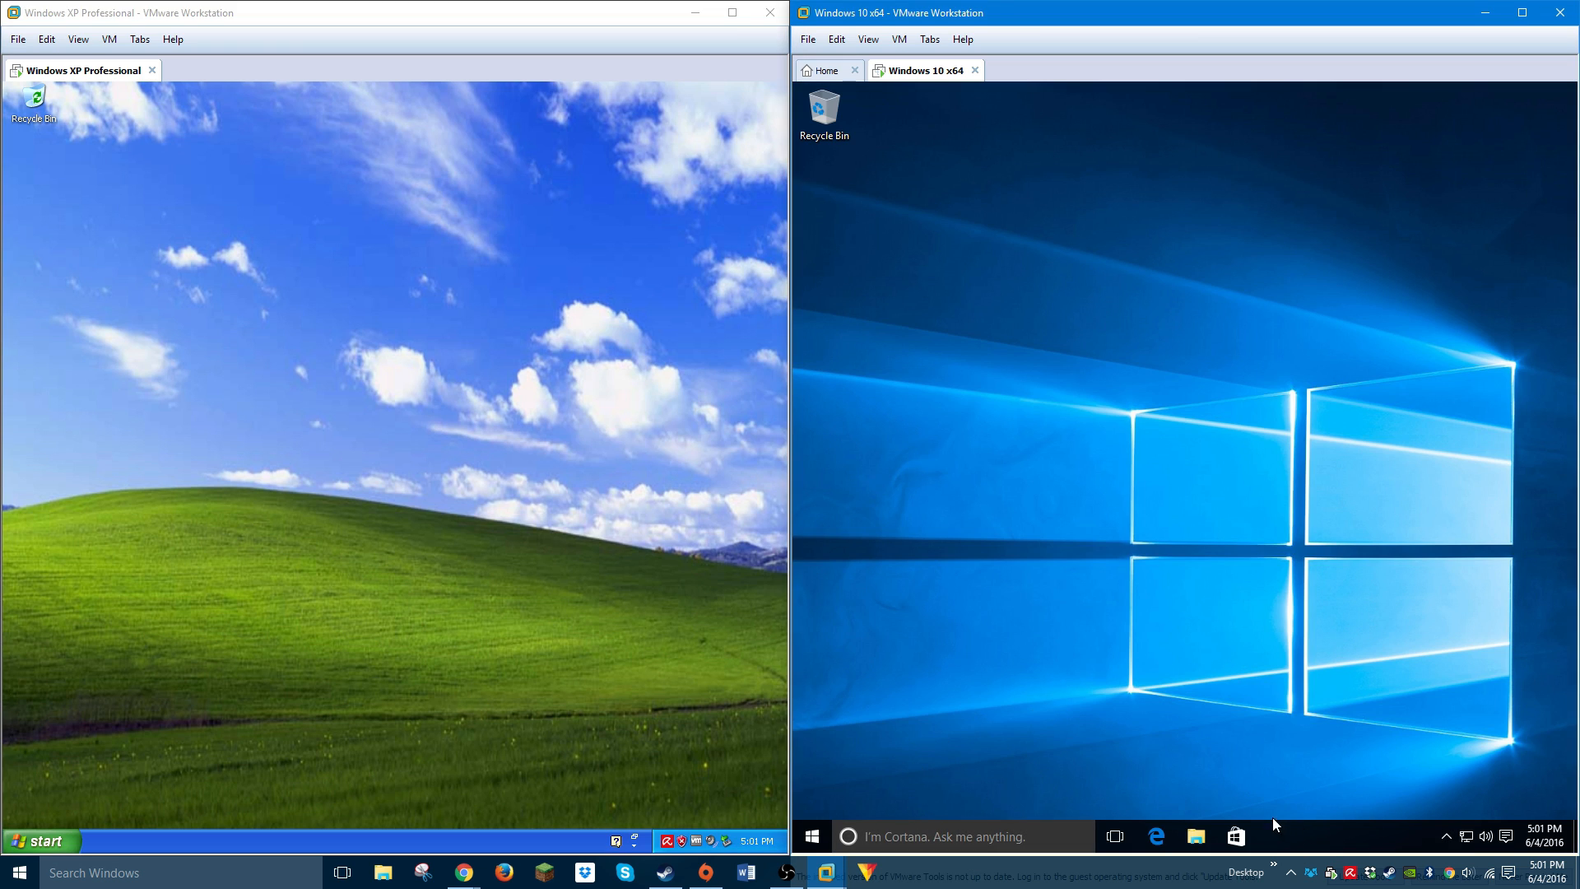
{"action": "mouse_move", "coordinate": [447, 427]}
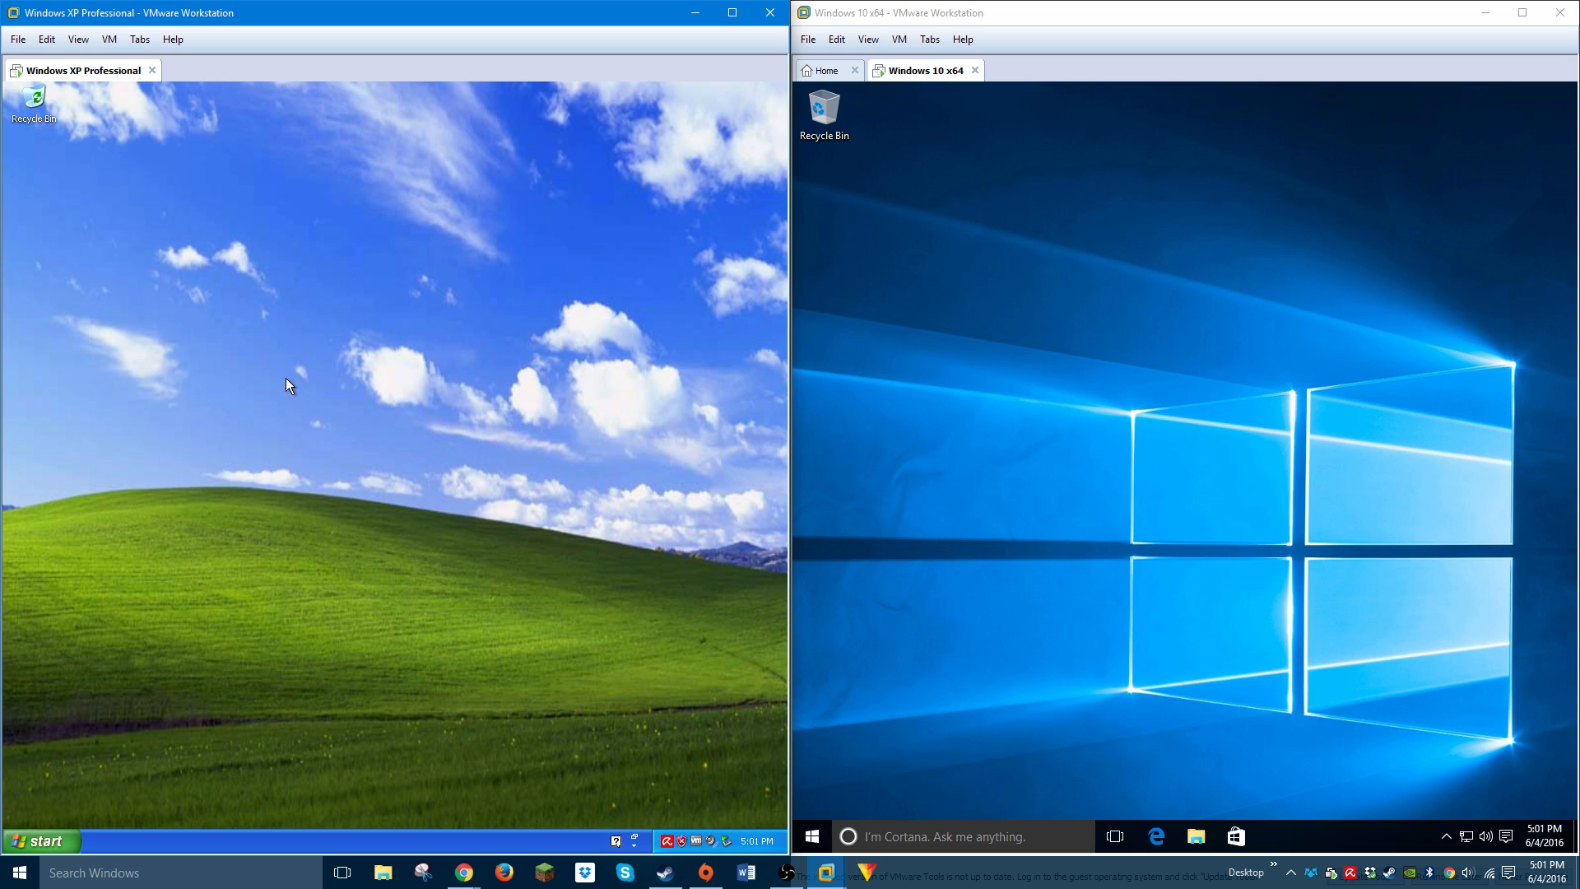
{"action": "mouse_move", "coordinate": [320, 348]}
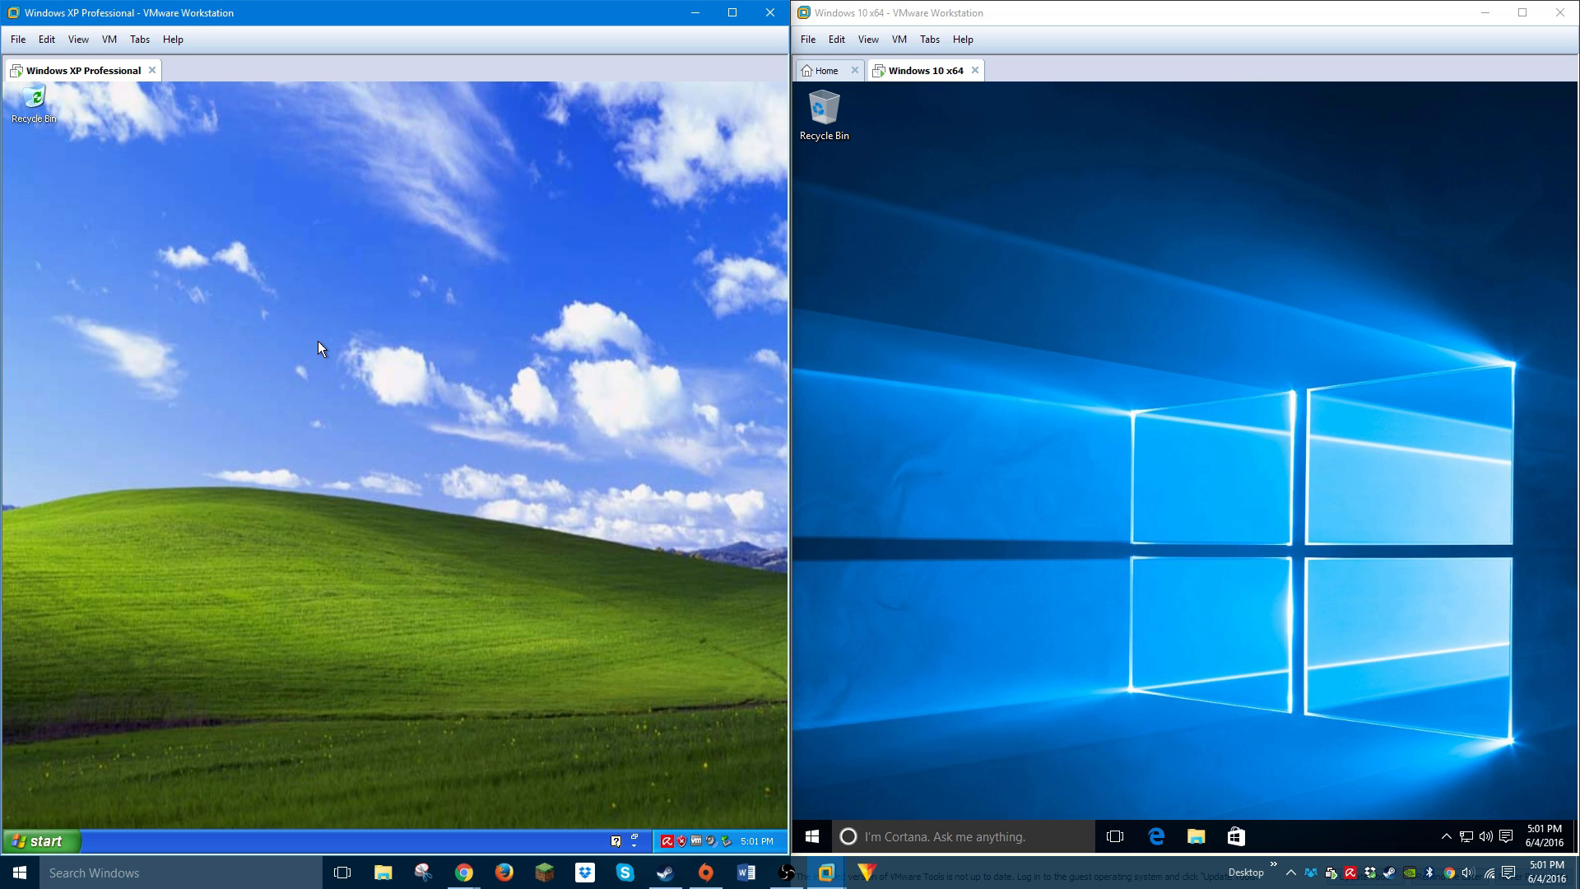
{"action": "mouse_move", "coordinate": [330, 359]}
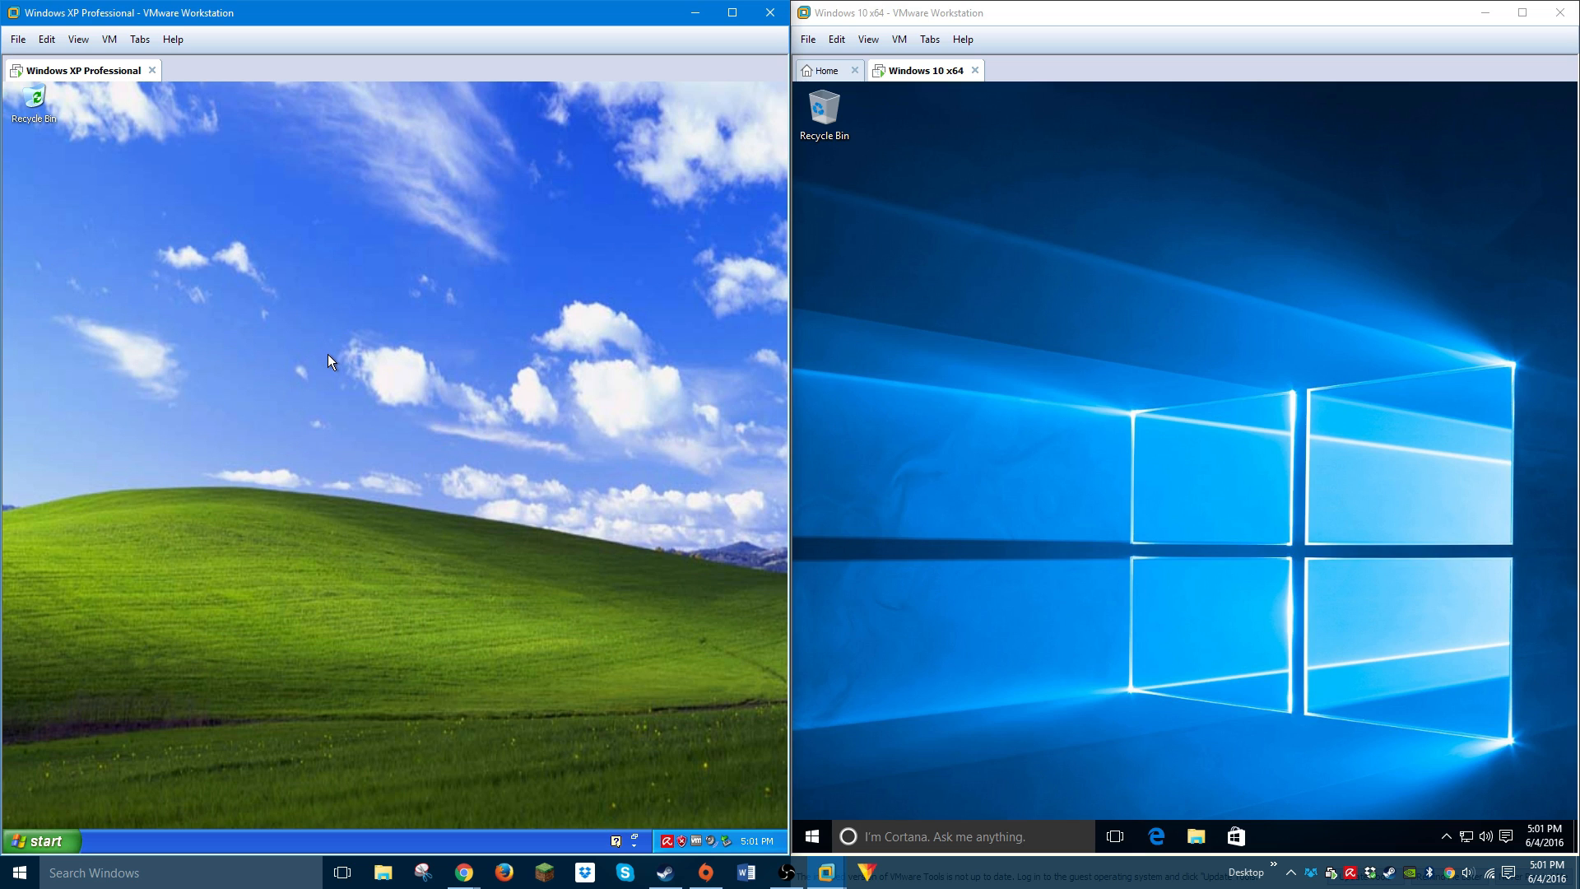
{"action": "mouse_move", "coordinate": [258, 475]}
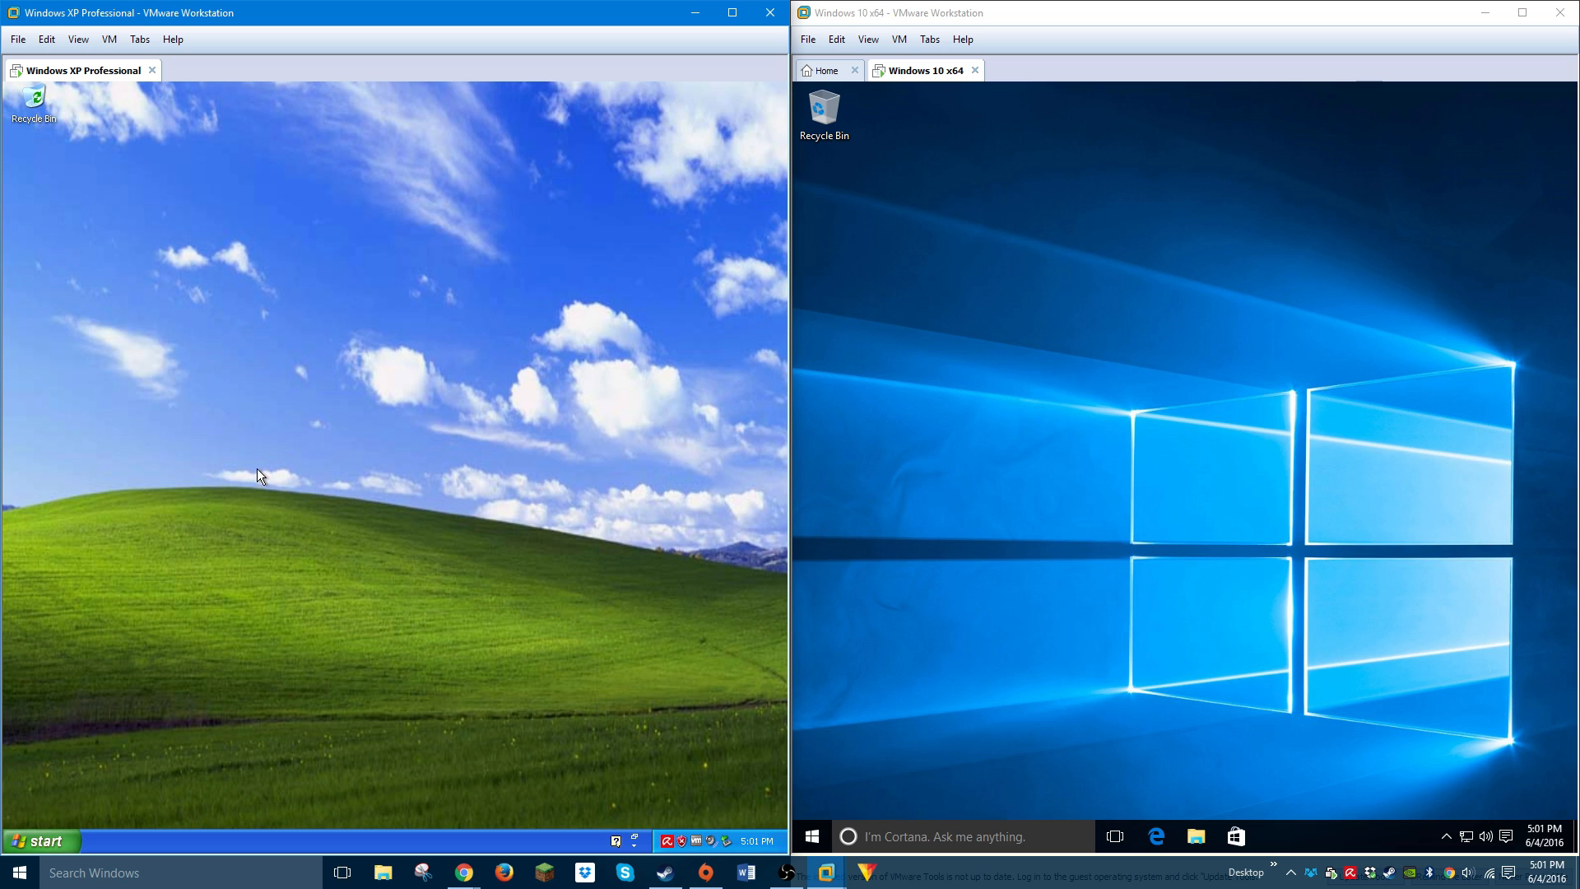
{"action": "mouse_move", "coordinate": [544, 233]}
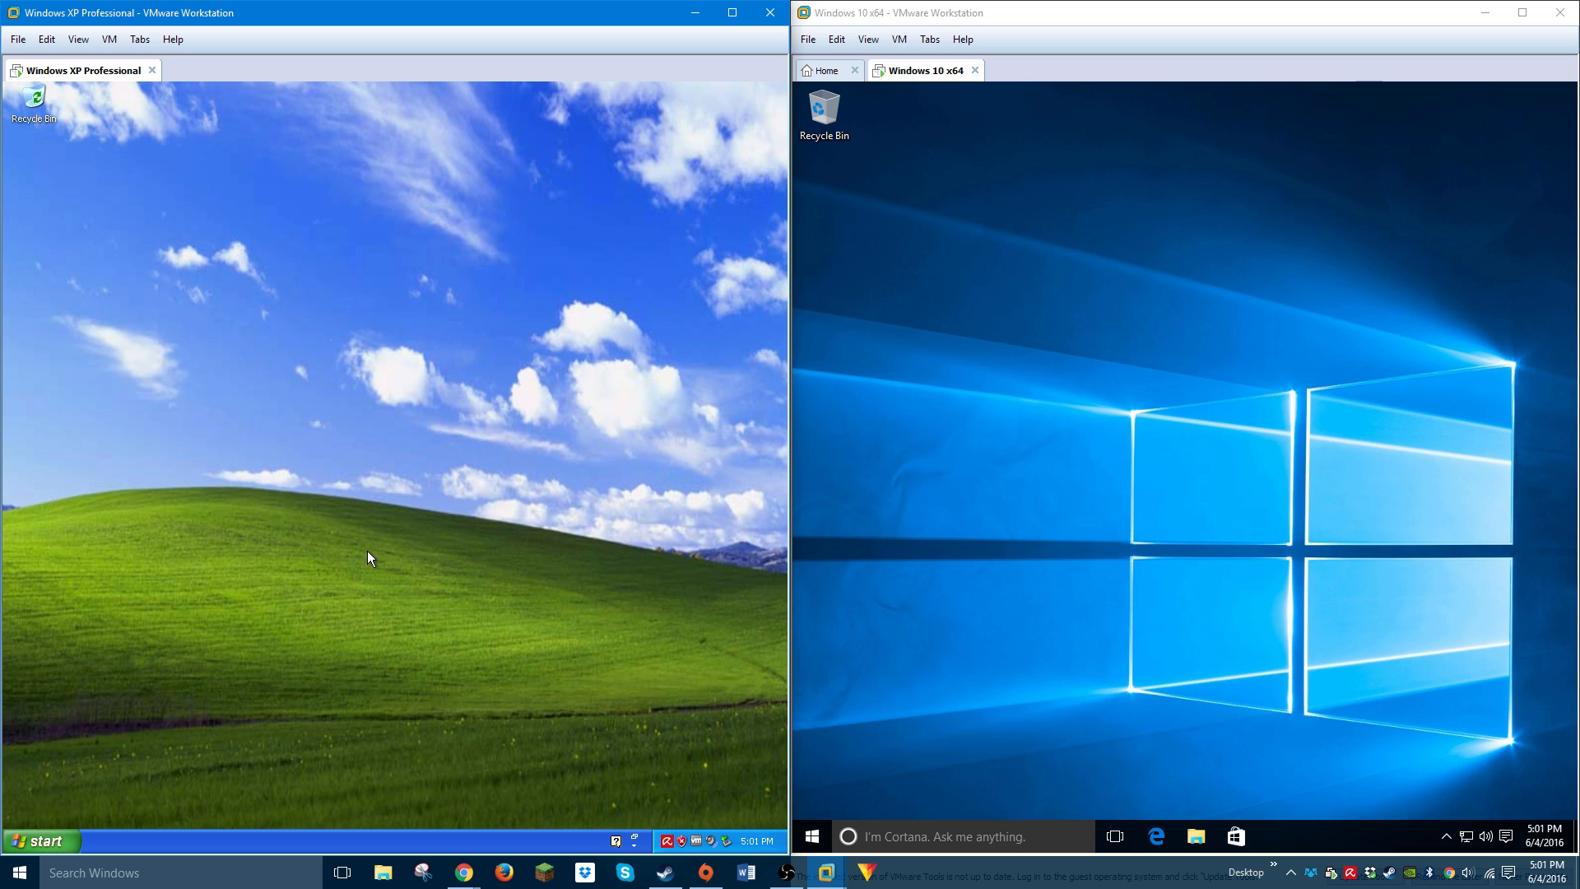
{"action": "mouse_move", "coordinate": [305, 448]}
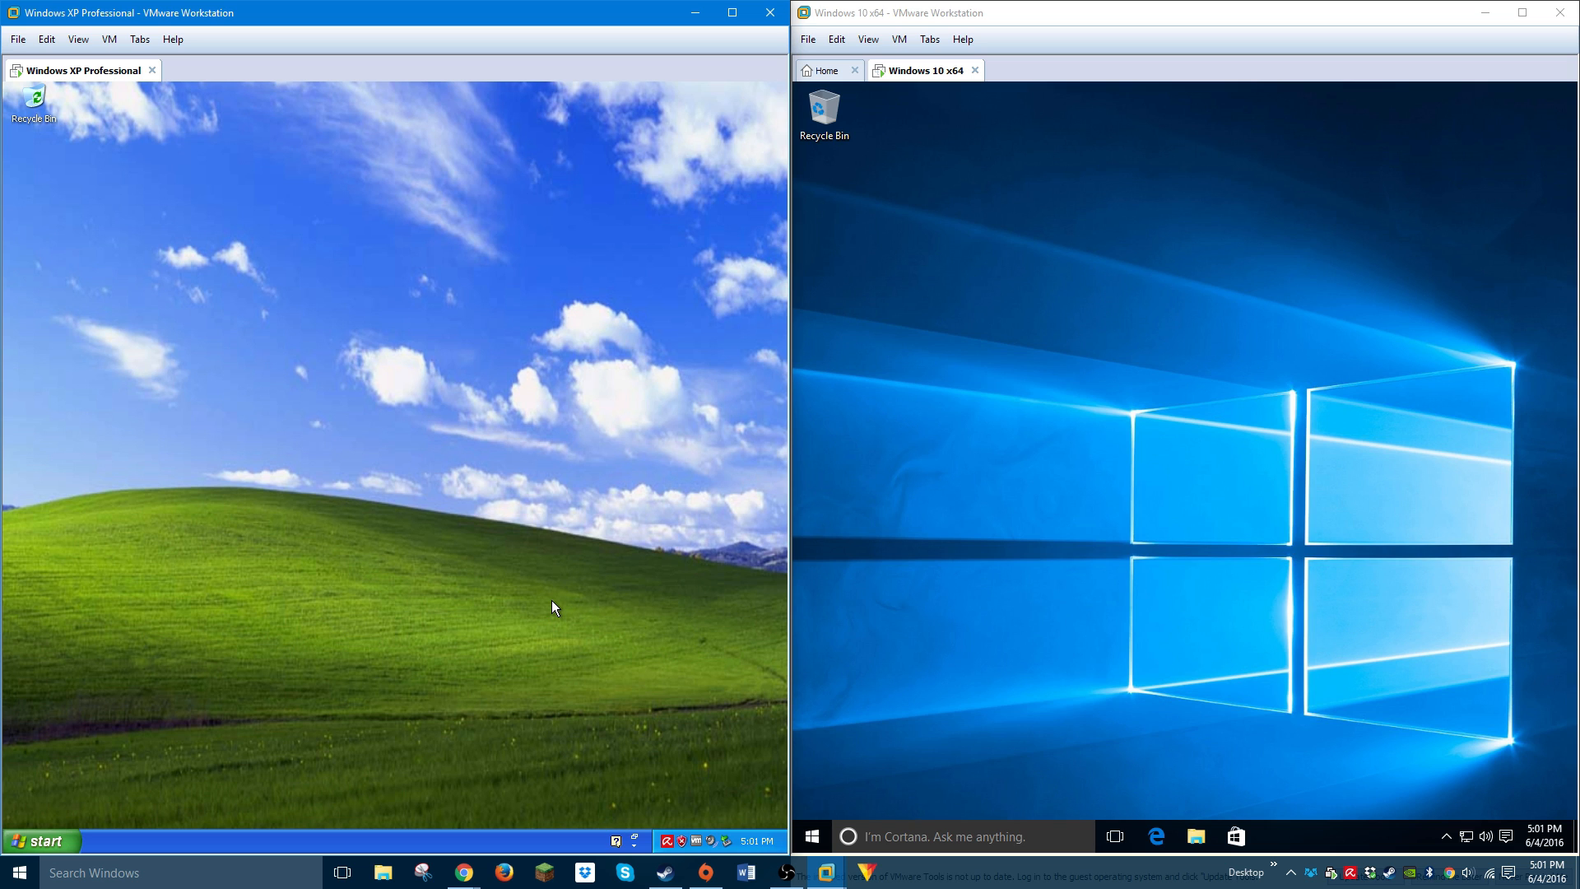
{"action": "mouse_move", "coordinate": [455, 624]}
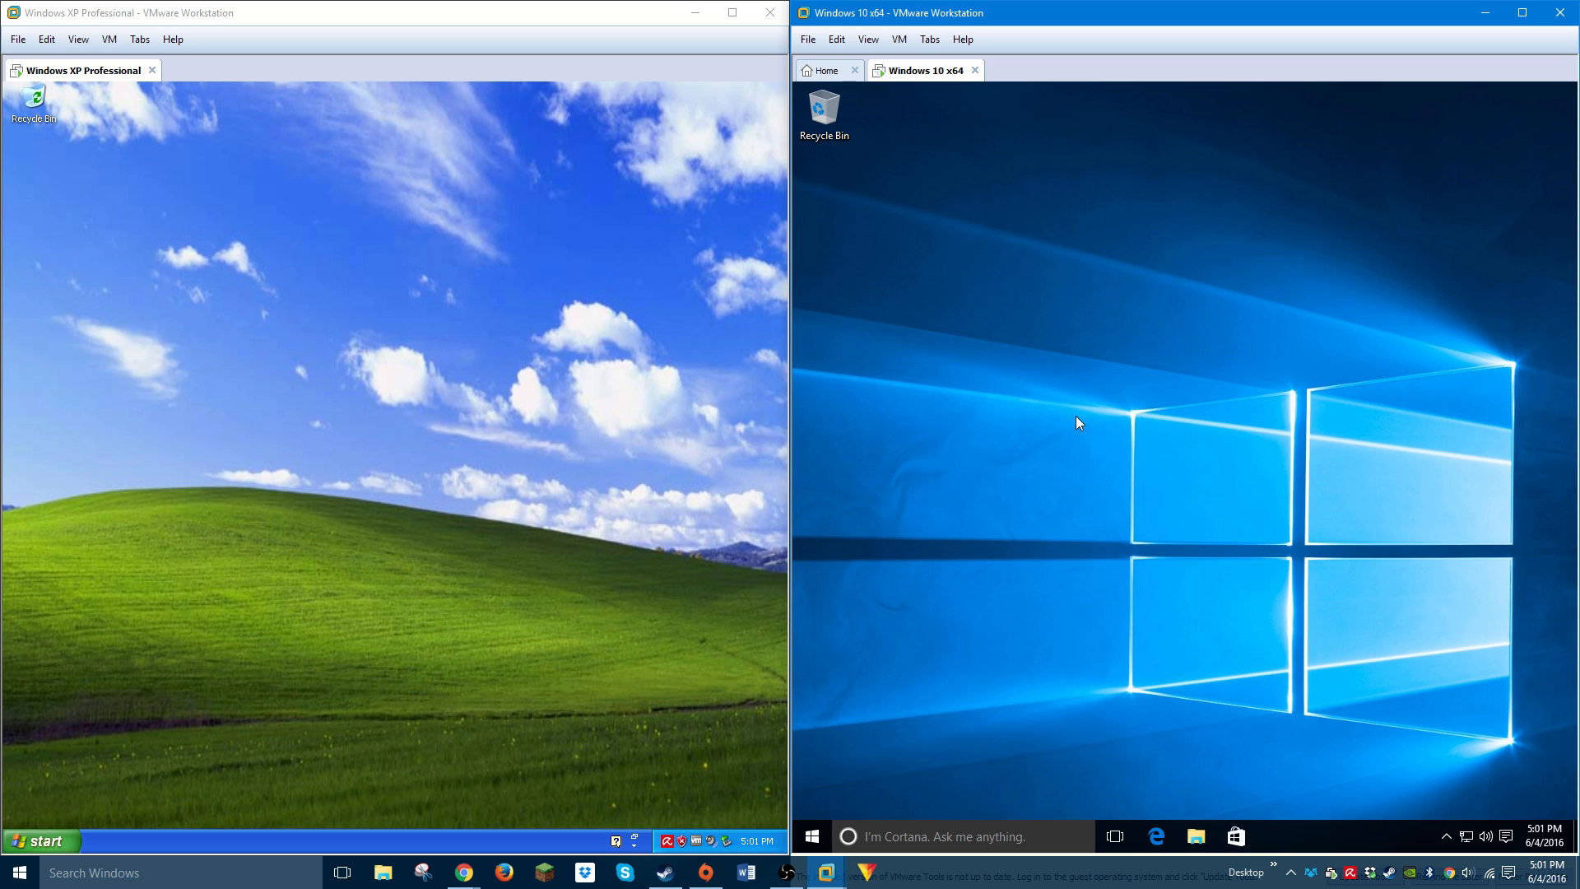
{"action": "mouse_move", "coordinate": [1170, 467]}
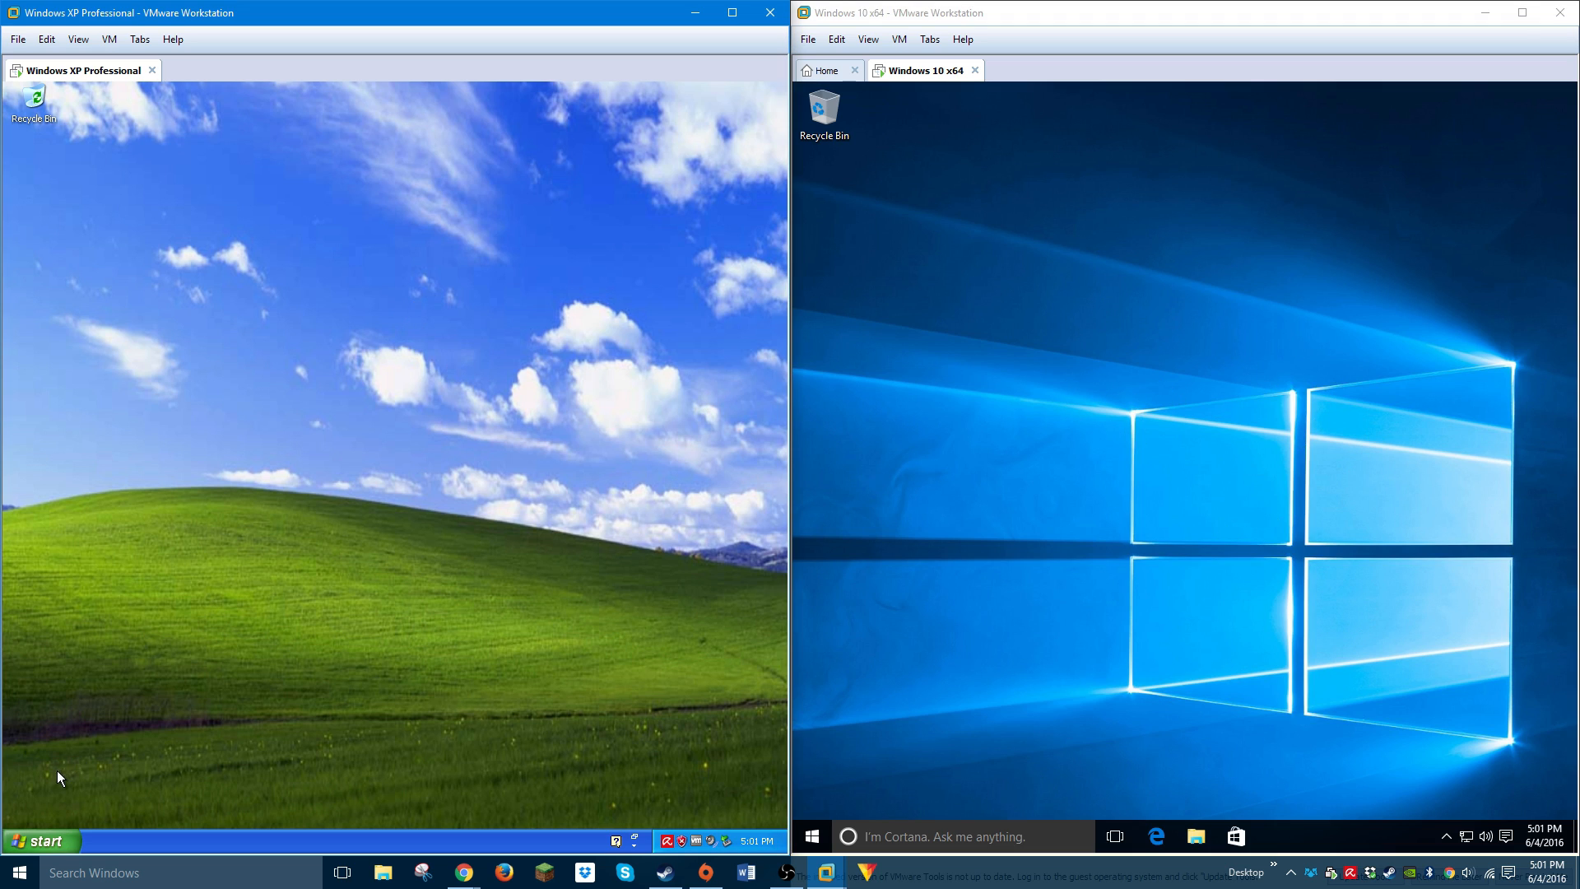
Open the Windows XP and Windows 10 Start menus side by side
{"action": "left_click", "coordinate": [39, 840]}
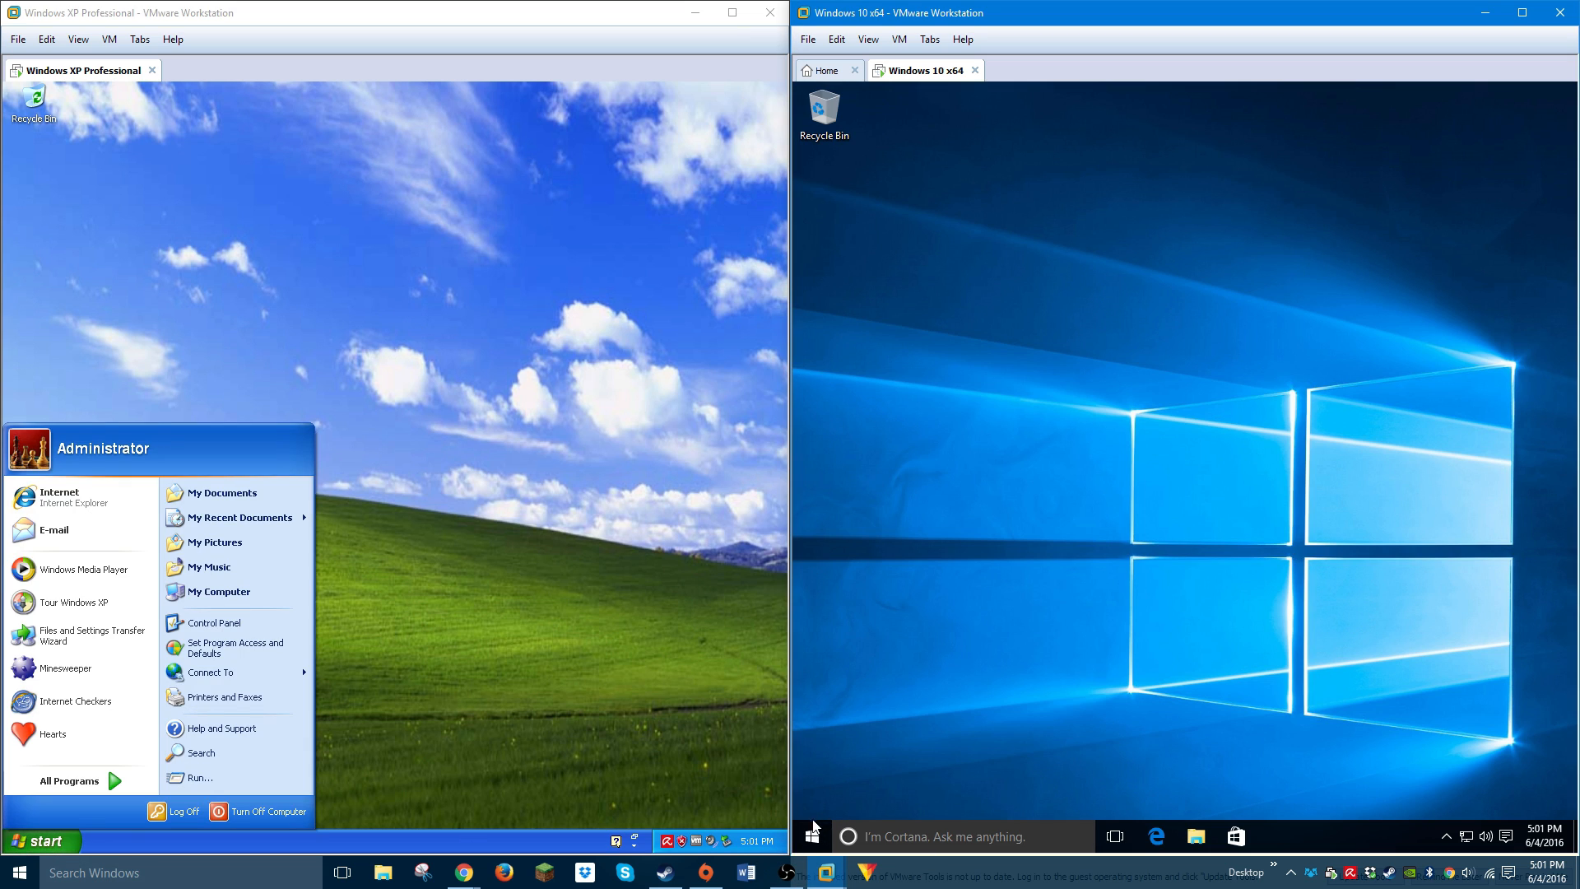
{"action": "left_click", "coordinate": [813, 833]}
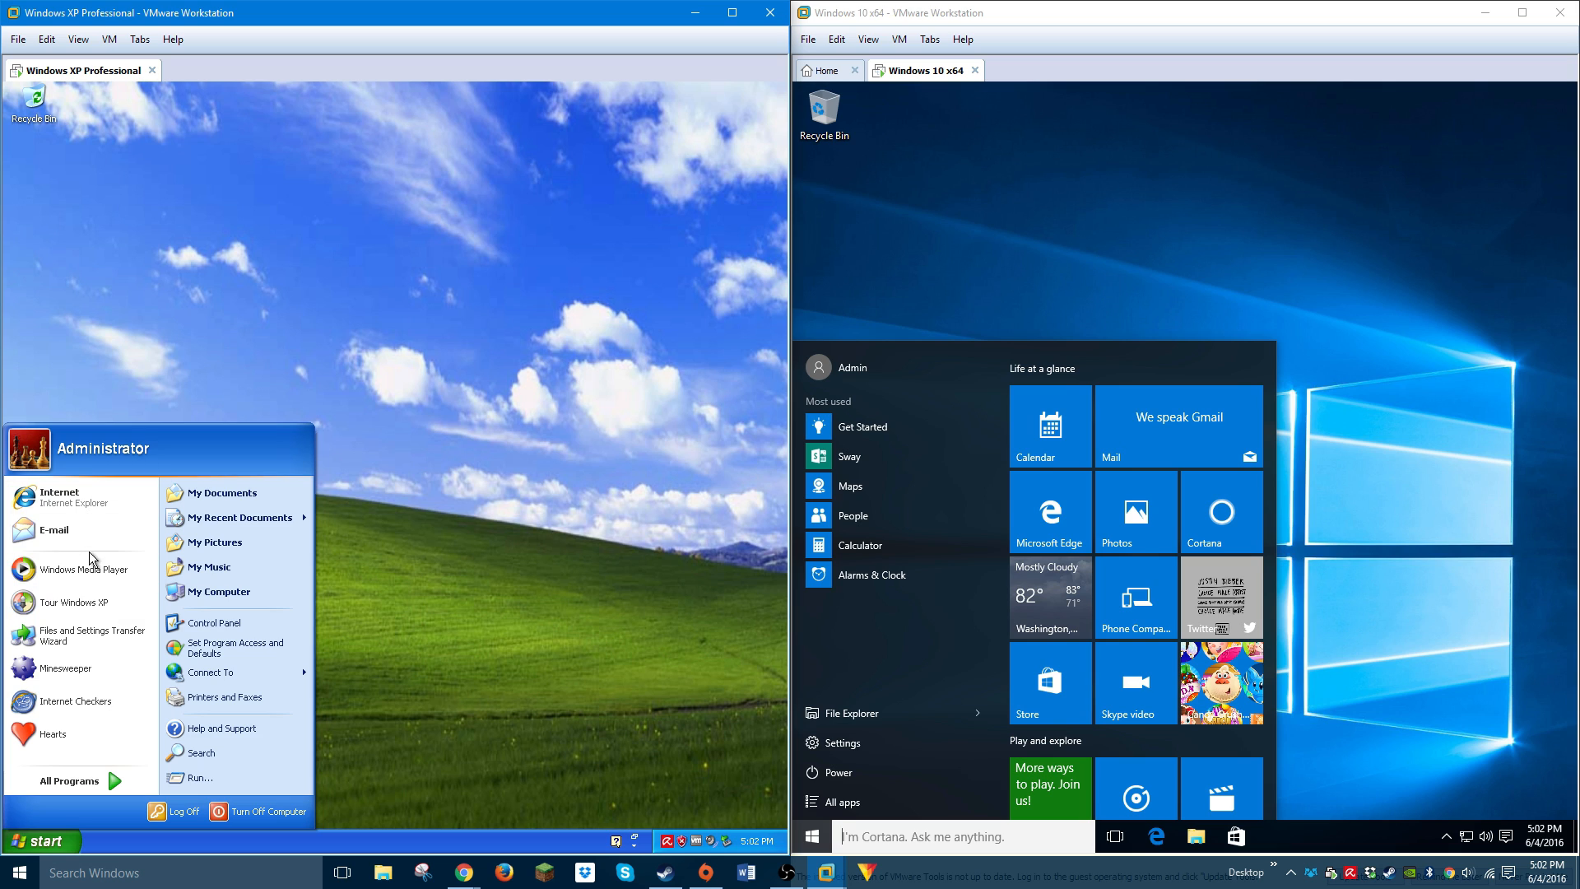
{"action": "mouse_move", "coordinate": [94, 635]}
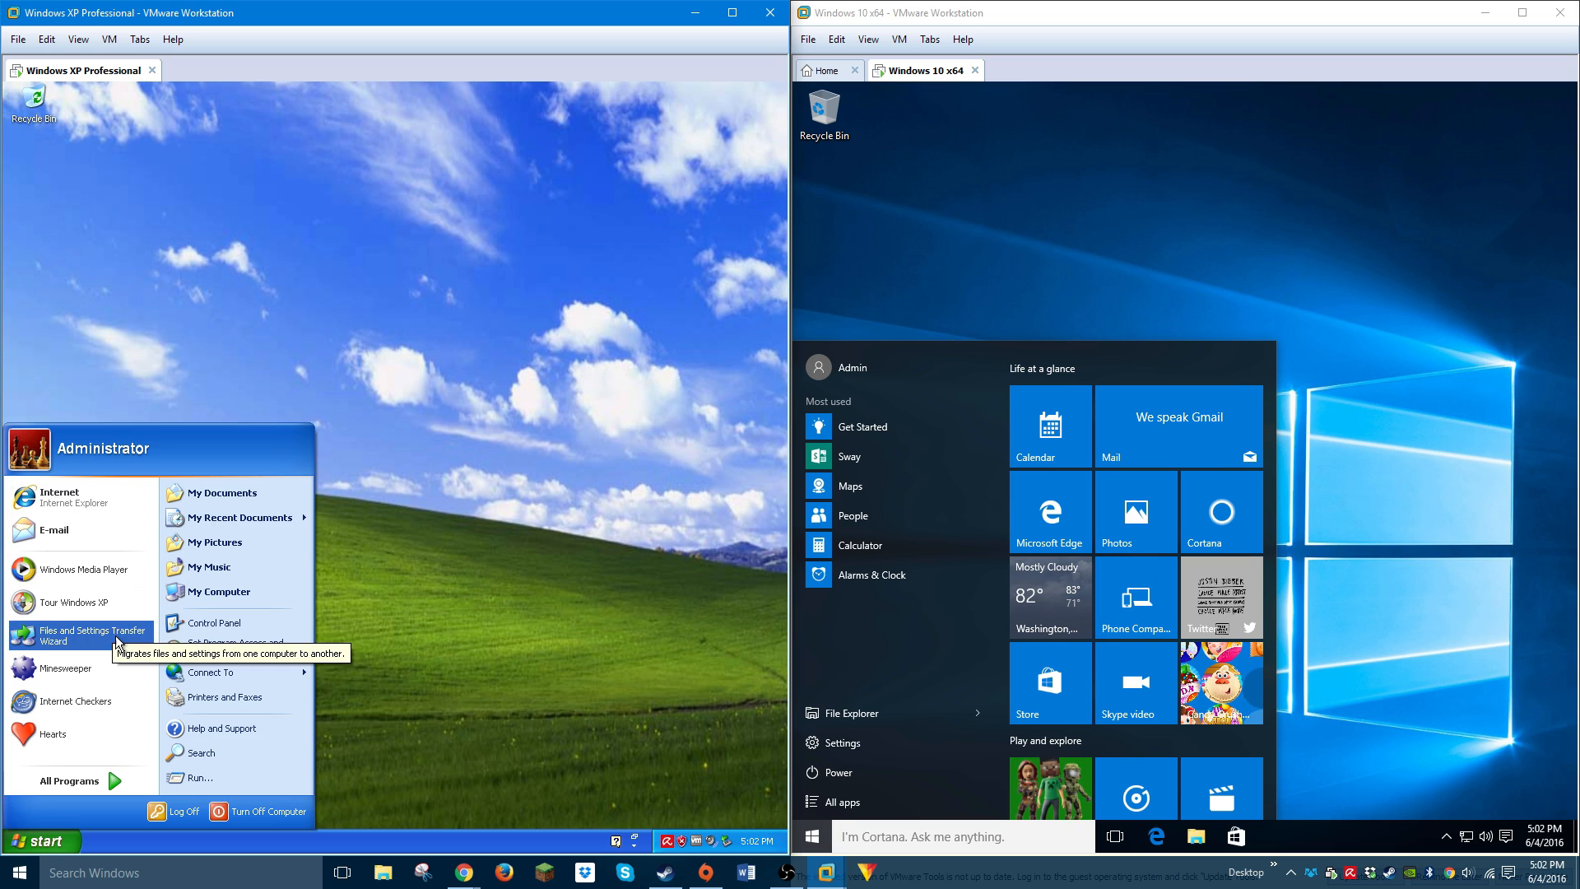
{"action": "mouse_move", "coordinate": [260, 502]}
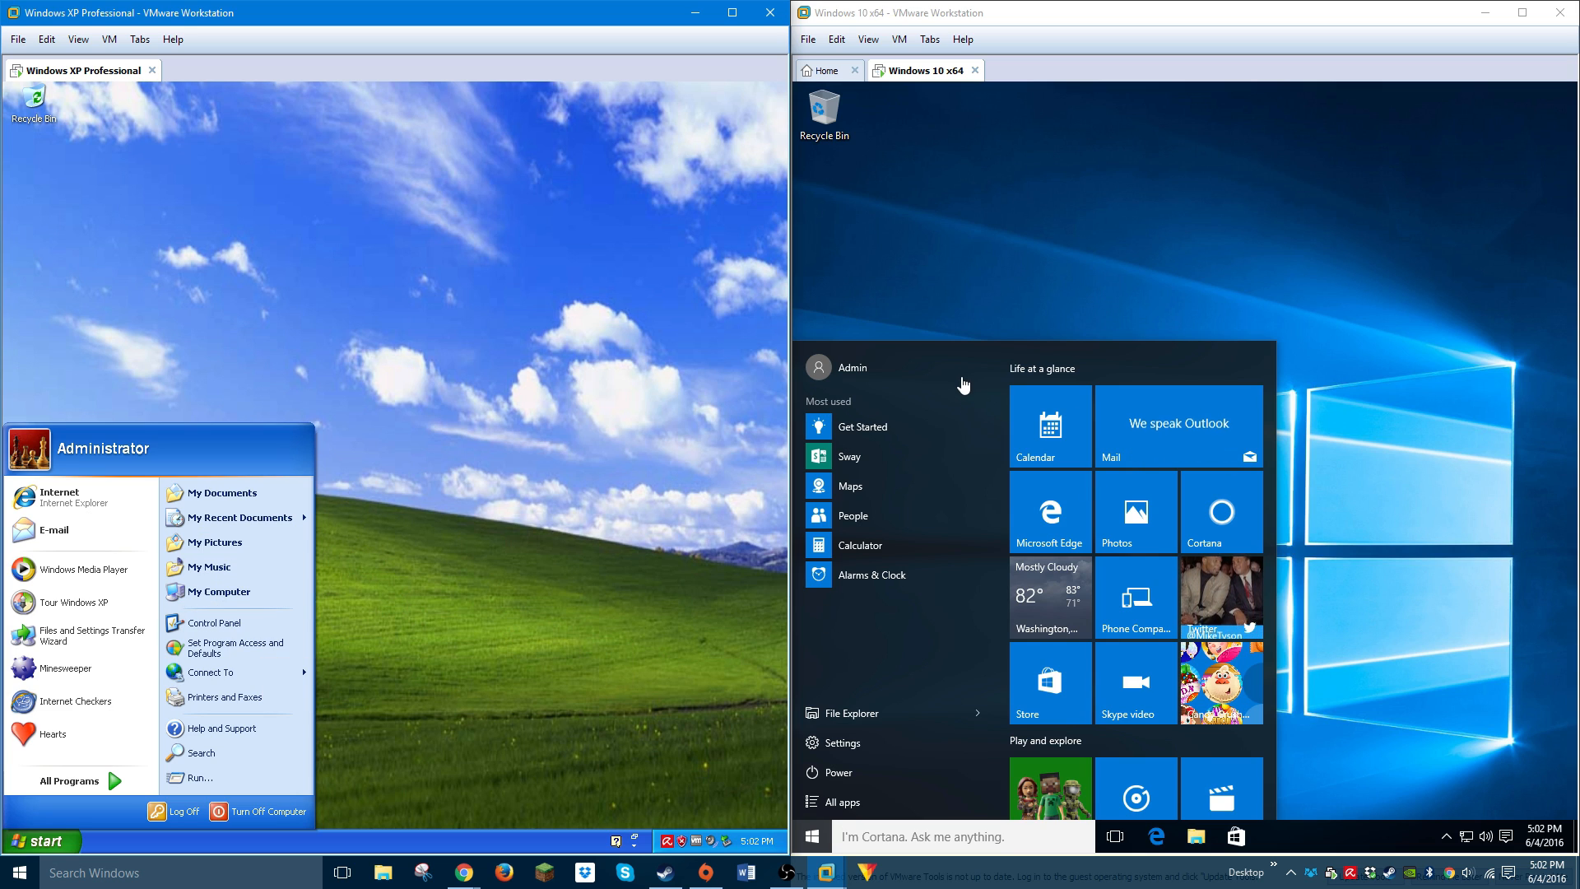
{"action": "mouse_move", "coordinate": [1219, 364]}
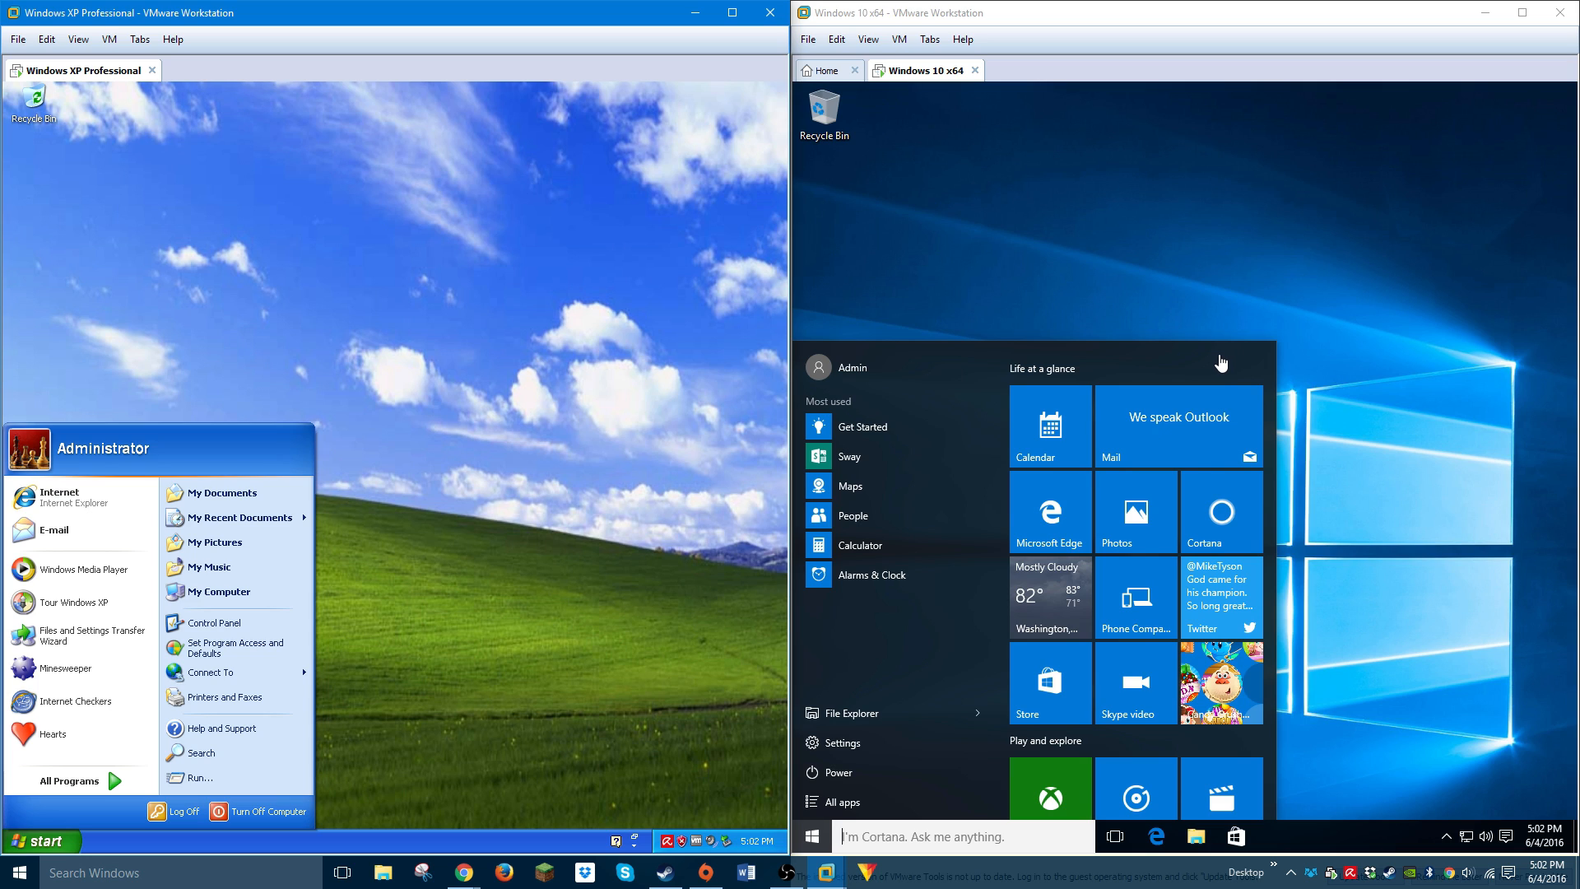
{"action": "mouse_move", "coordinate": [995, 360]}
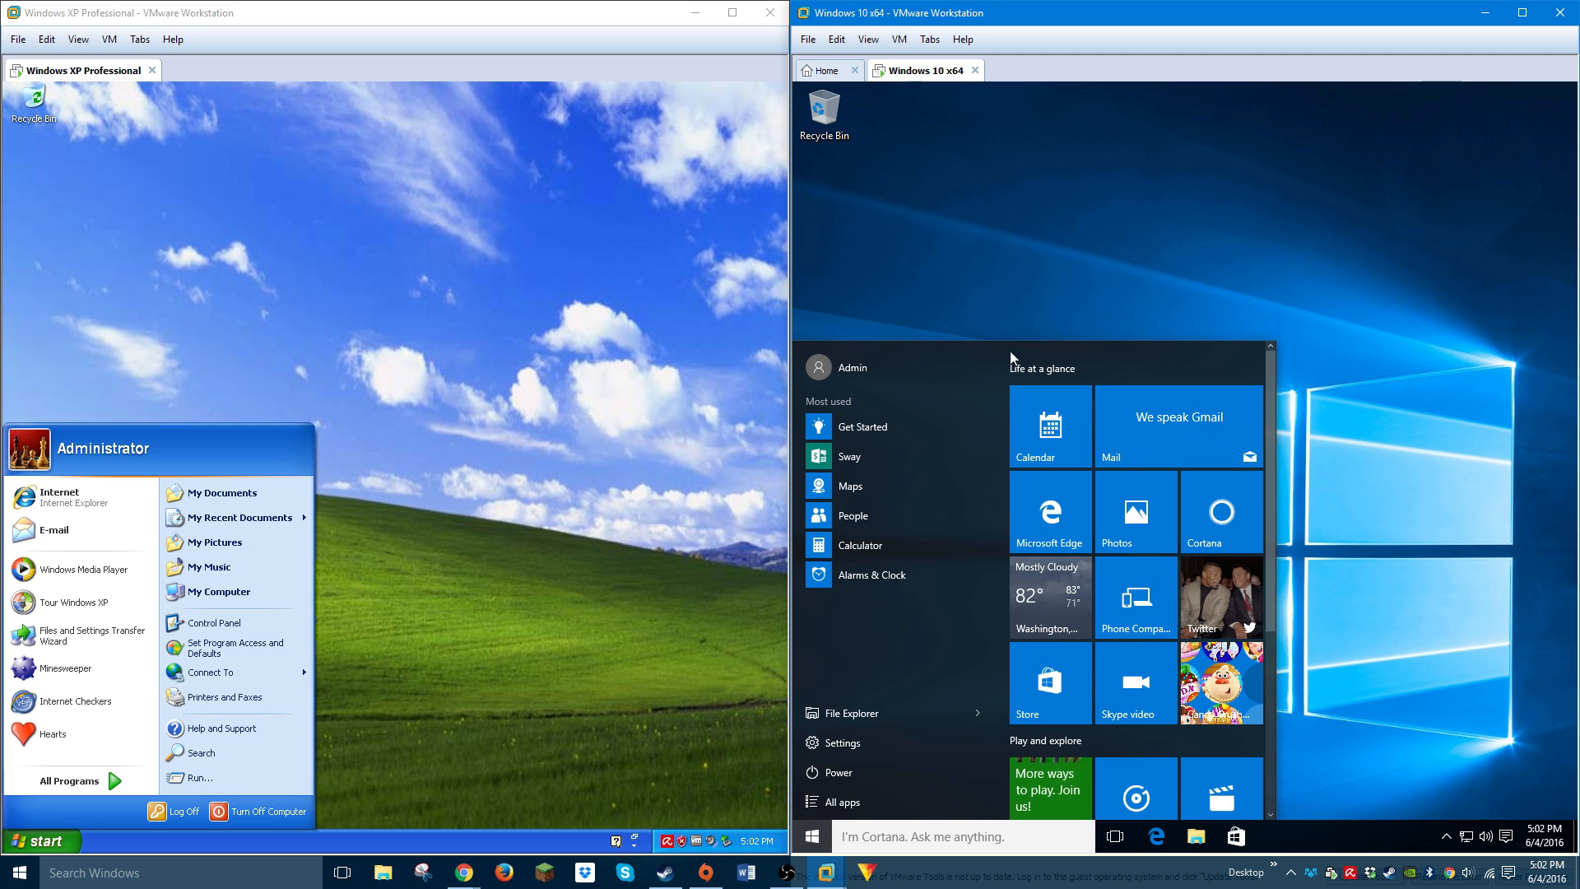
{"action": "mouse_move", "coordinate": [898, 464]}
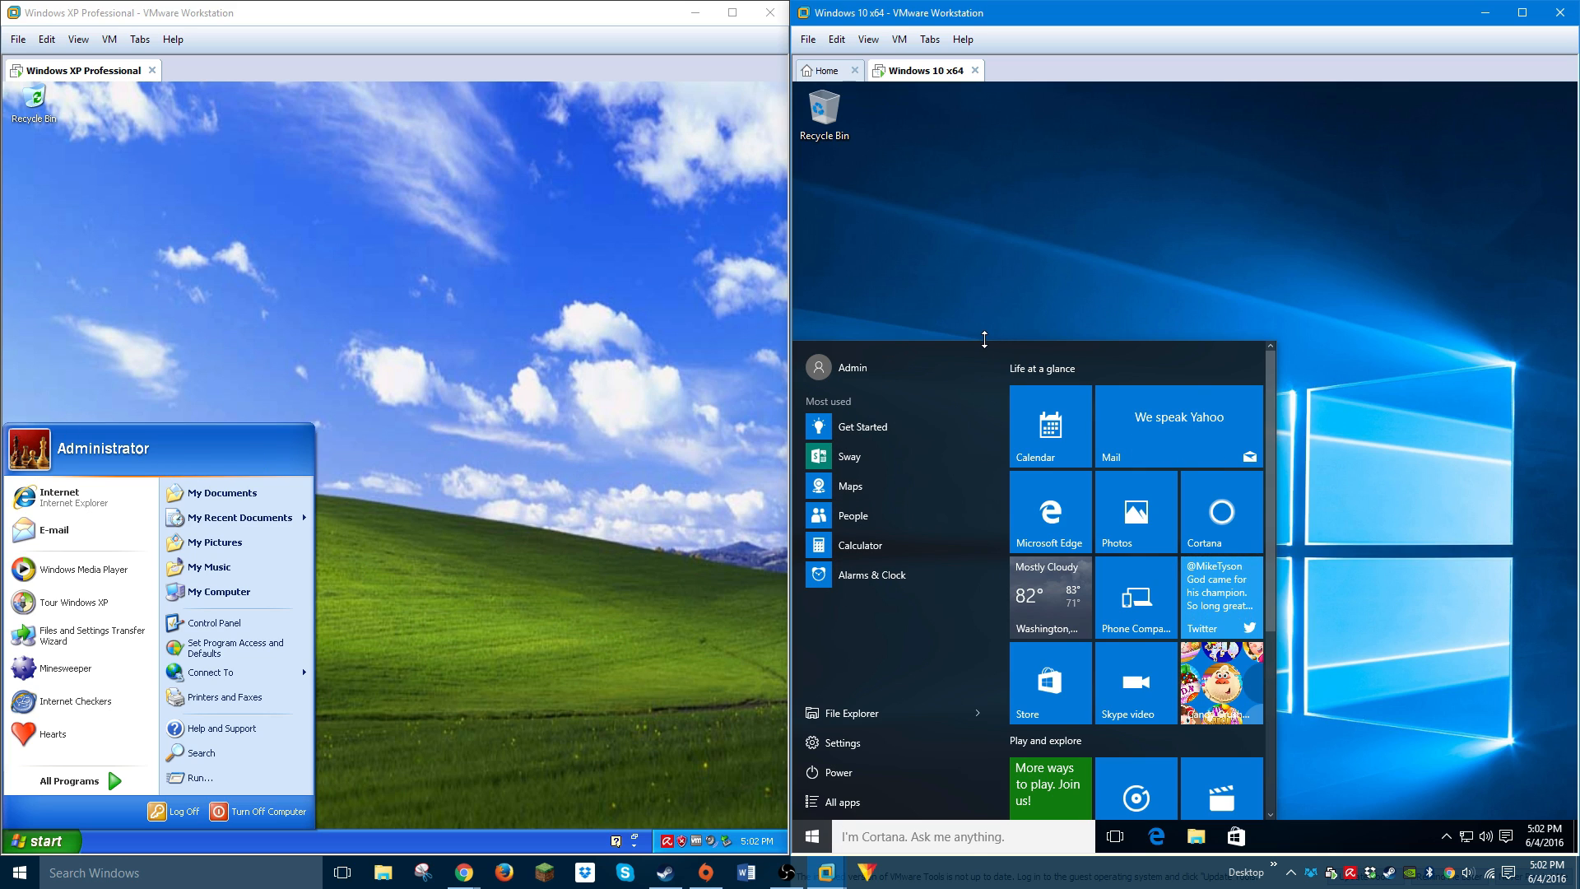
{"action": "mouse_move", "coordinate": [963, 355]}
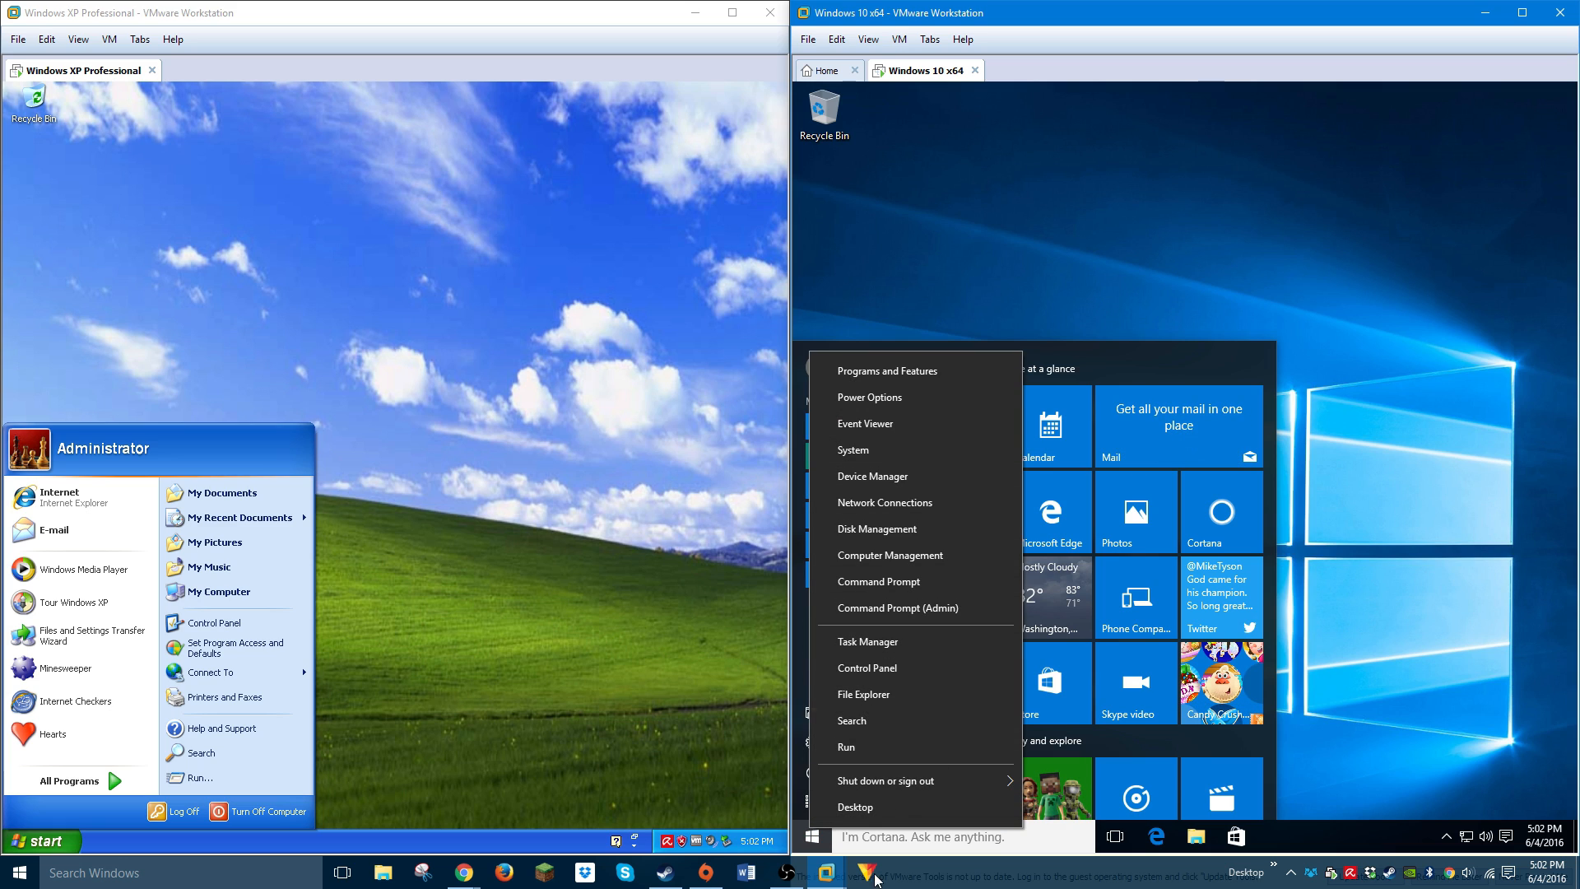
{"action": "mouse_move", "coordinate": [933, 403]}
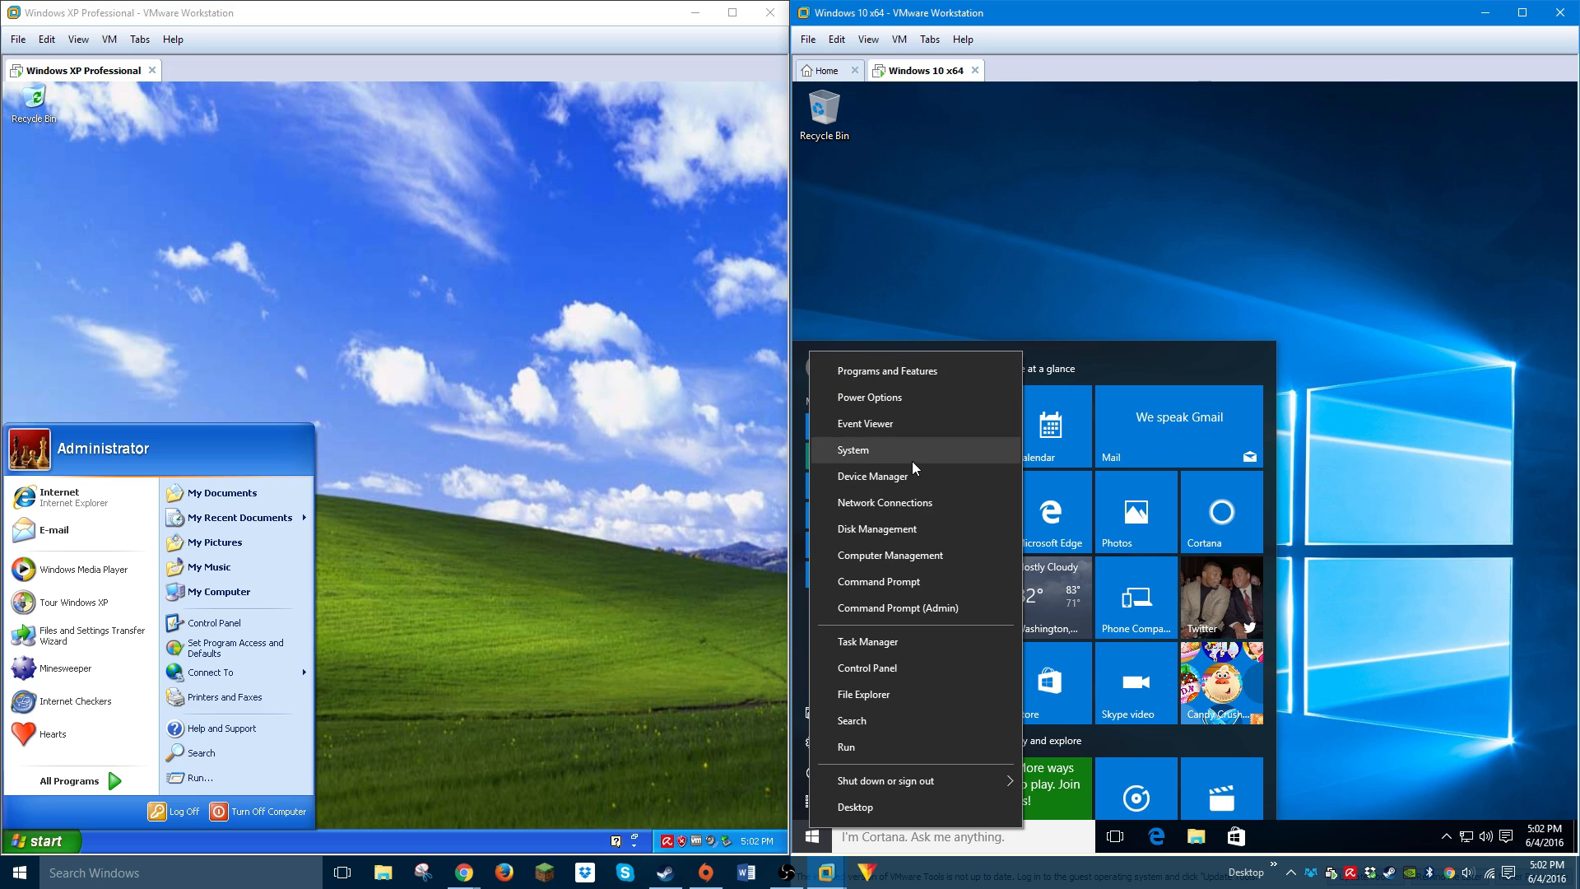
{"action": "mouse_move", "coordinate": [897, 727]}
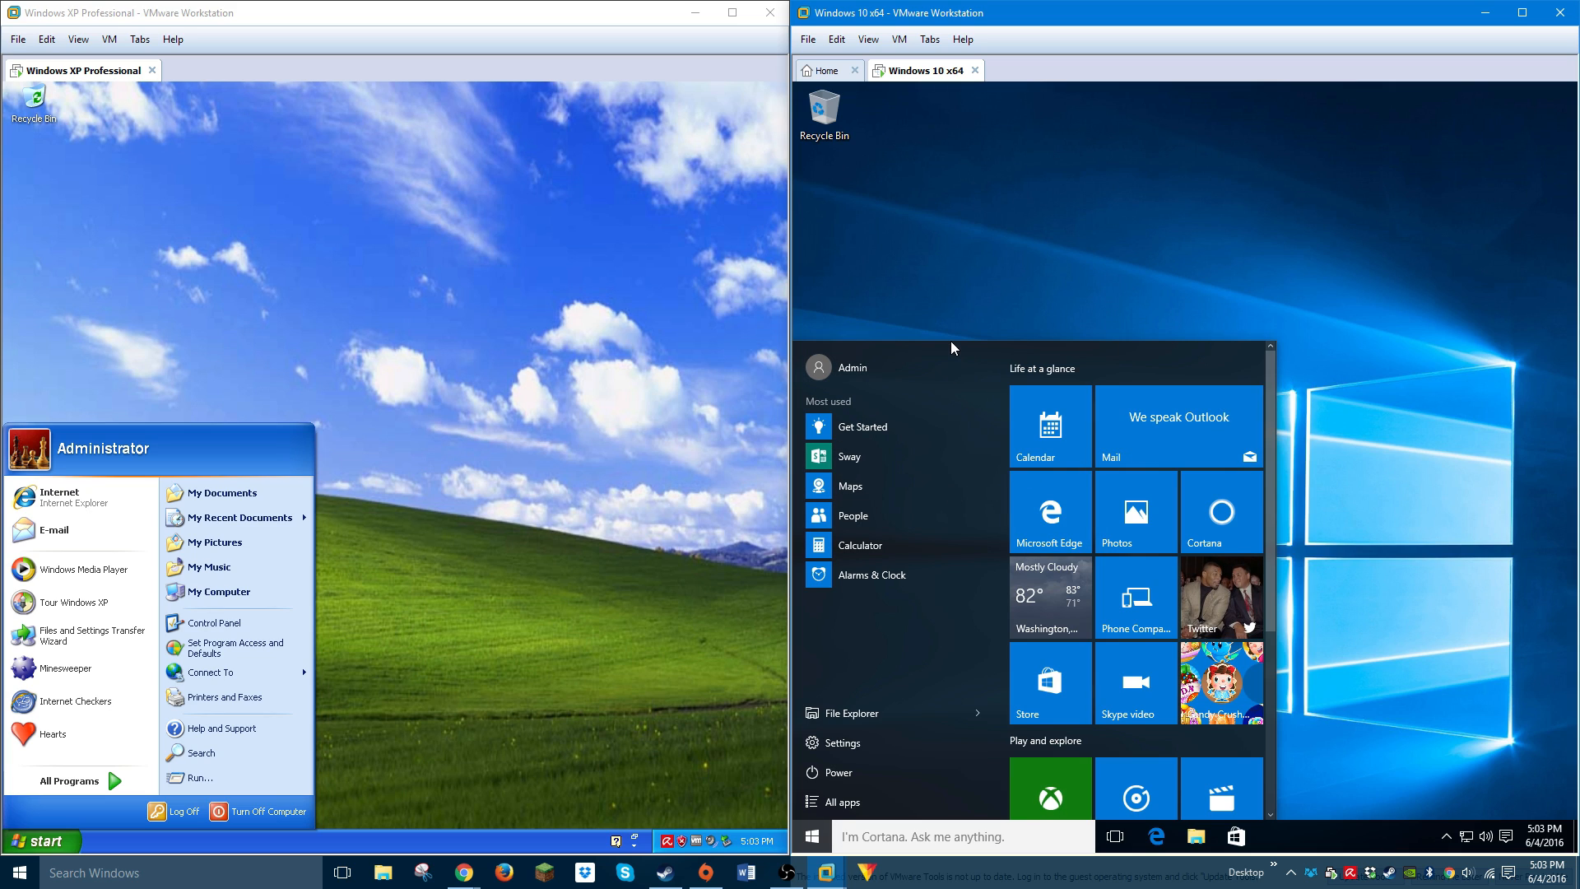
{"action": "mouse_move", "coordinate": [1007, 449]}
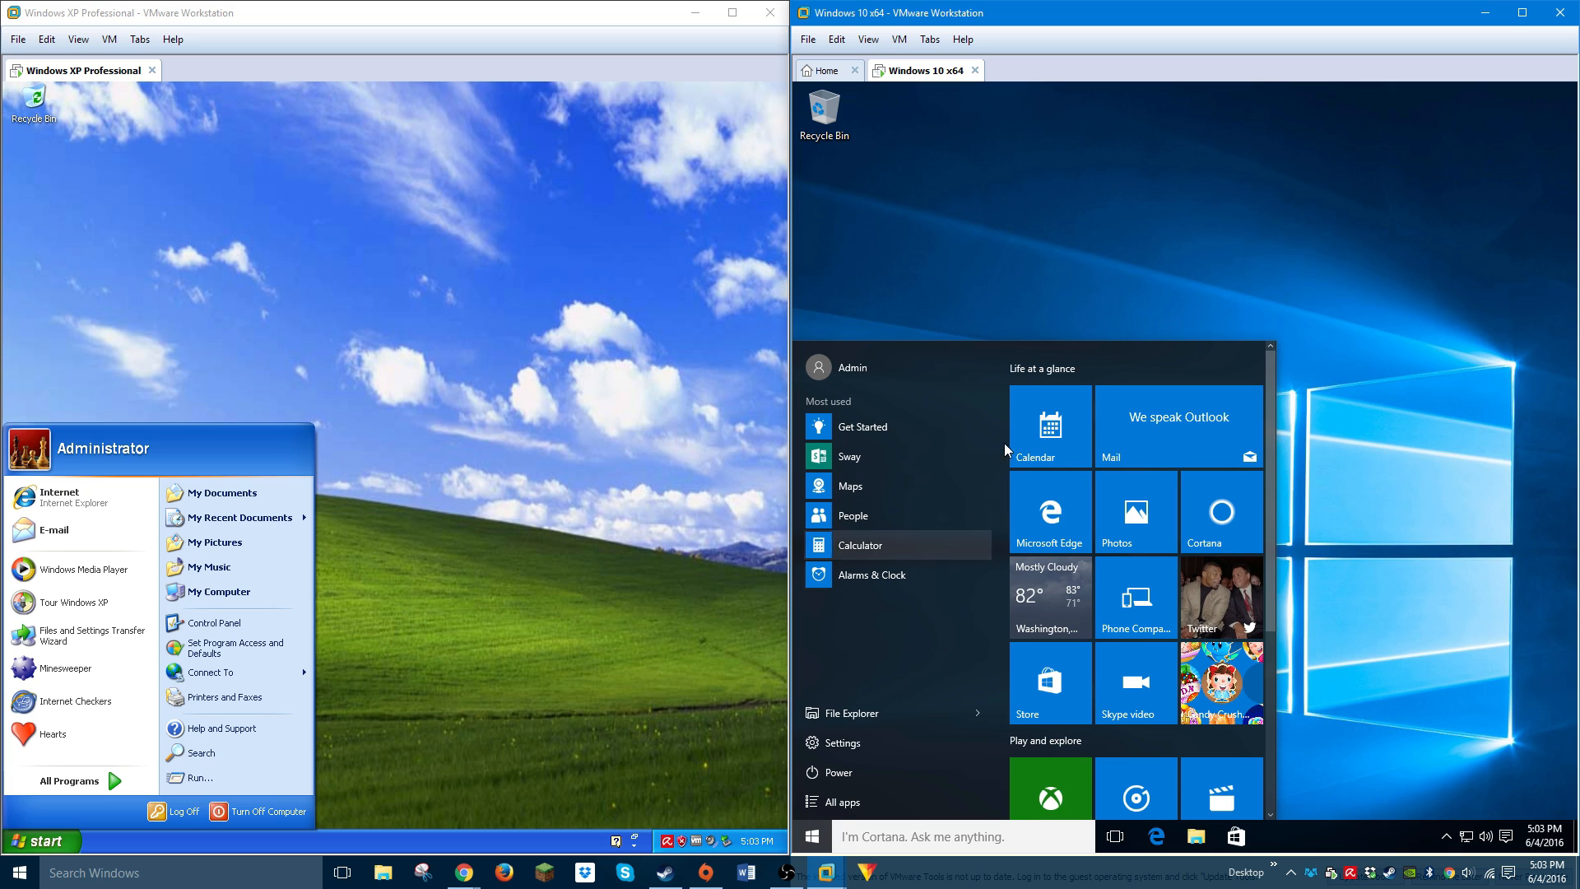
Dismiss the open Start menus, leaving both XP and Windows 10 desktops idle
{"action": "left_click", "coordinate": [810, 836]}
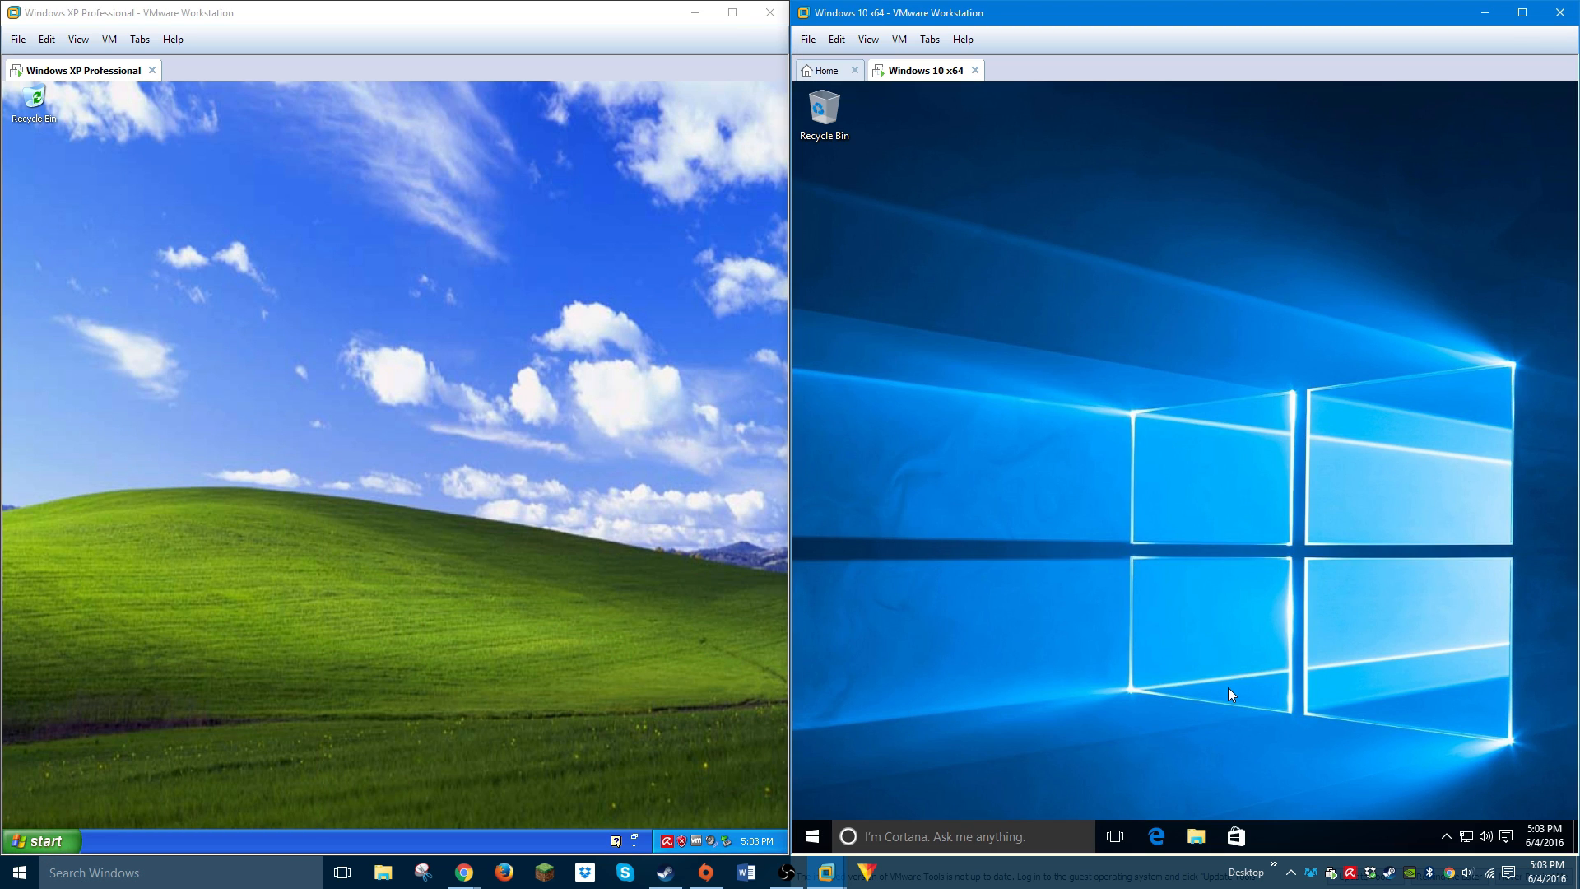
Launch Edge on Windows 10 and Internet Explorer on XP, going to its MSN home page
{"action": "left_click", "coordinate": [1155, 836]}
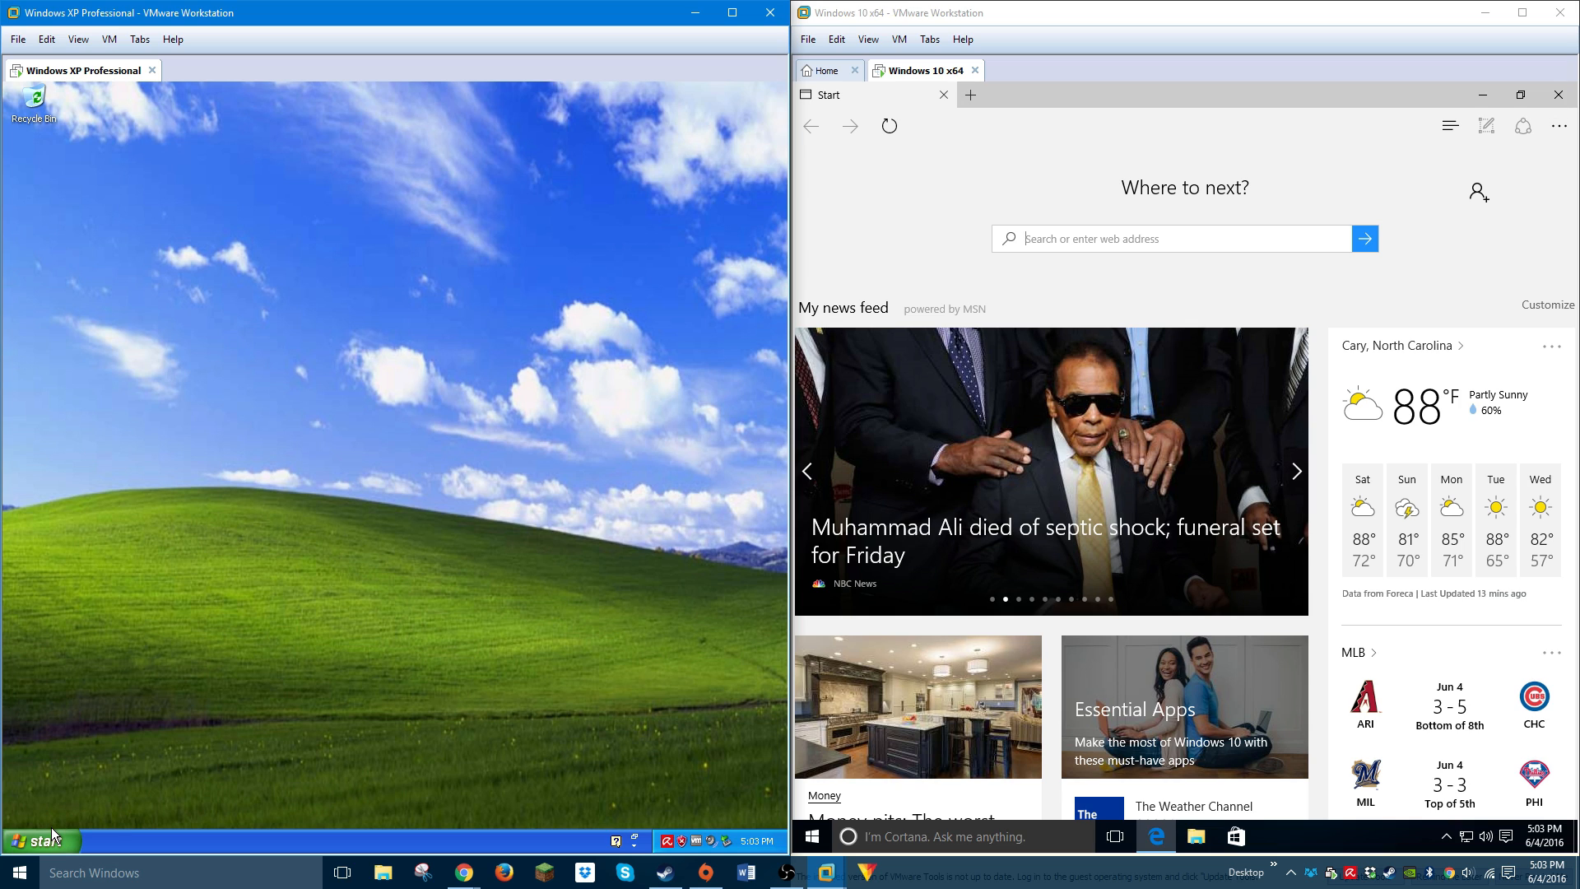
{"action": "left_click", "coordinate": [32, 839]}
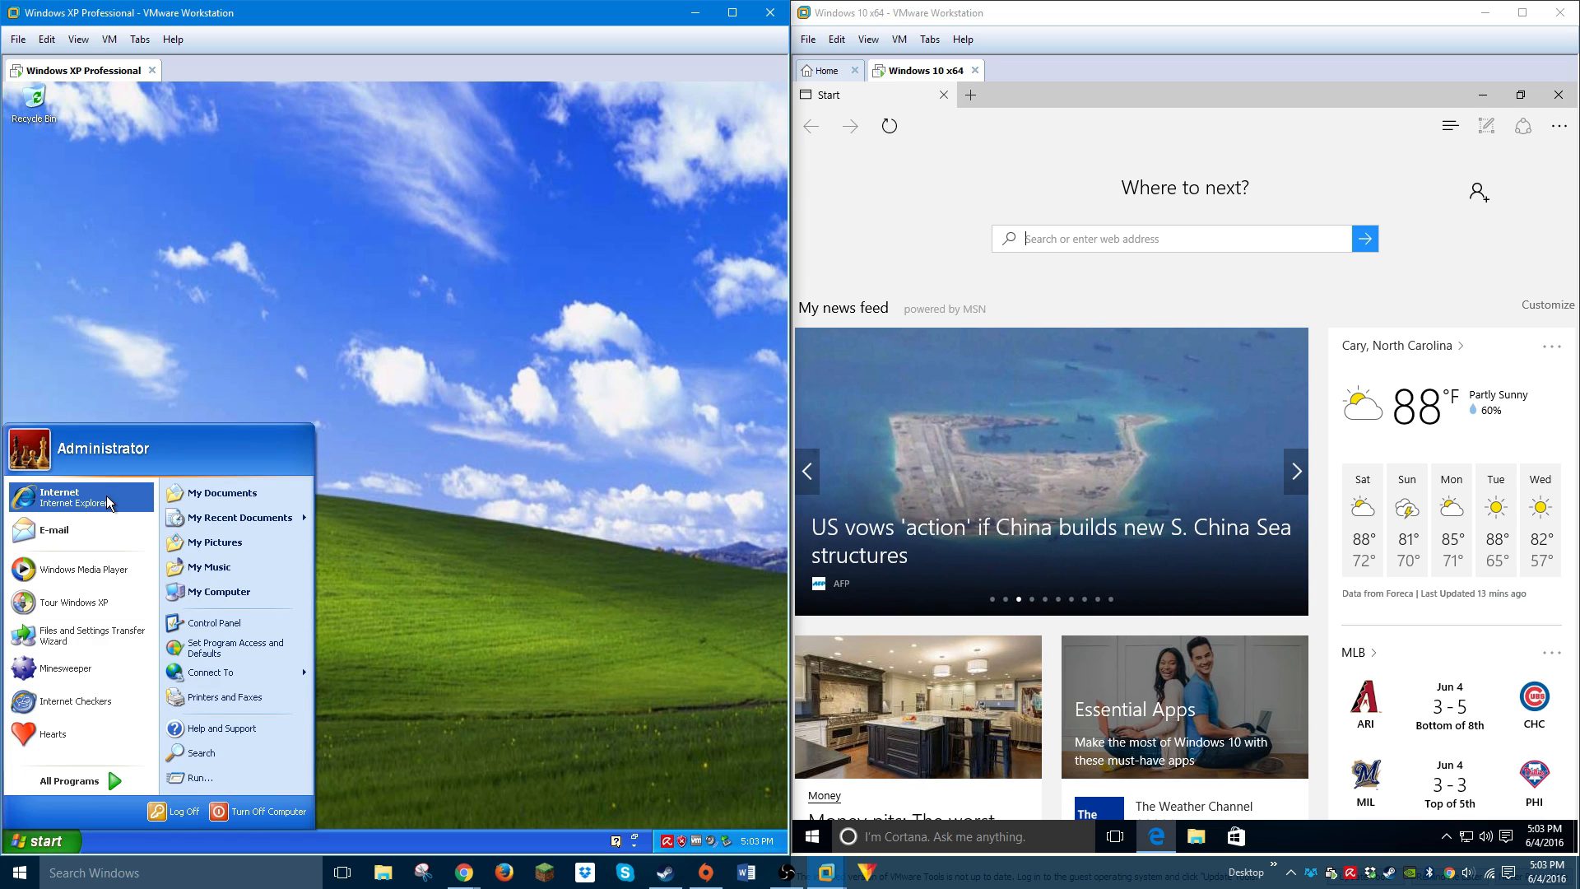
{"action": "left_click", "coordinate": [59, 498]}
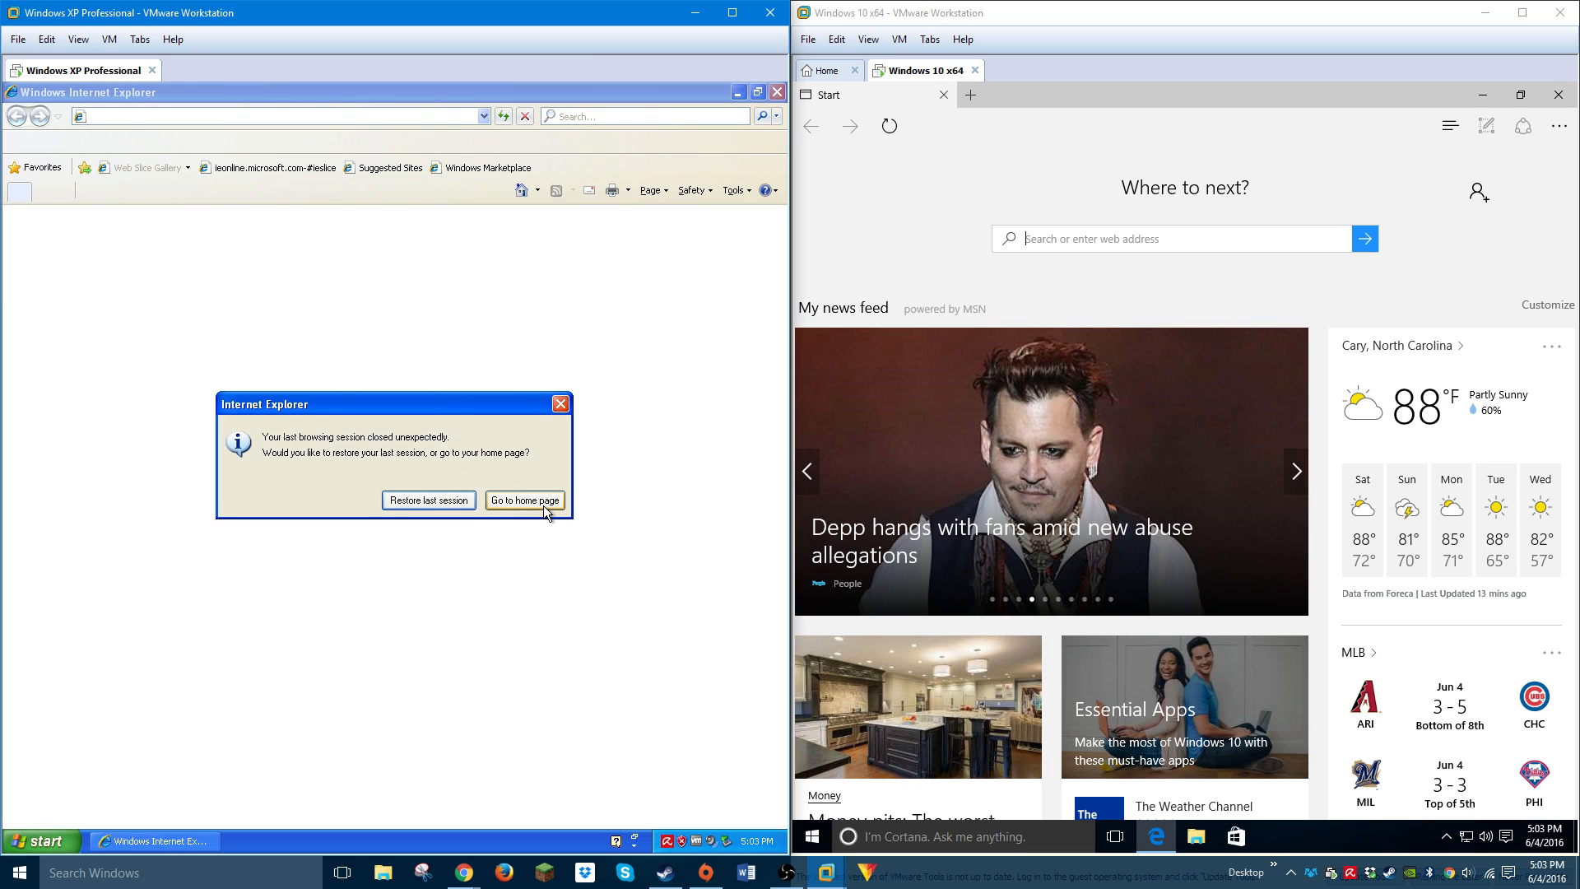
{"action": "left_click", "coordinate": [524, 499]}
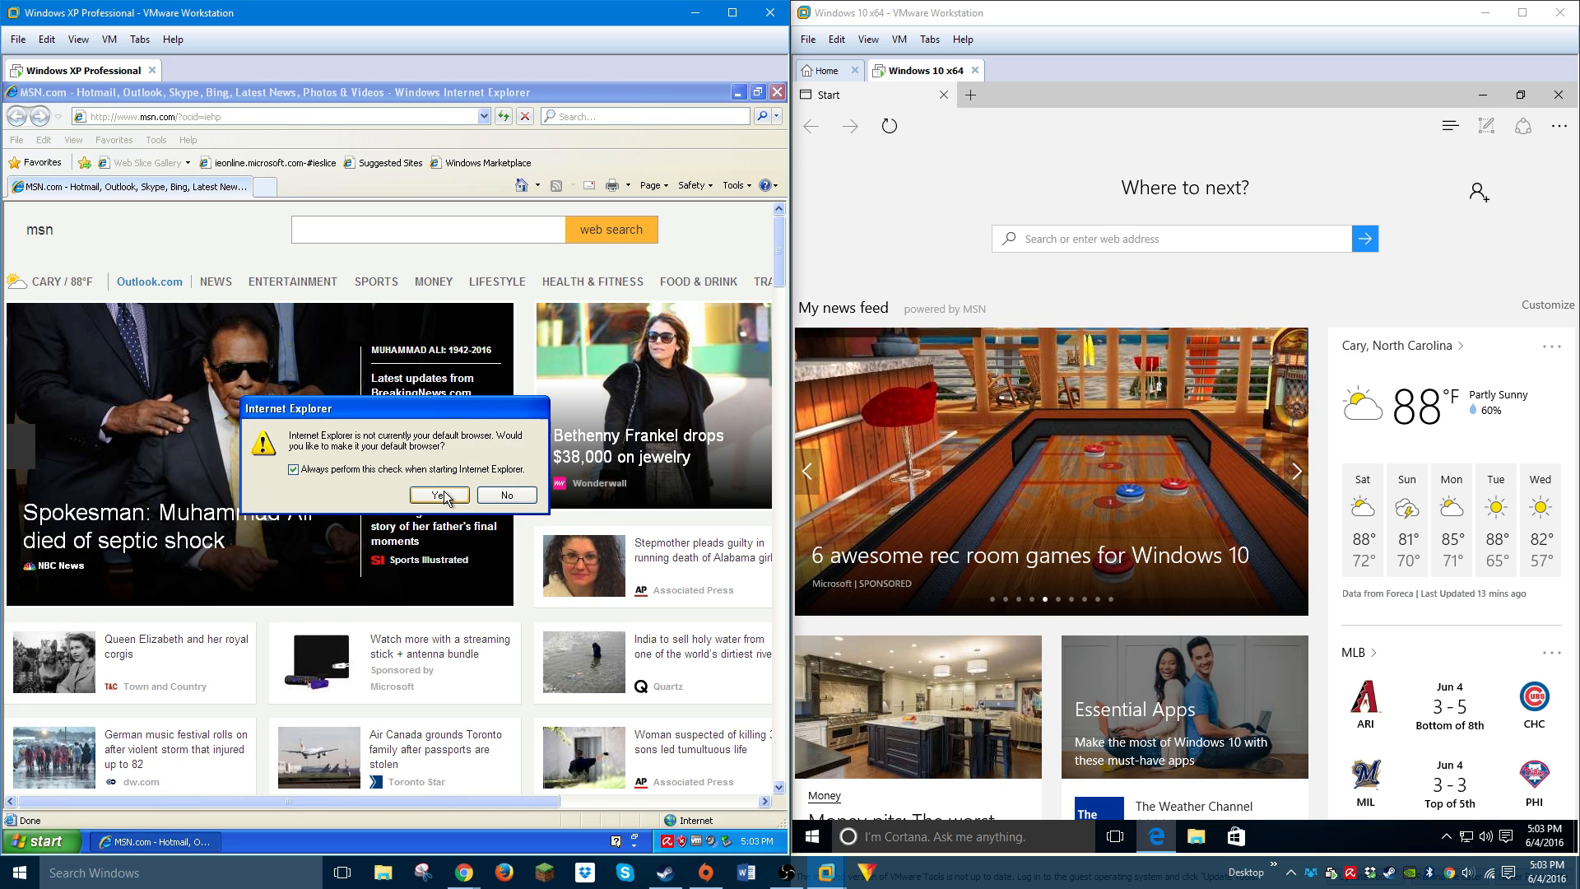
{"action": "left_click", "coordinate": [439, 494]}
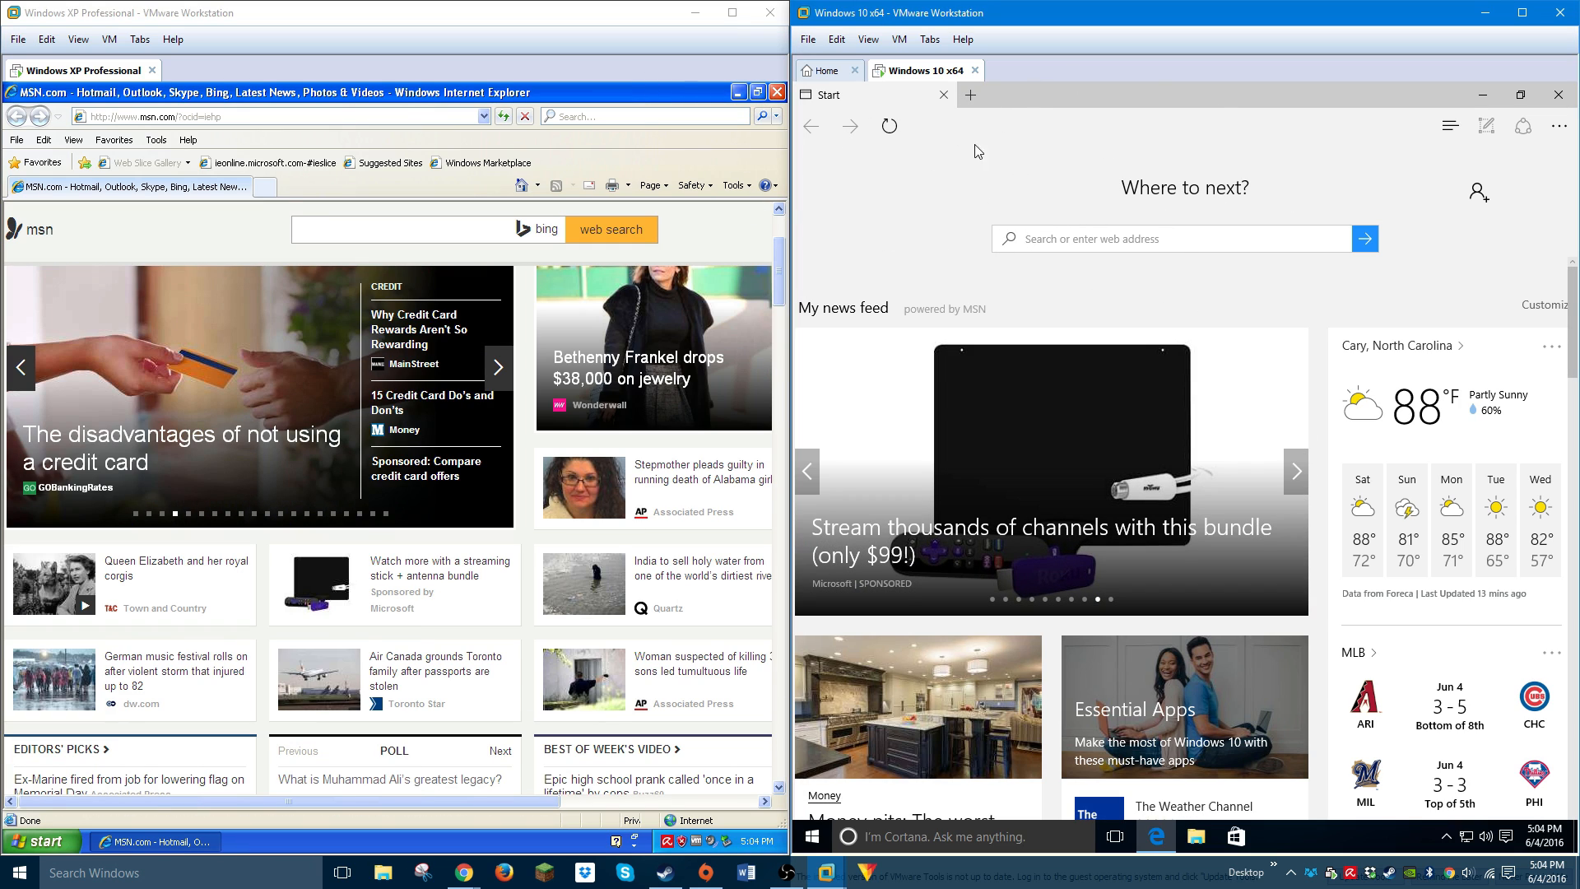
{"action": "mouse_move", "coordinate": [579, 340]}
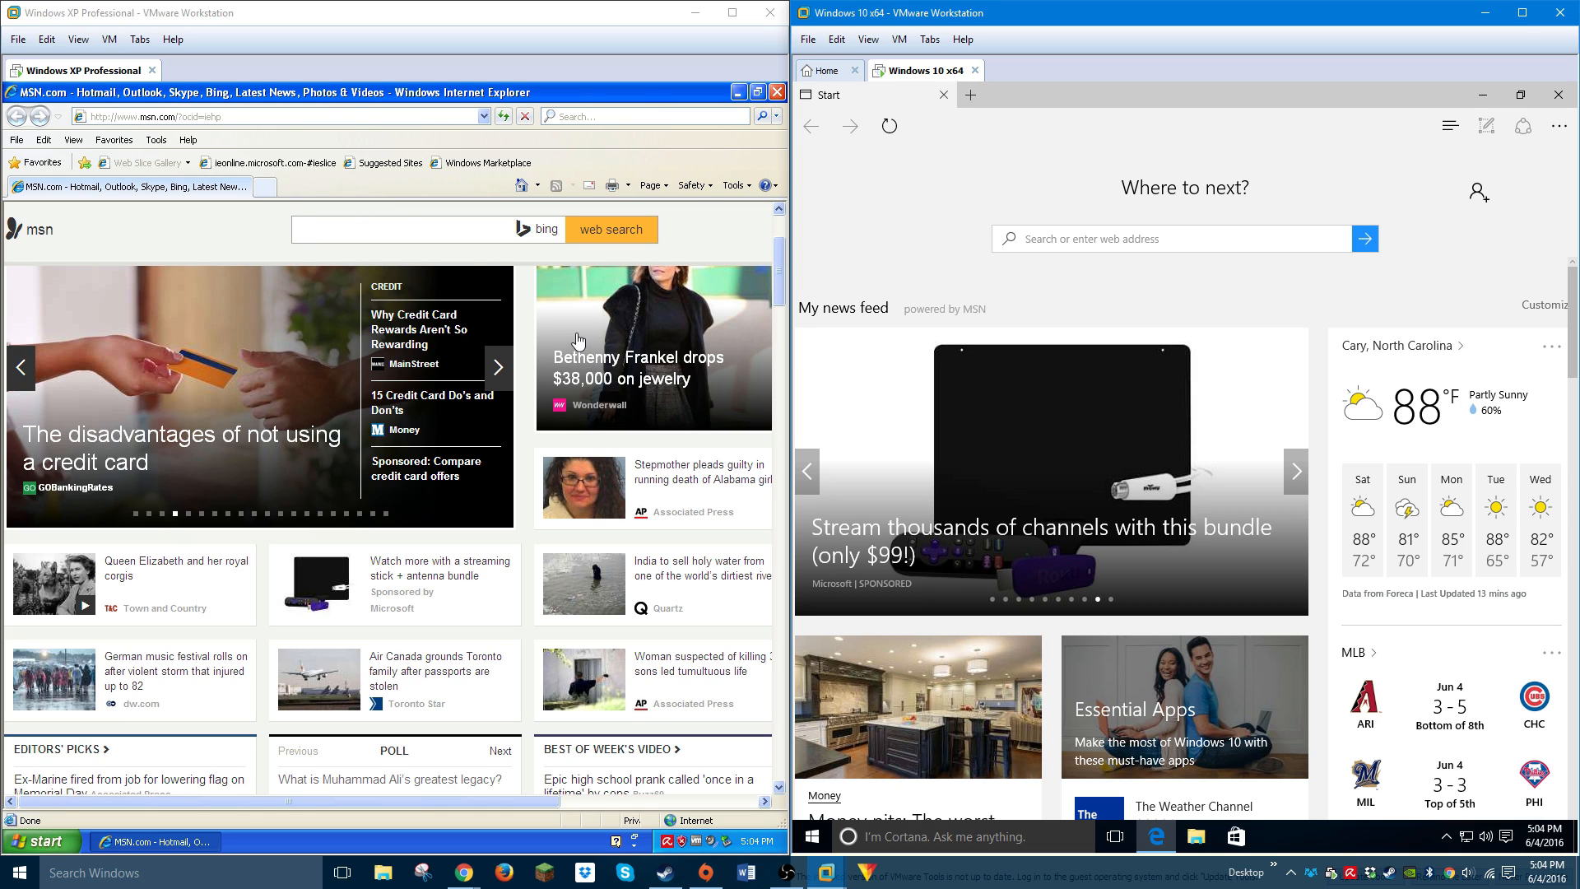
Navigate XP's Internet Explorer to google.com
{"action": "type", "text": "google.com/"}
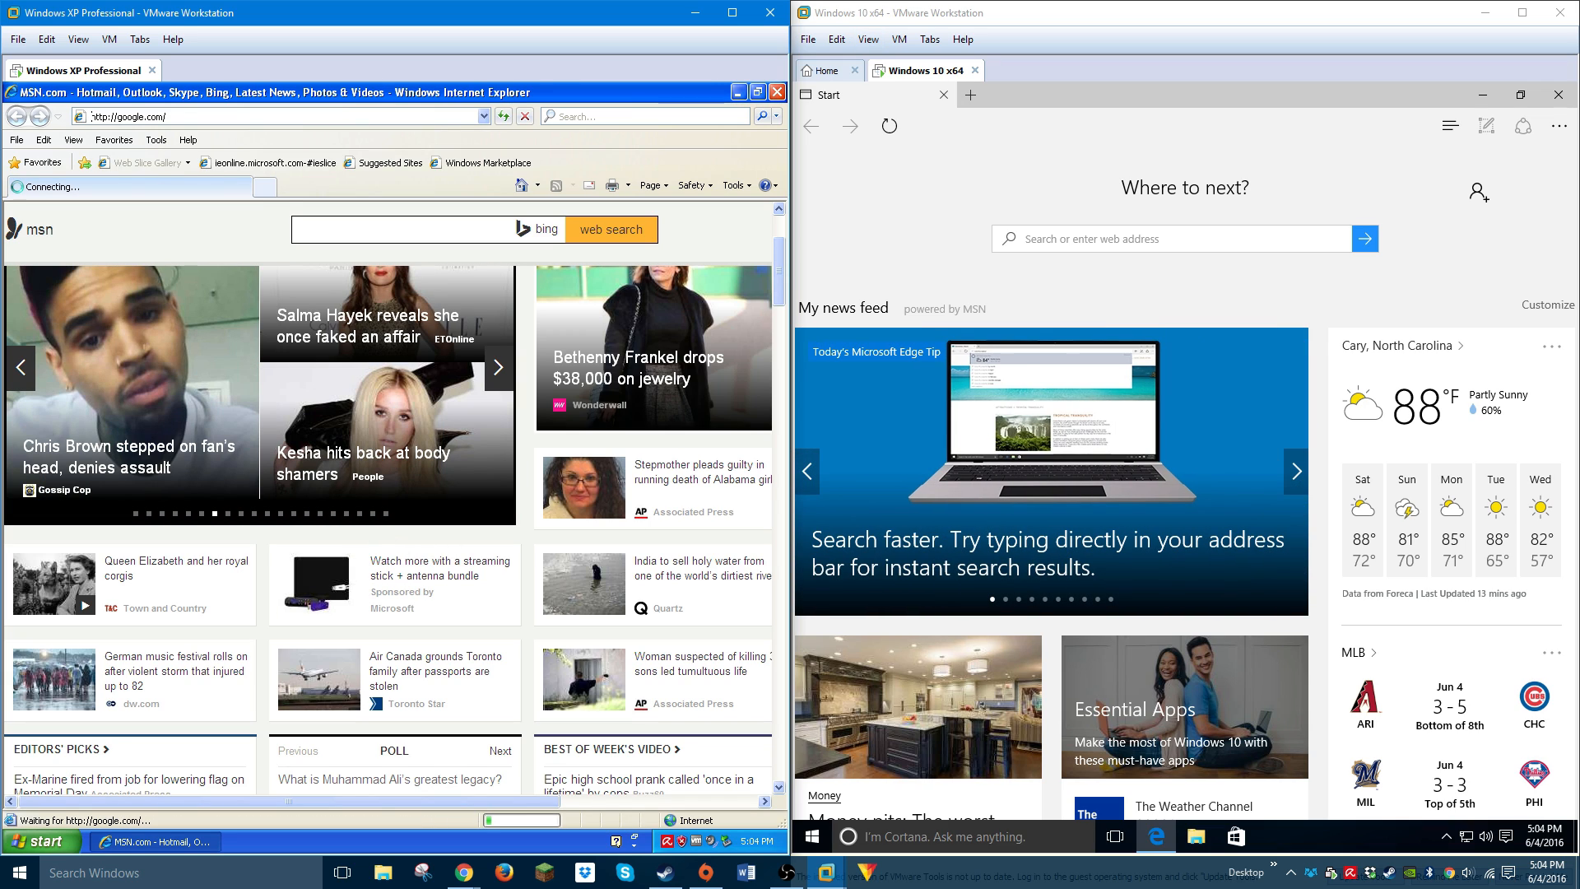
{"action": "key", "text": "Return"}
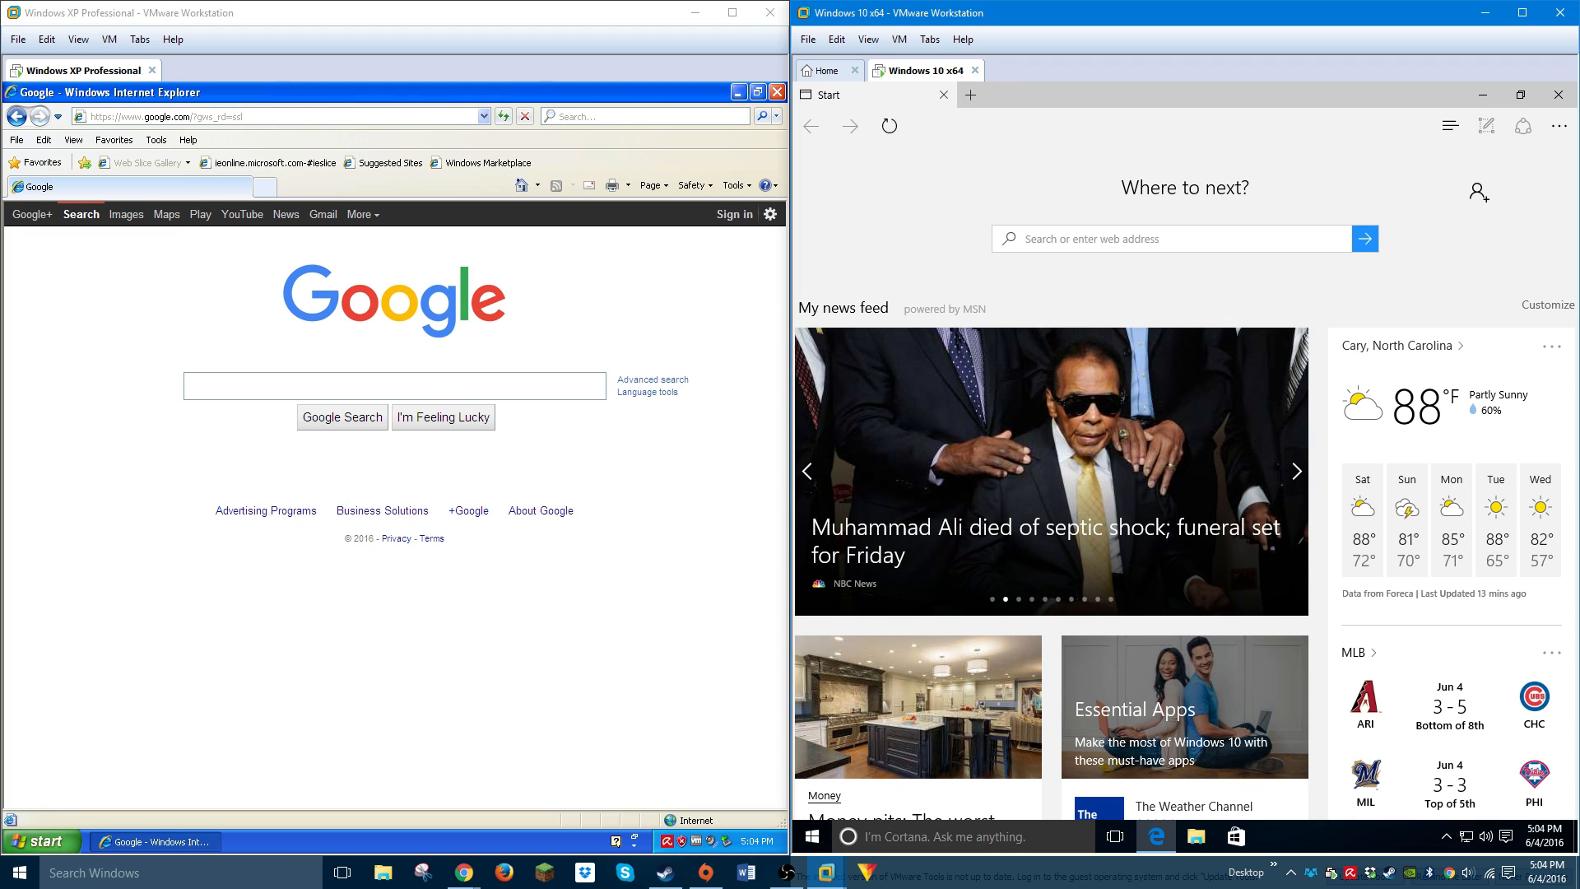
Enter google.com in Edge and decline the Get Chrome suggestion
{"action": "type", "text": "google.com/?gws_rd=ssl"}
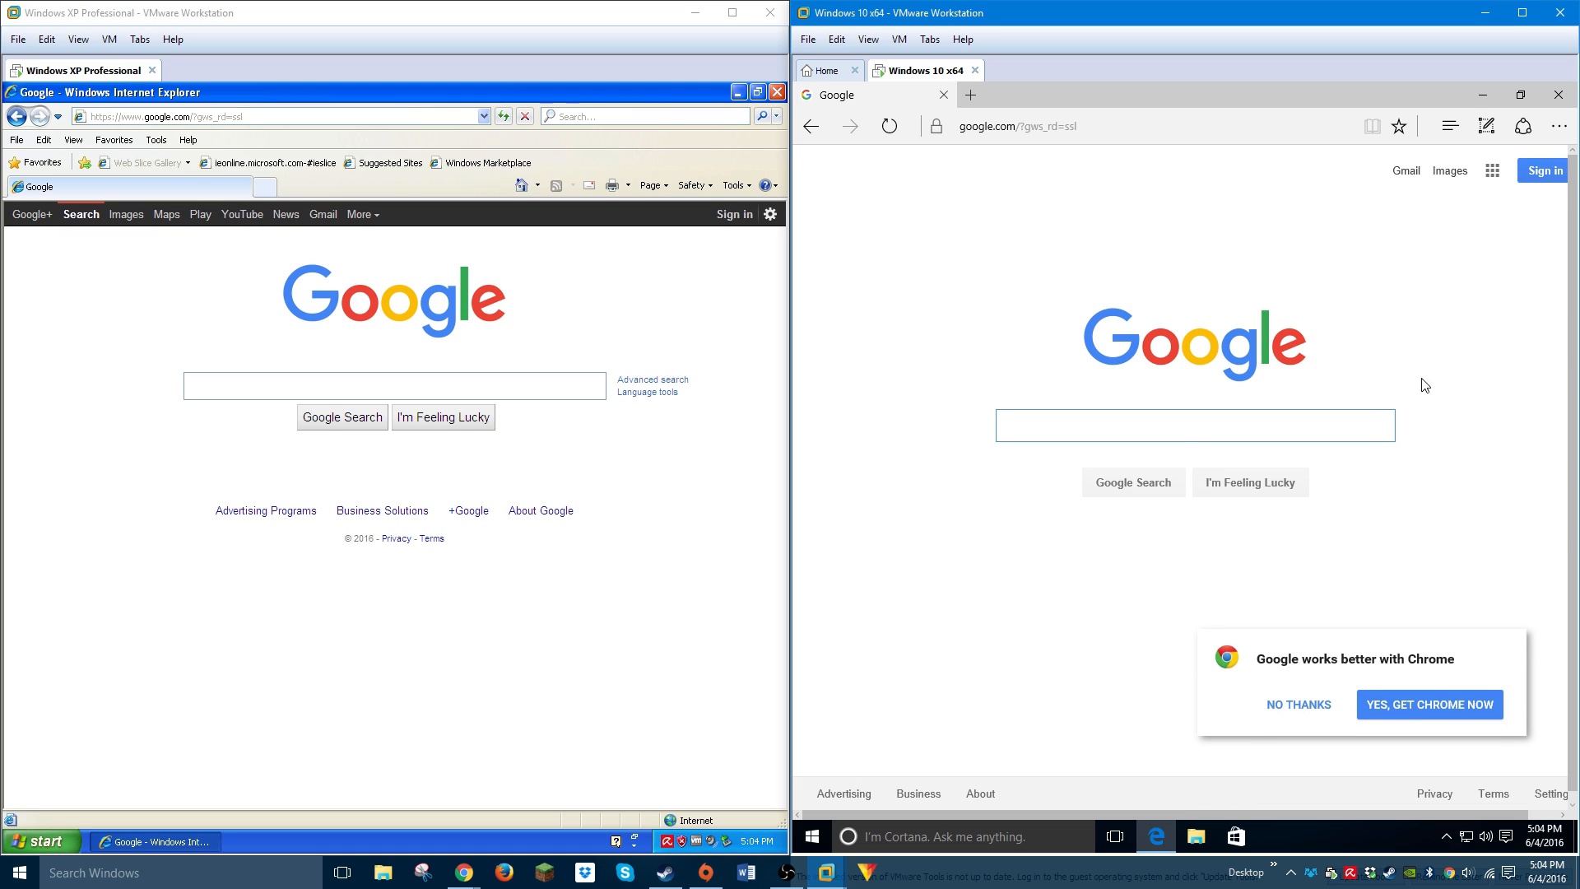
{"action": "left_click", "coordinate": [1298, 704]}
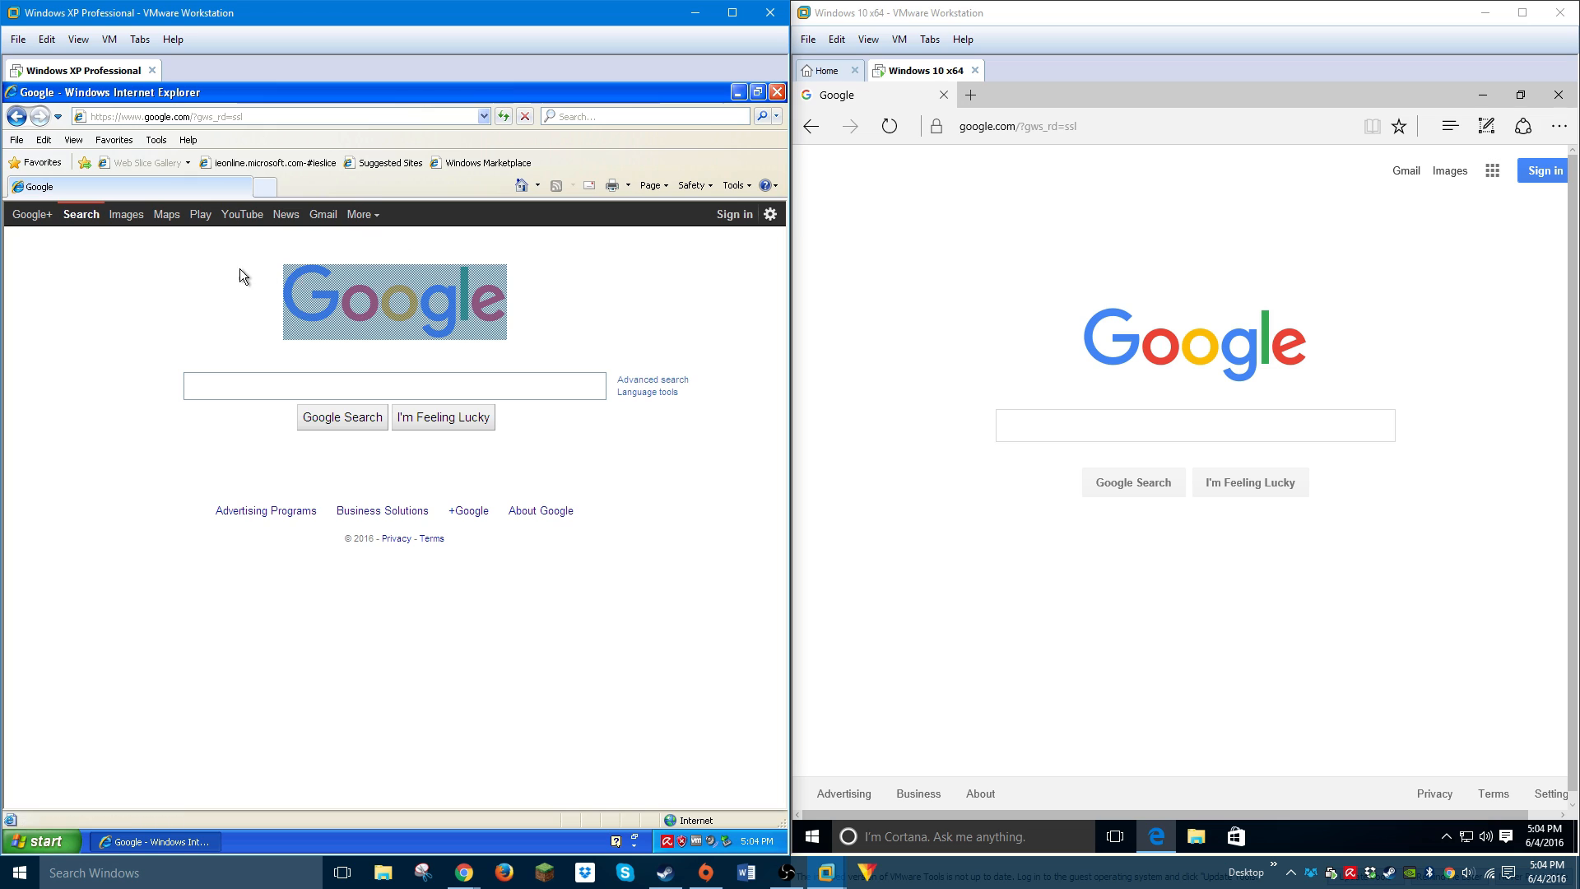
{"action": "mouse_move", "coordinate": [125, 217]}
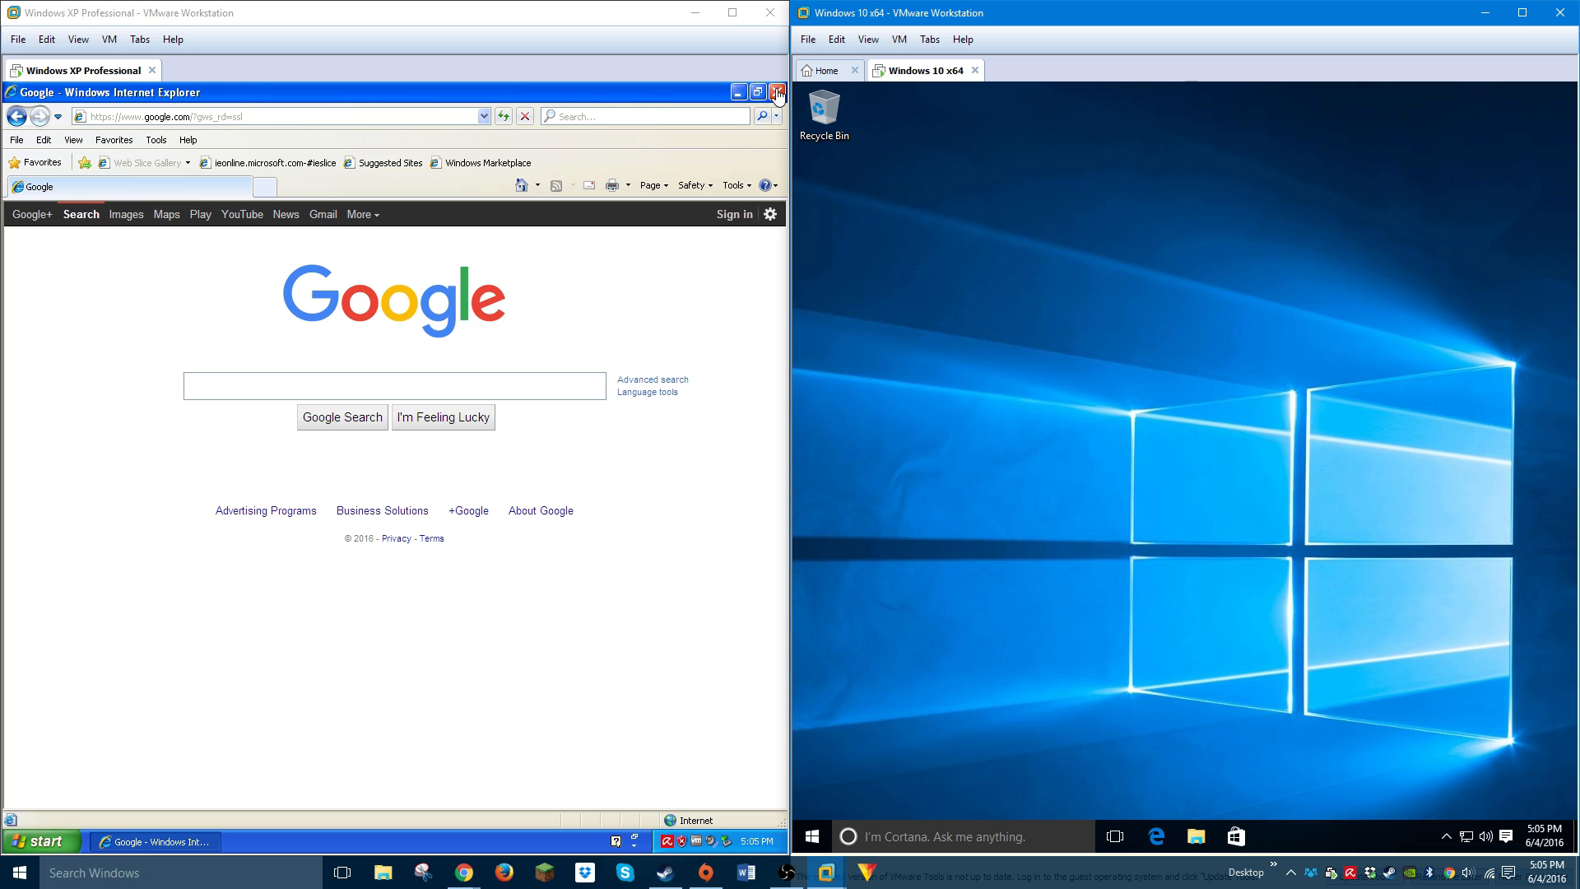
Close Internet Explorer on XP and bring up the XP Start menu
{"action": "left_click", "coordinate": [769, 91]}
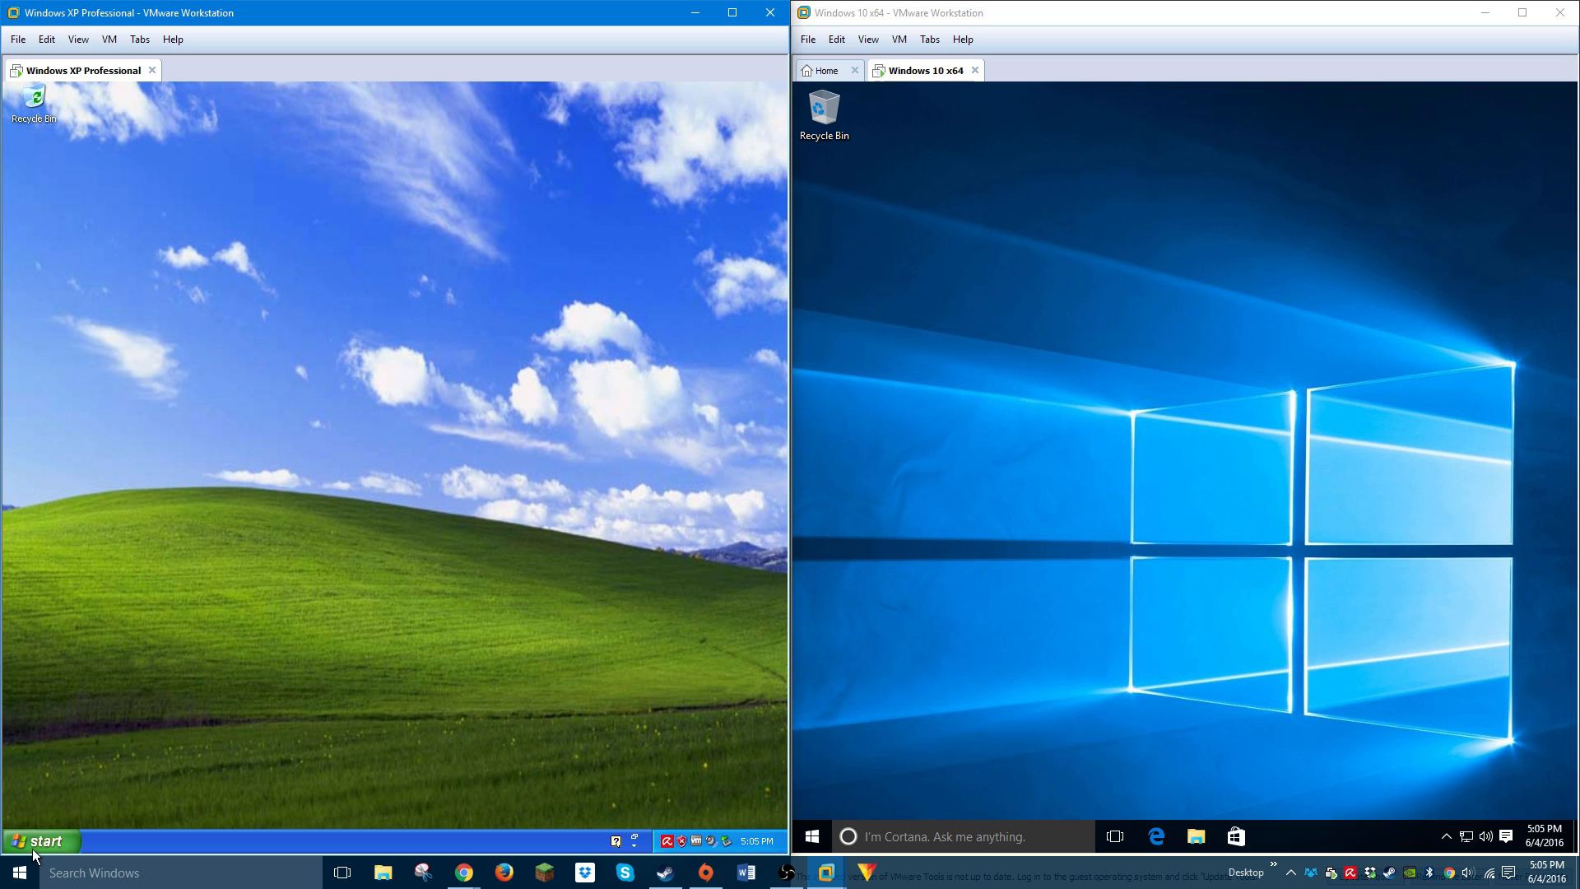
{"action": "left_click", "coordinate": [33, 841]}
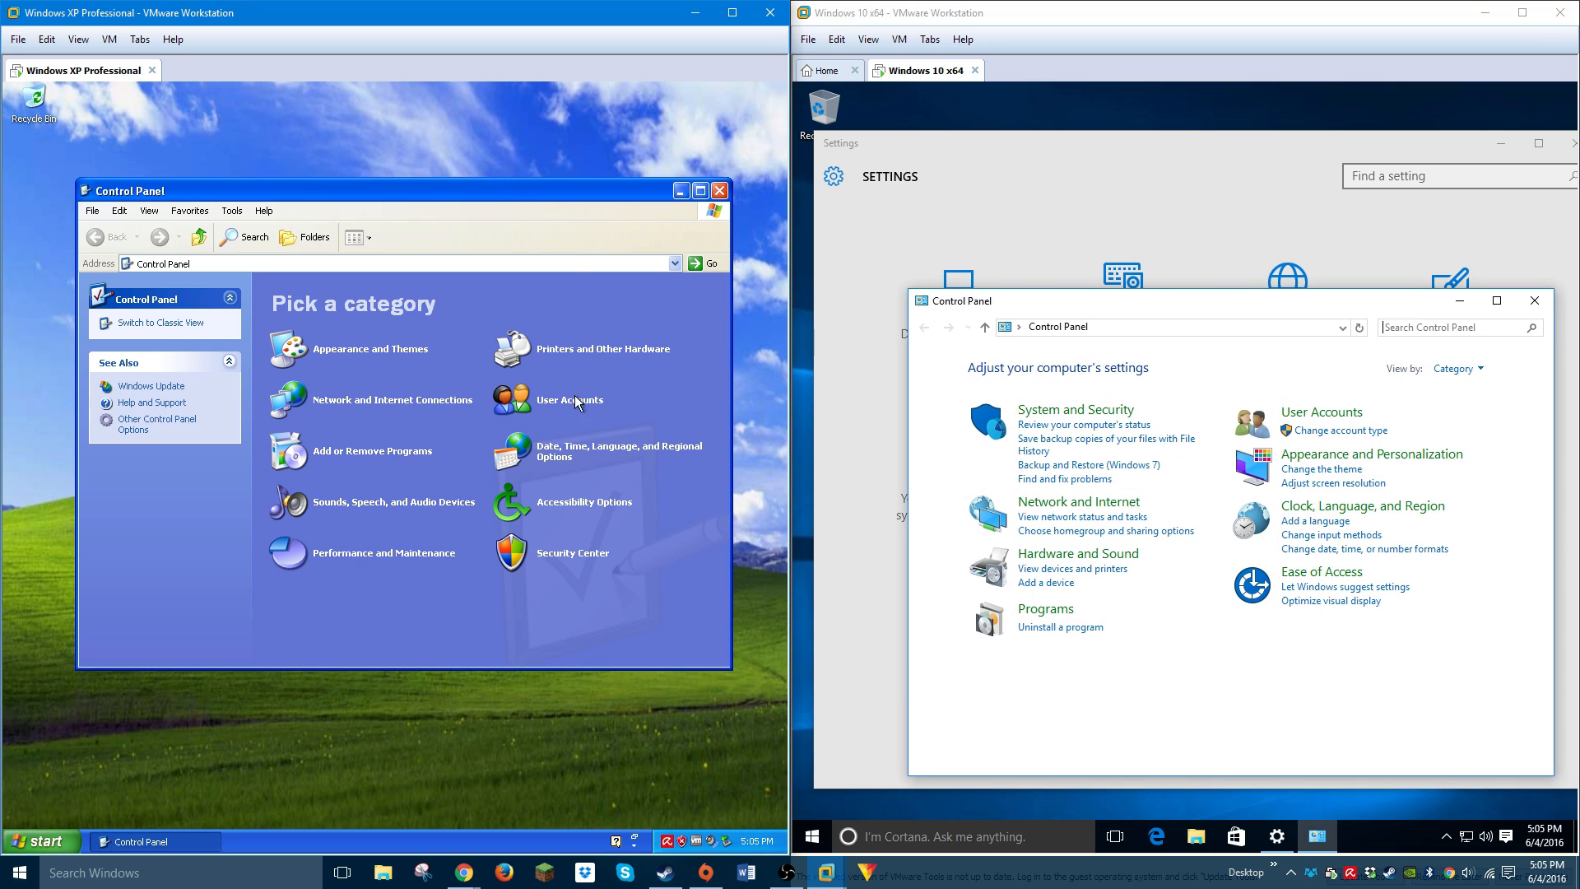
{"action": "mouse_move", "coordinate": [597, 335]}
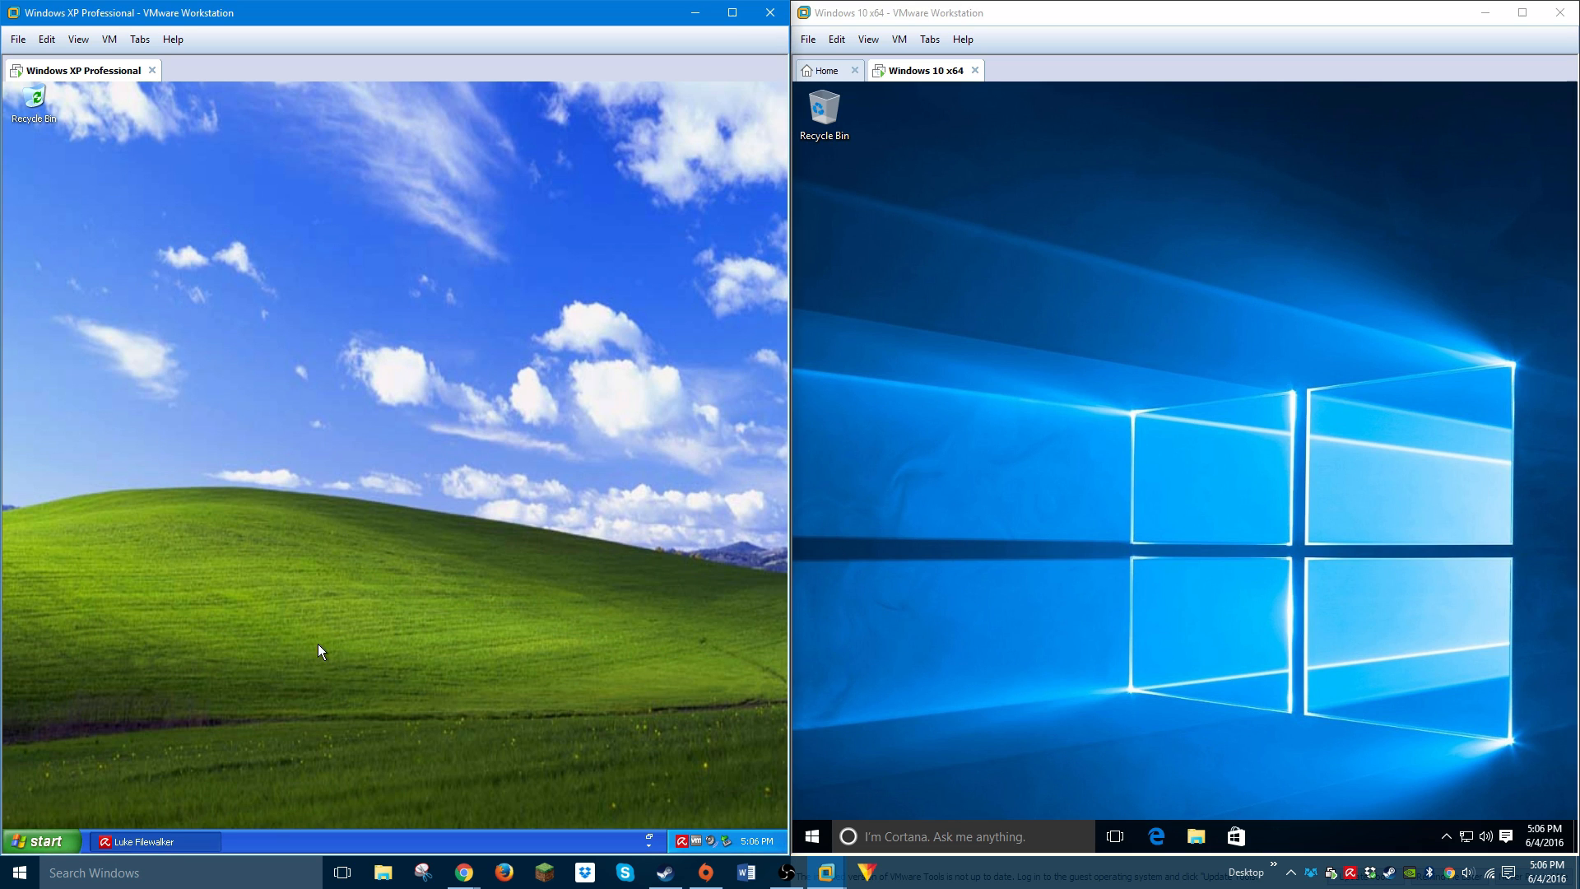
{"action": "mouse_move", "coordinate": [52, 840]}
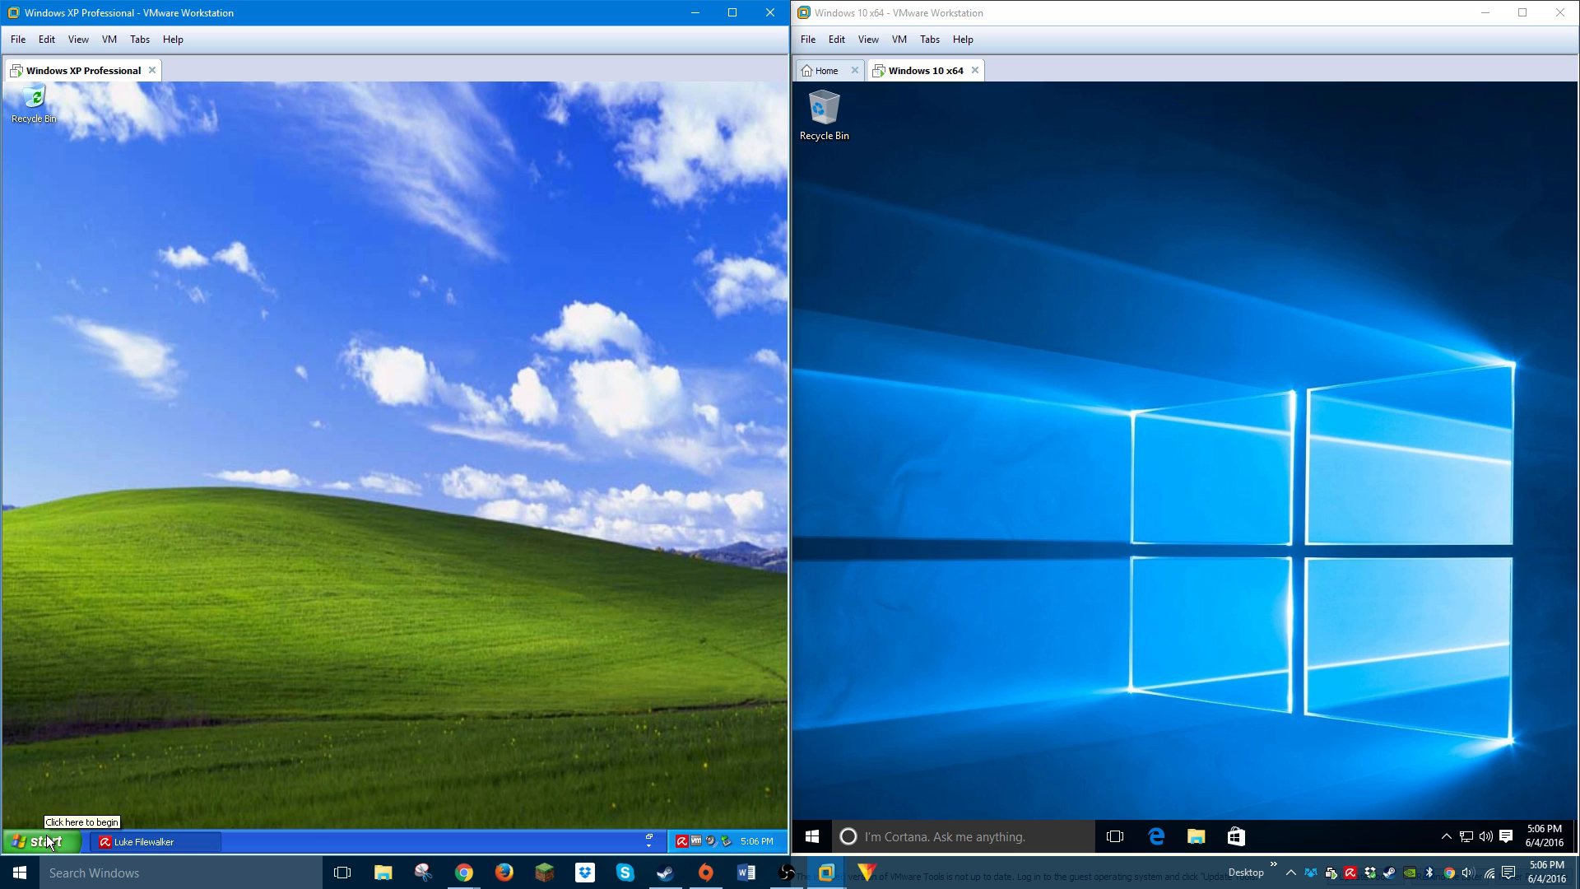
Start XP's Search and a Cortana search for 'document' on Windows 10, skipping assistant setup
{"action": "left_click", "coordinate": [33, 843]}
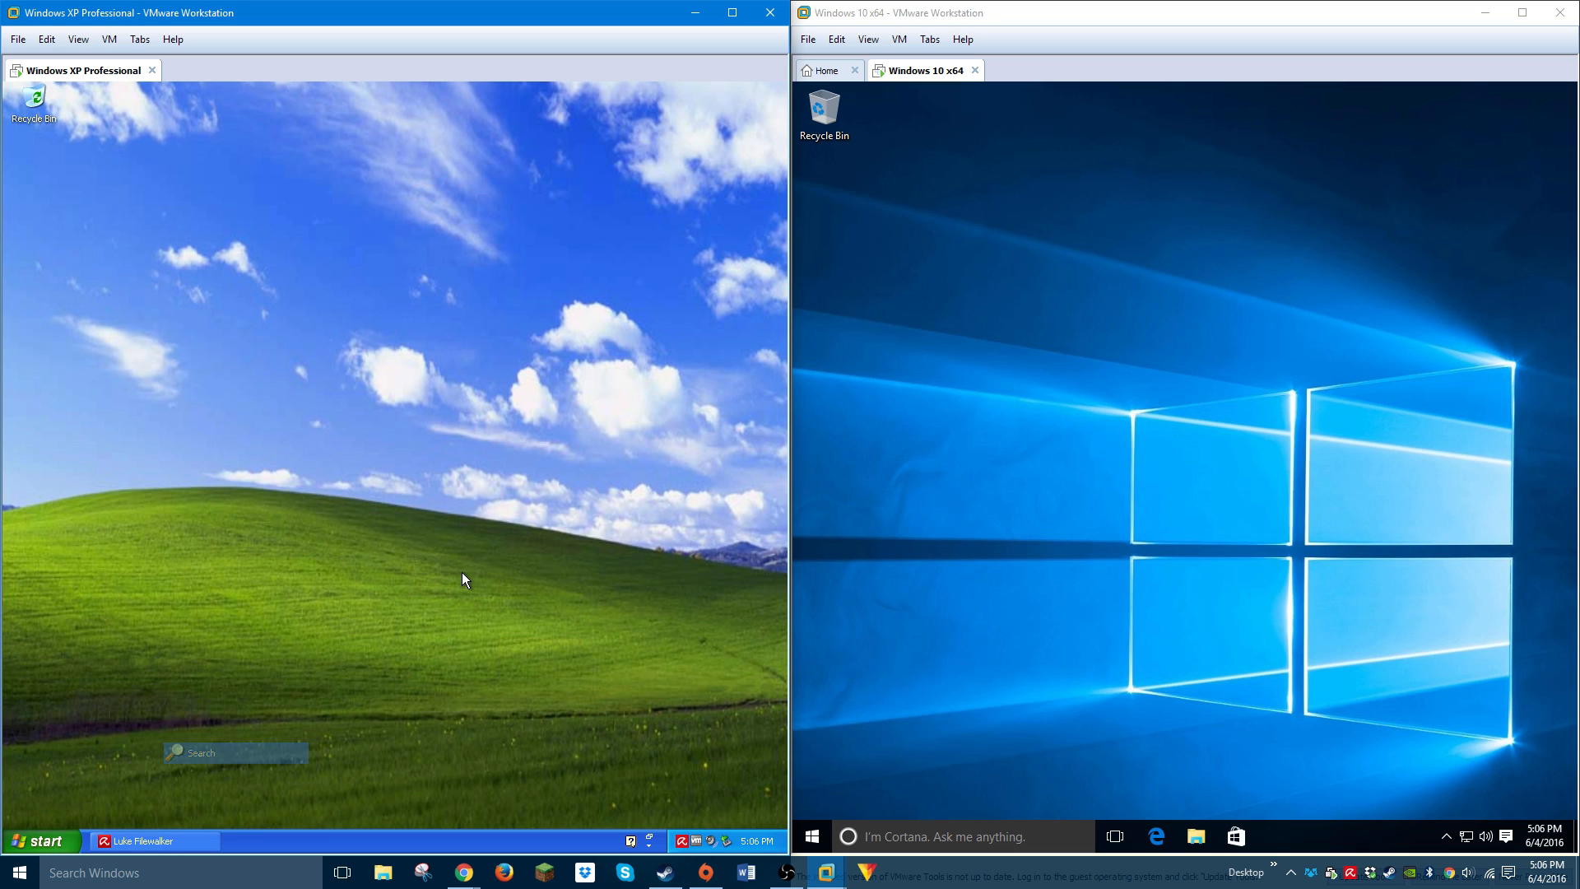
{"action": "left_click", "coordinate": [235, 753]}
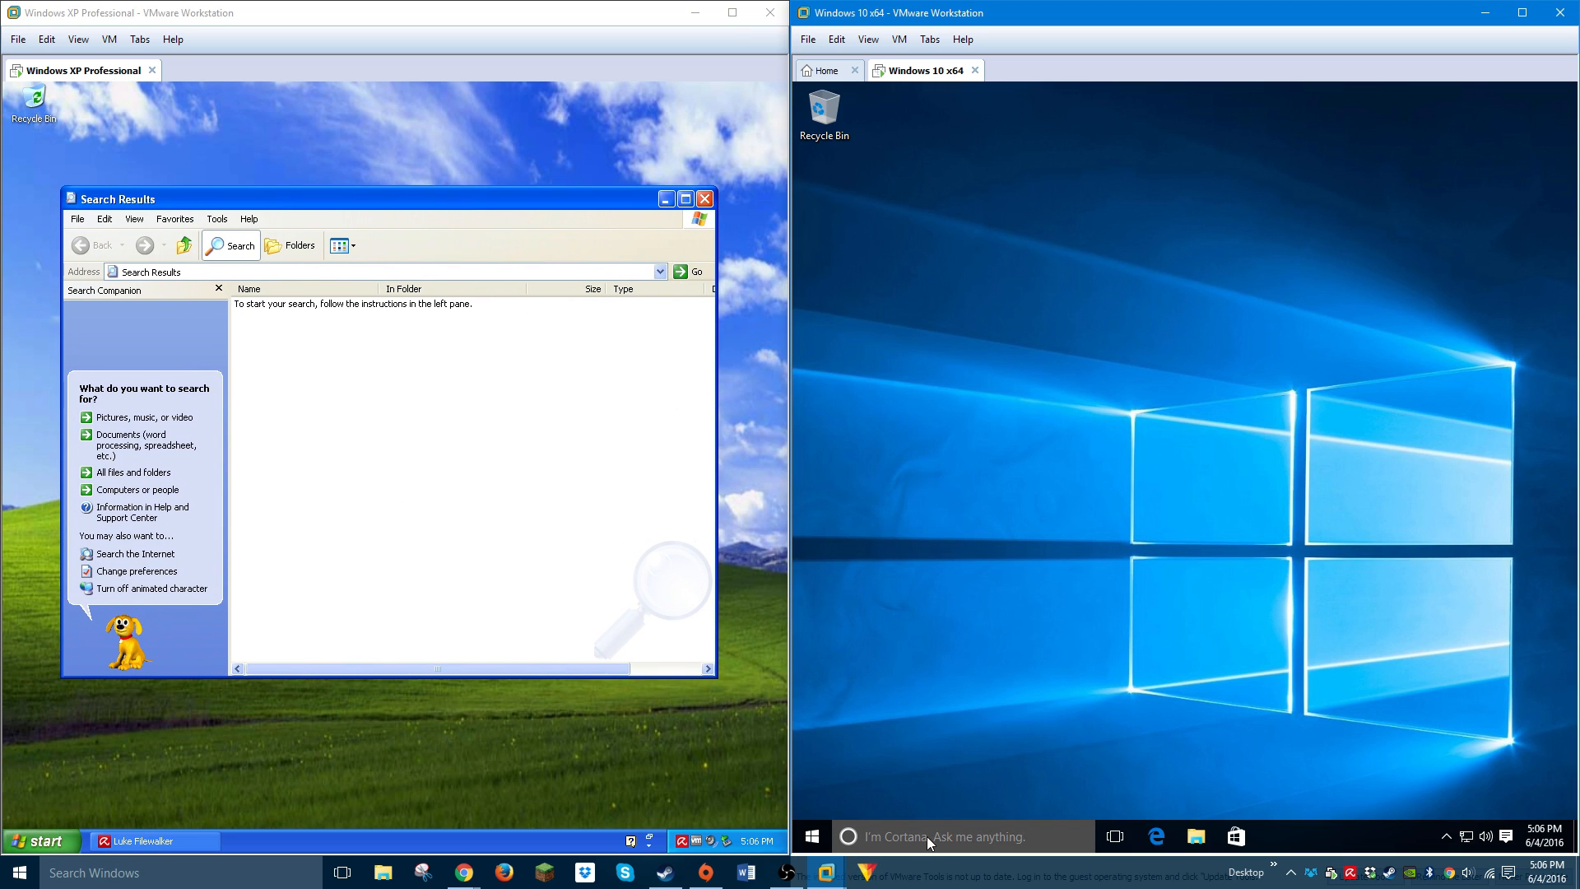
{"action": "left_click", "coordinate": [929, 859]}
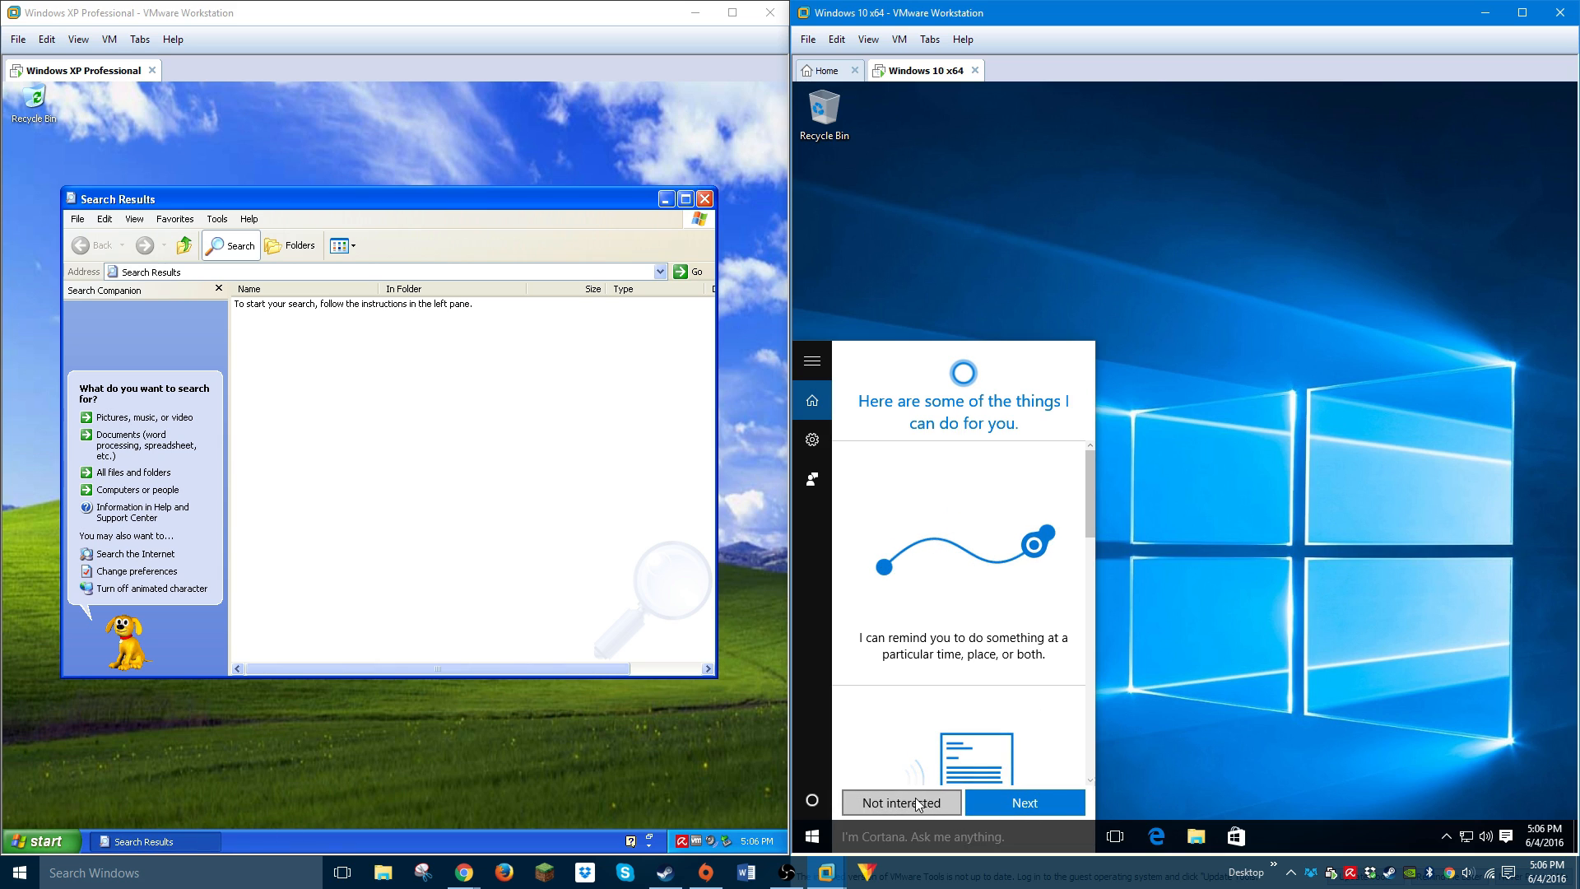
{"action": "left_click", "coordinate": [901, 802]}
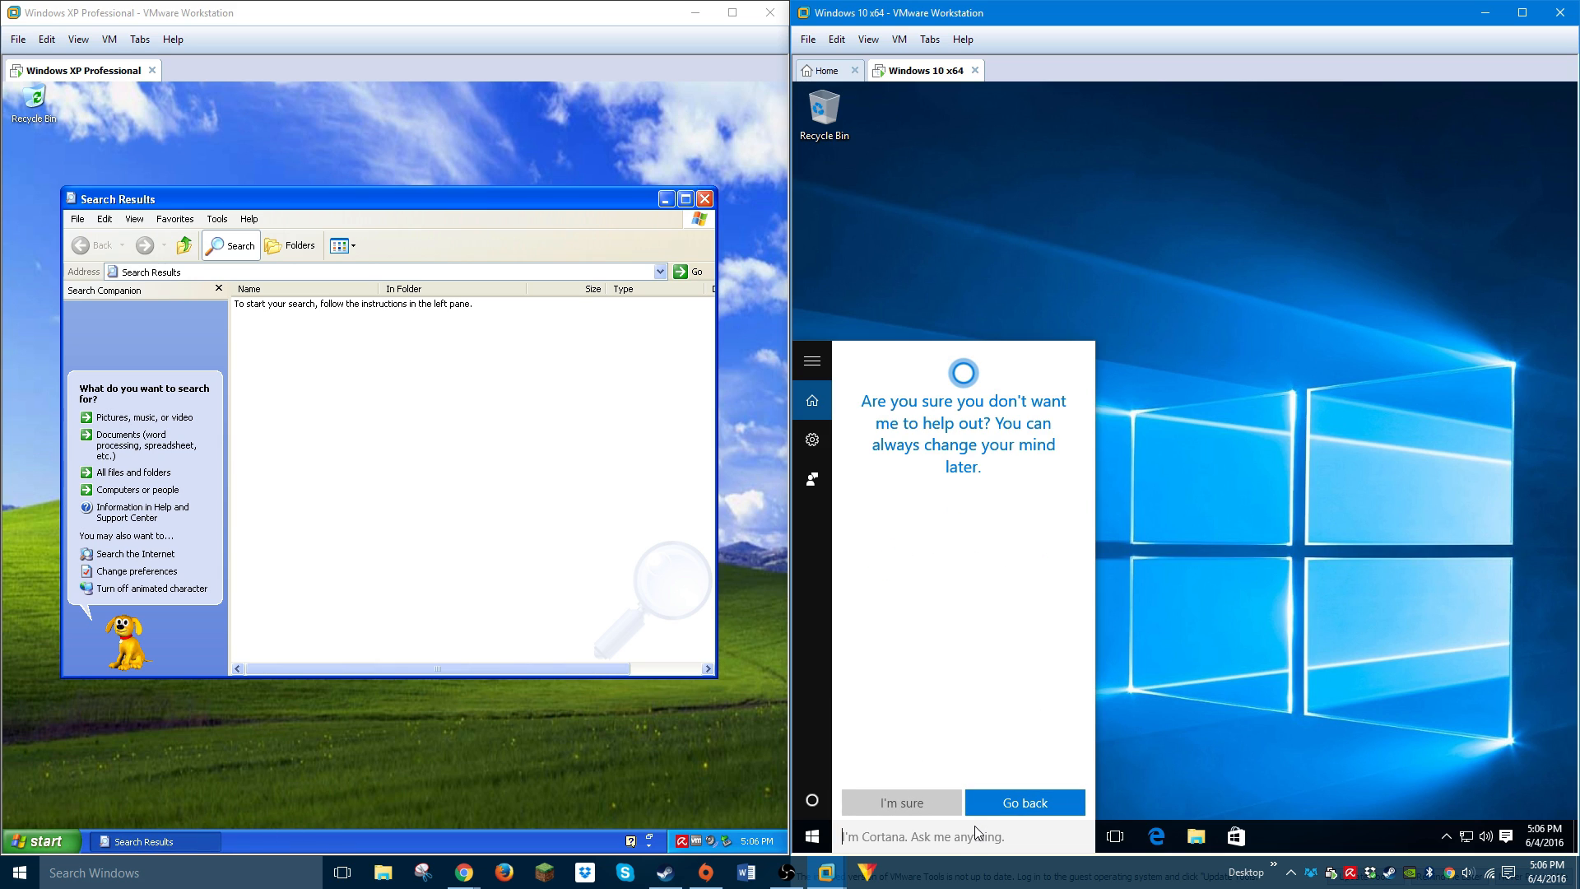
{"action": "type", "text": "documents"}
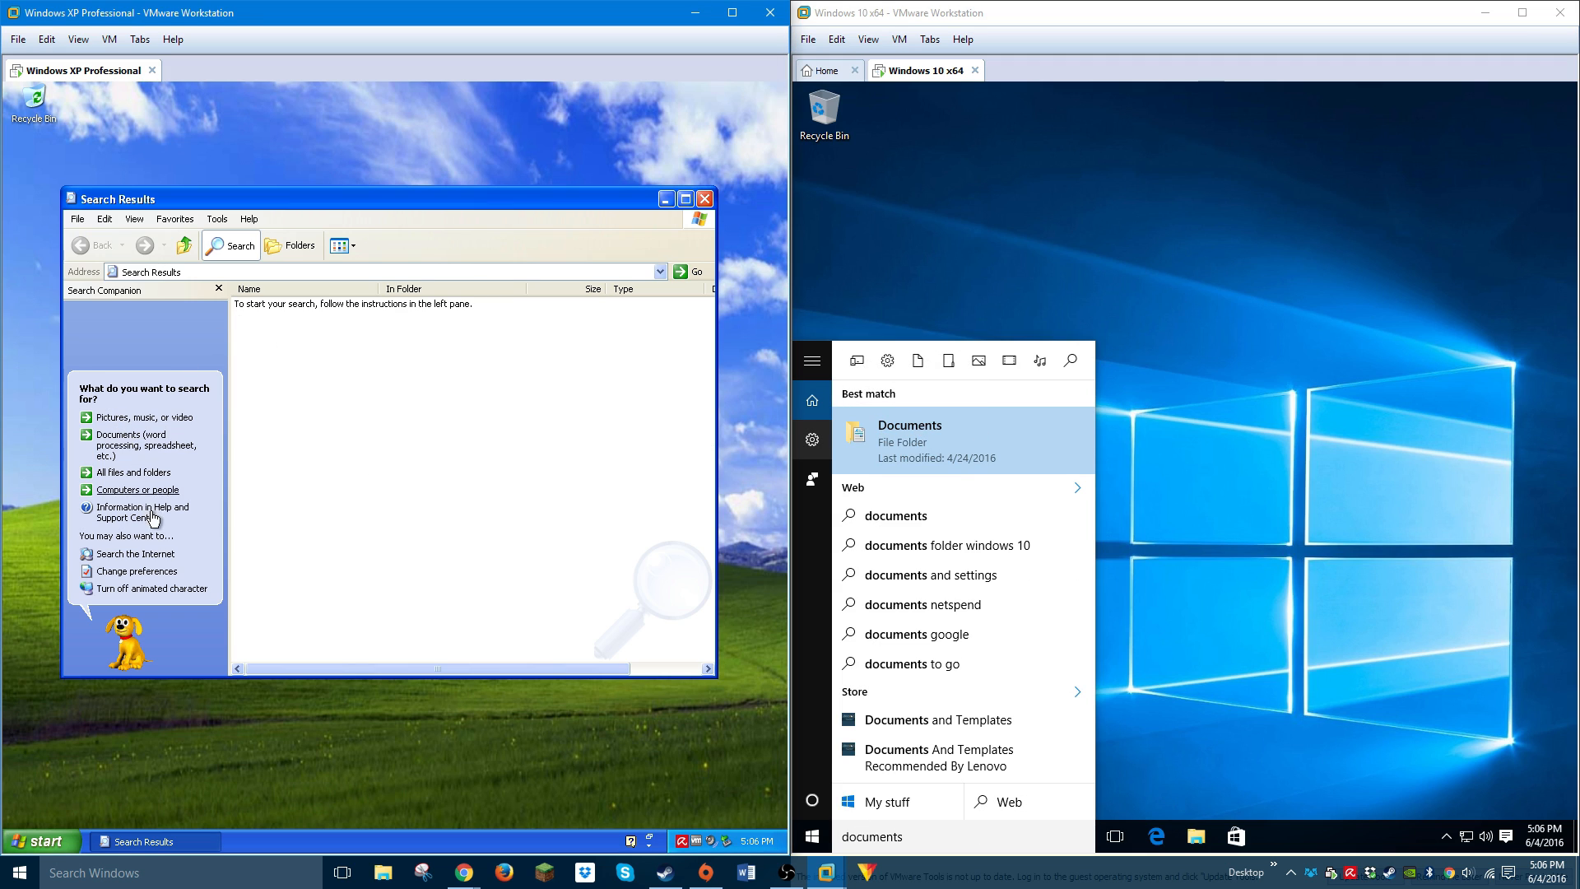
Search all files and folders on XP for 'doc' using advanced options
{"action": "left_click", "coordinate": [133, 473]}
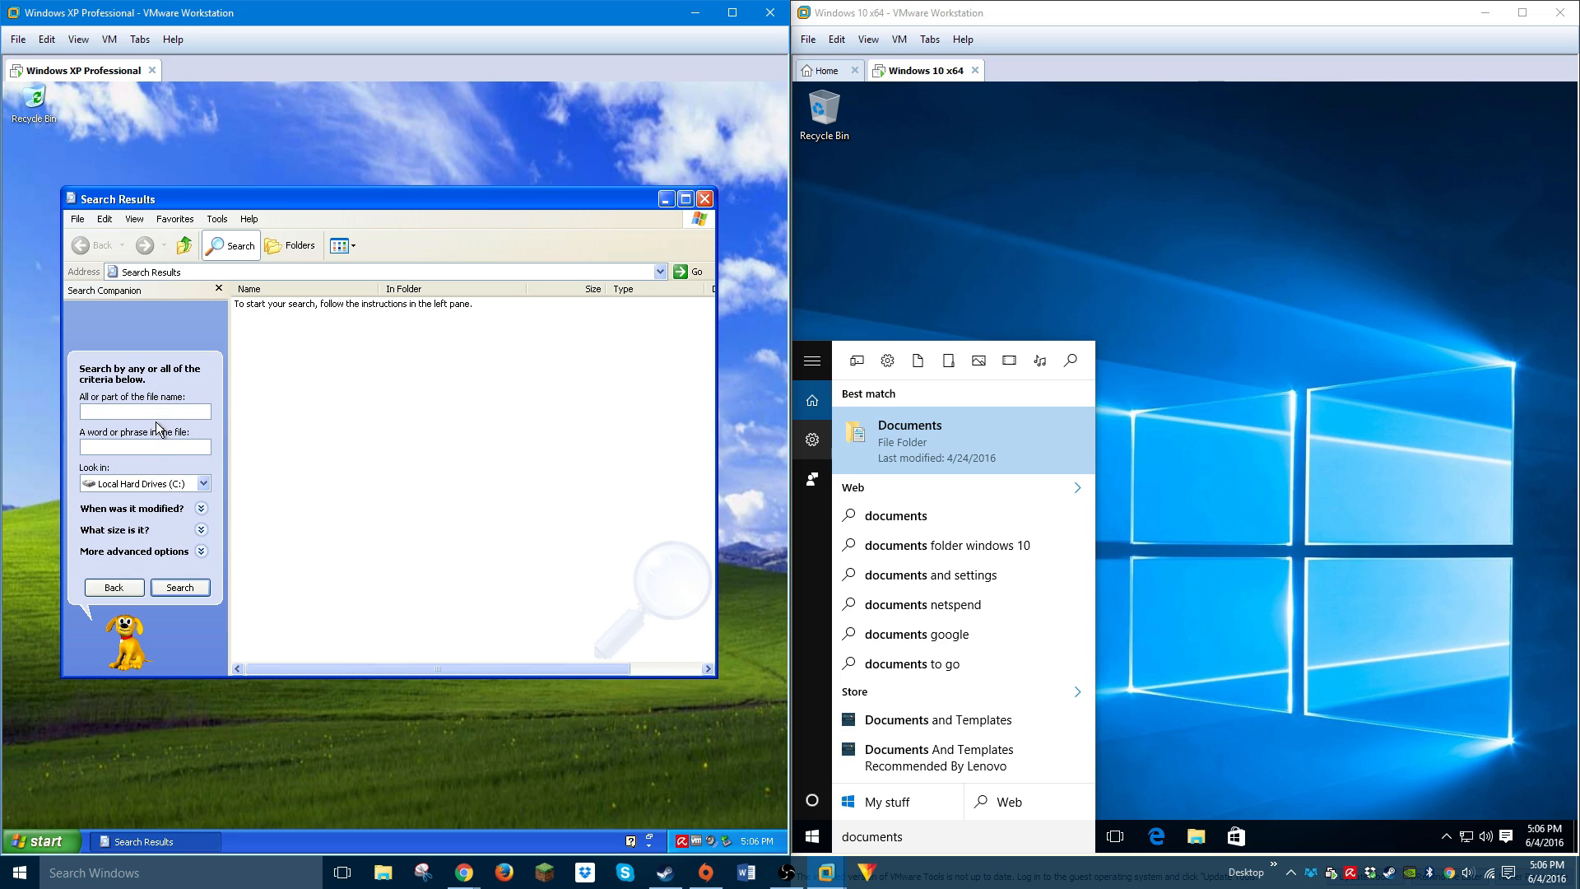
{"action": "type", "text": "documents"}
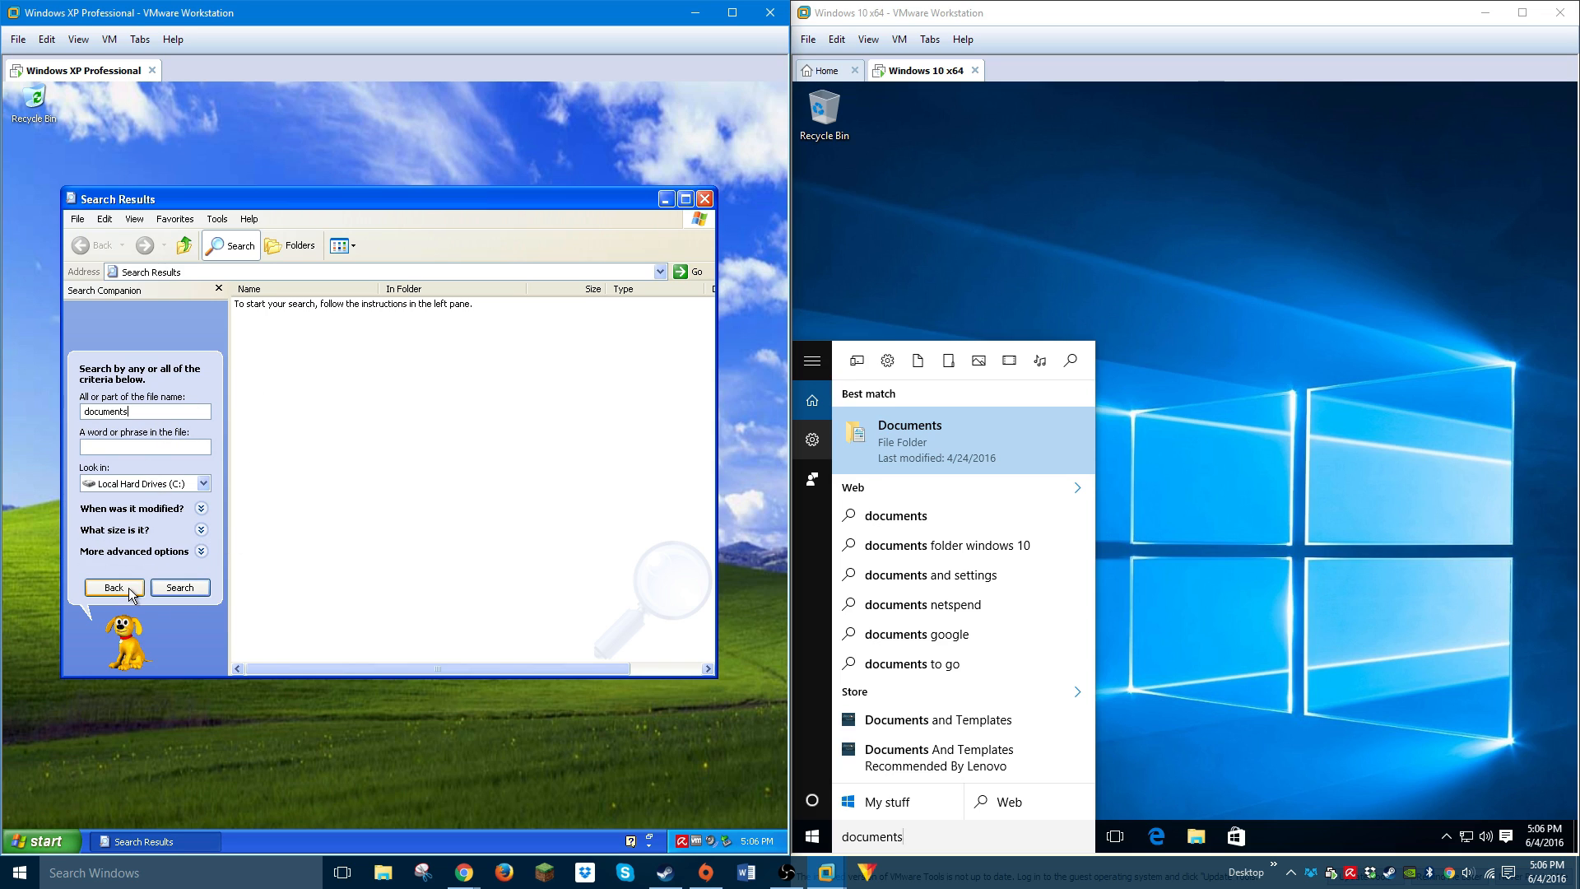
{"action": "left_click", "coordinate": [135, 552]}
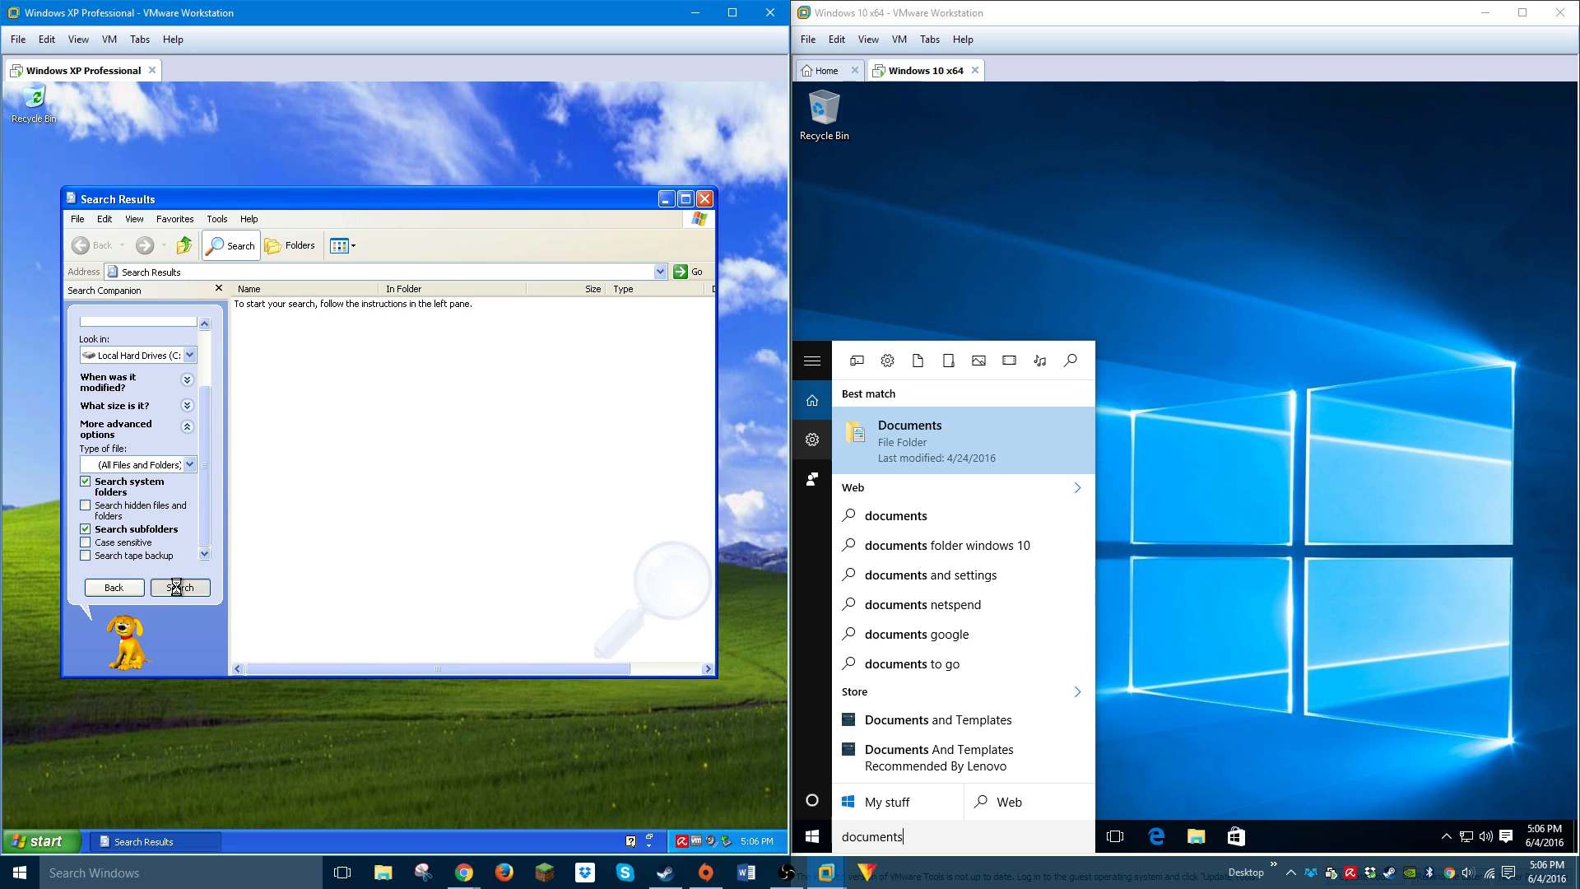
{"action": "left_click", "coordinate": [179, 588]}
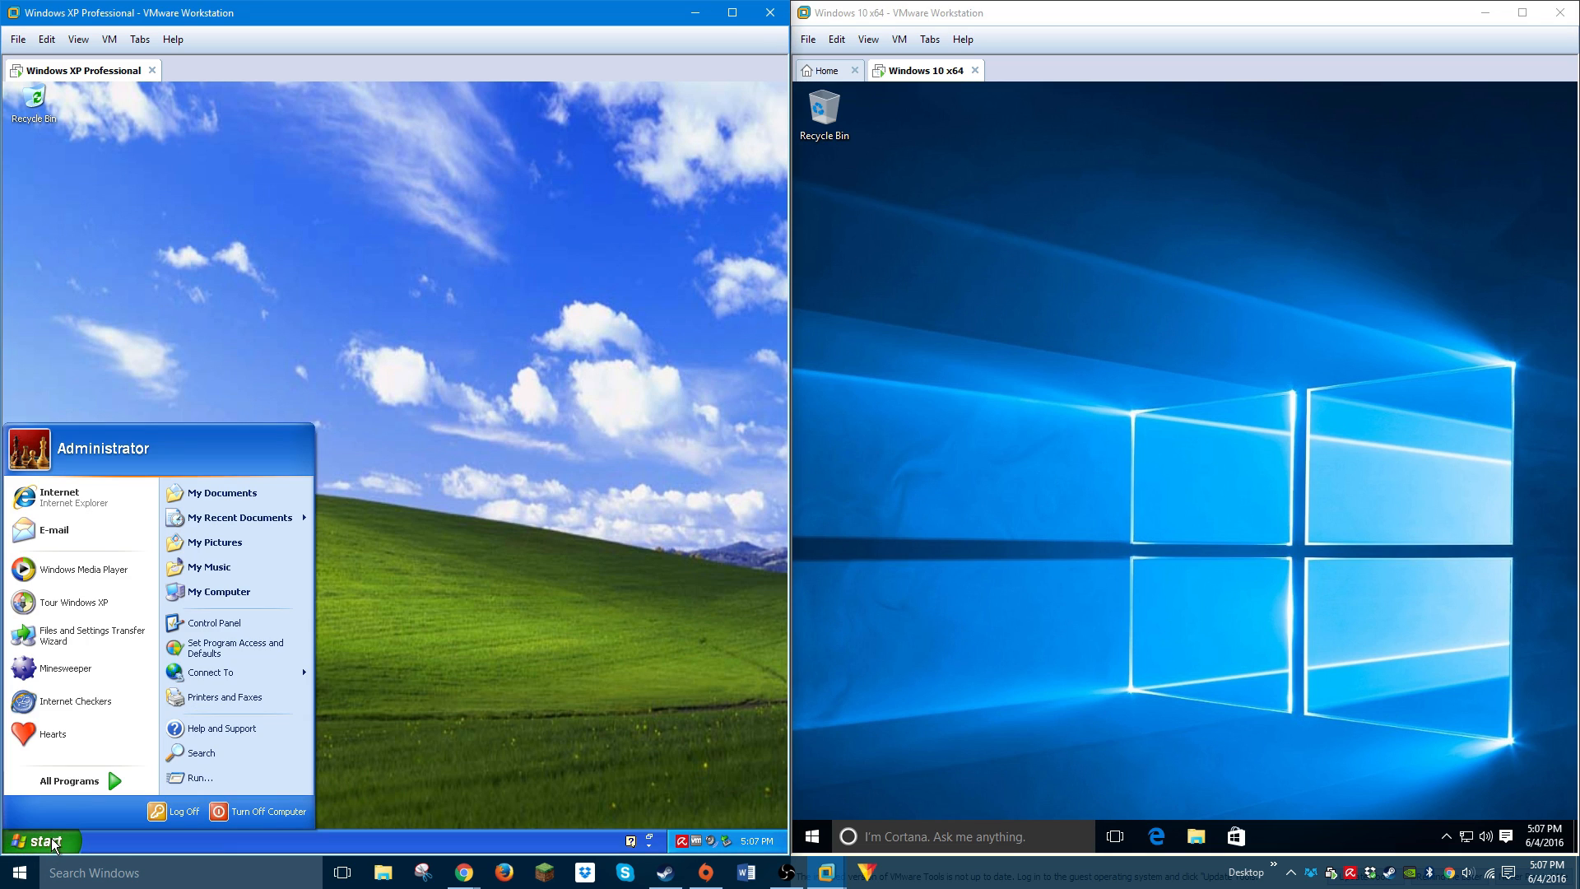
Close Notepad in both VMs and show XP's Games list beside Windows 10's All apps
{"action": "left_click", "coordinate": [69, 781]}
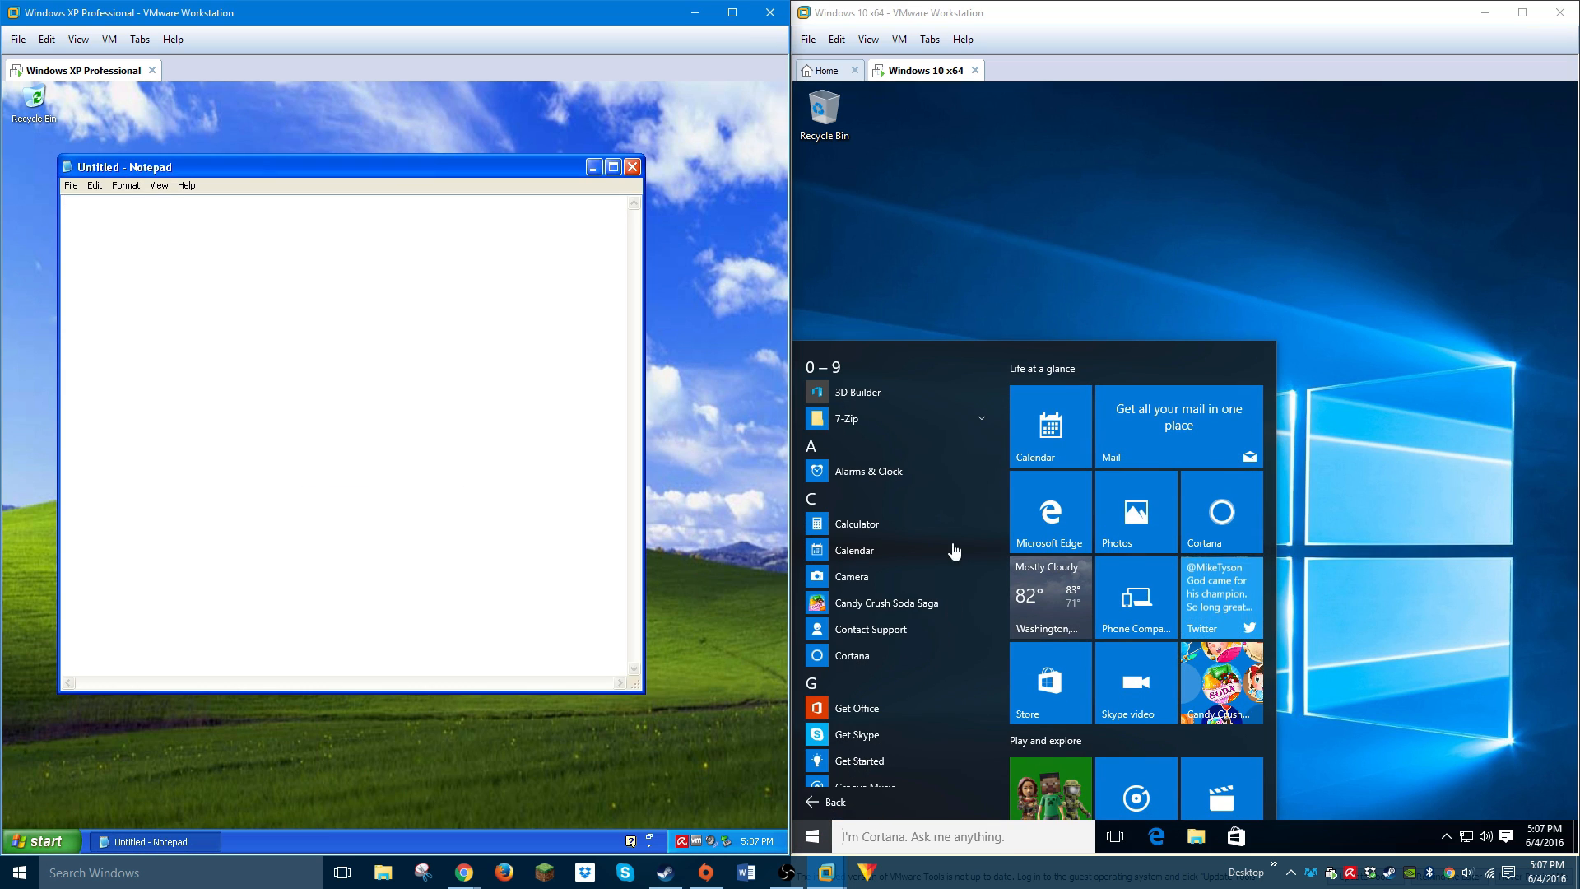
{"action": "scroll", "scroll_direction": "down", "scroll_amount": 3}
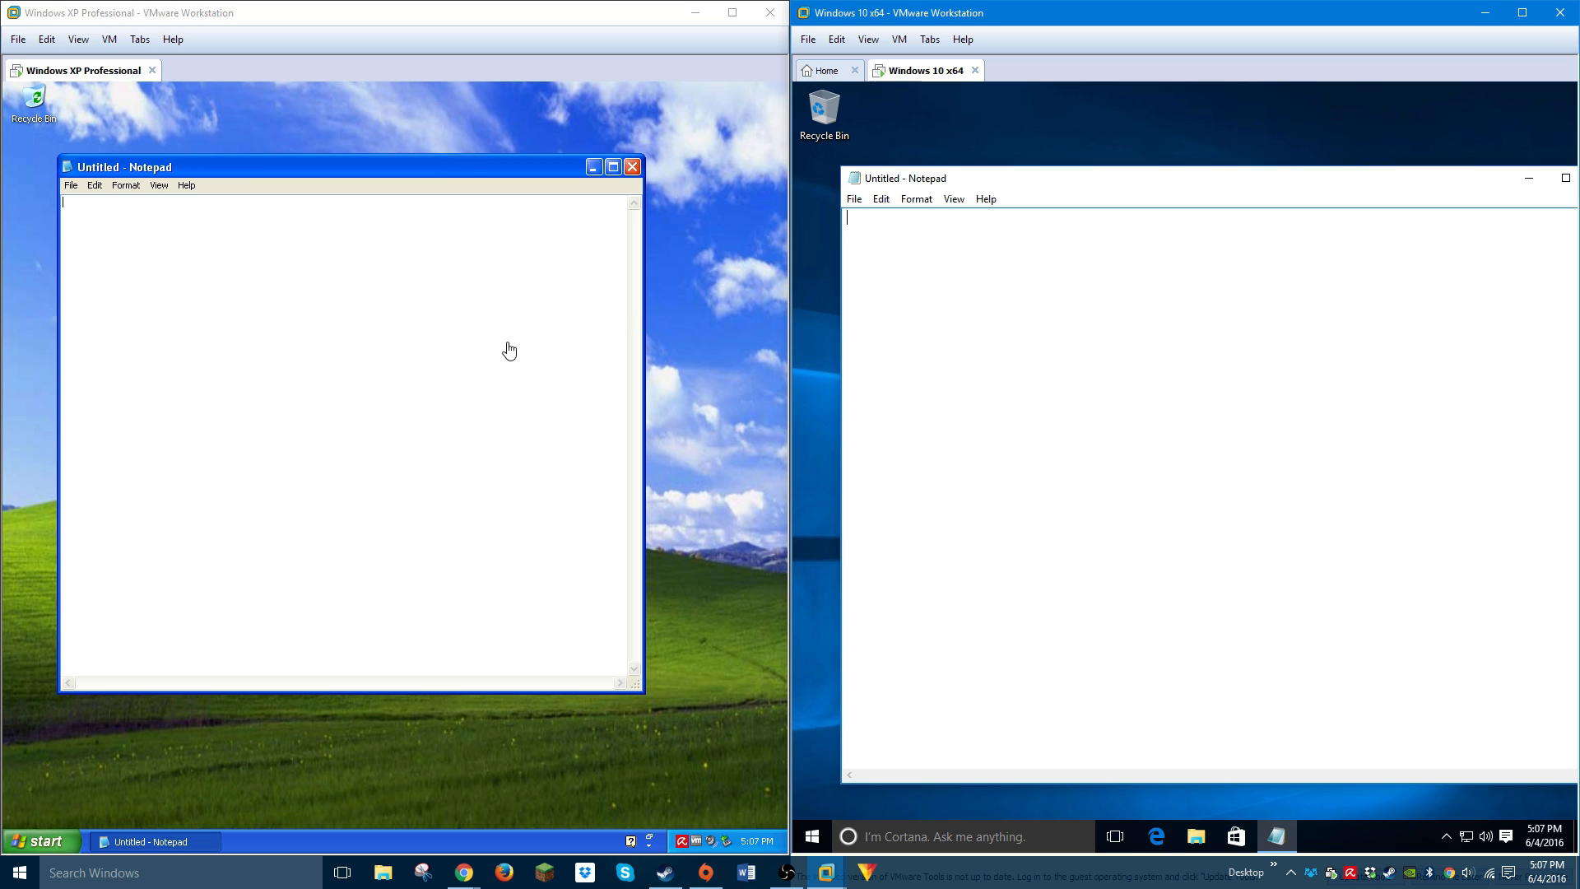
{"action": "mouse_move", "coordinate": [93, 184]}
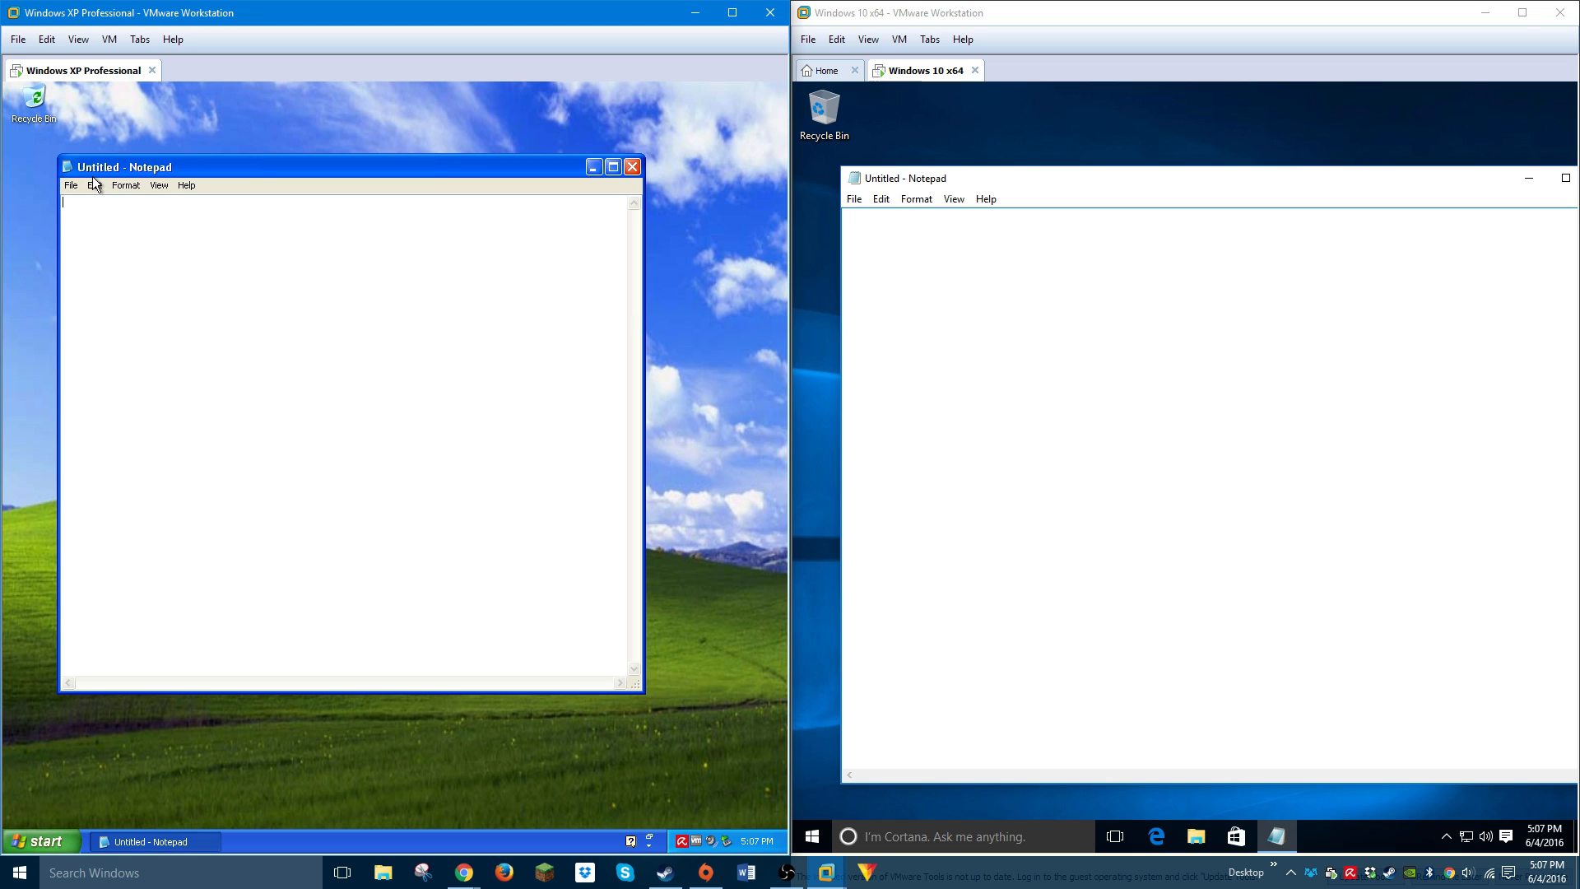
{"action": "mouse_move", "coordinate": [891, 236]}
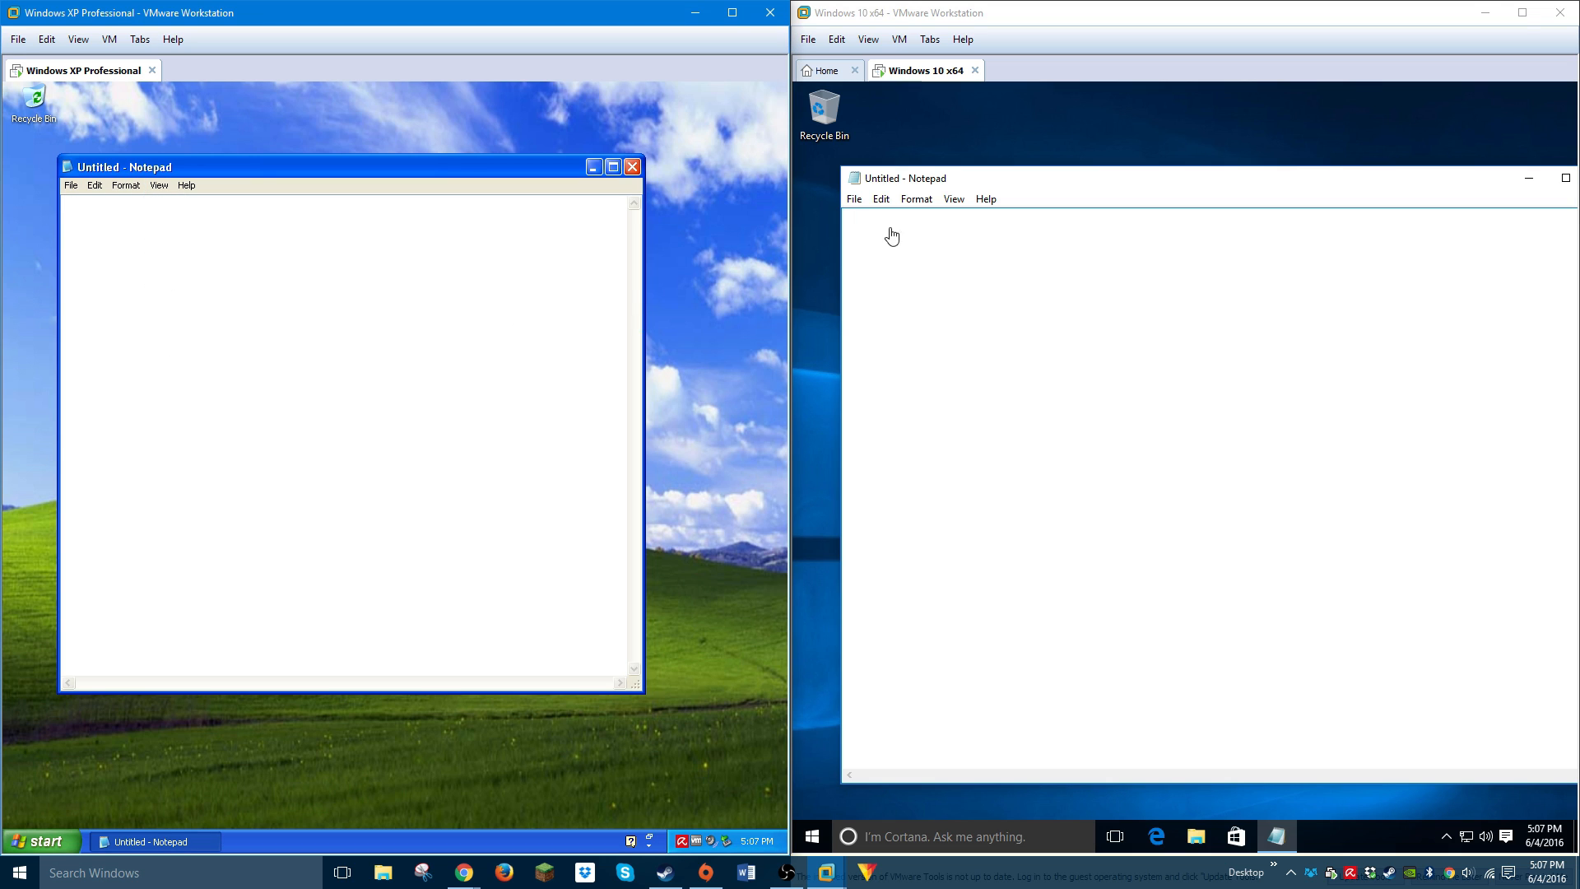
{"action": "left_click", "coordinate": [986, 199]}
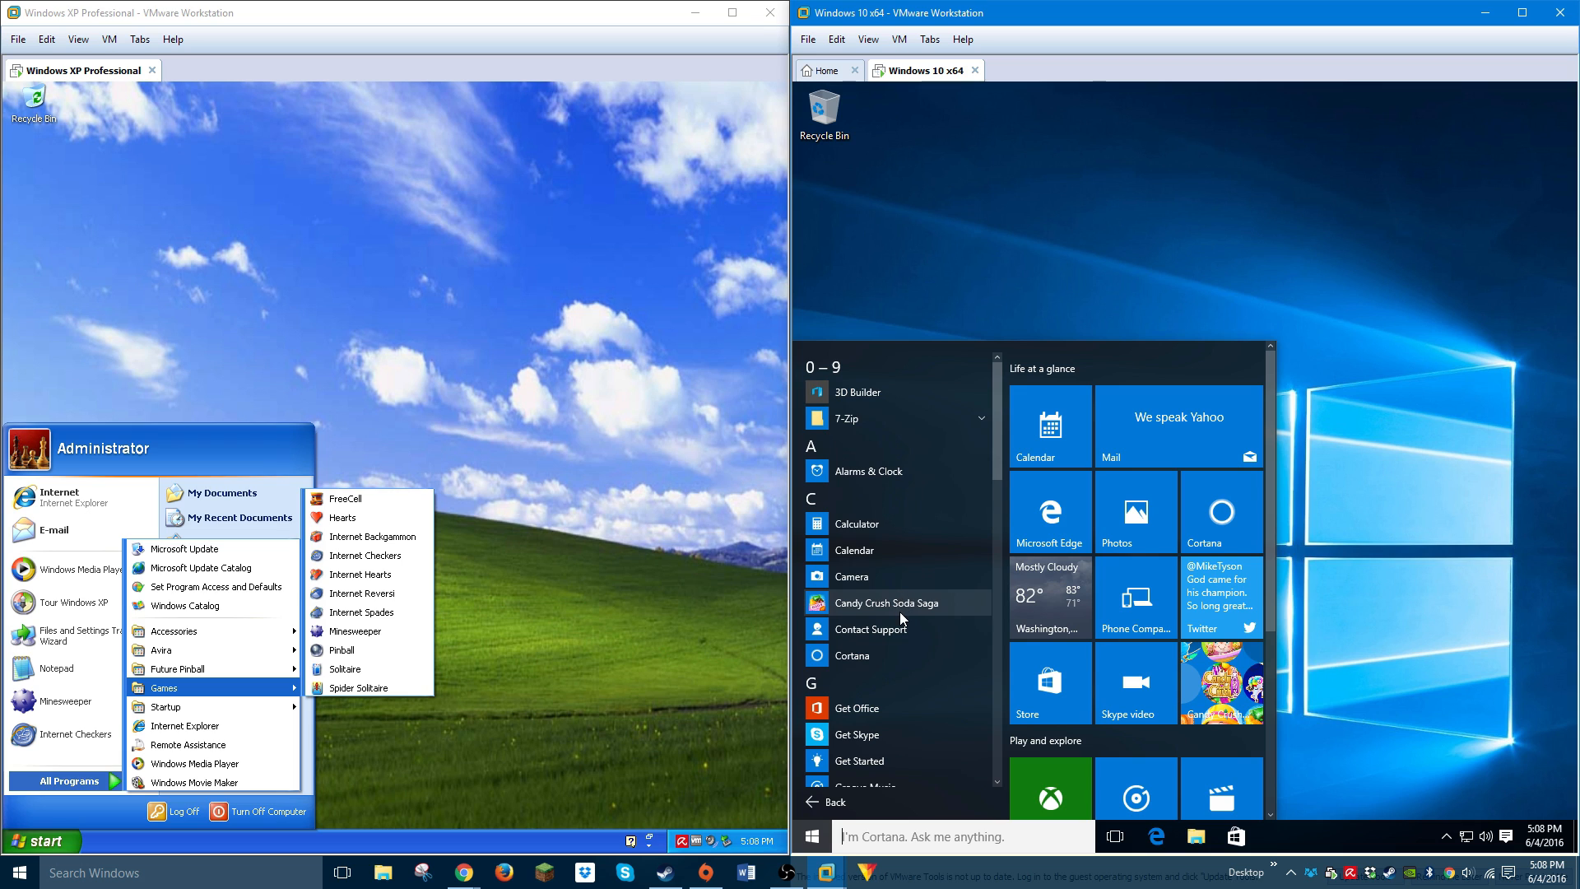
Dismiss XP's Start menu and launch Windows 10 Store from the All apps list
{"action": "scroll", "scroll_direction": "down", "scroll_amount": 3}
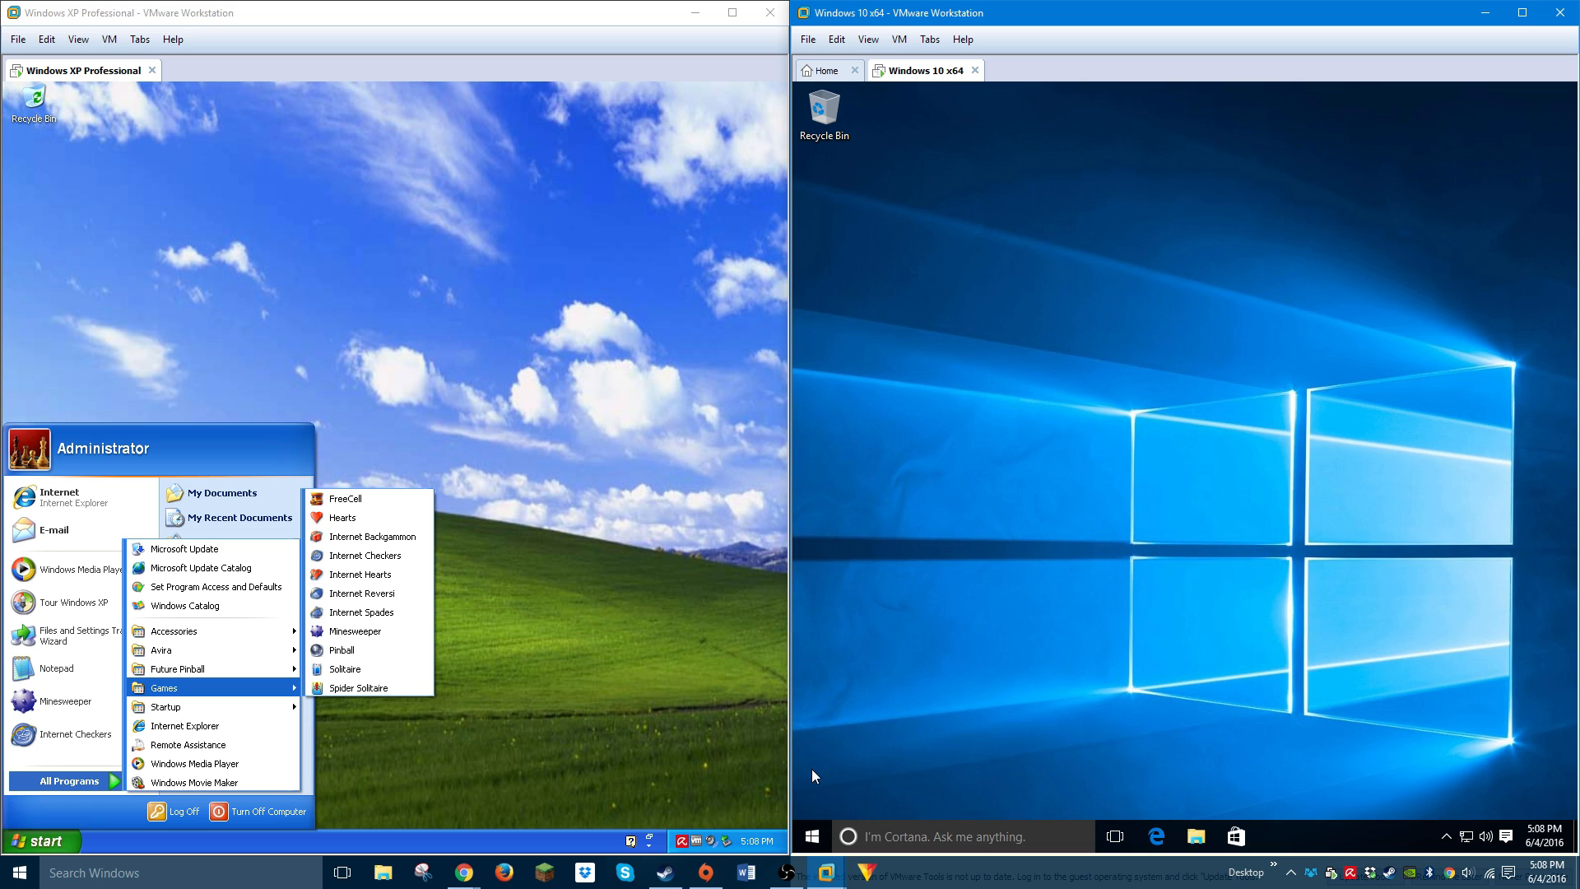
{"action": "left_click", "coordinate": [812, 835]}
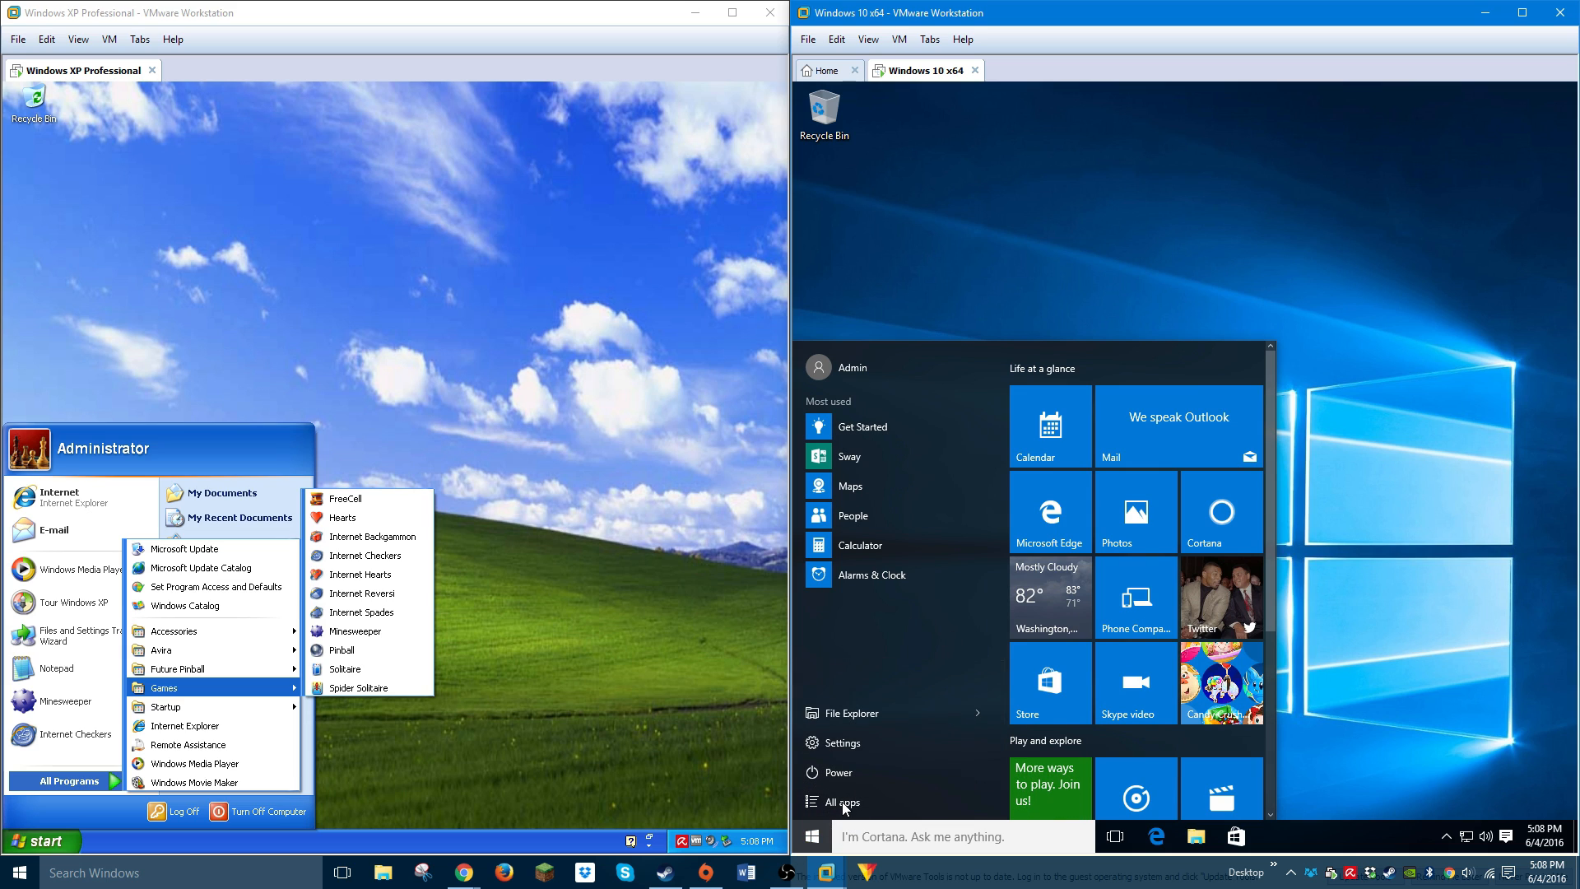
{"action": "left_click", "coordinate": [841, 801]}
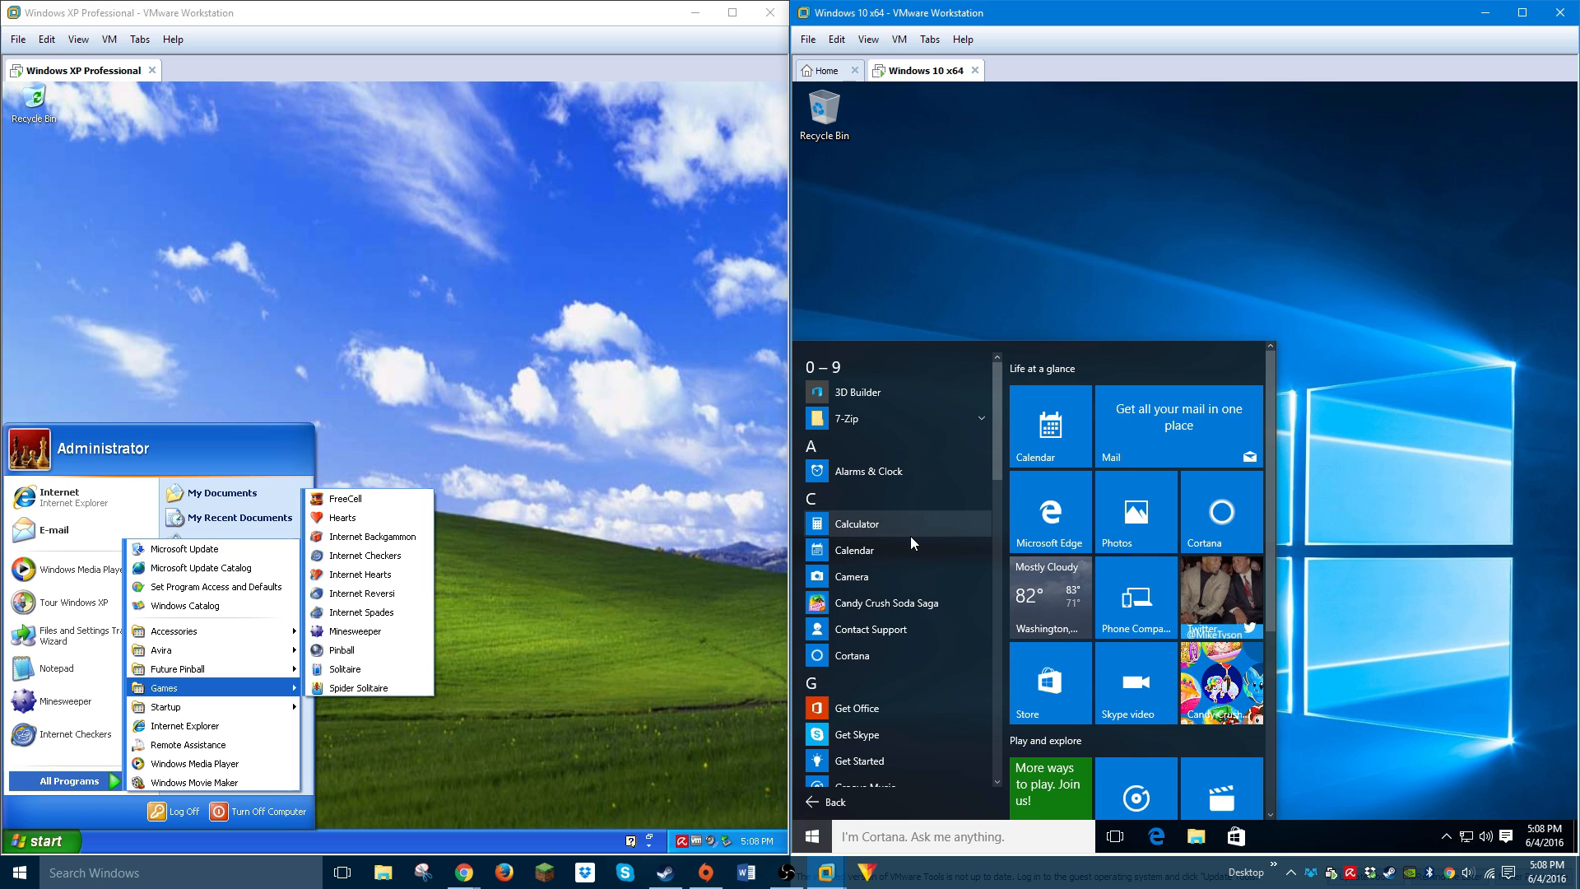
{"action": "scroll", "scroll_direction": "down", "scroll_amount": 3}
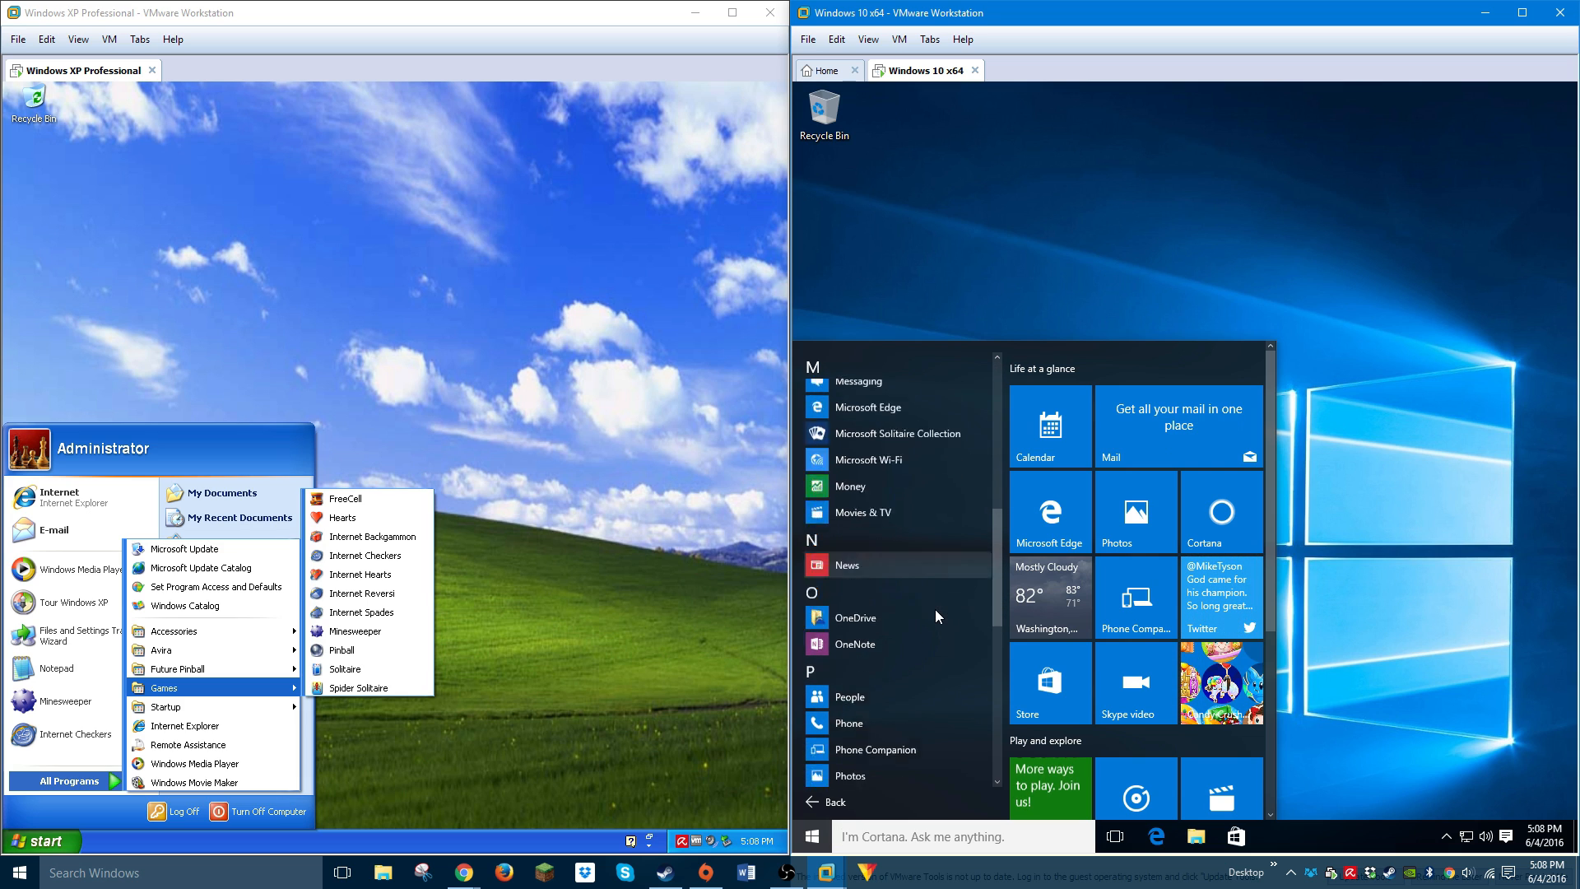
{"action": "left_click", "coordinate": [1049, 682]}
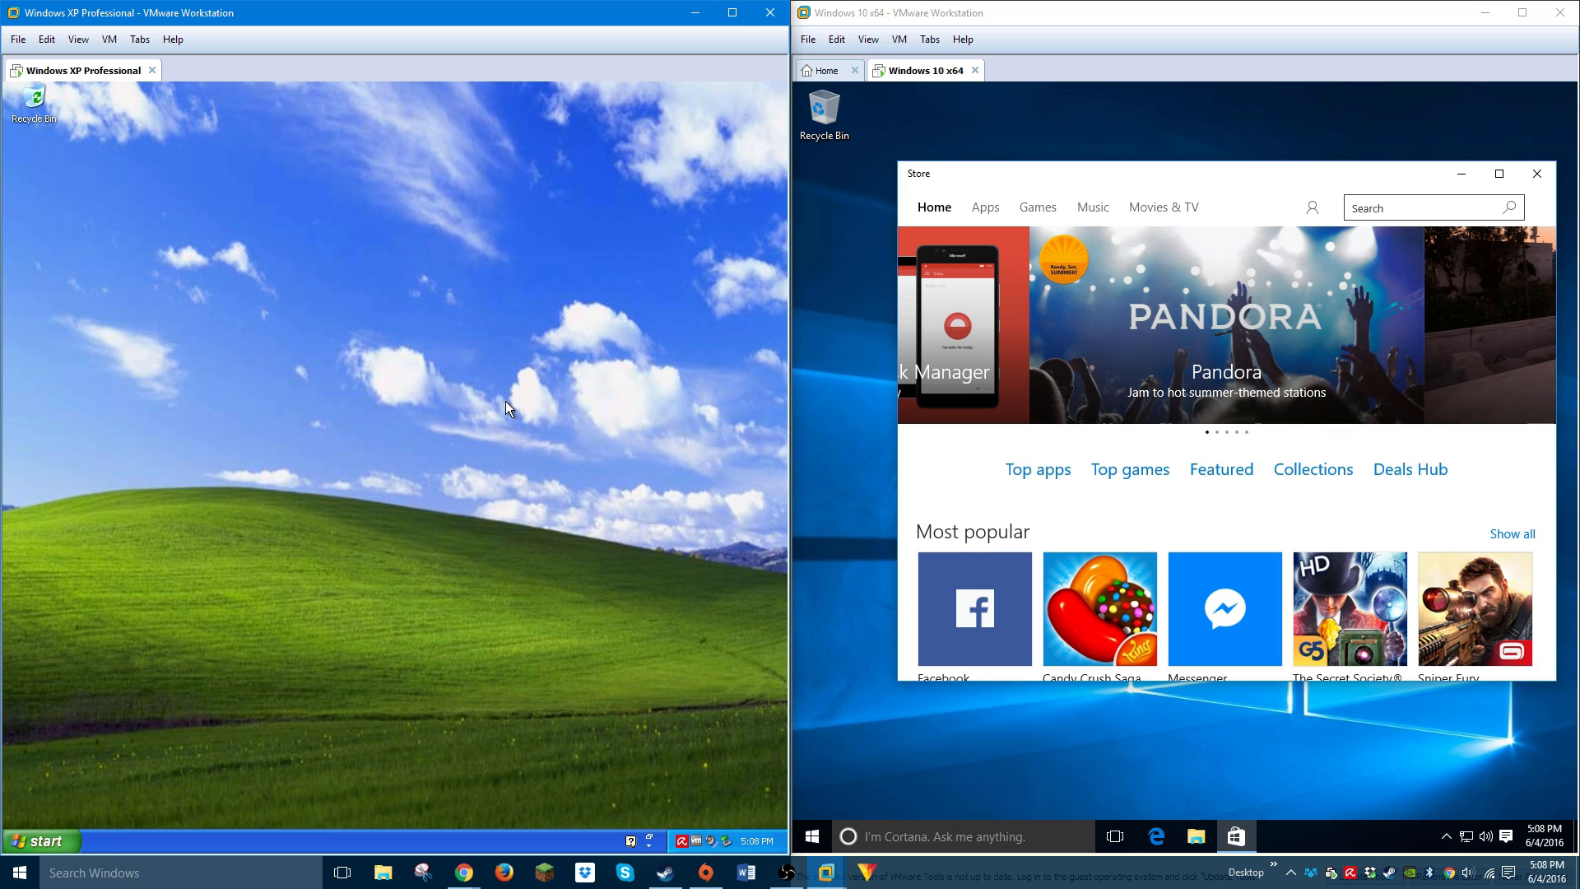
{"action": "mouse_move", "coordinate": [458, 257]}
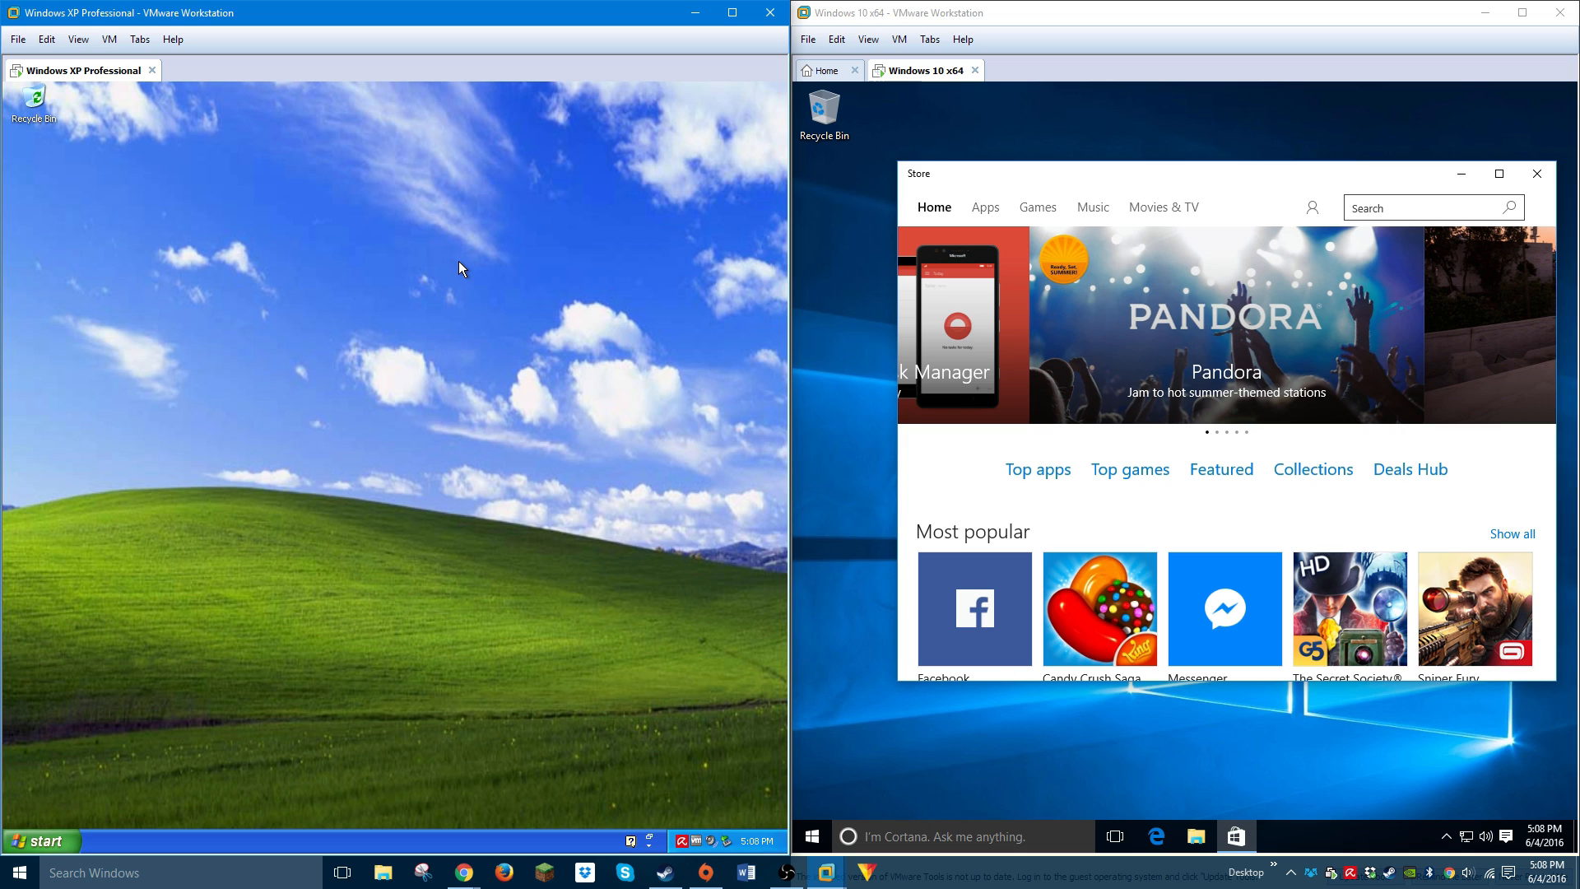
{"action": "mouse_move", "coordinate": [470, 294]}
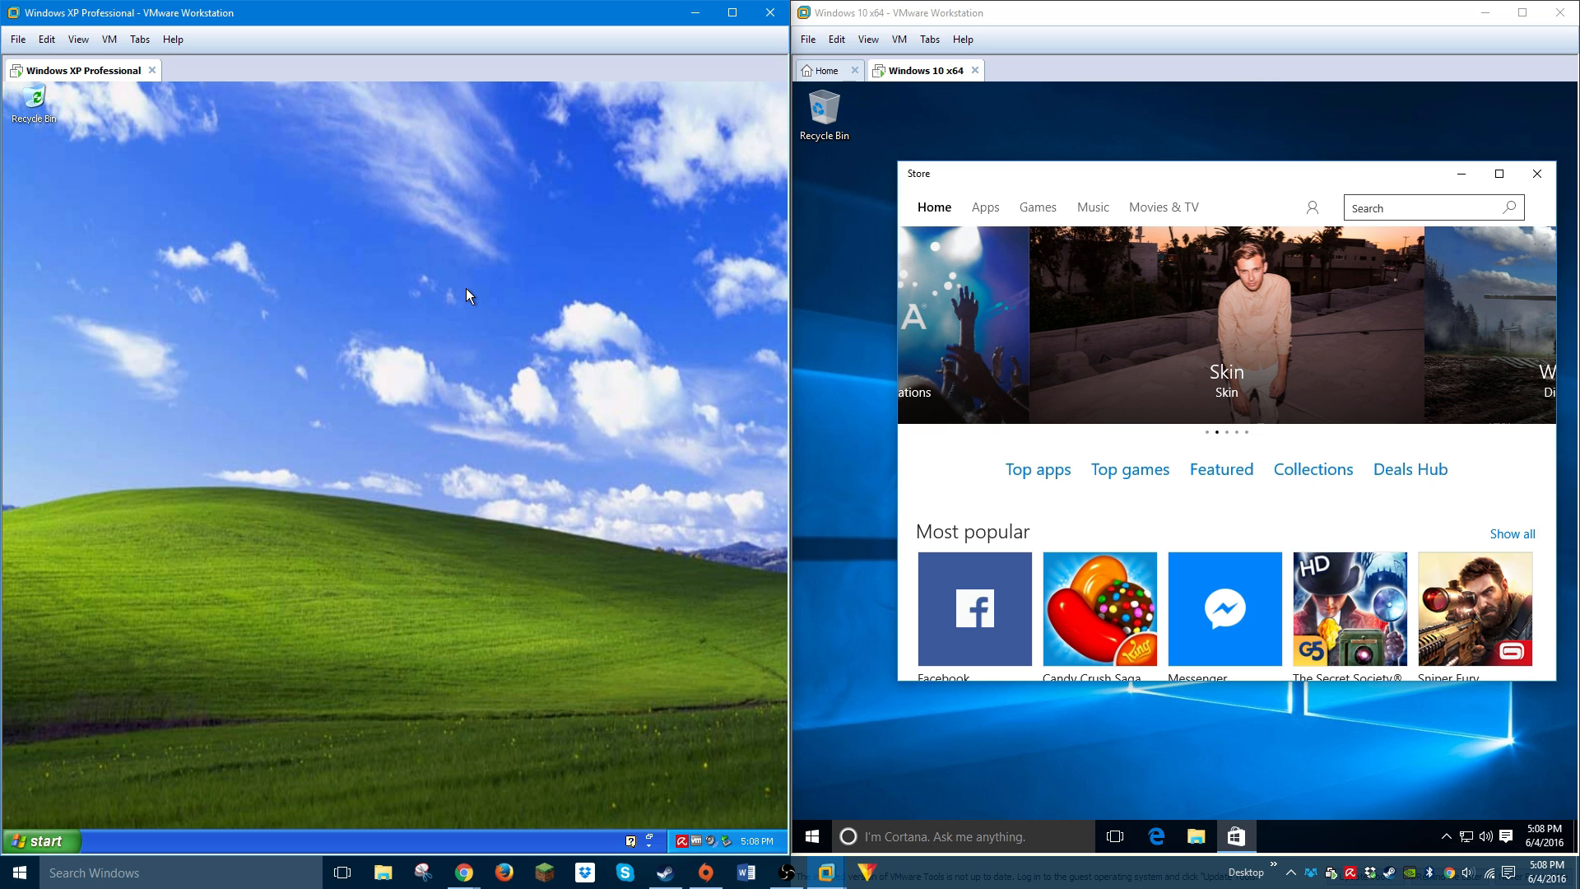
{"action": "mouse_move", "coordinate": [1131, 166]}
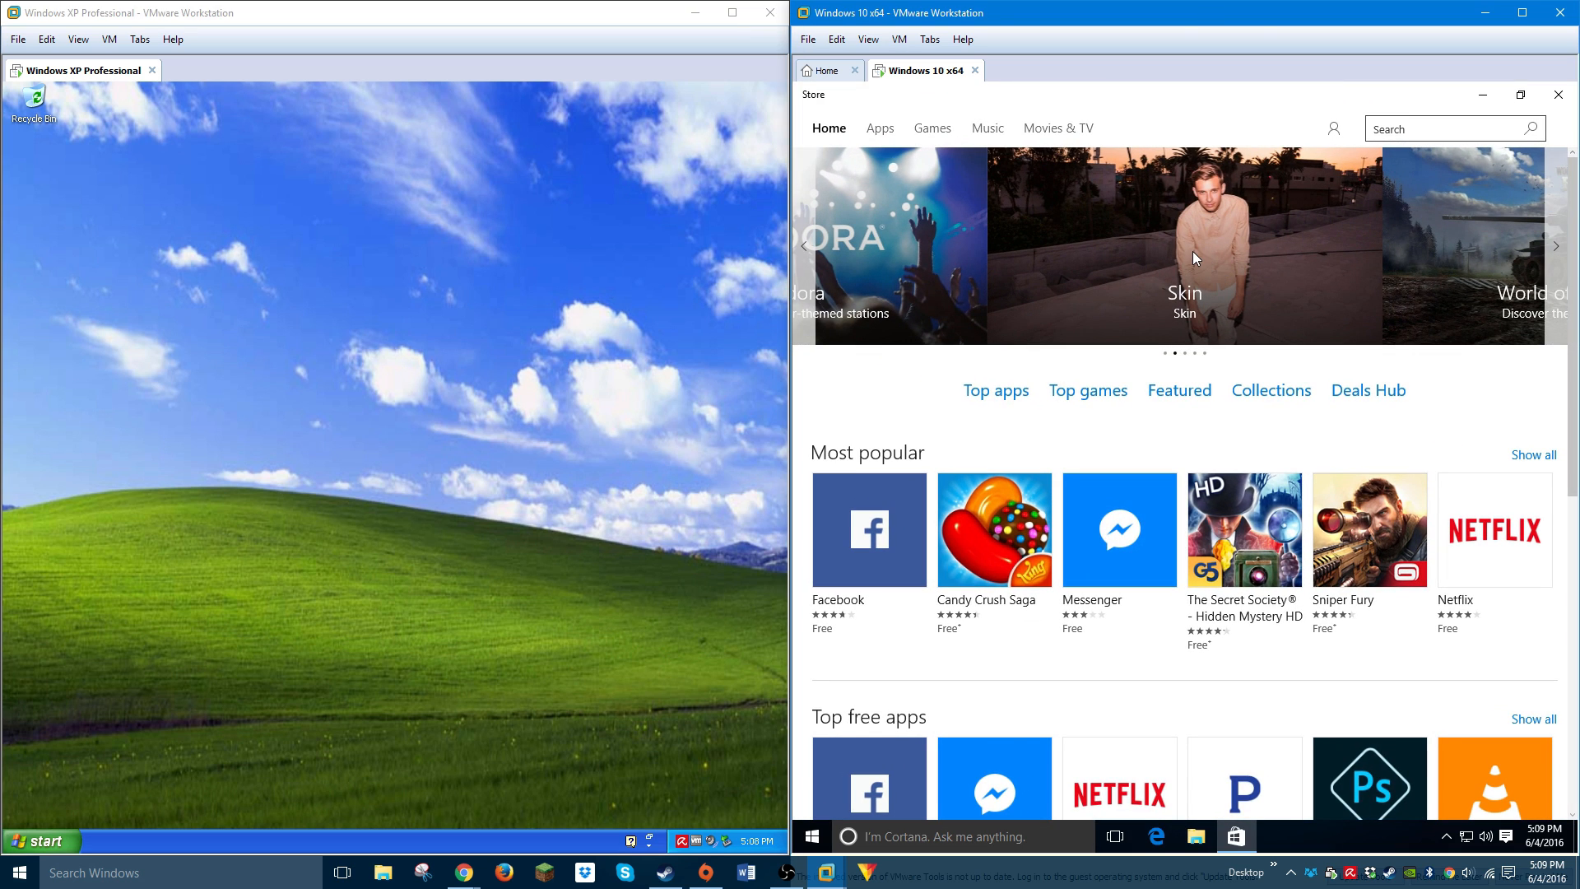
{"action": "mouse_move", "coordinate": [995, 493]}
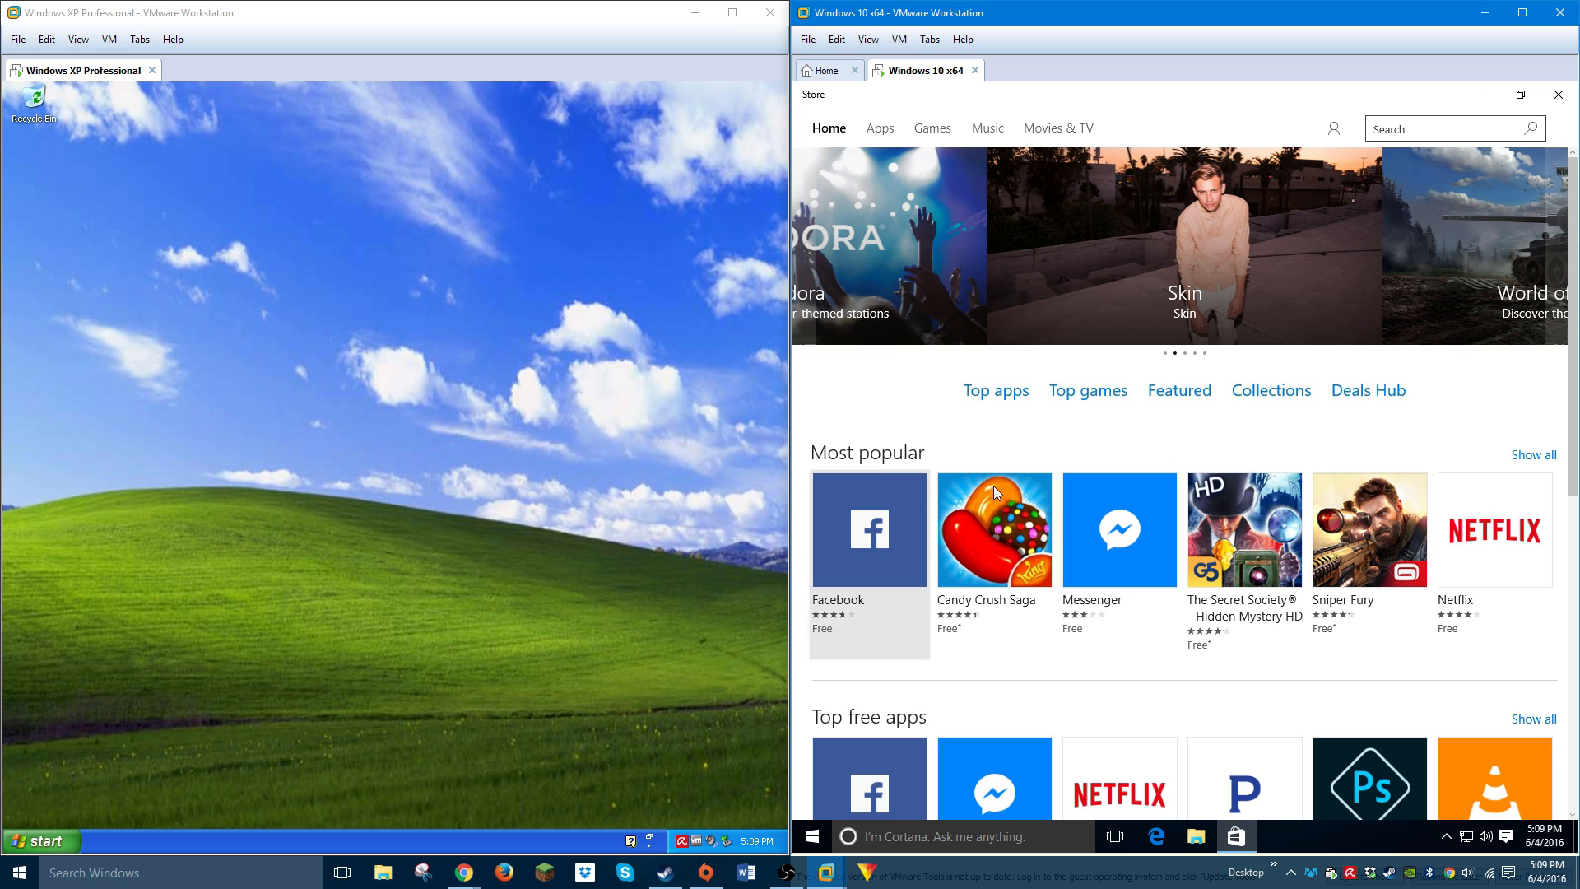
Scroll through the Store's Most popular apps, then close the Store window
{"action": "scroll", "scroll_direction": "down", "scroll_amount": 3}
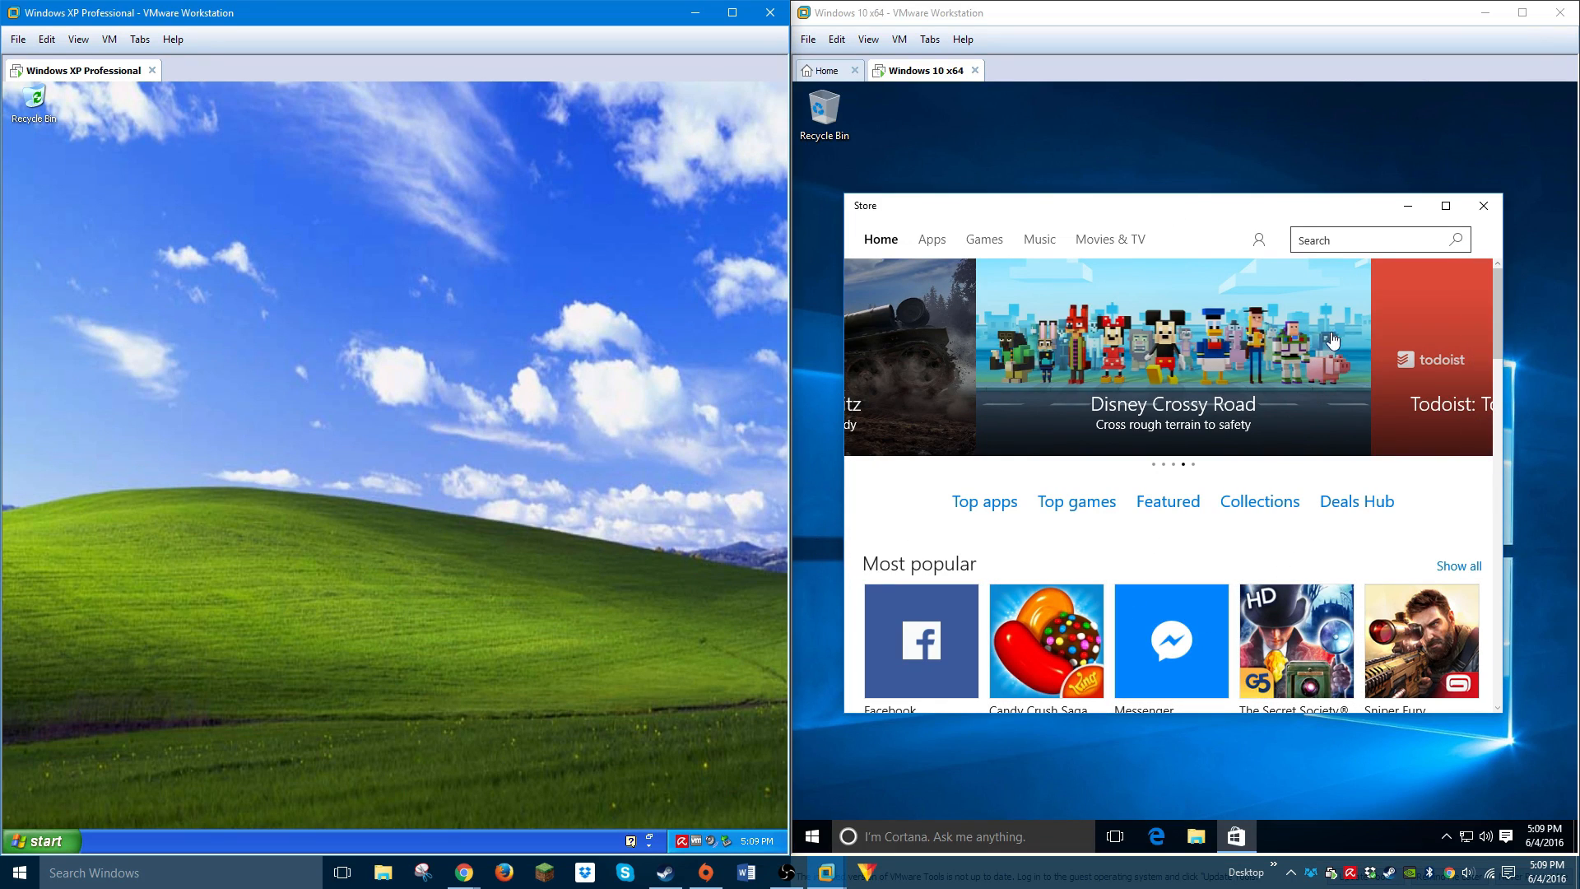
{"action": "left_click", "coordinate": [1484, 205]}
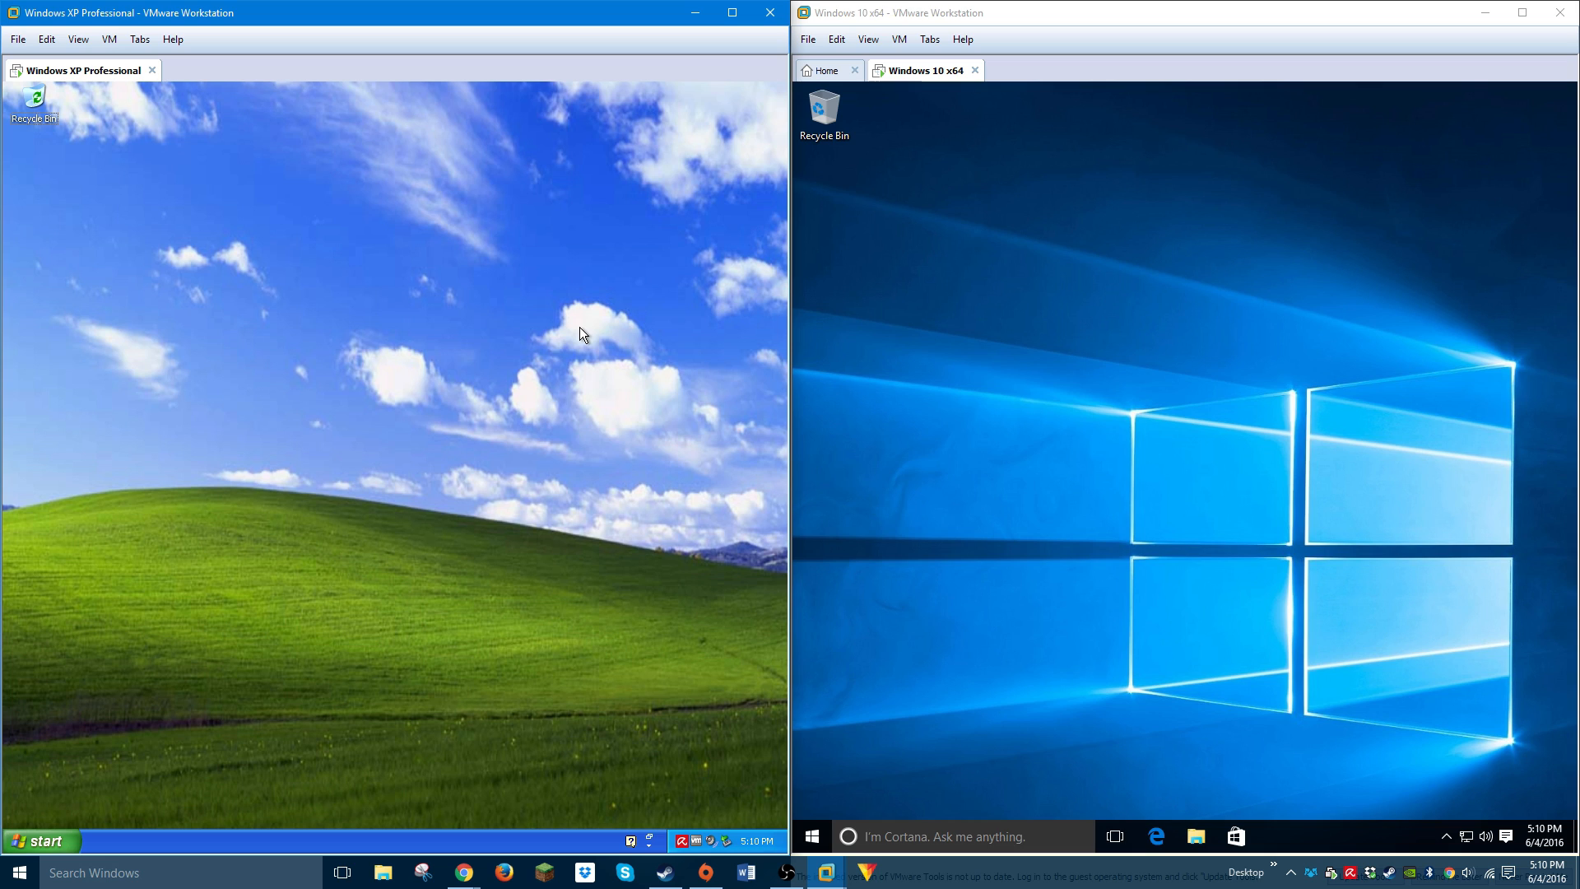
{"action": "mouse_move", "coordinate": [226, 485]}
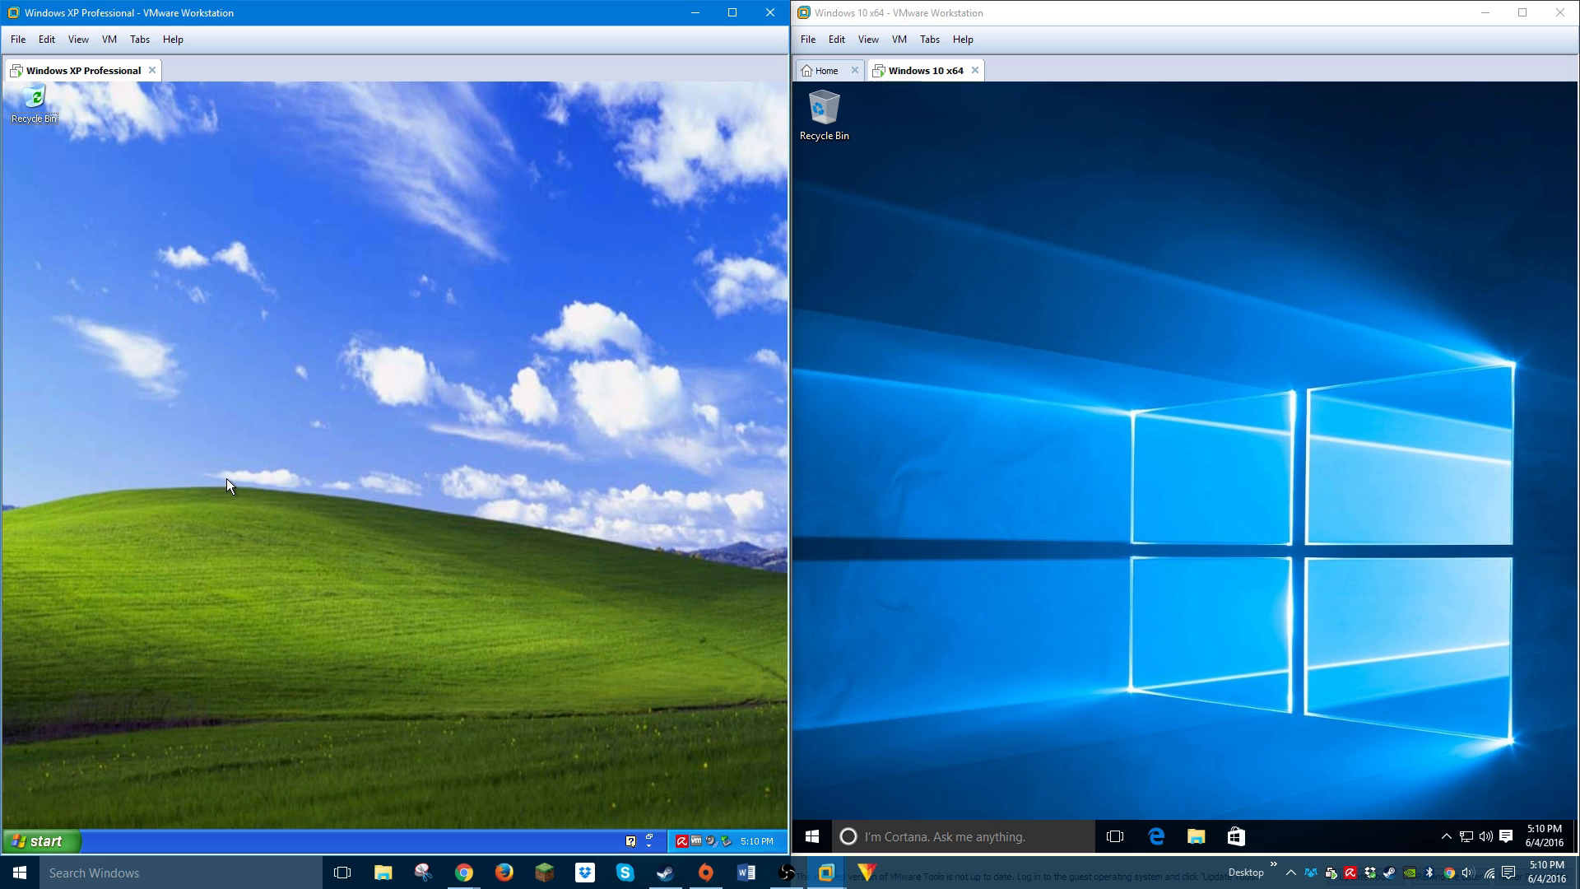
{"action": "mouse_move", "coordinate": [241, 494]}
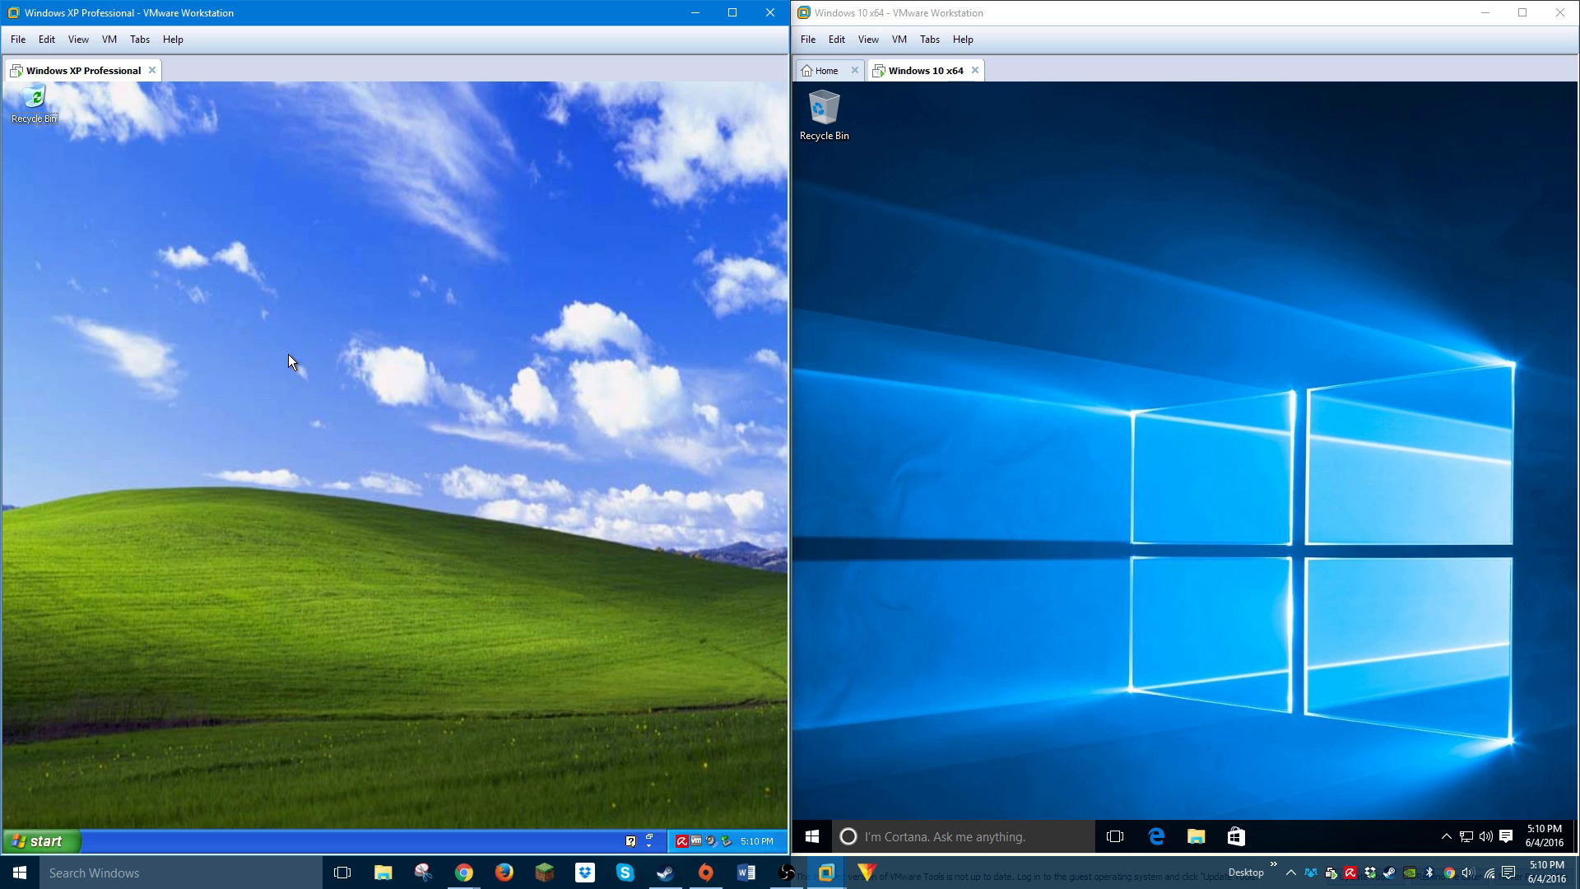
{"action": "mouse_move", "coordinate": [339, 532]}
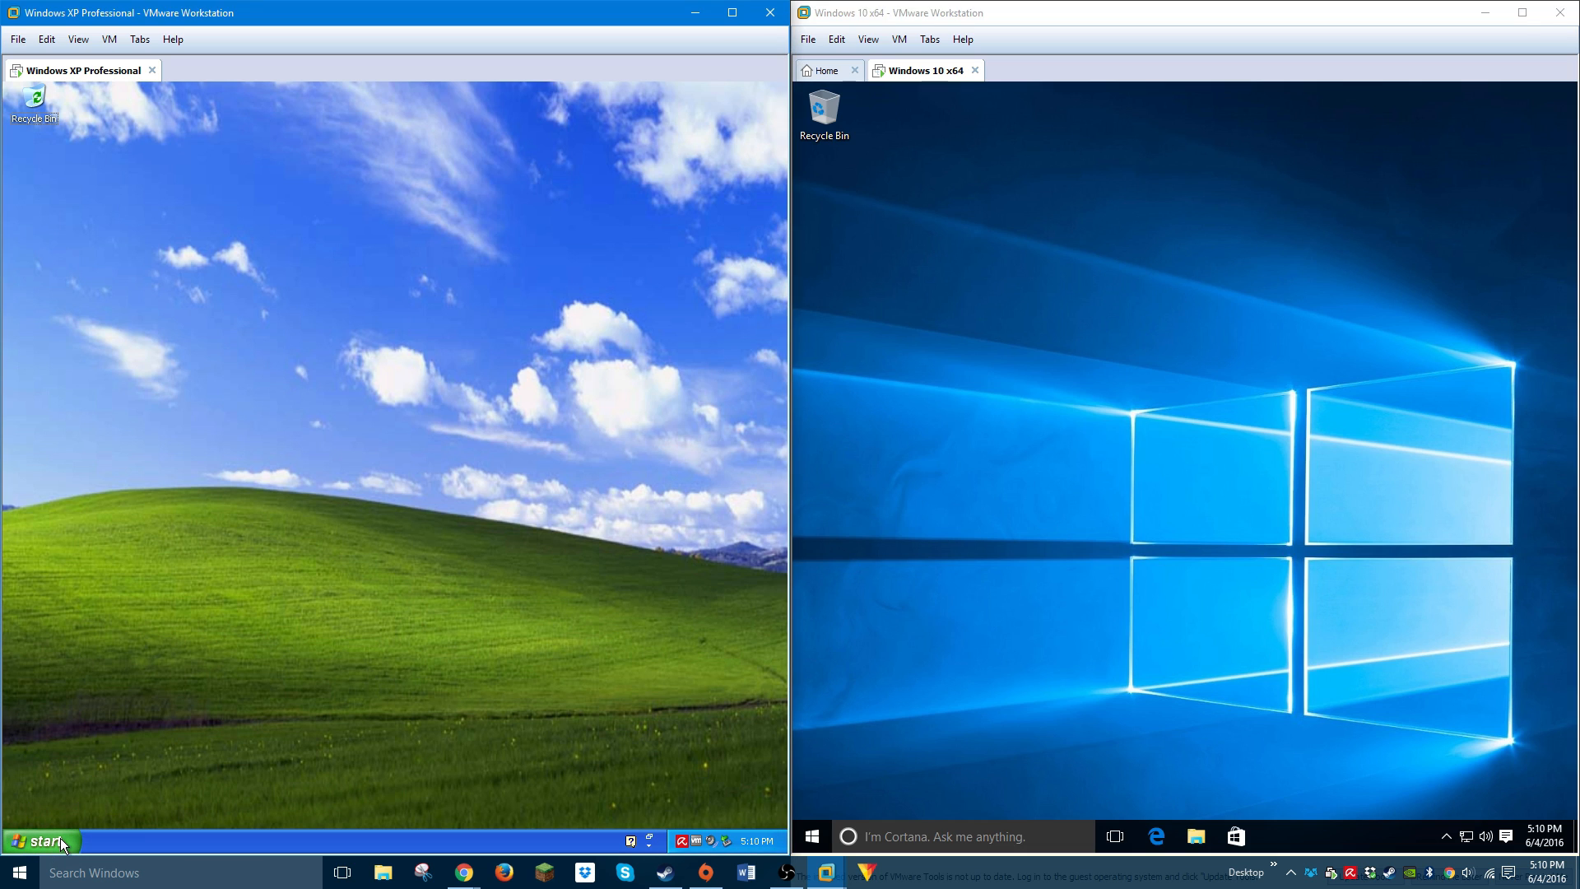
{"action": "mouse_move", "coordinate": [211, 688]}
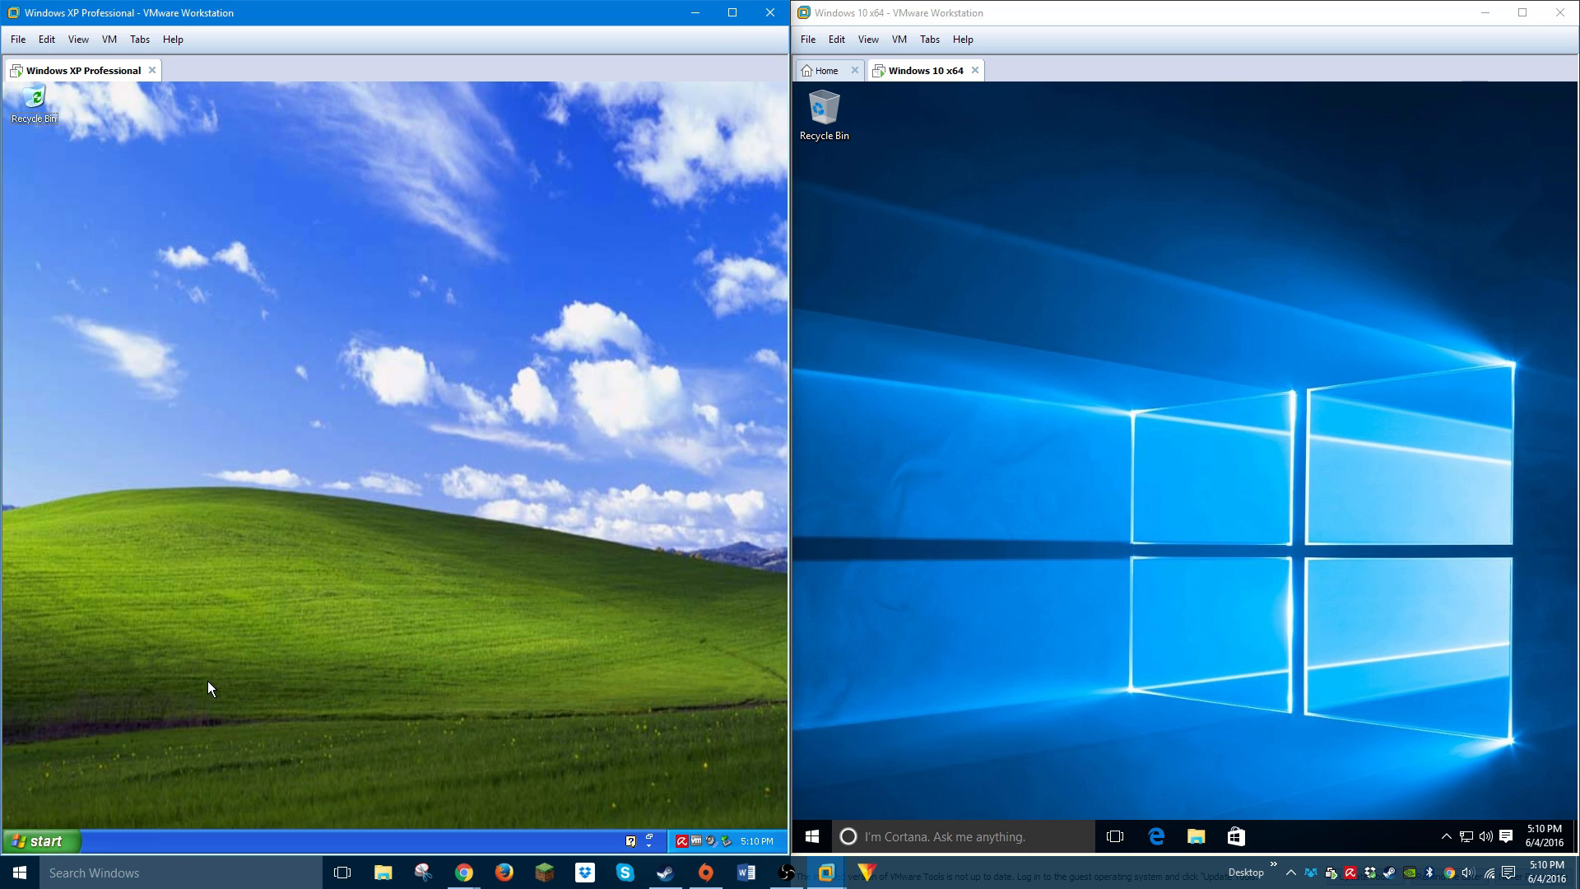
{"action": "mouse_move", "coordinate": [335, 532]}
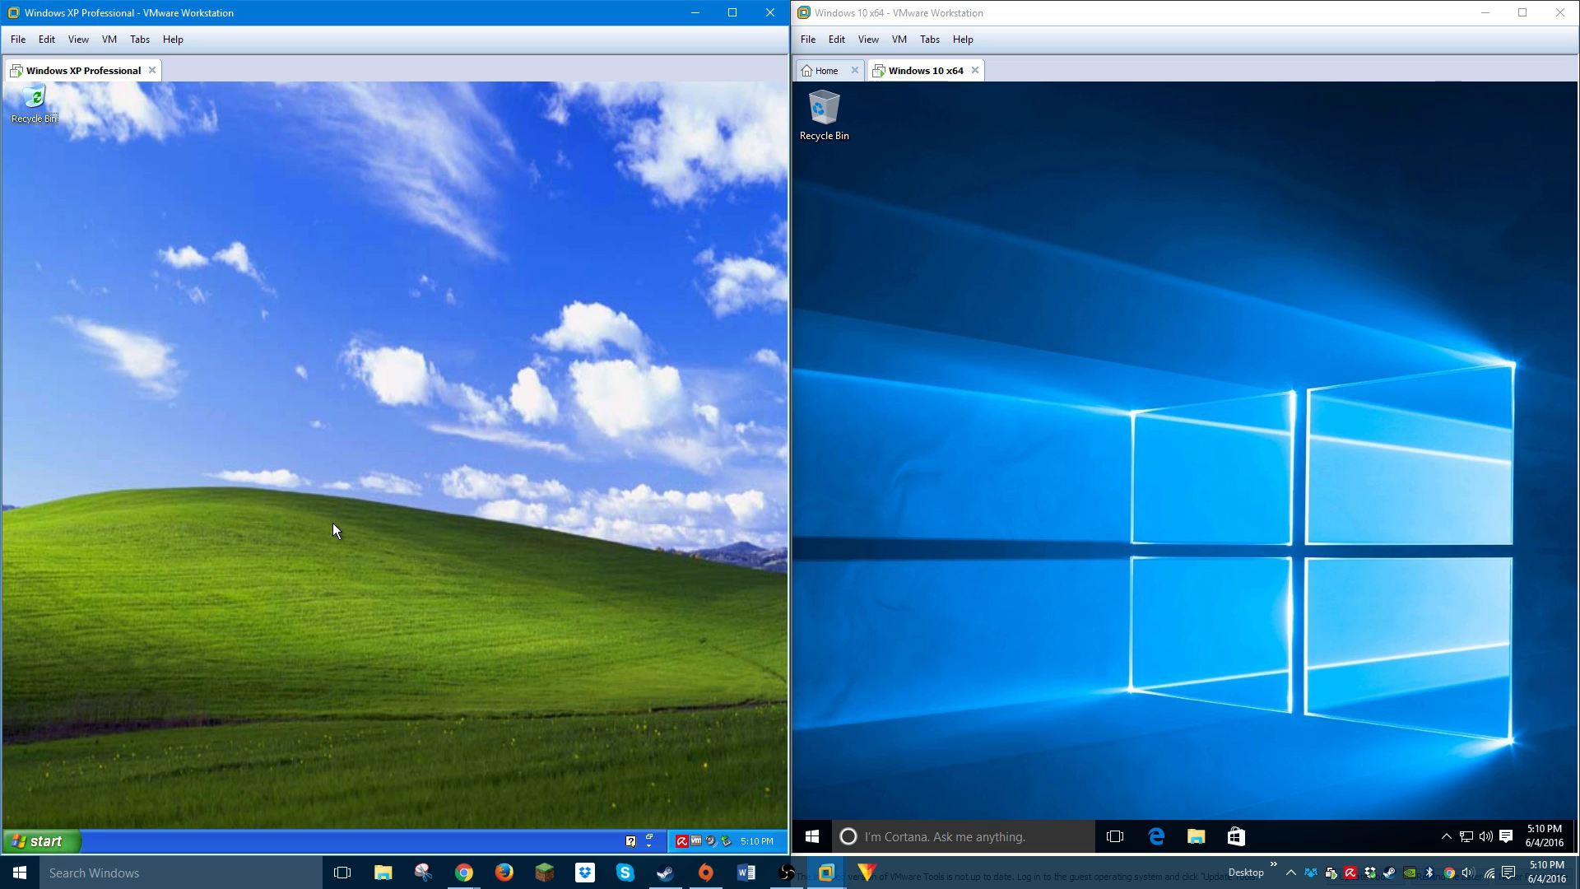
{"action": "mouse_move", "coordinate": [187, 304]}
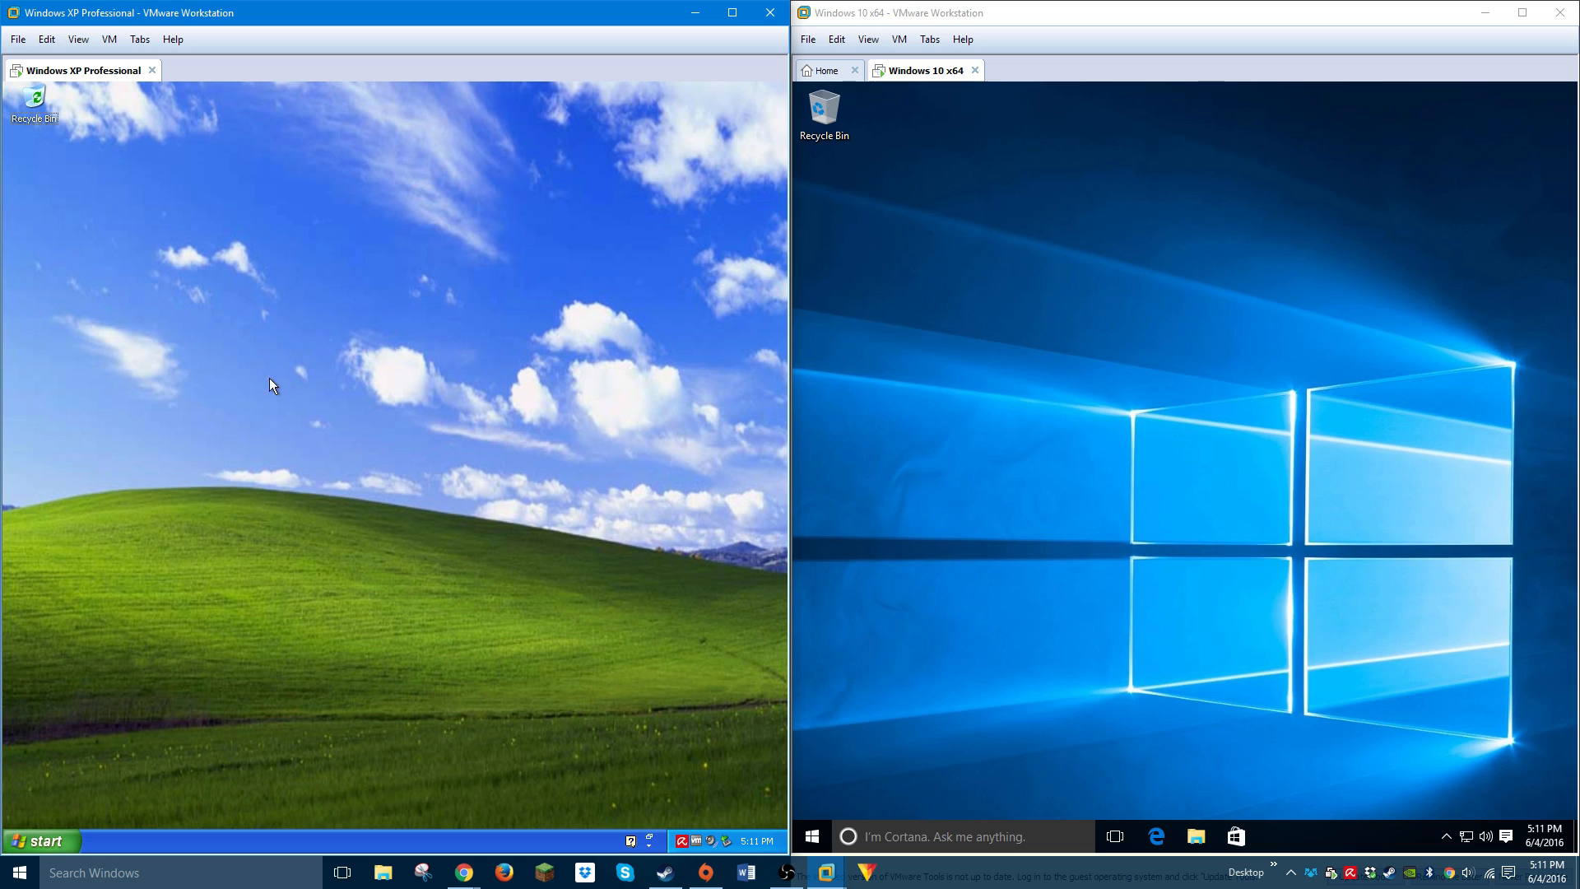
{"action": "mouse_move", "coordinate": [1193, 396]}
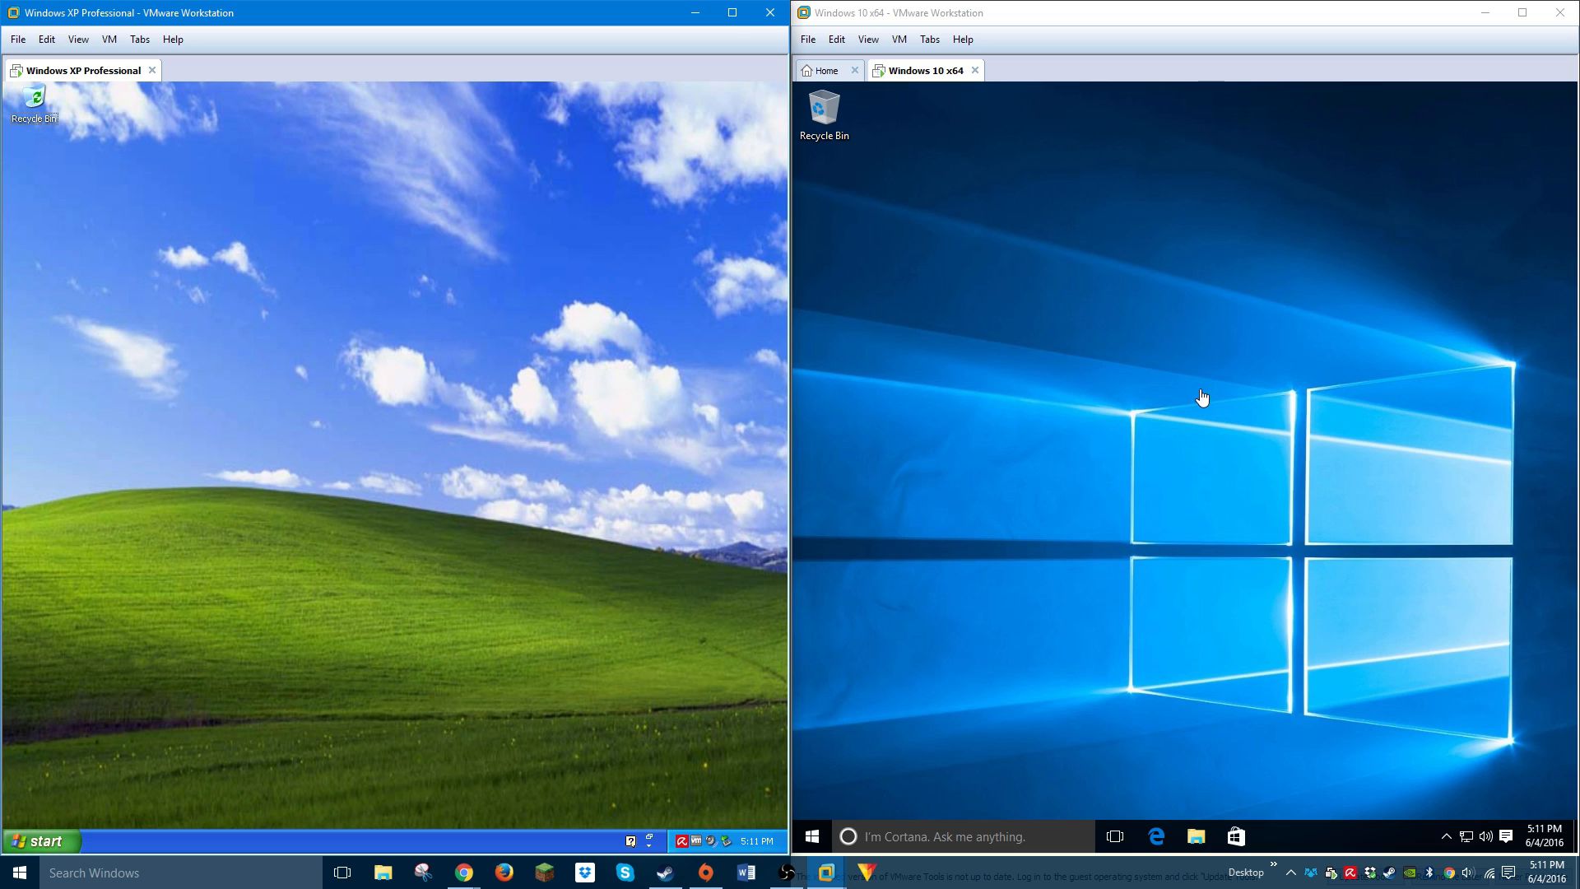
{"action": "mouse_move", "coordinate": [823, 753]}
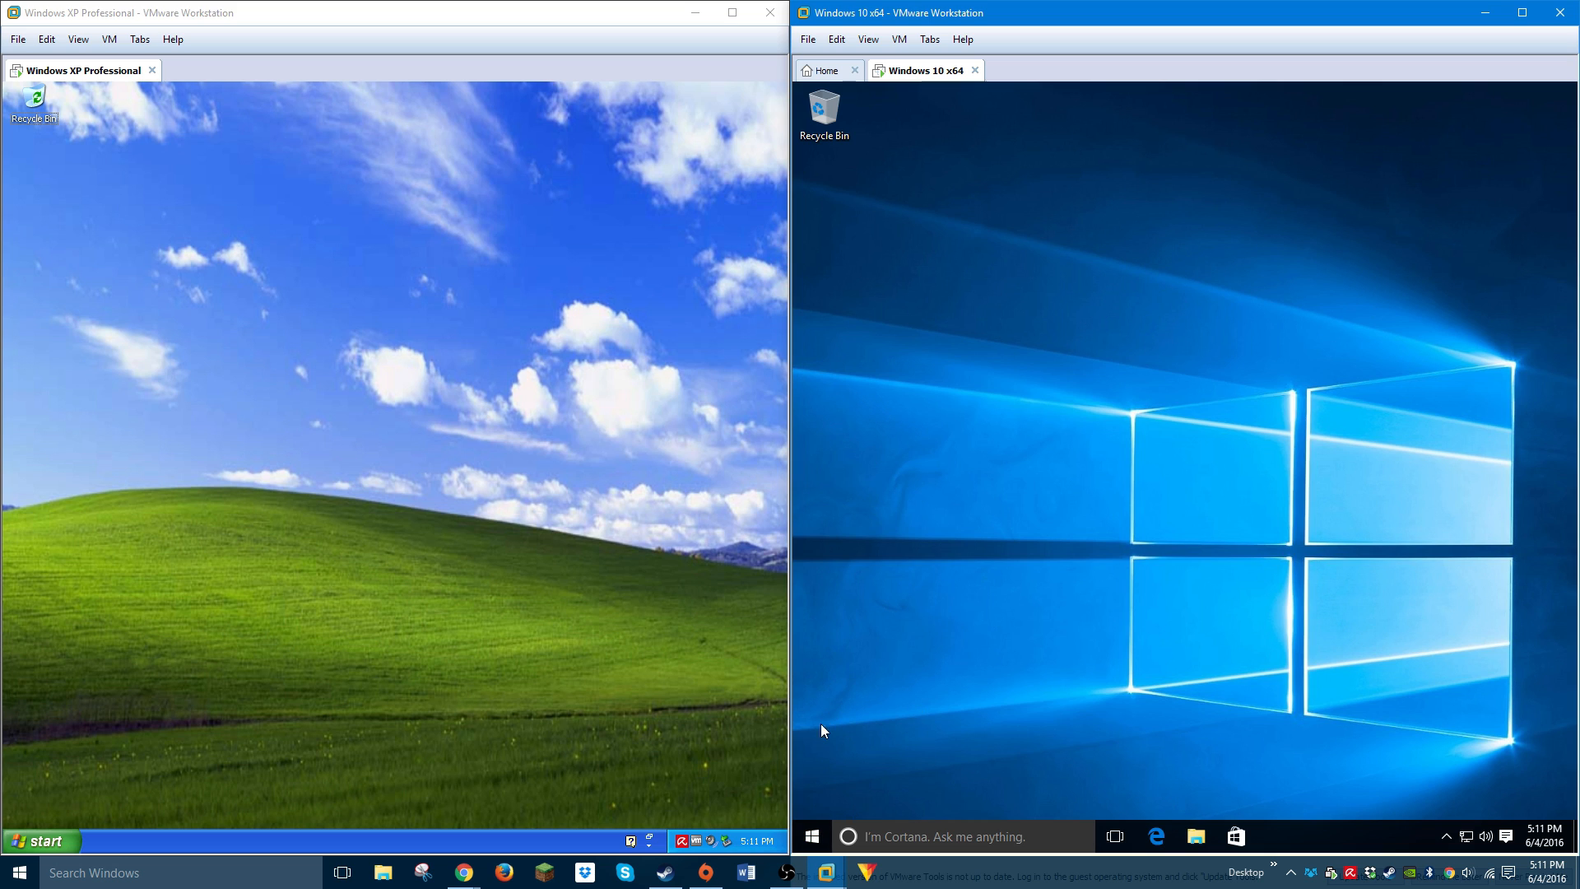
{"action": "mouse_move", "coordinate": [1145, 447]}
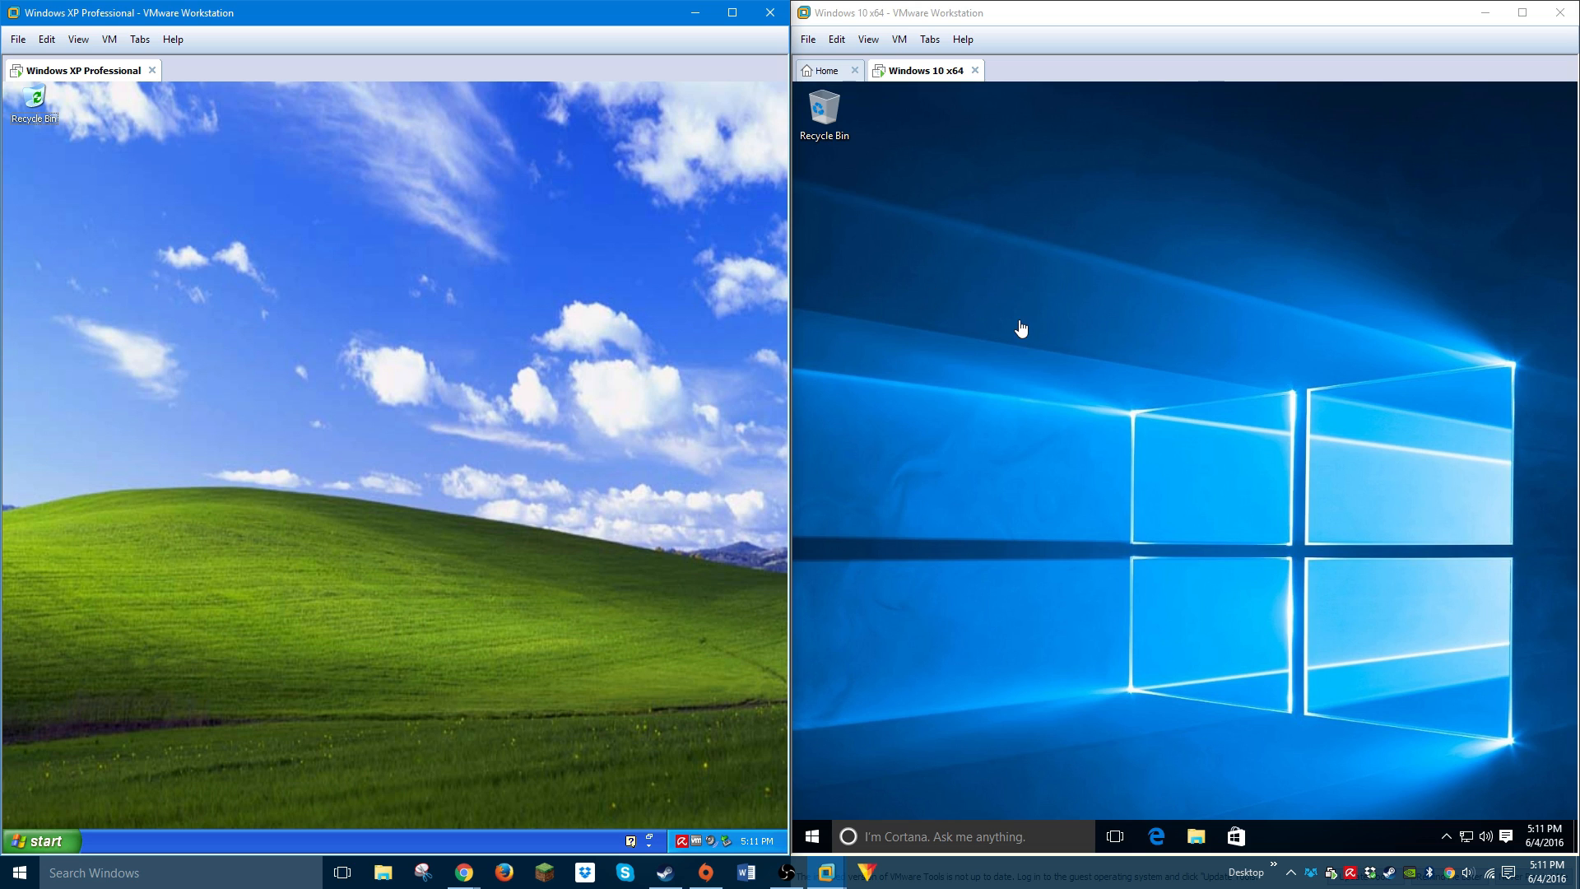
{"action": "mouse_move", "coordinate": [699, 352]}
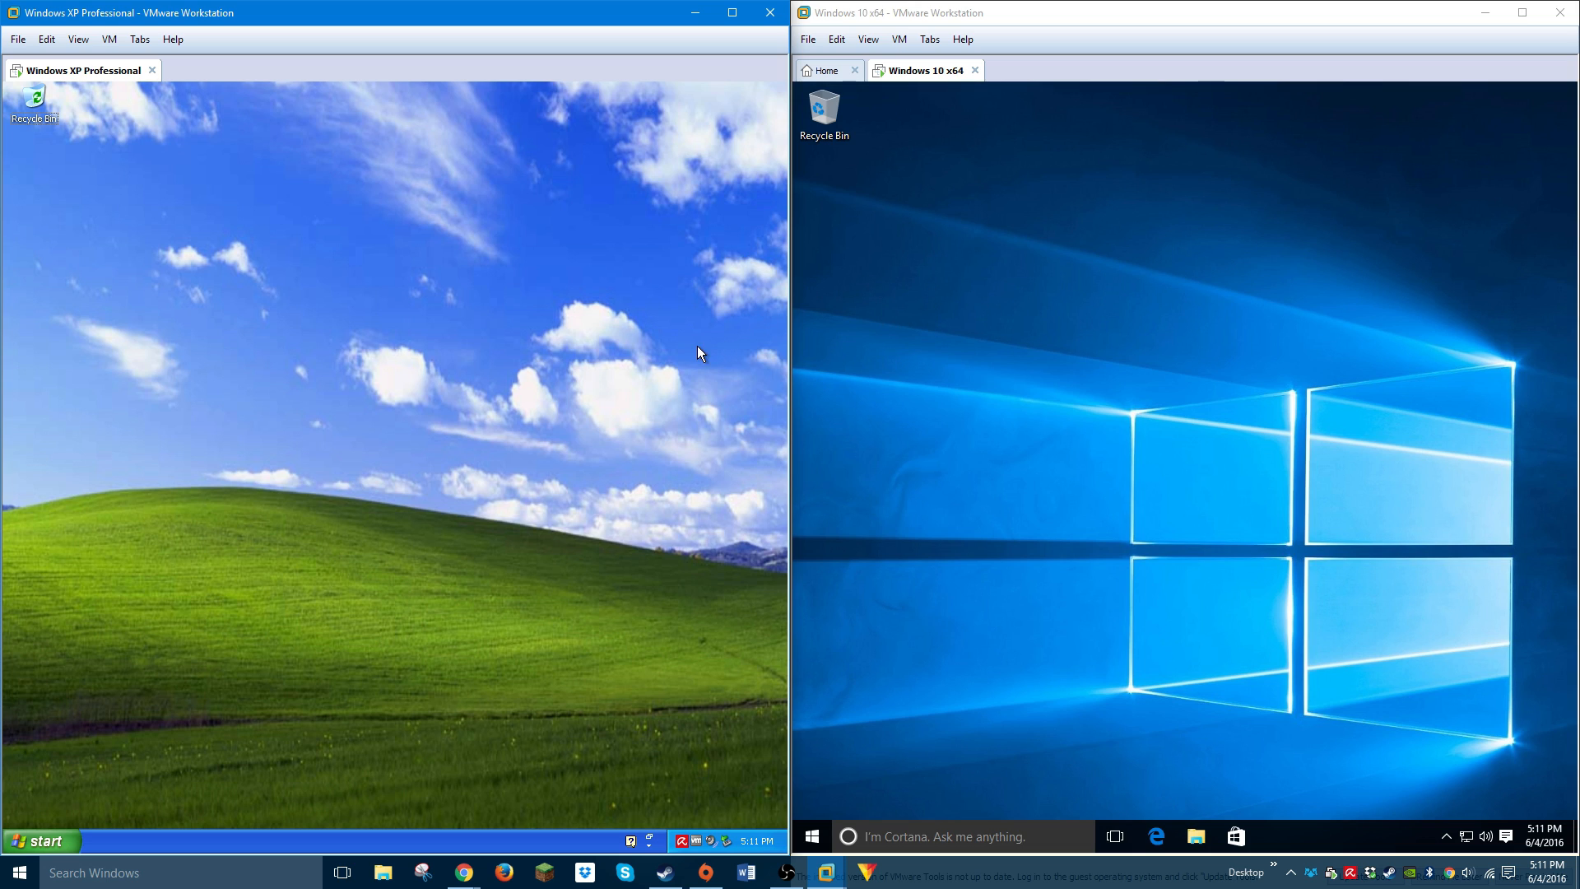
{"action": "mouse_move", "coordinate": [917, 360]}
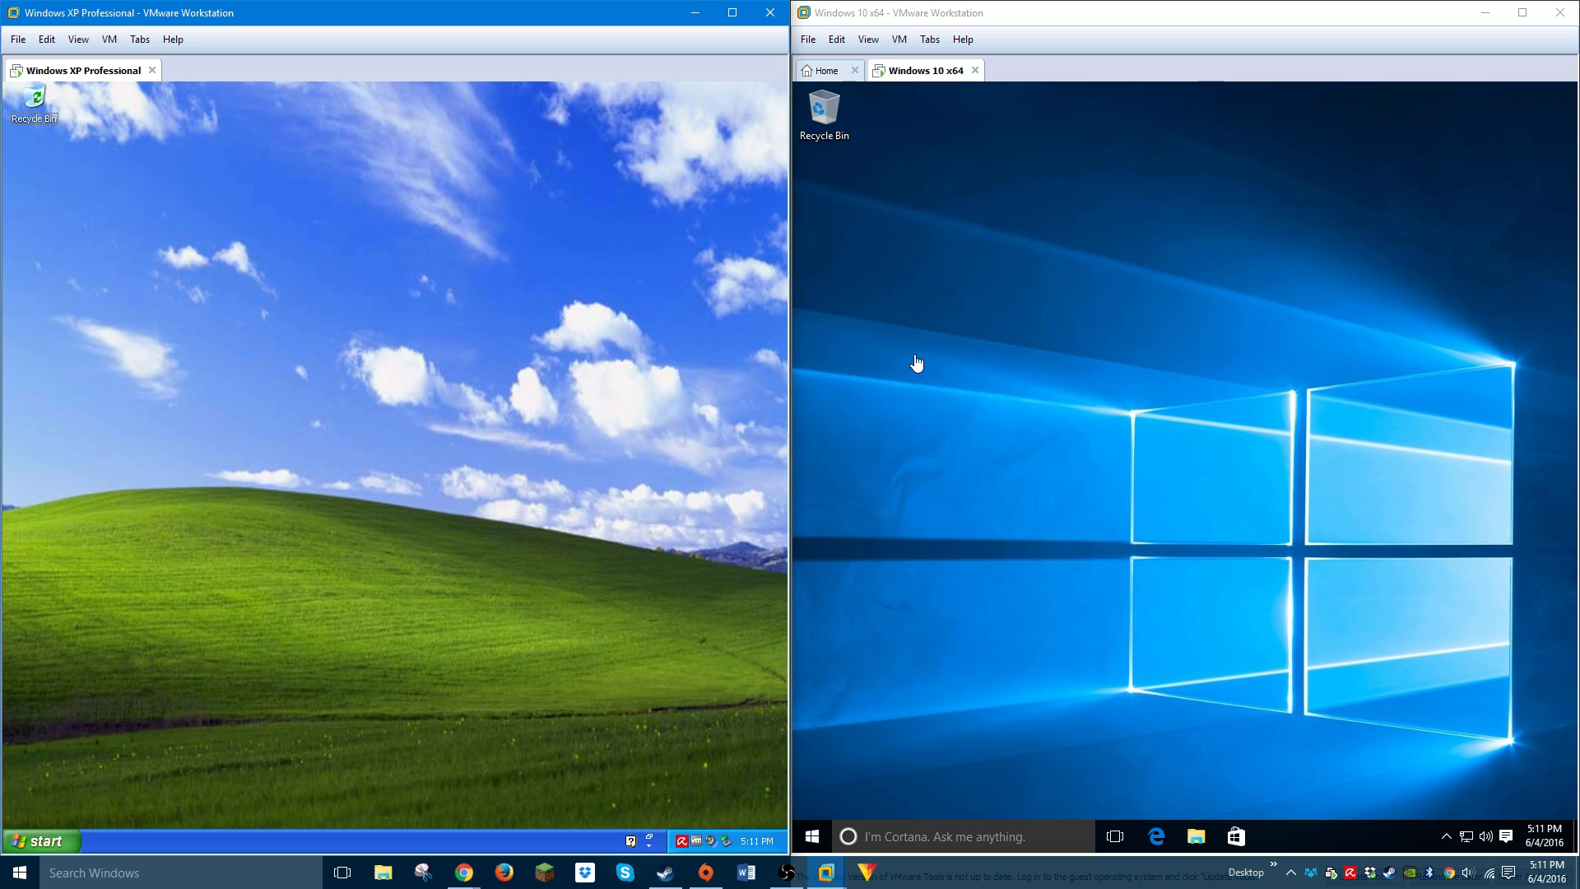
{"action": "mouse_move", "coordinate": [874, 455]}
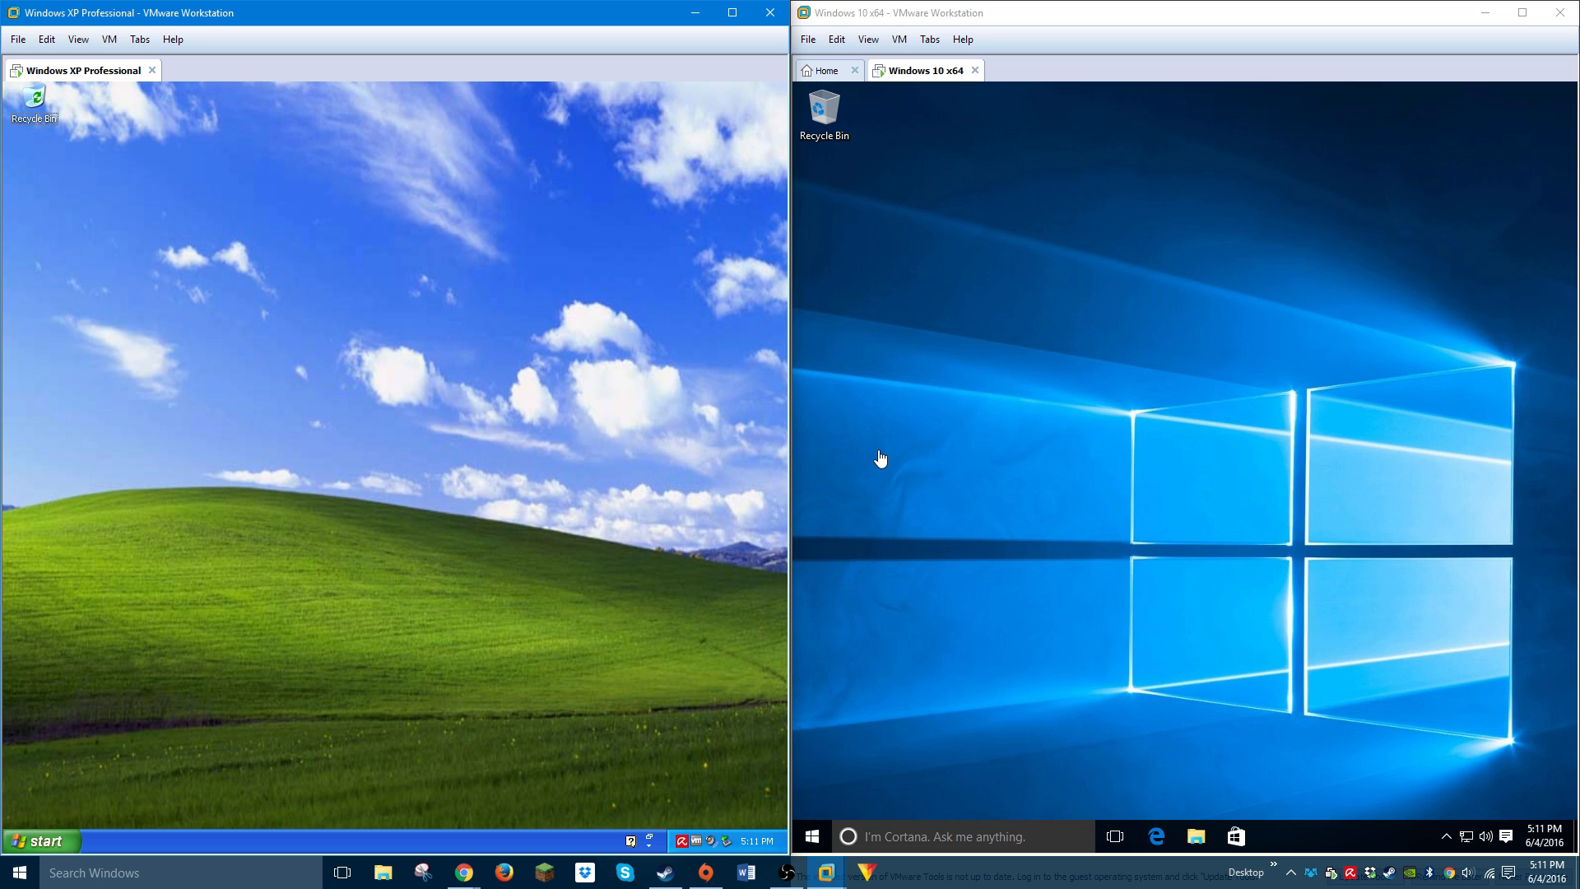
{"action": "mouse_move", "coordinate": [819, 484]}
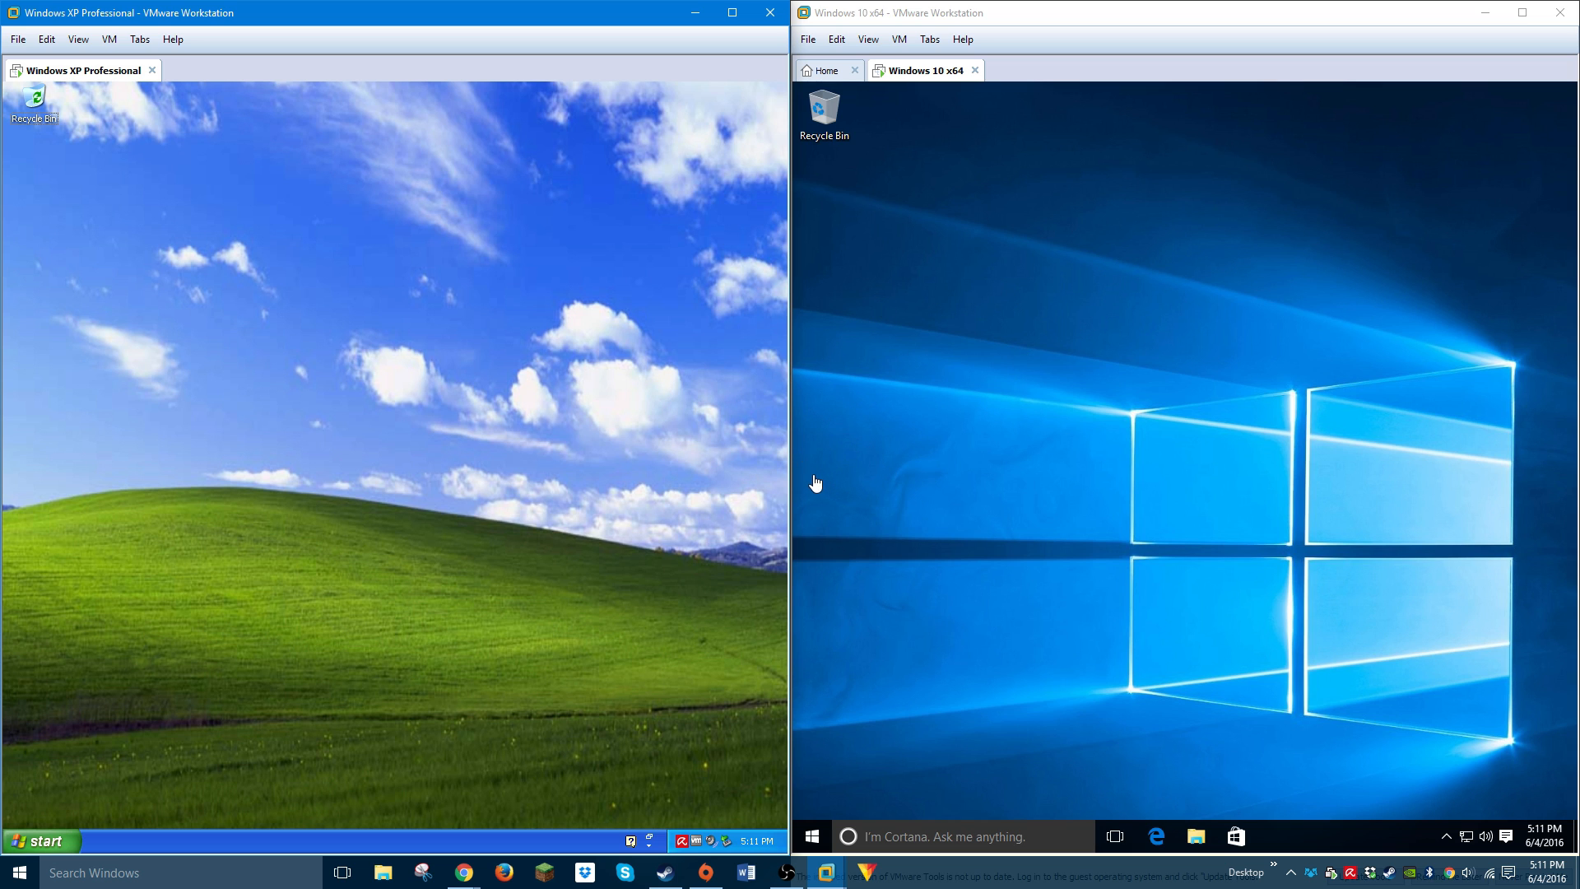